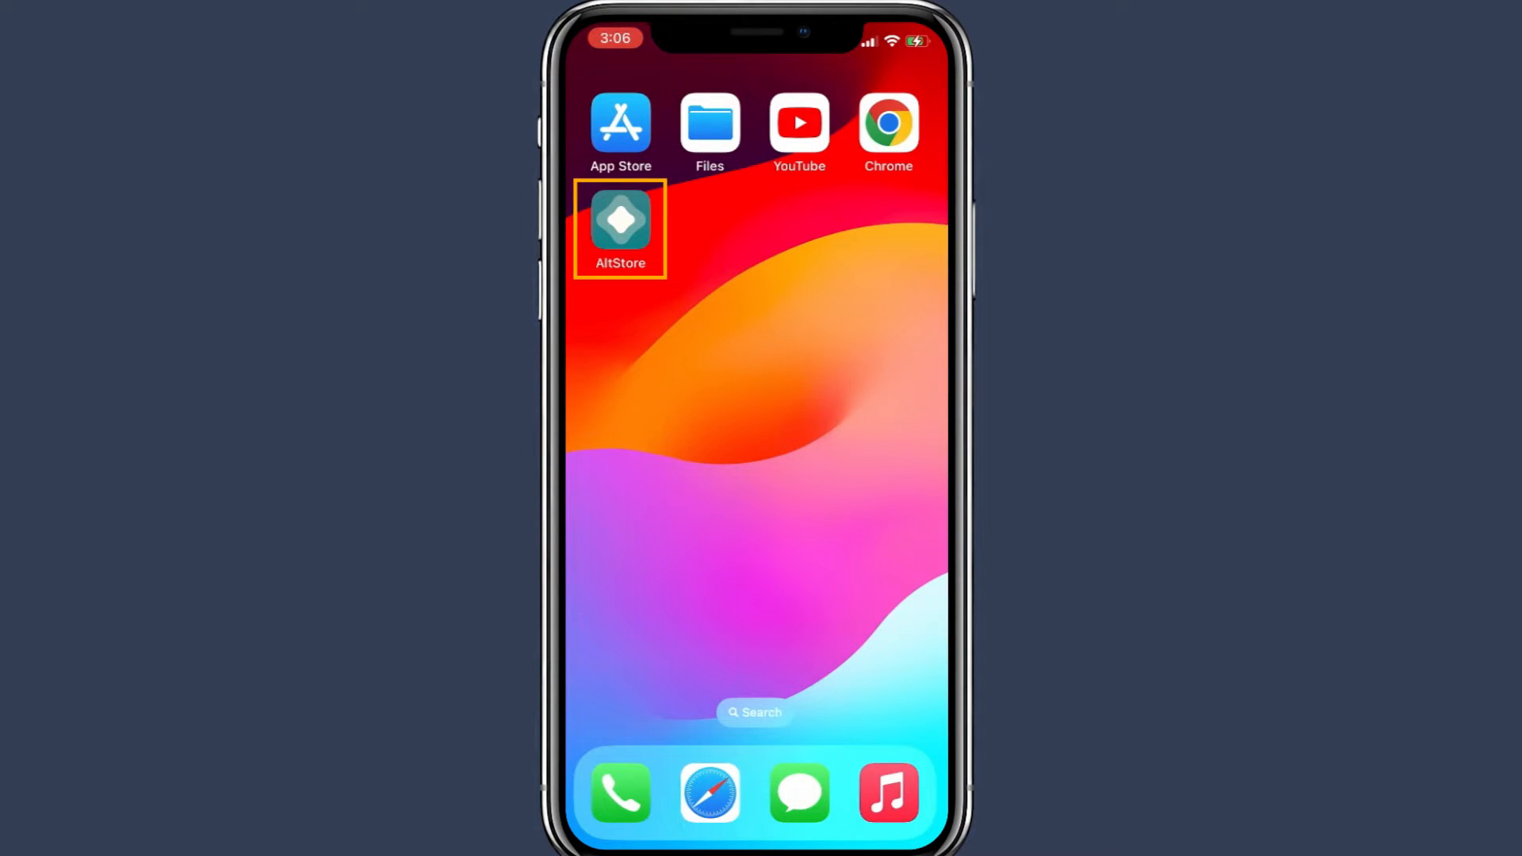
Launch AltStore, browse its catalogue and view My Apps listing AltStore and Delta expiring in 7 days.
left_click(619, 222)
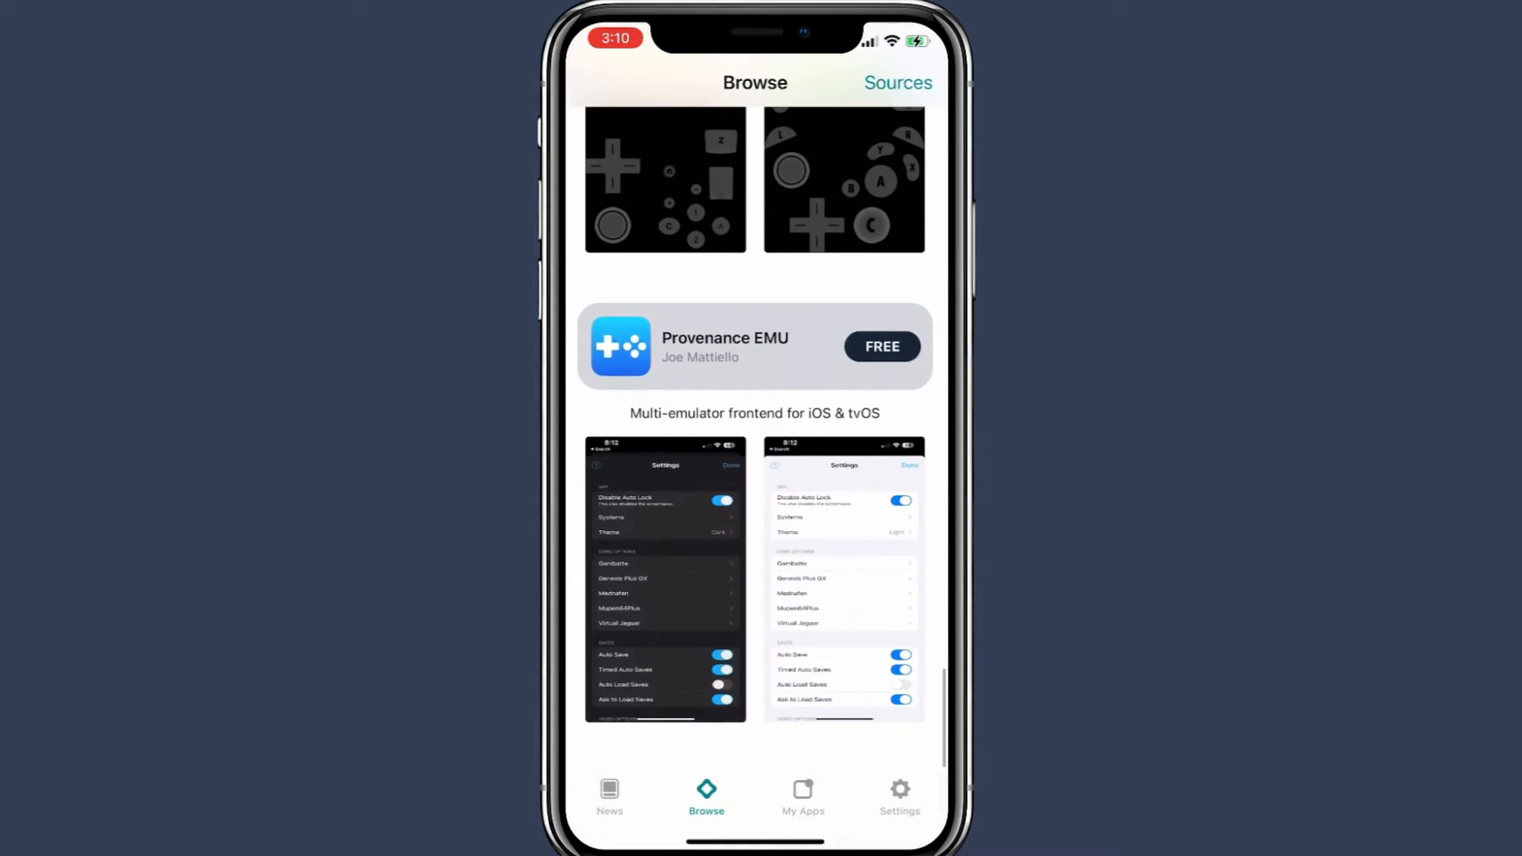
left_click(803, 795)
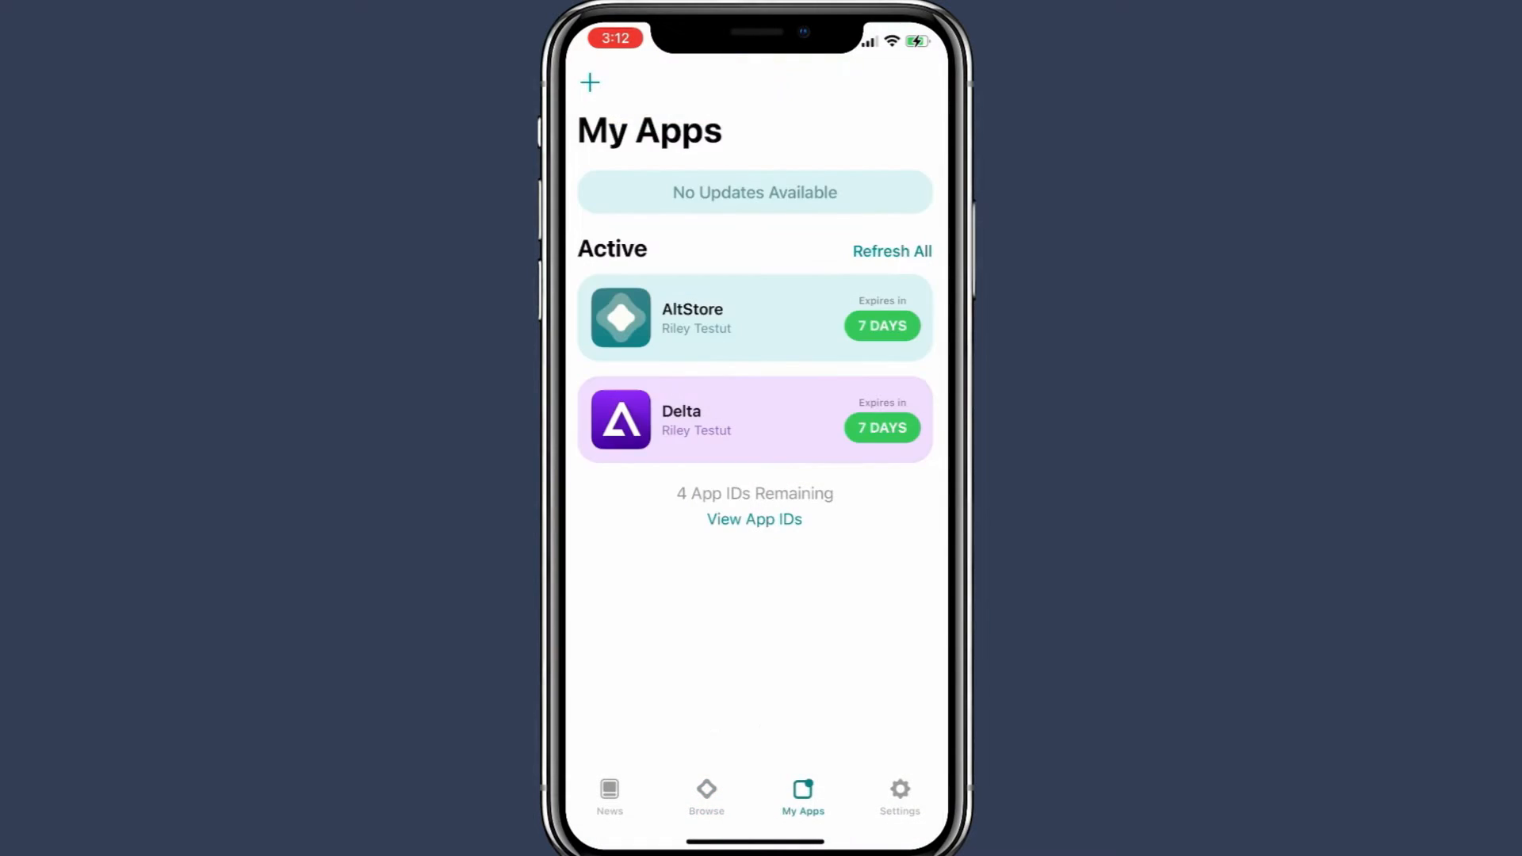
left_click(590, 82)
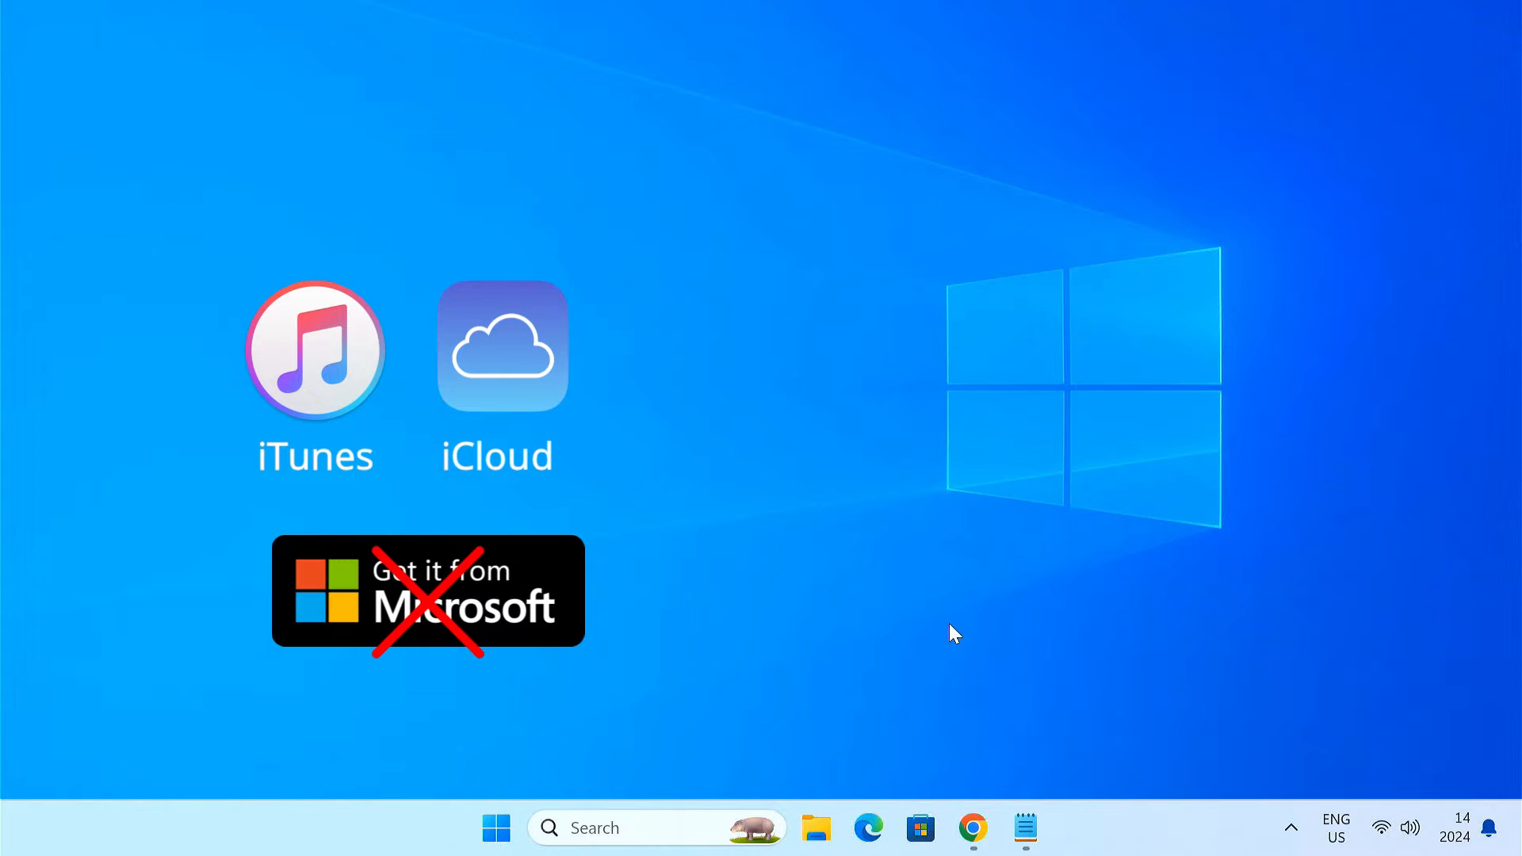
Download the 64-bit iTunes installer from apple.com/itunes/download/win64 into a new Programs folder.
left_click(1026, 827)
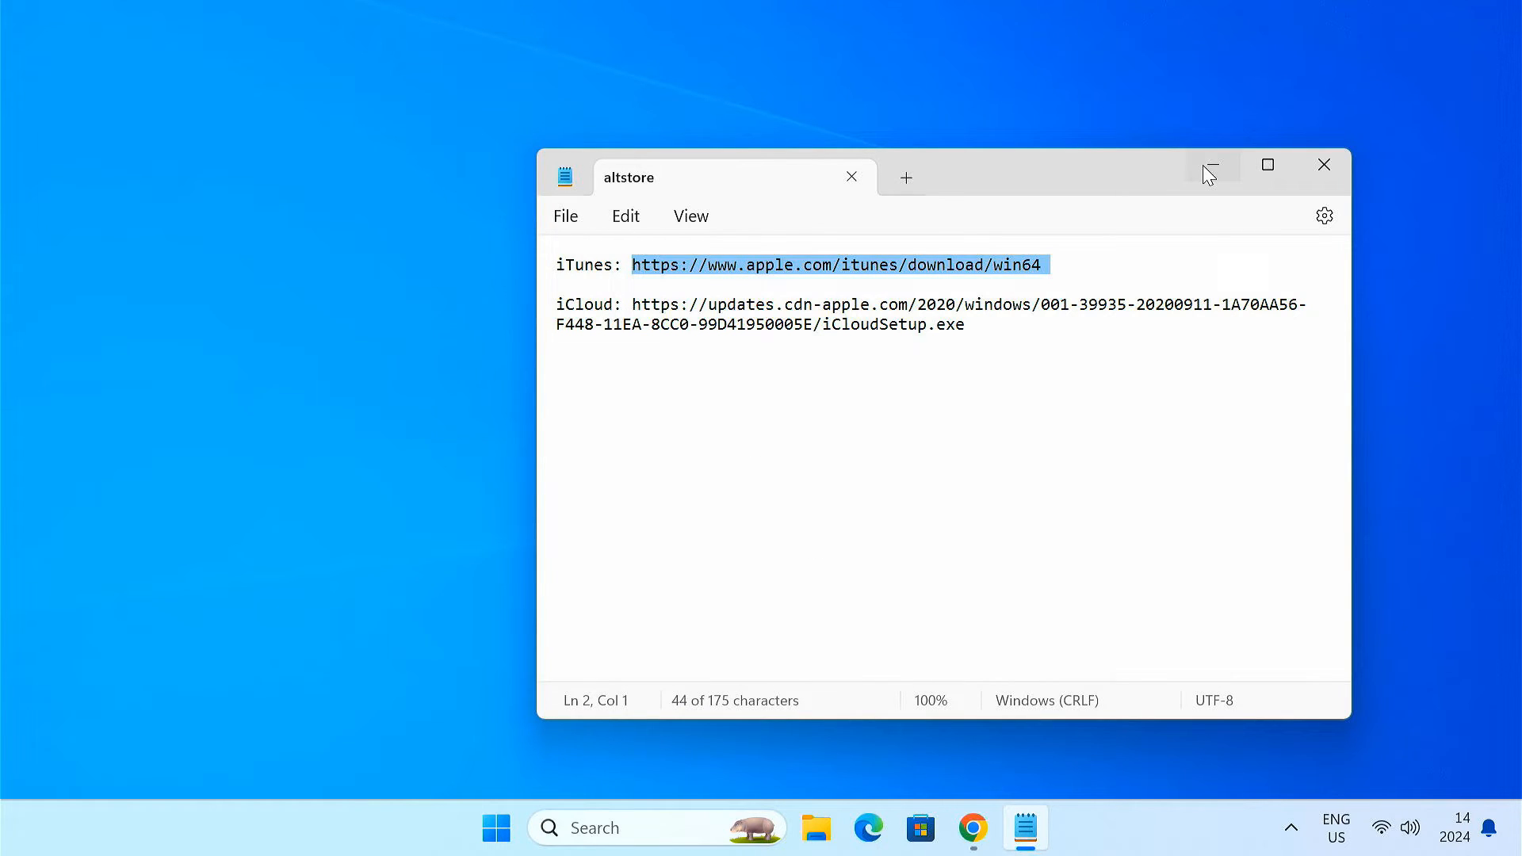
left_click(972, 828)
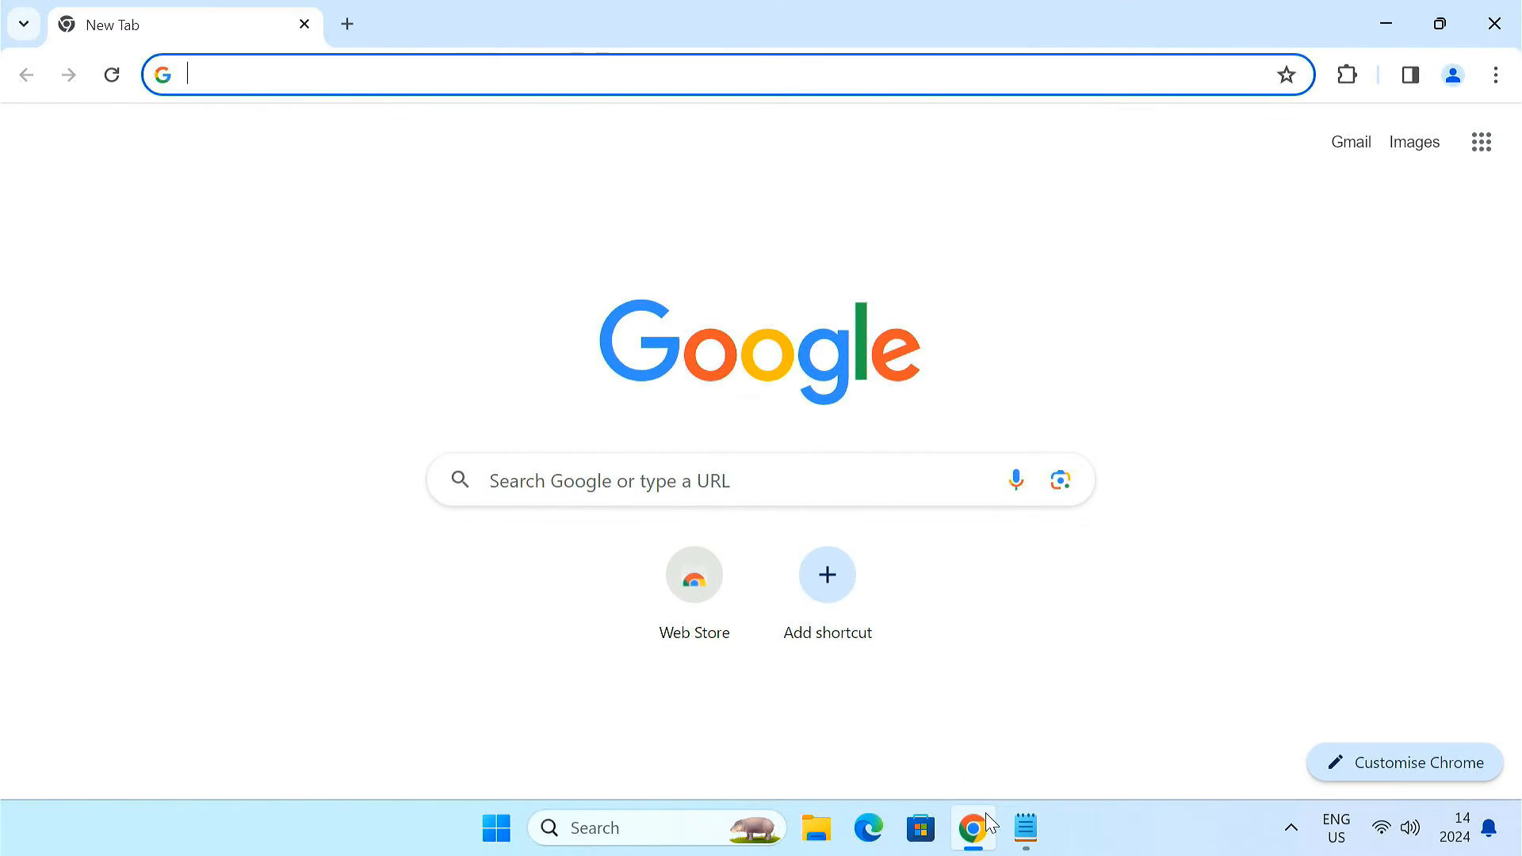
type("https://www.apple.com/itunes/download/win64")
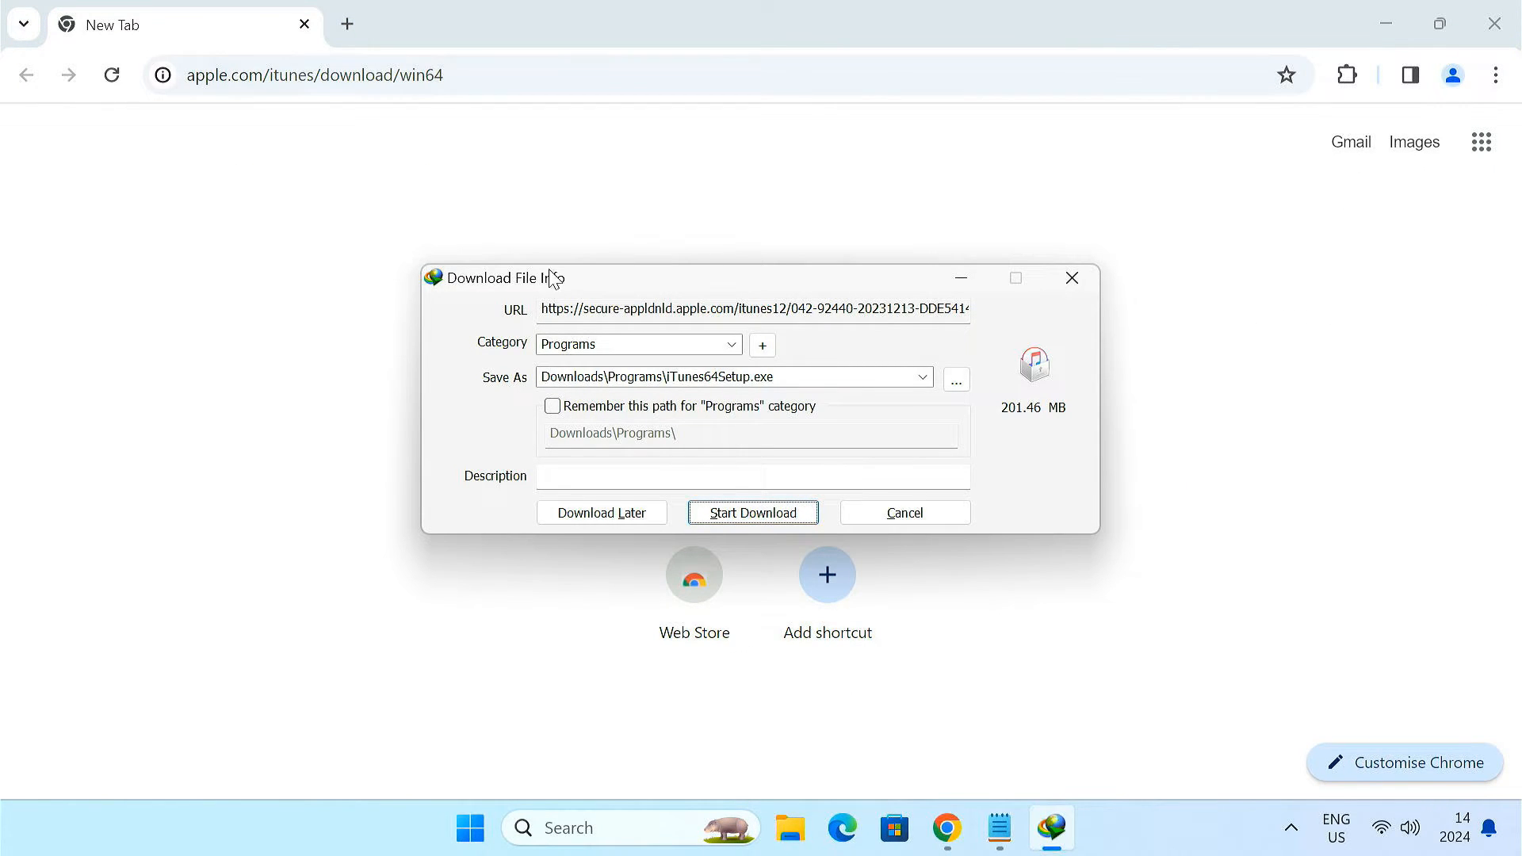
left_click(752, 512)
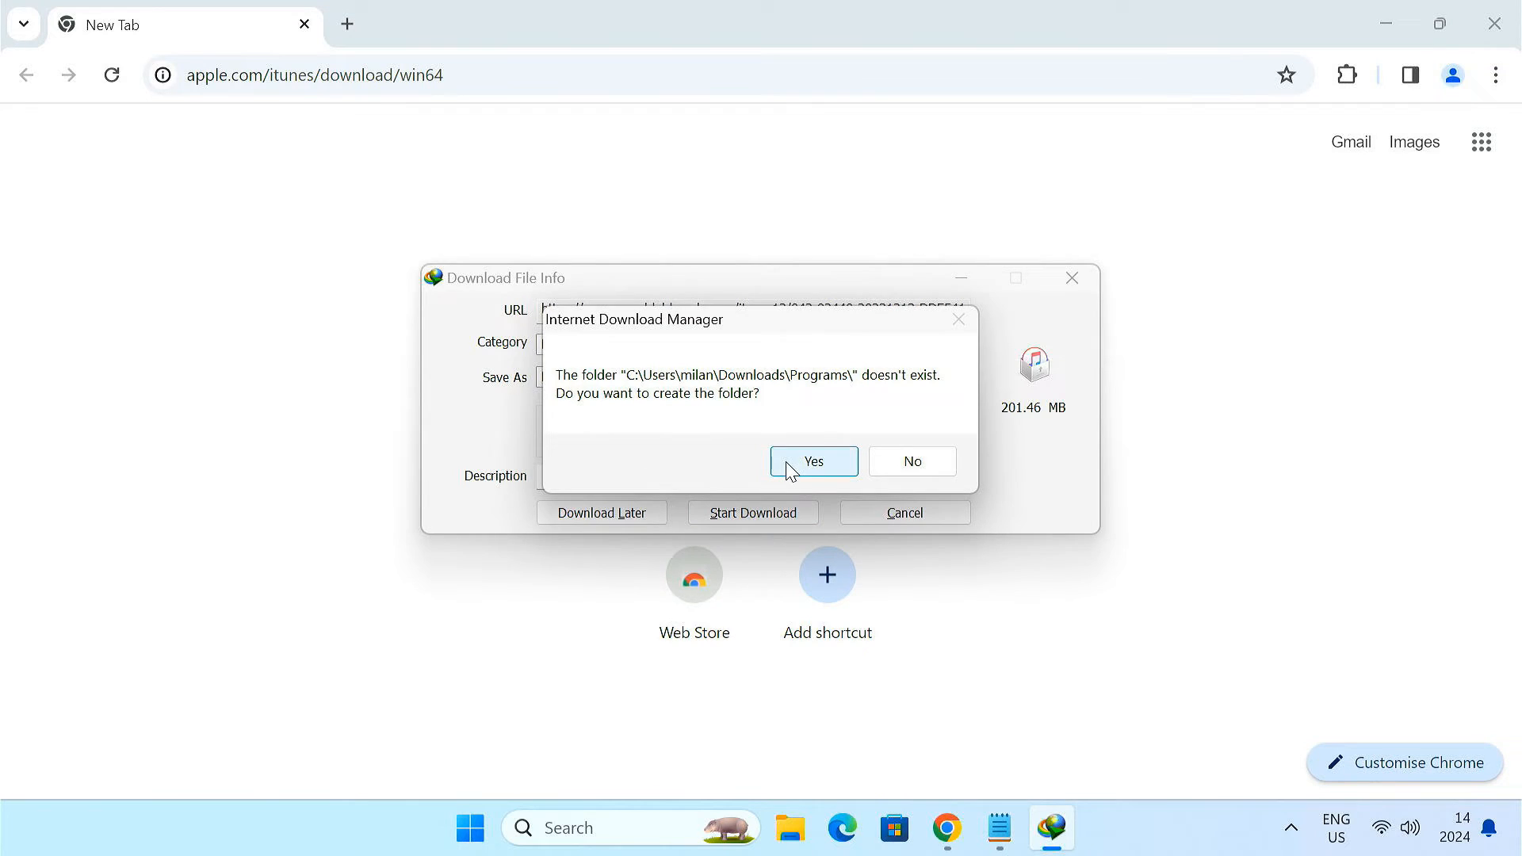
left_click(812, 462)
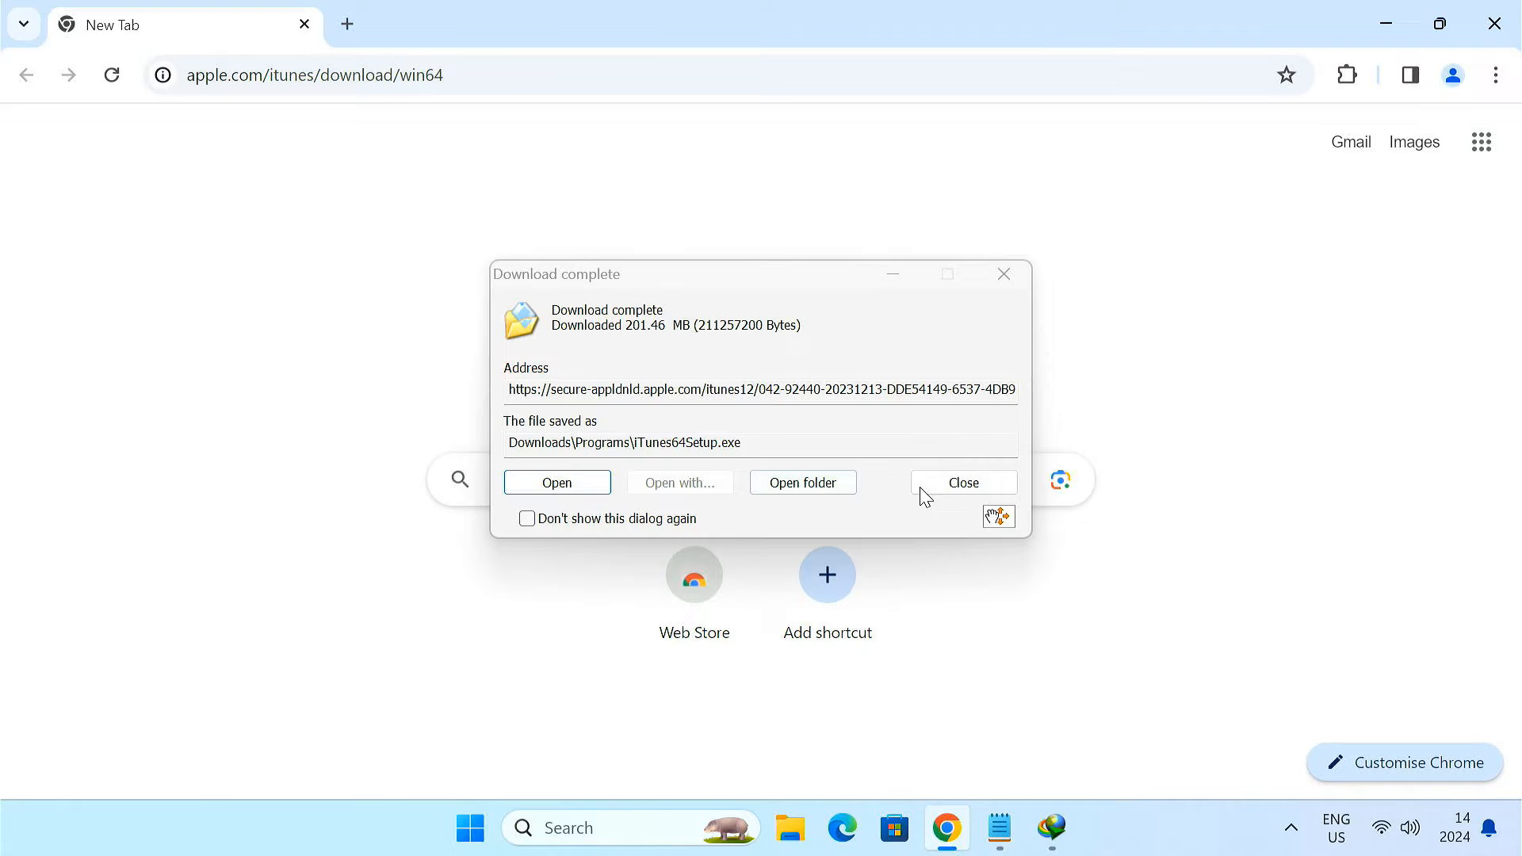
left_click(963, 482)
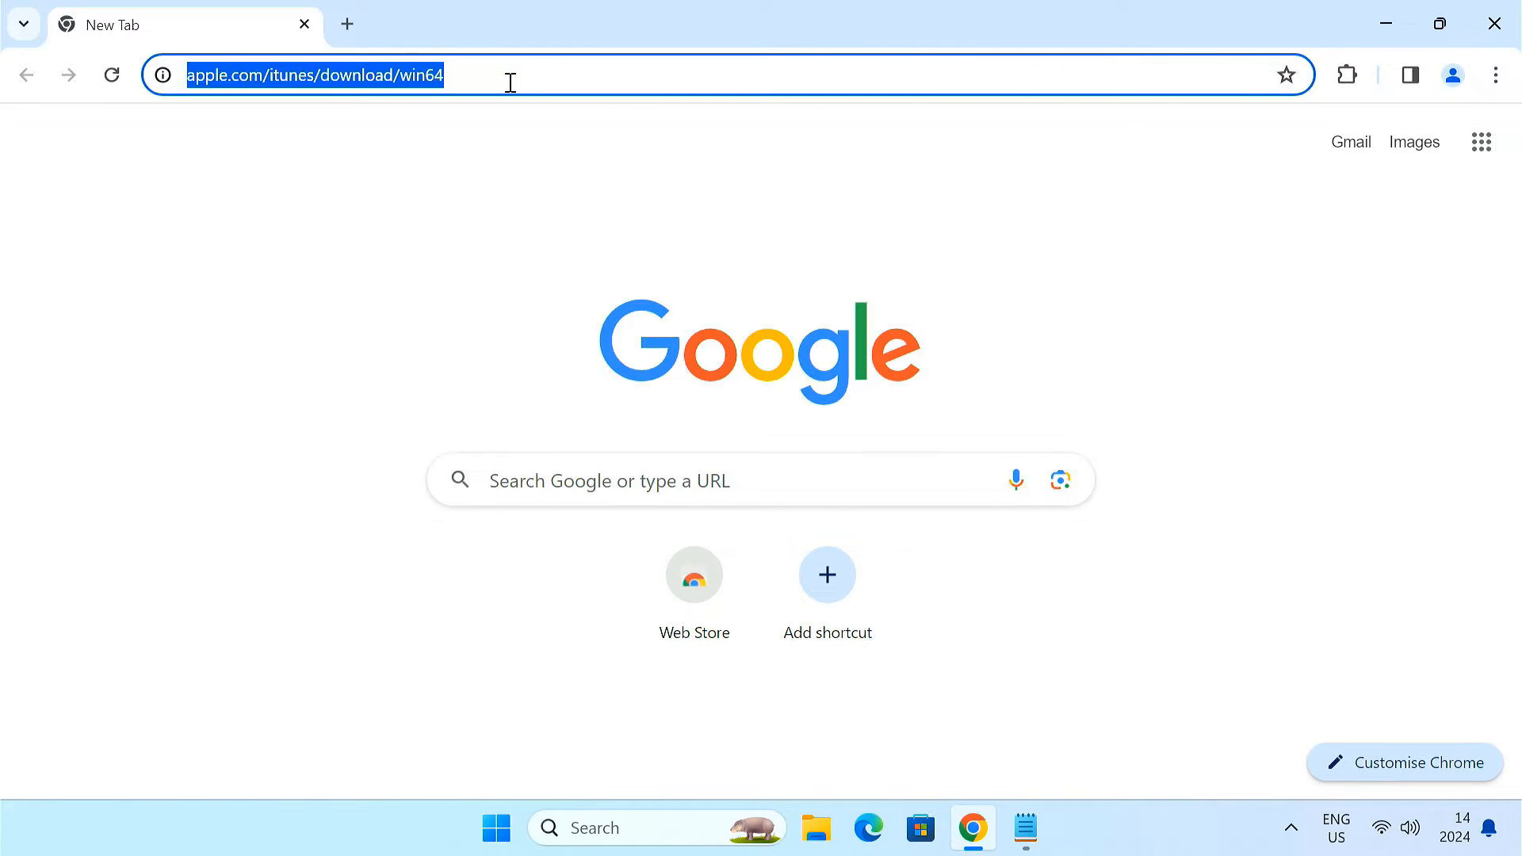
Download the iCloud installer from Apple's update CDN and show both installers in the Programs folder.
type("https://updates.cdn-apple.com/2020/windows/001-39935-20200911-1A70AA56-F448-11EA-8CC0-99D41950005E/iCloudSetup.exe")
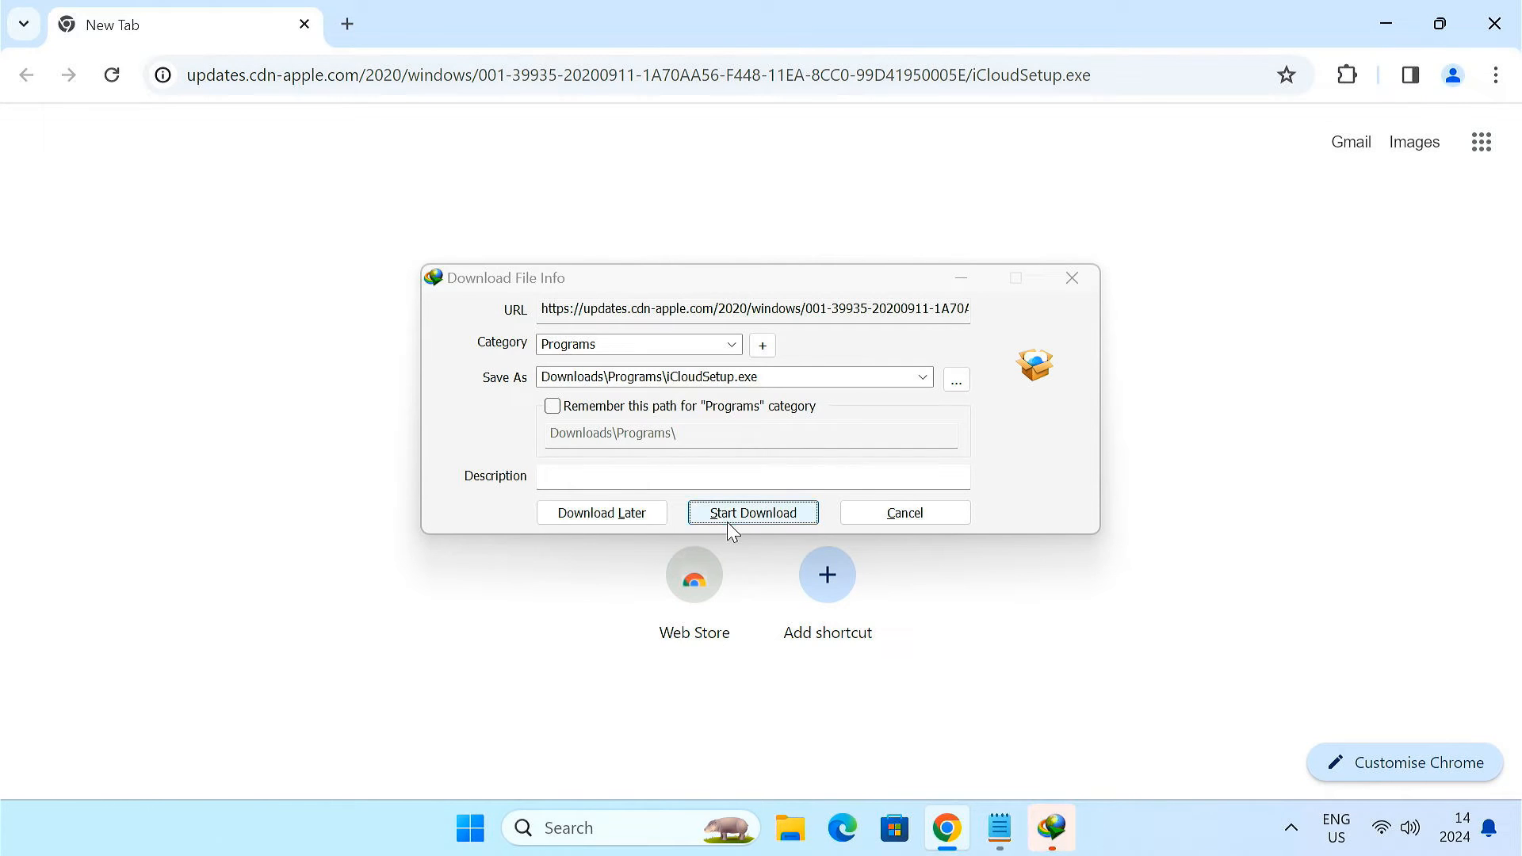
left_click(752, 513)
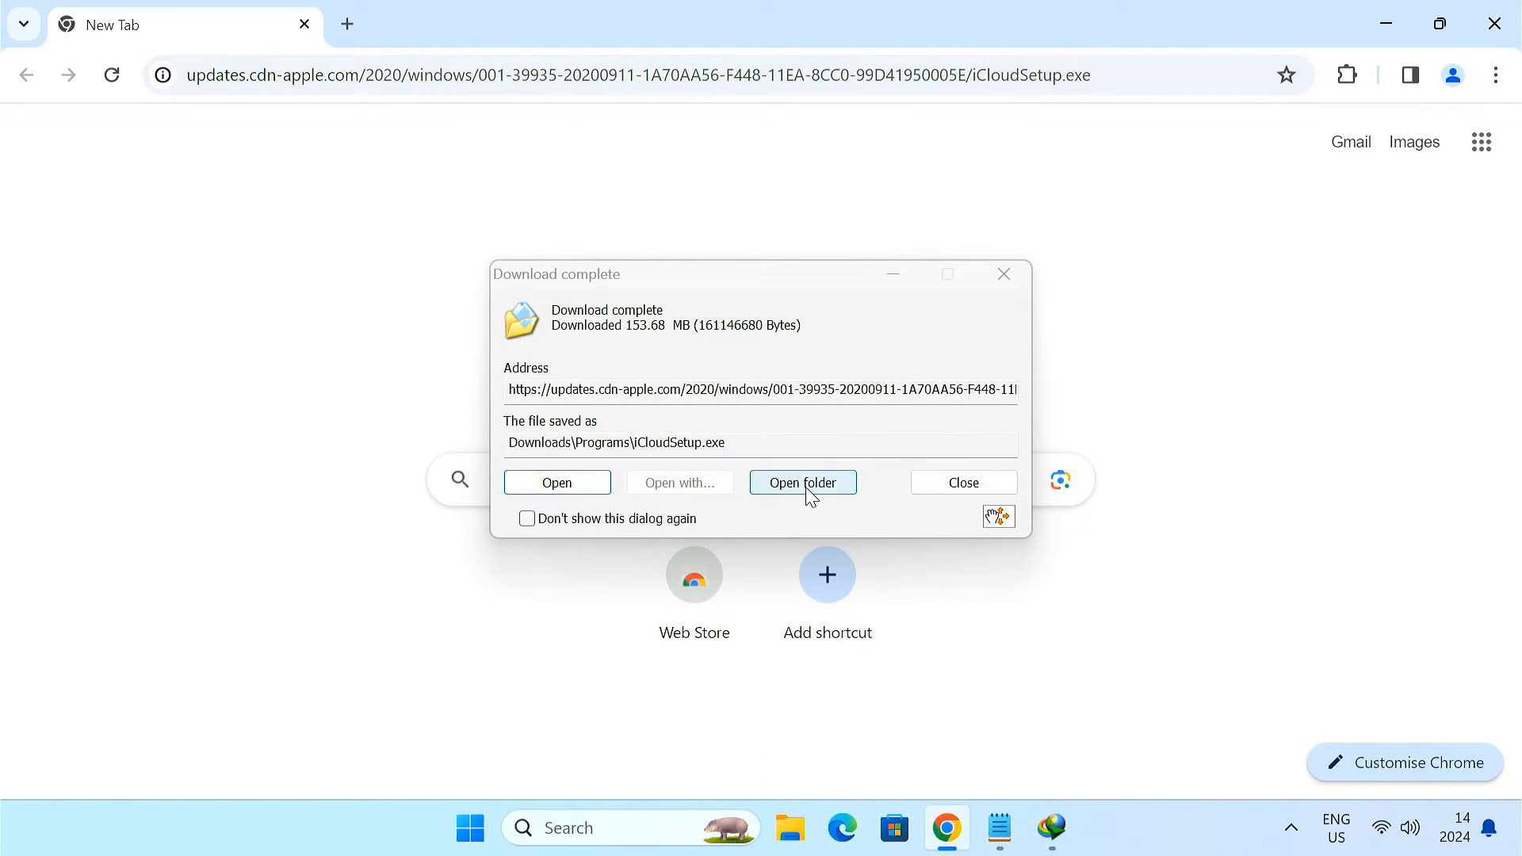
left_click(803, 482)
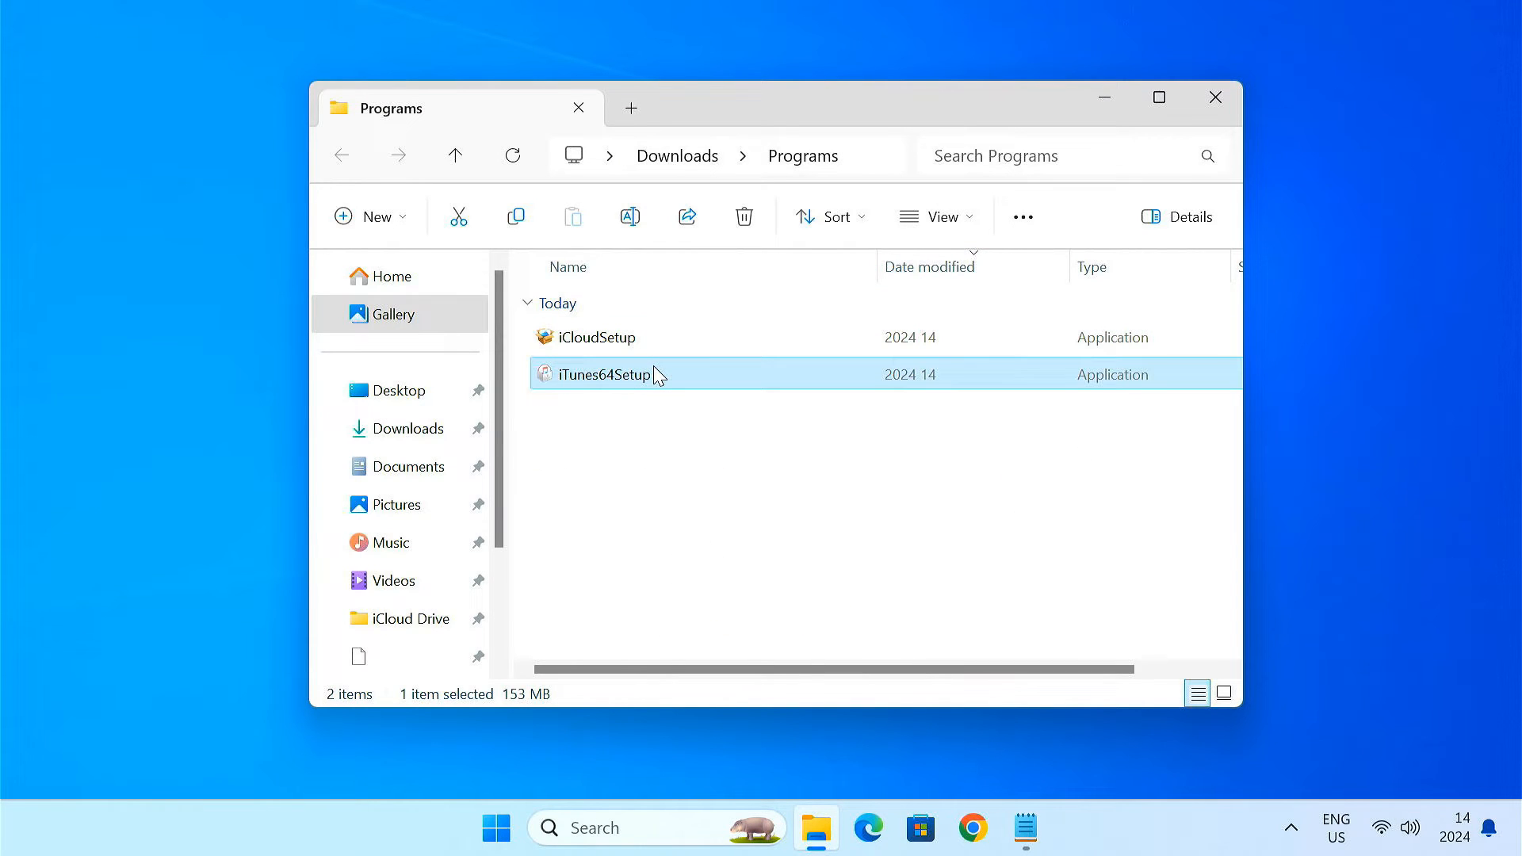
Install iTunes from iTunes64Setup, approving UAC, and finish without launching iTunes.
double_click(602, 374)
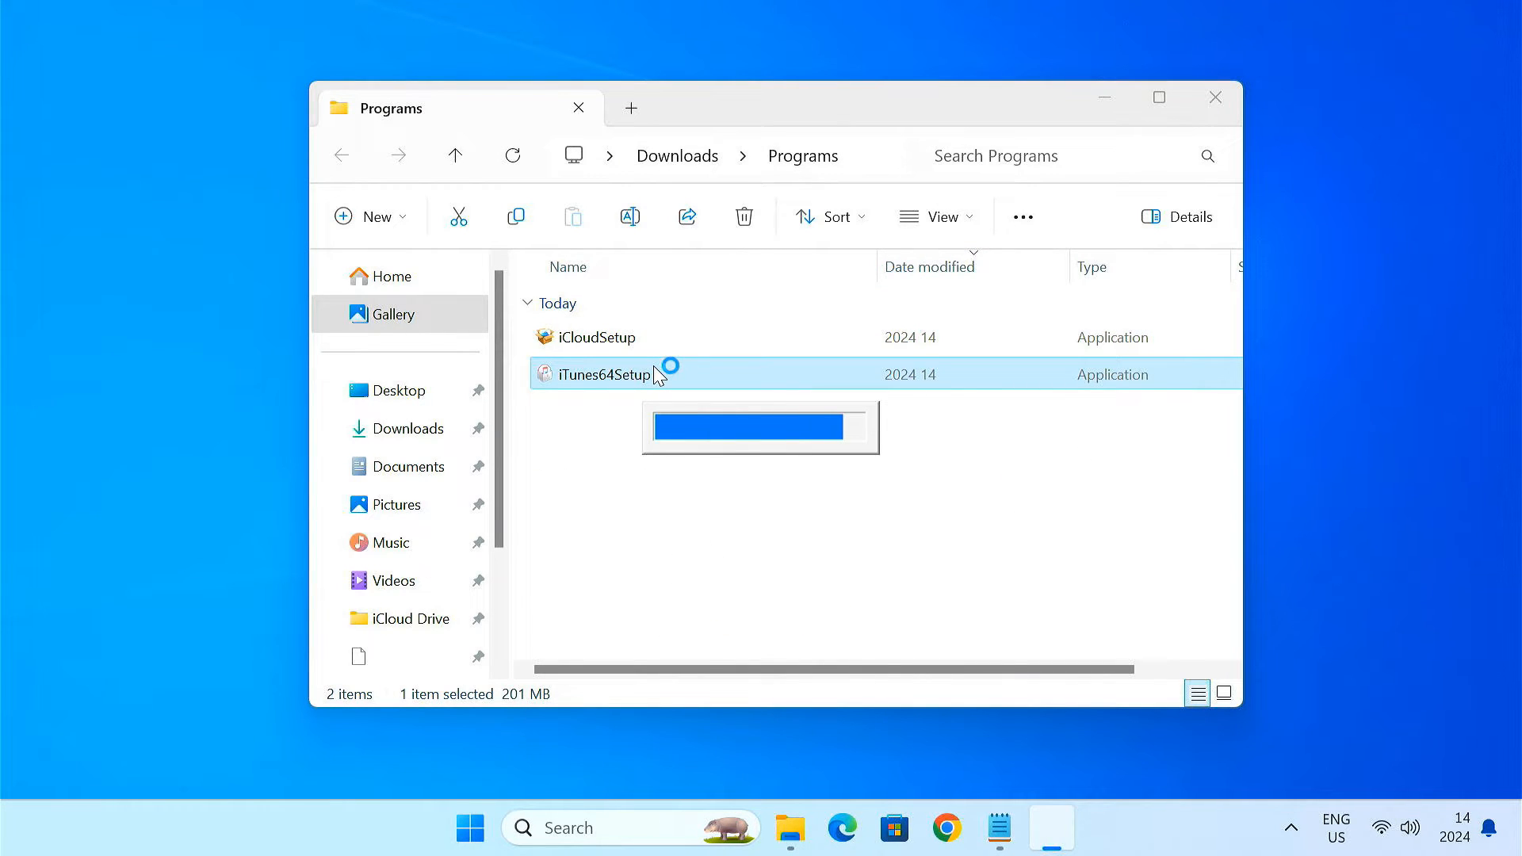
double_click(604, 374)
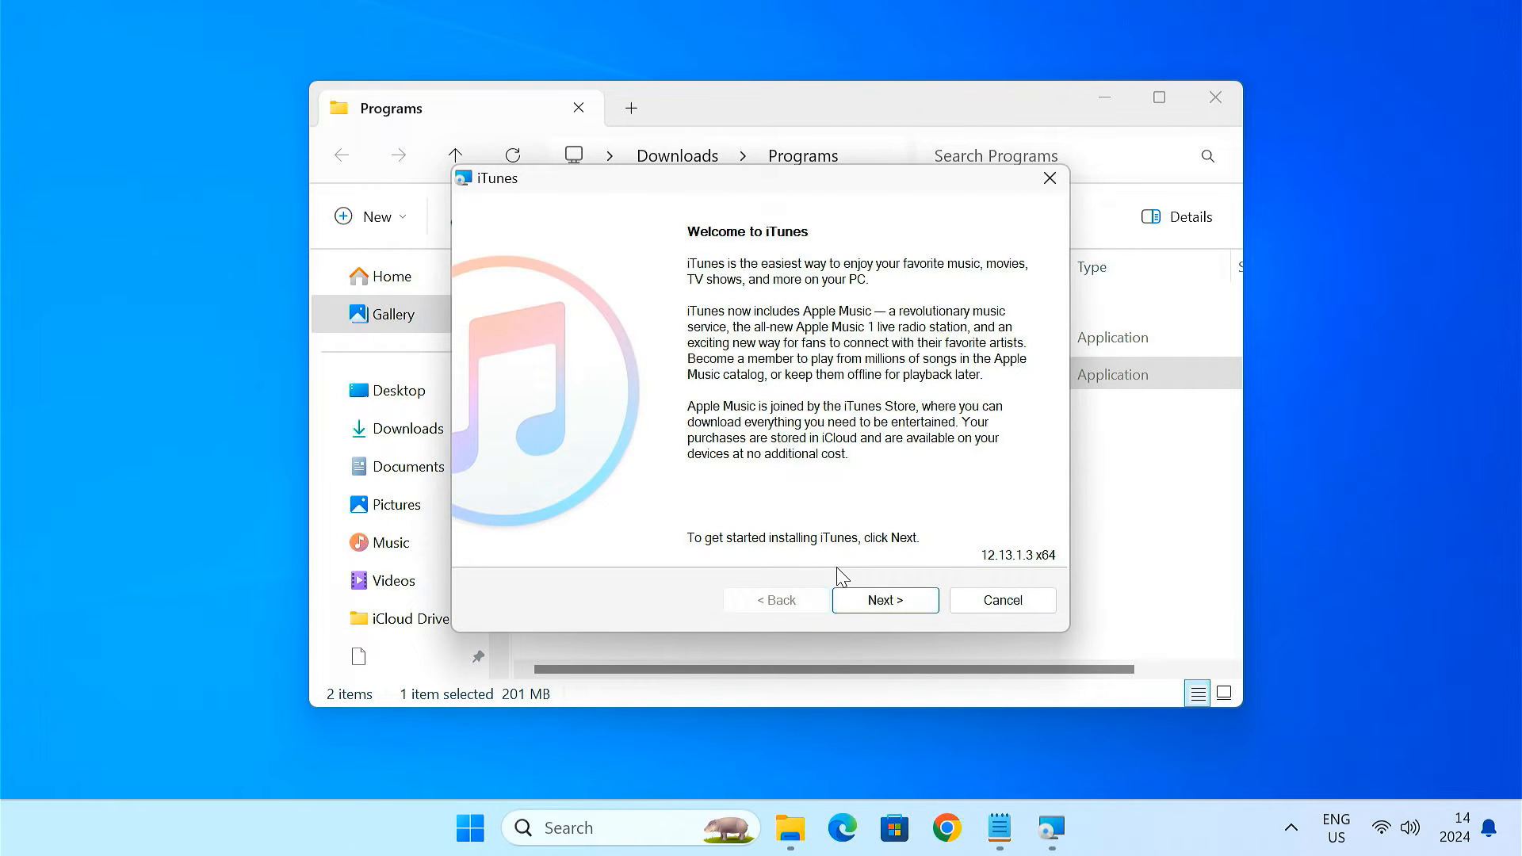
left_click(883, 600)
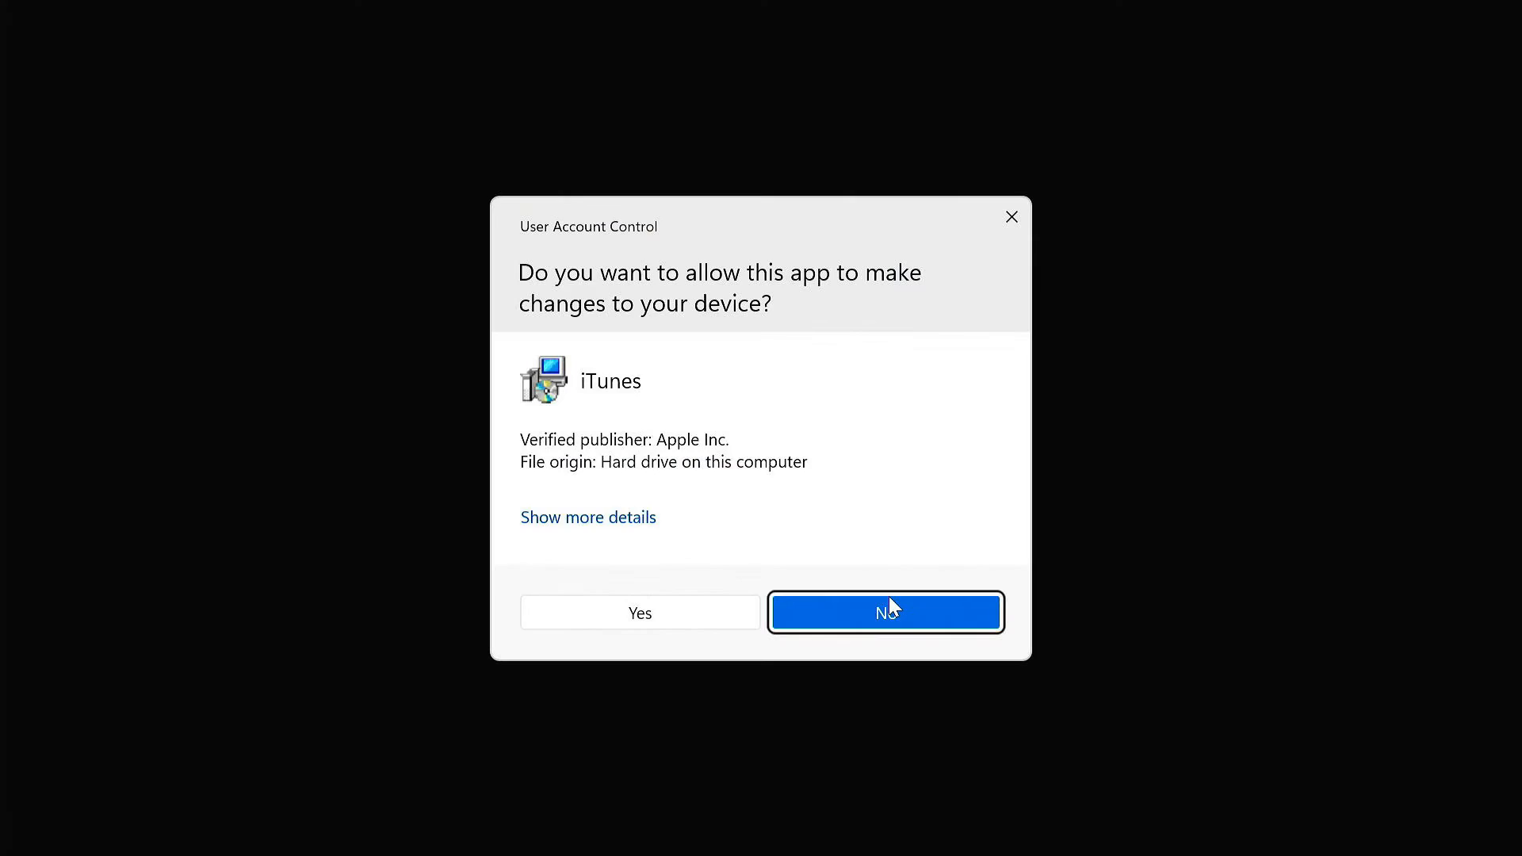
left_click(639, 612)
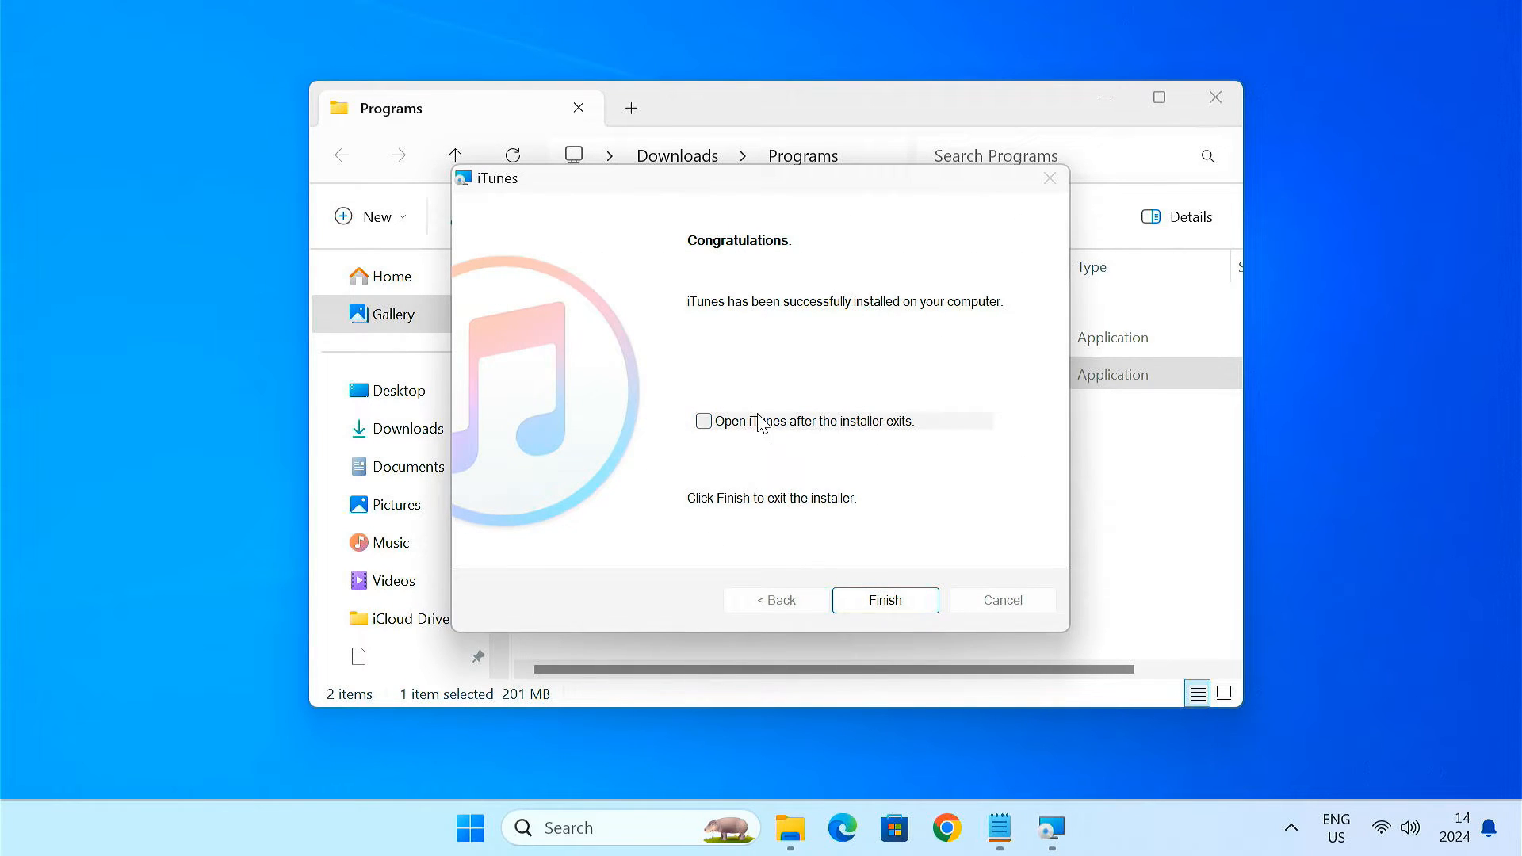
left_click(883, 599)
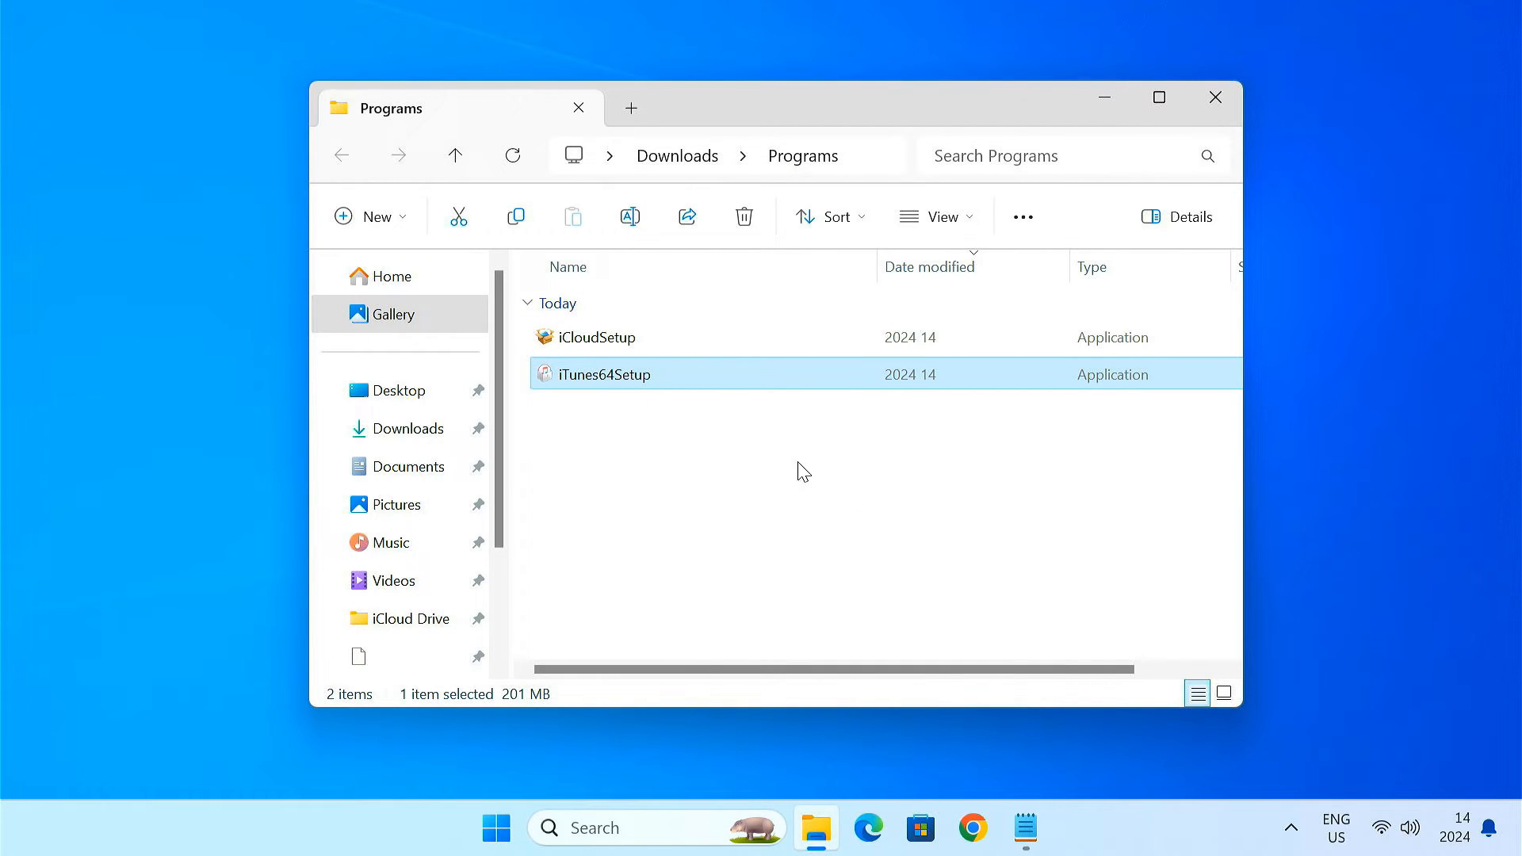
Install iCloud for Windows from iCloudSetup, accepting the license and both UAC prompts, then close the folder.
double_click(586, 336)
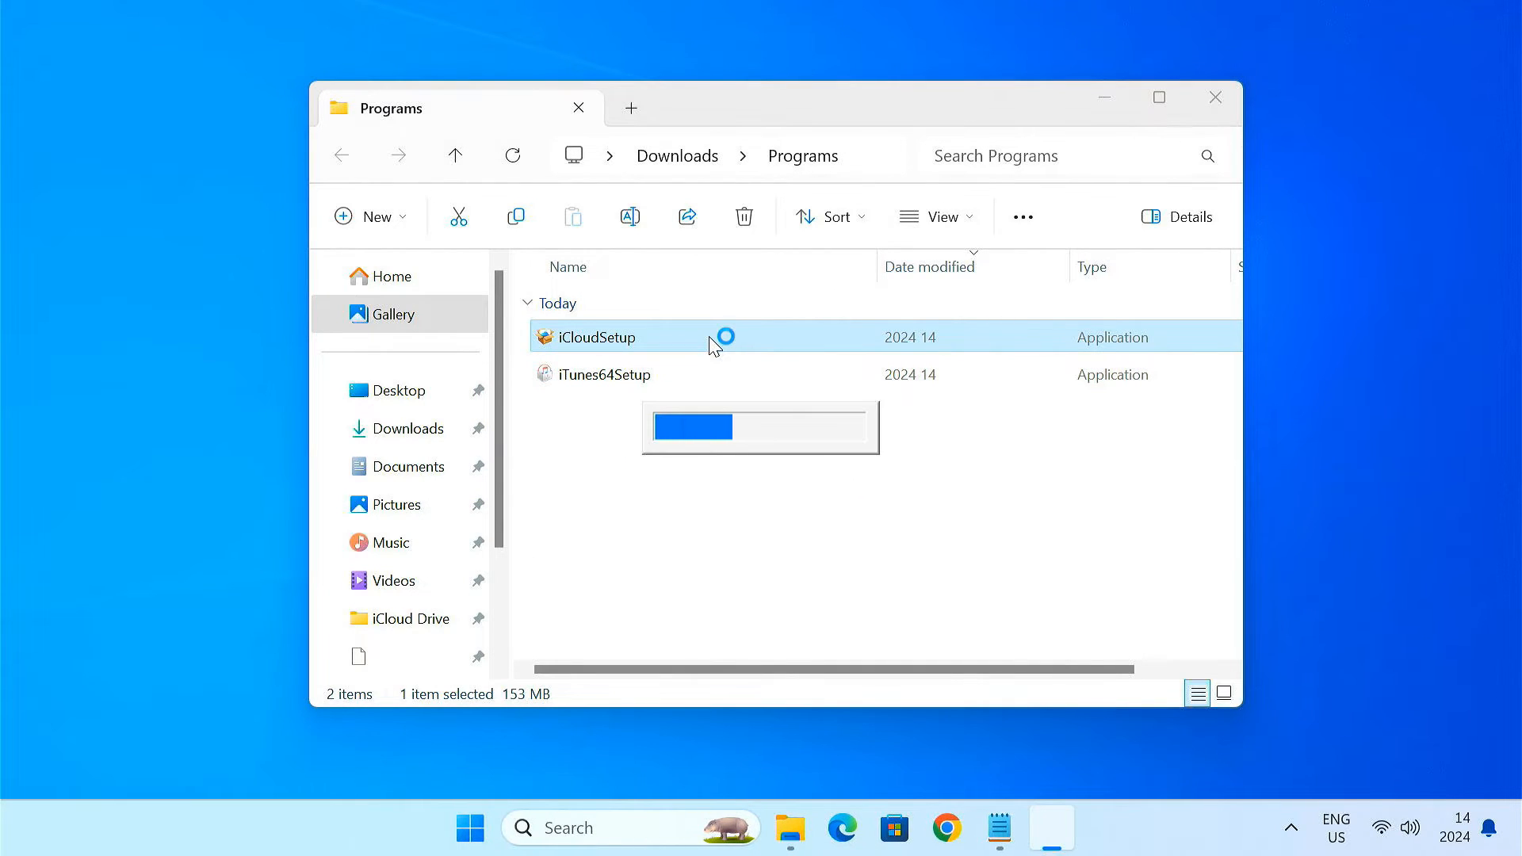
double_click(598, 336)
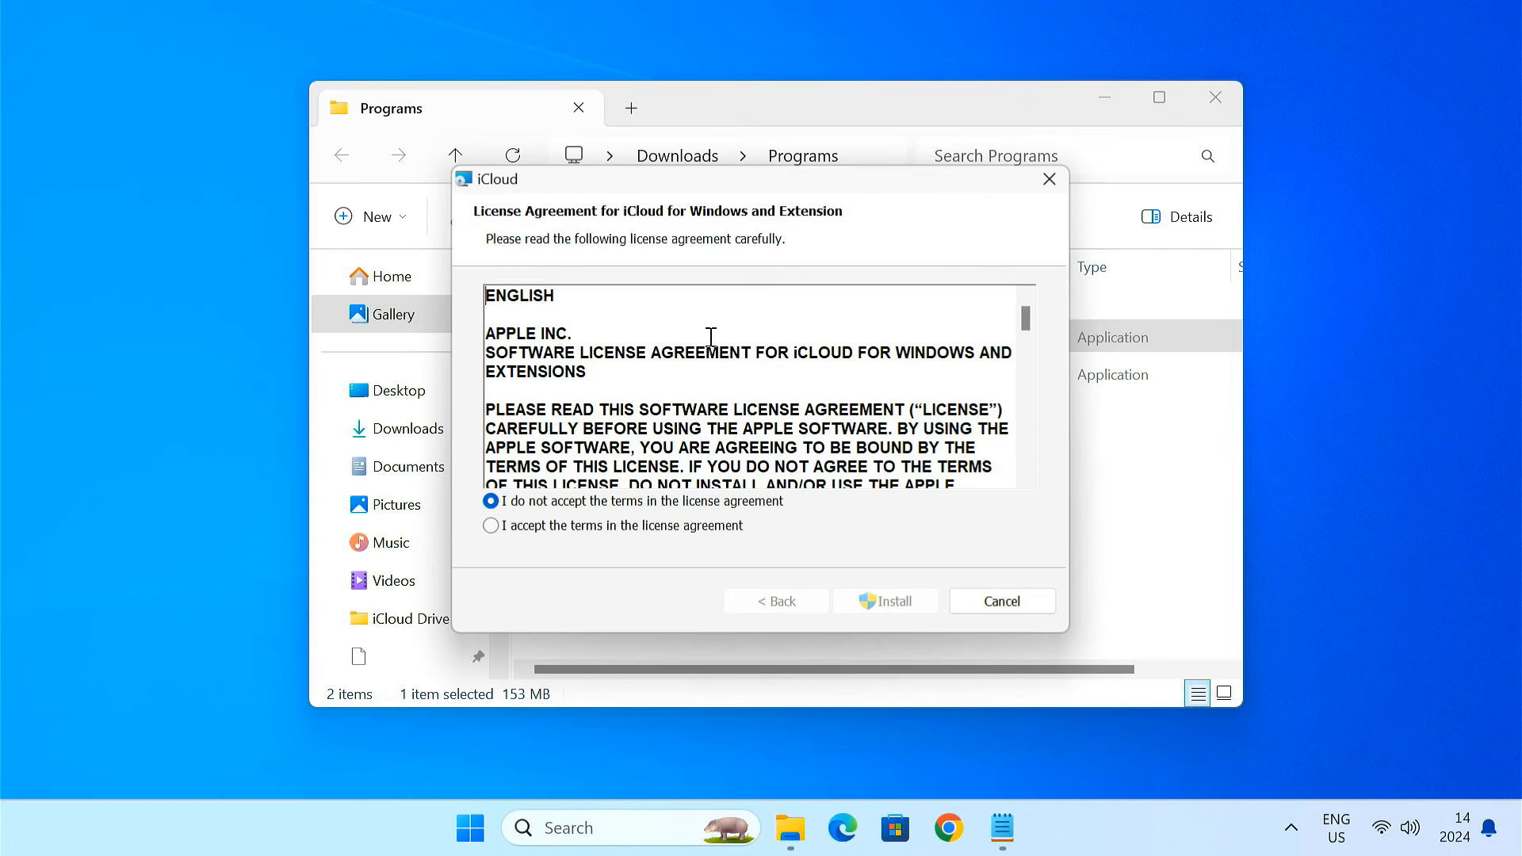
left_click(491, 525)
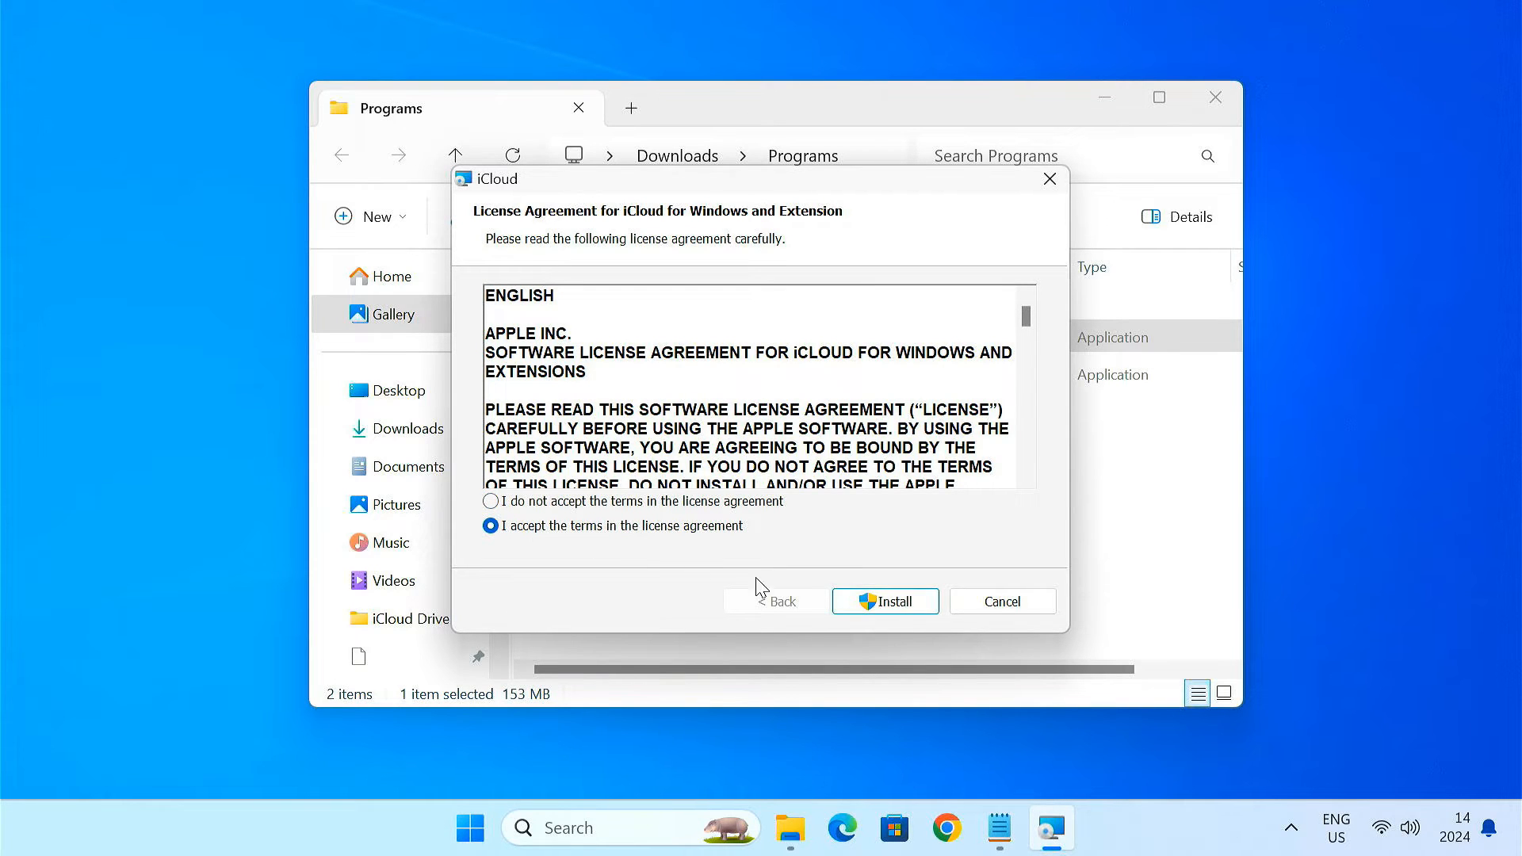
left_click(885, 601)
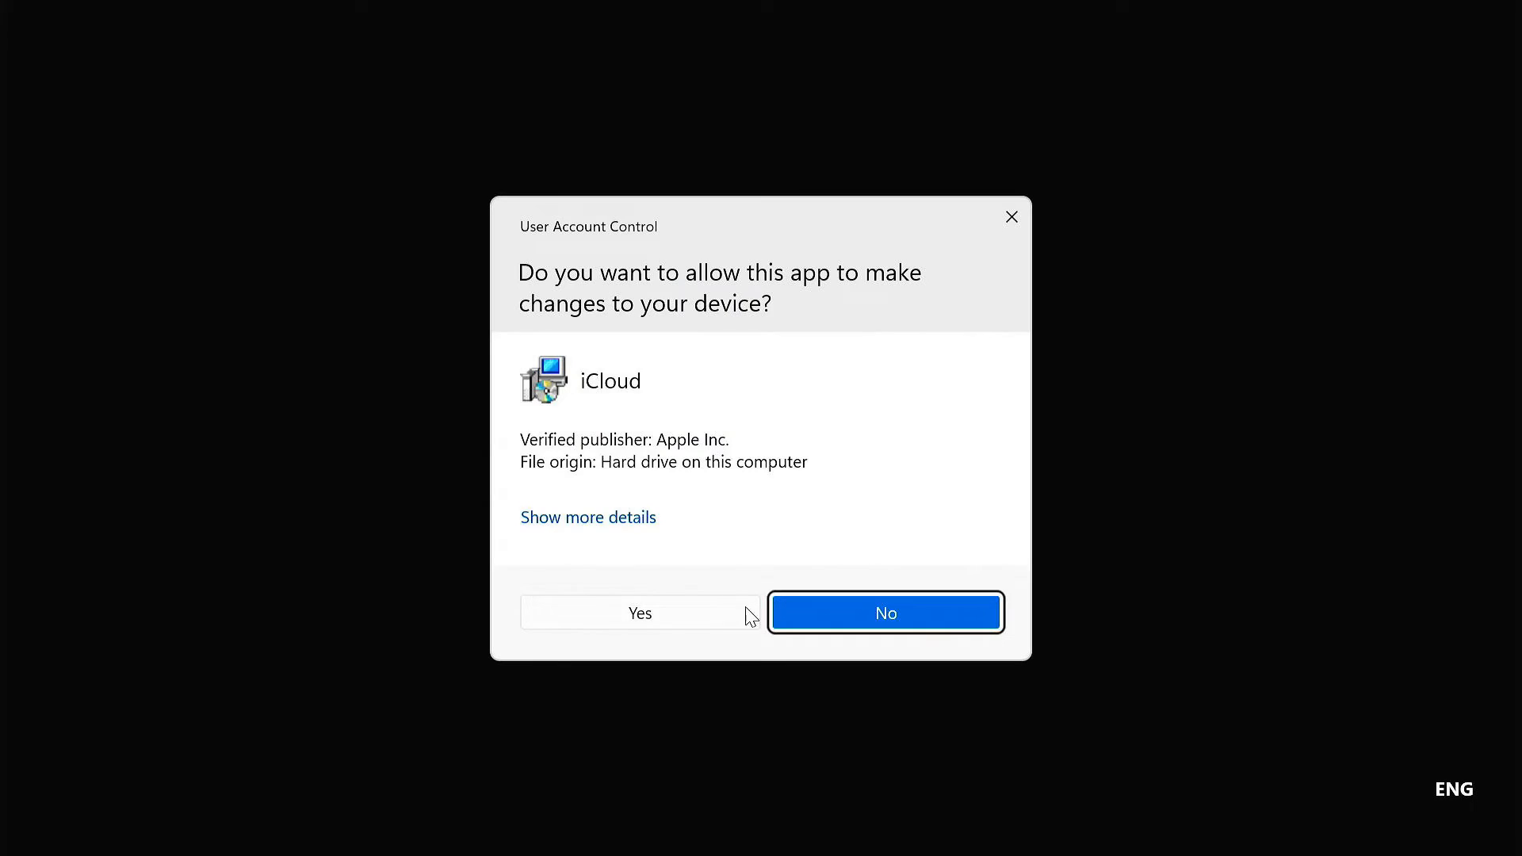
left_click(639, 612)
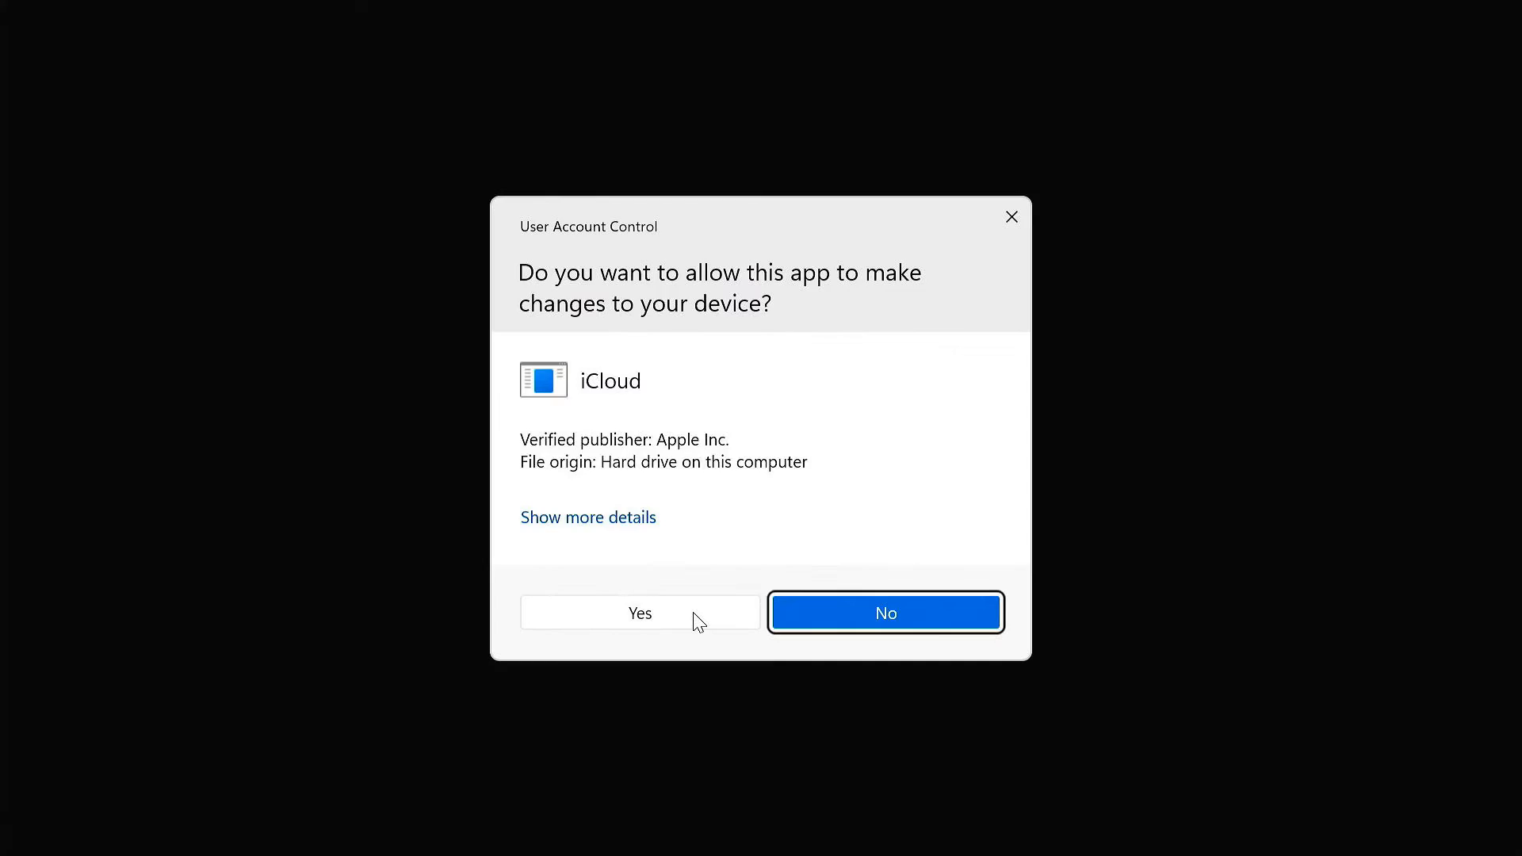
left_click(639, 612)
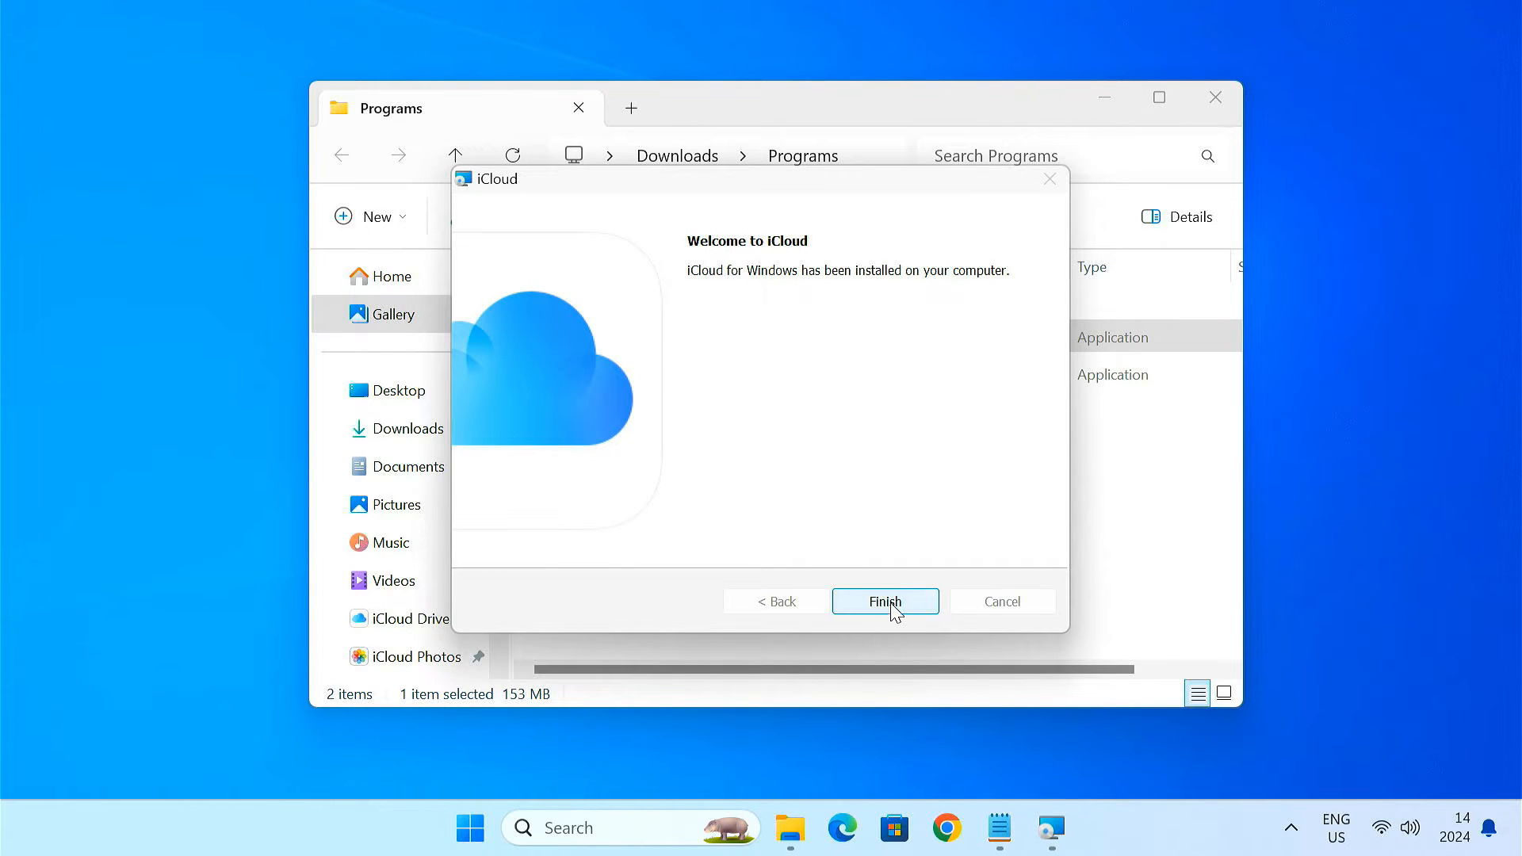
left_click(883, 601)
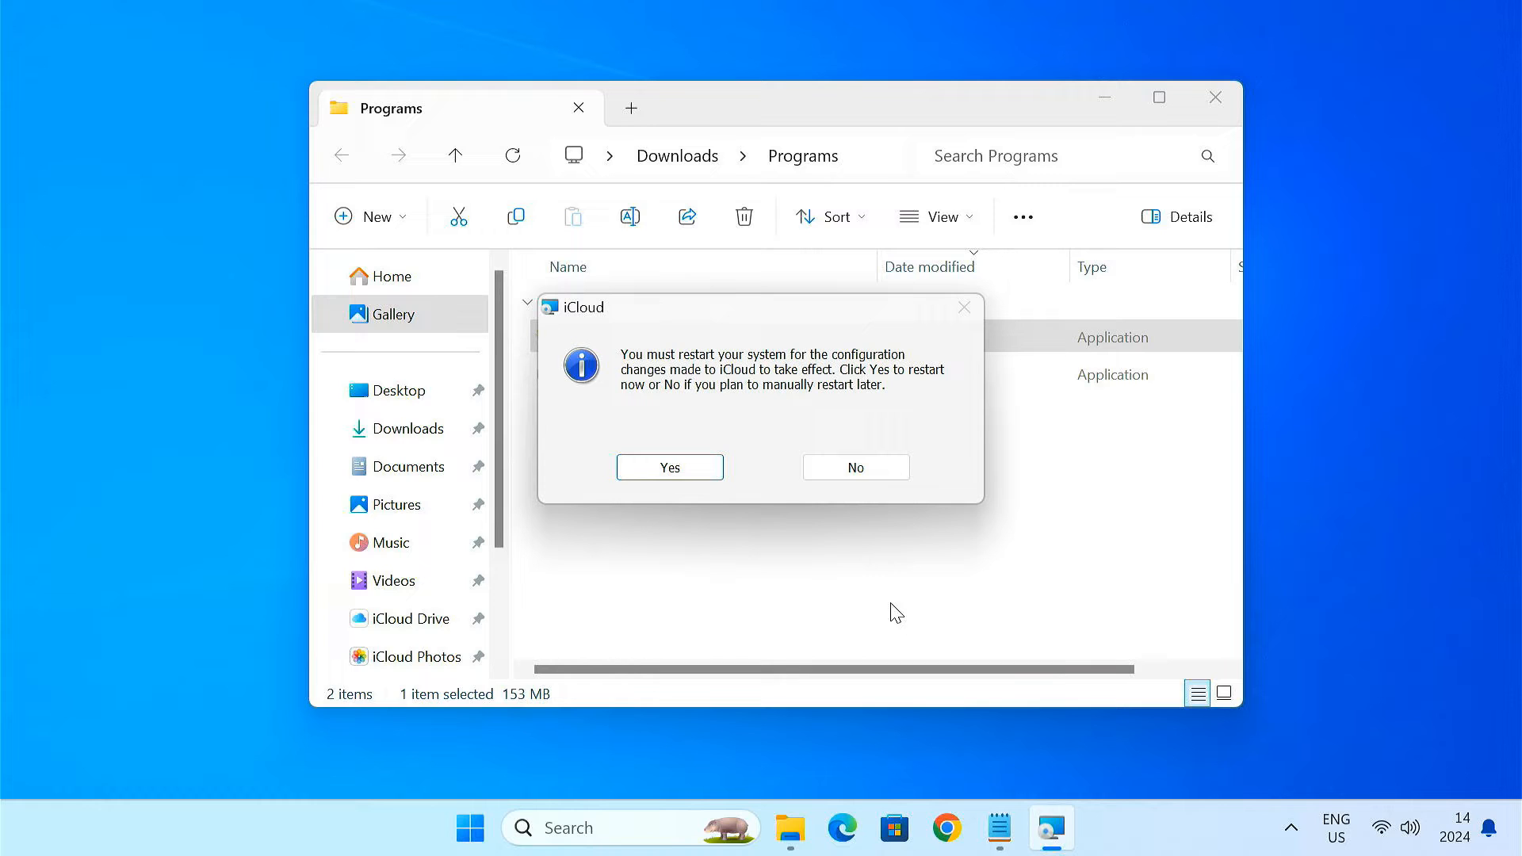
left_click(1215, 97)
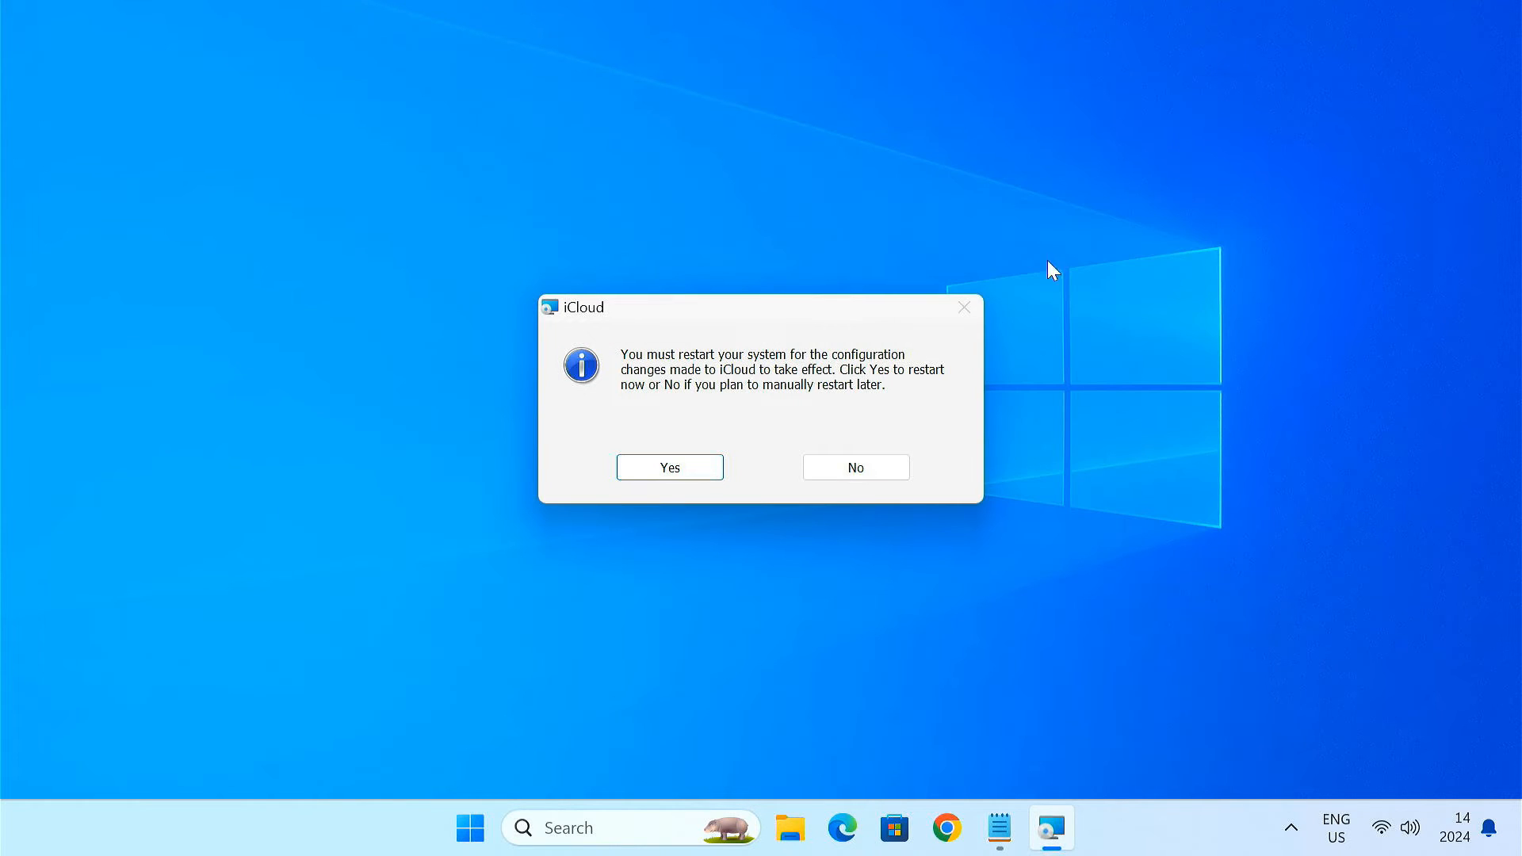
mouse_move(797, 390)
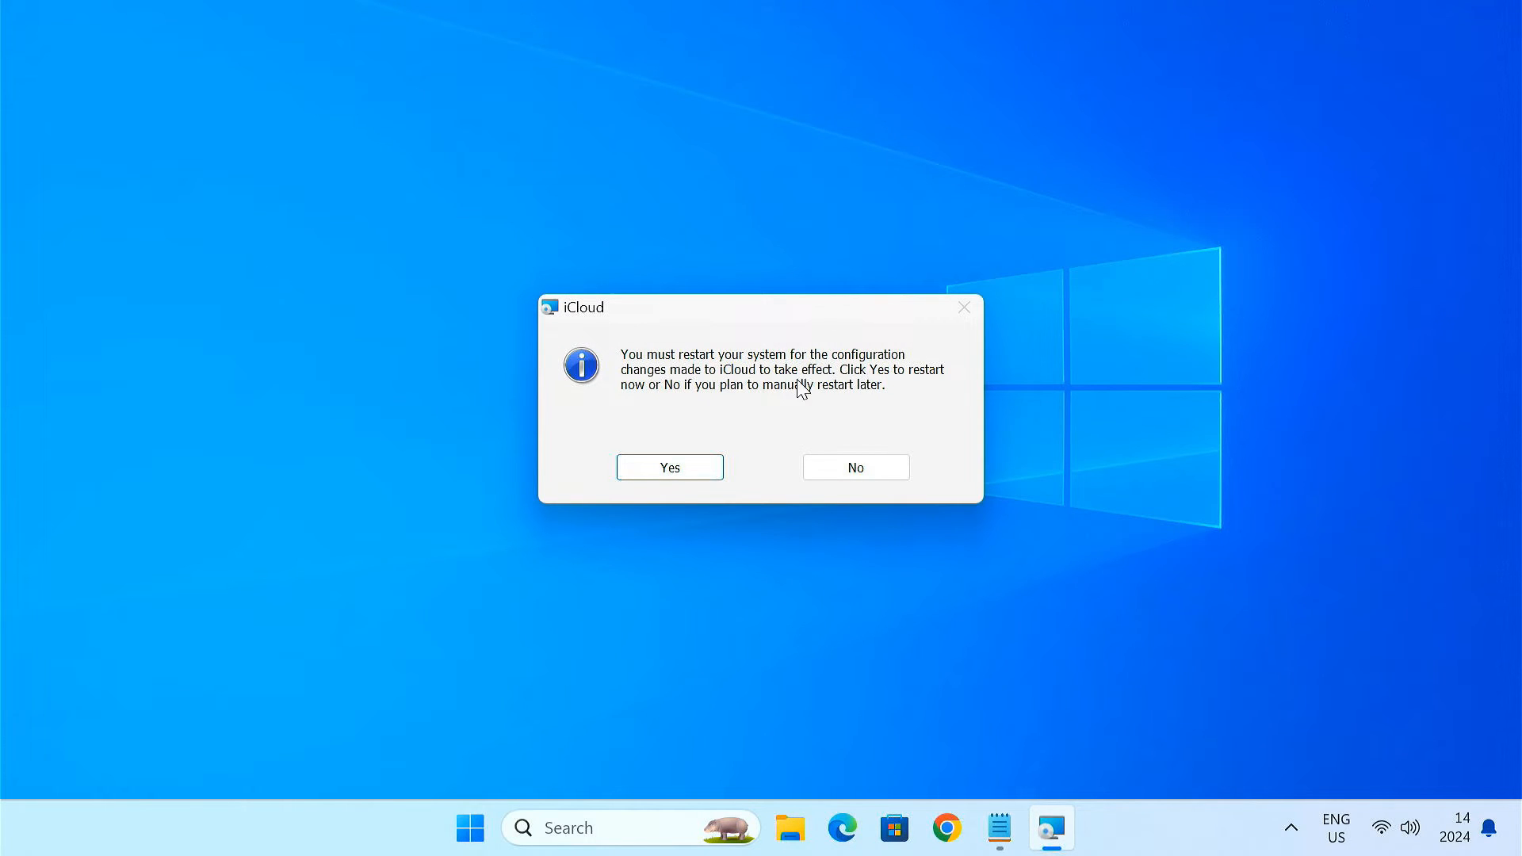
left_click(668, 466)
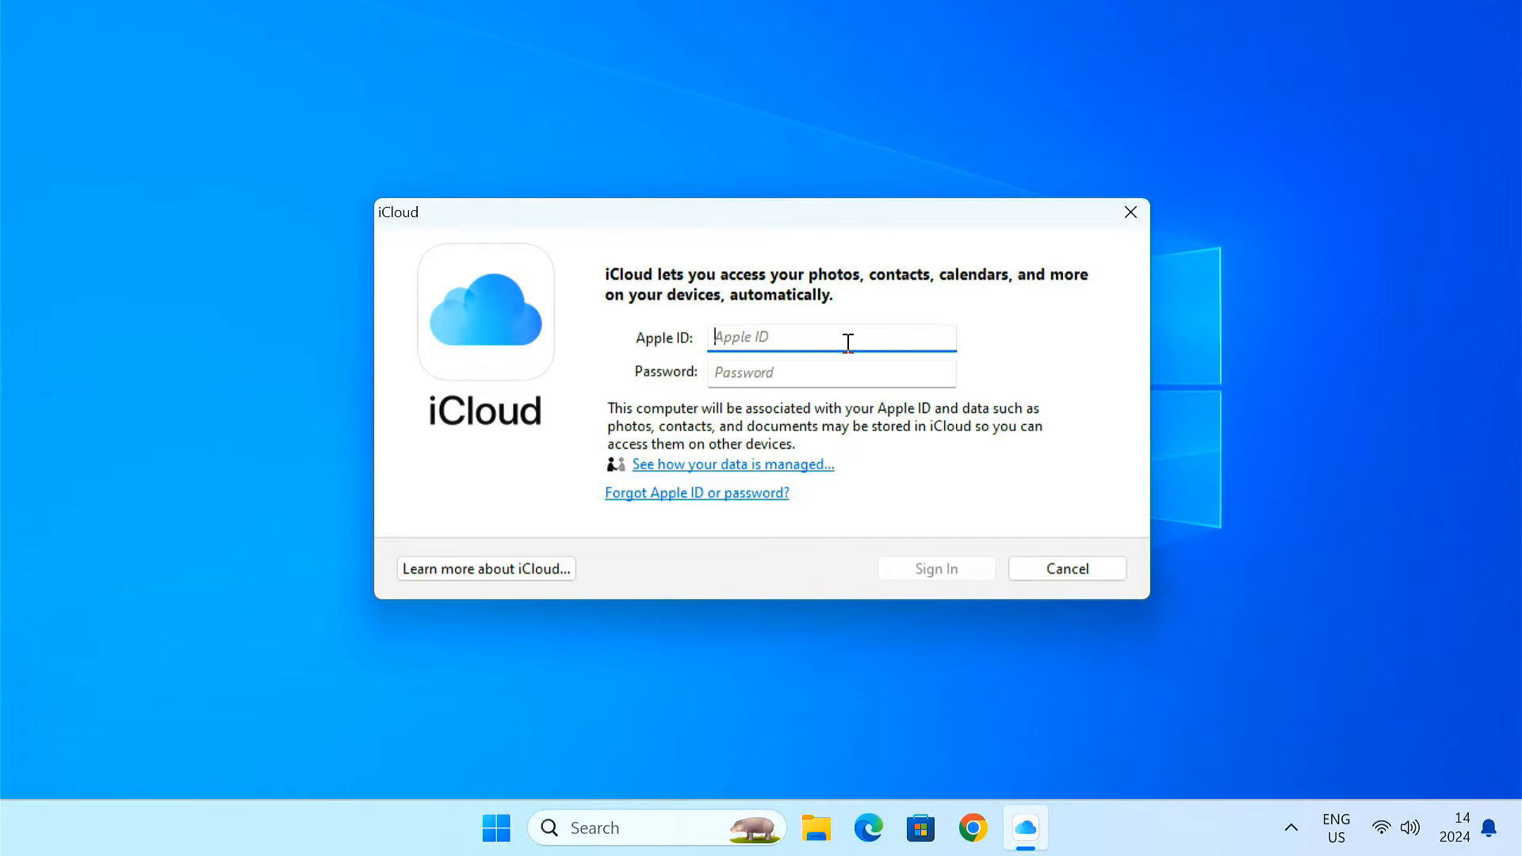
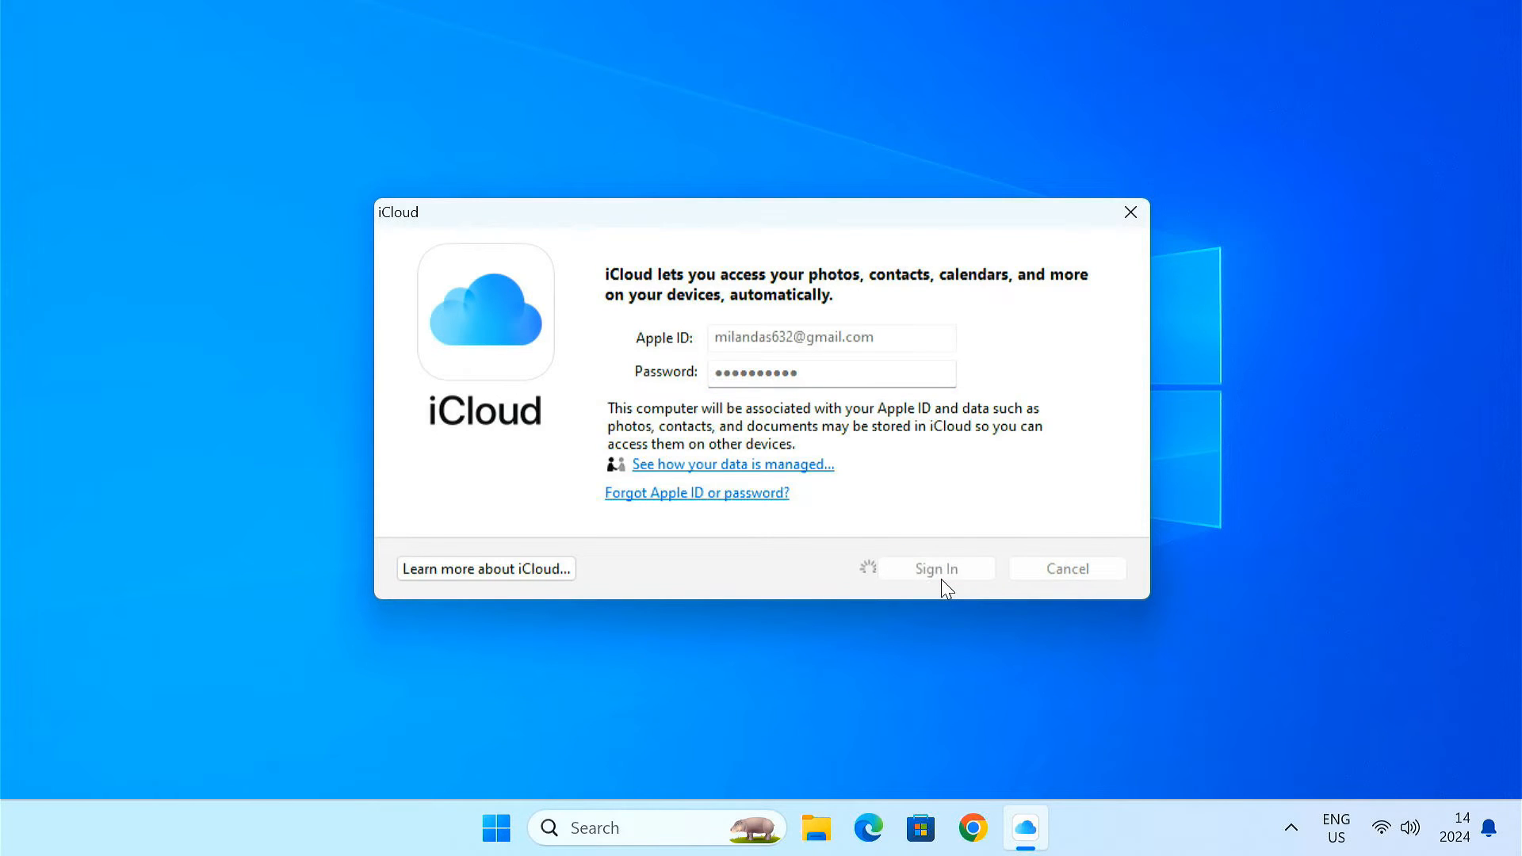
left_click(936, 567)
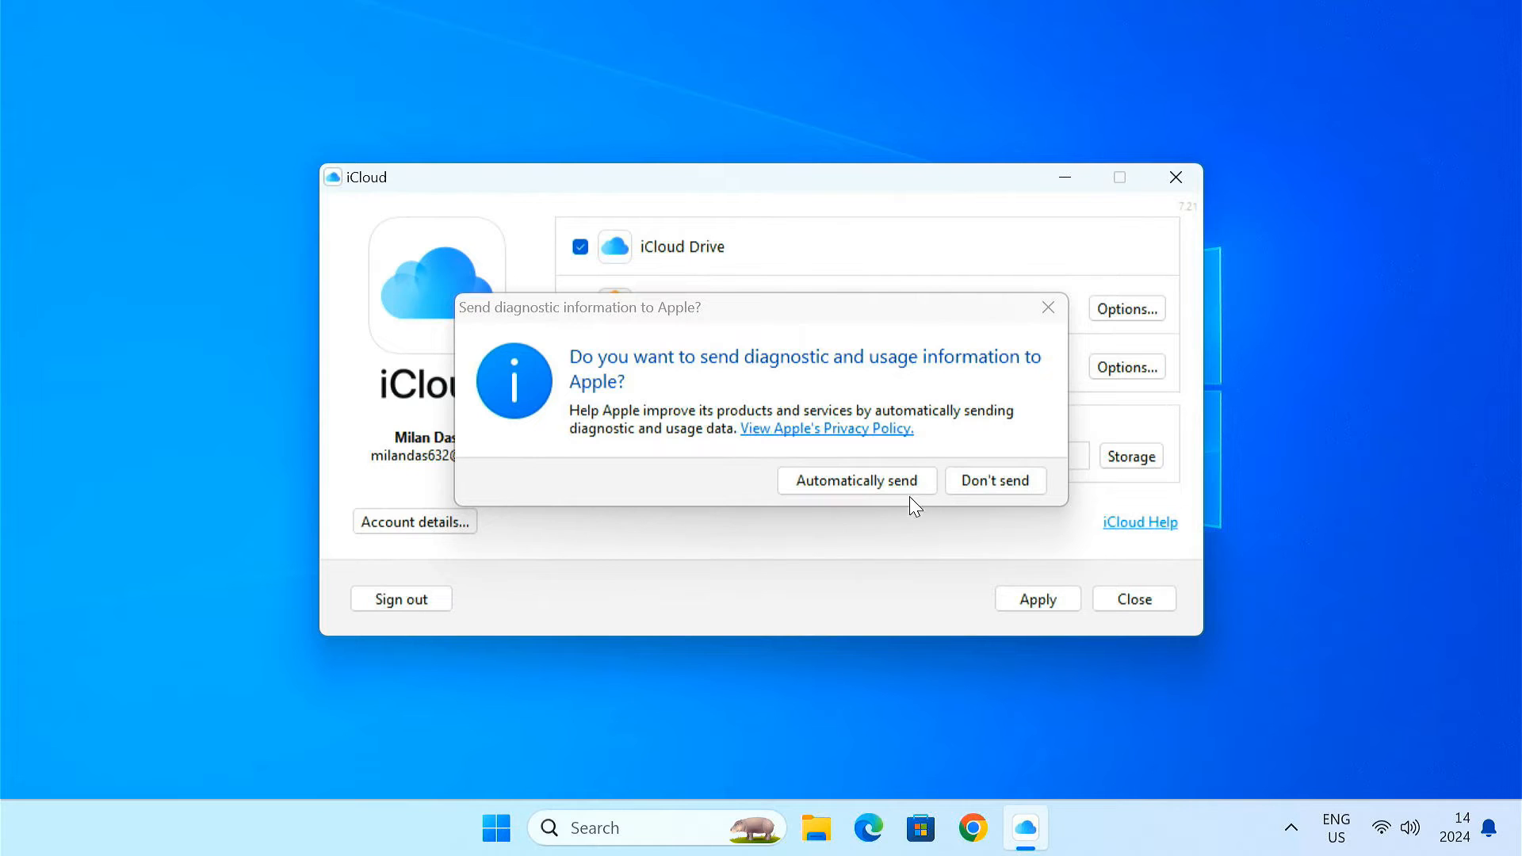
left_click(995, 481)
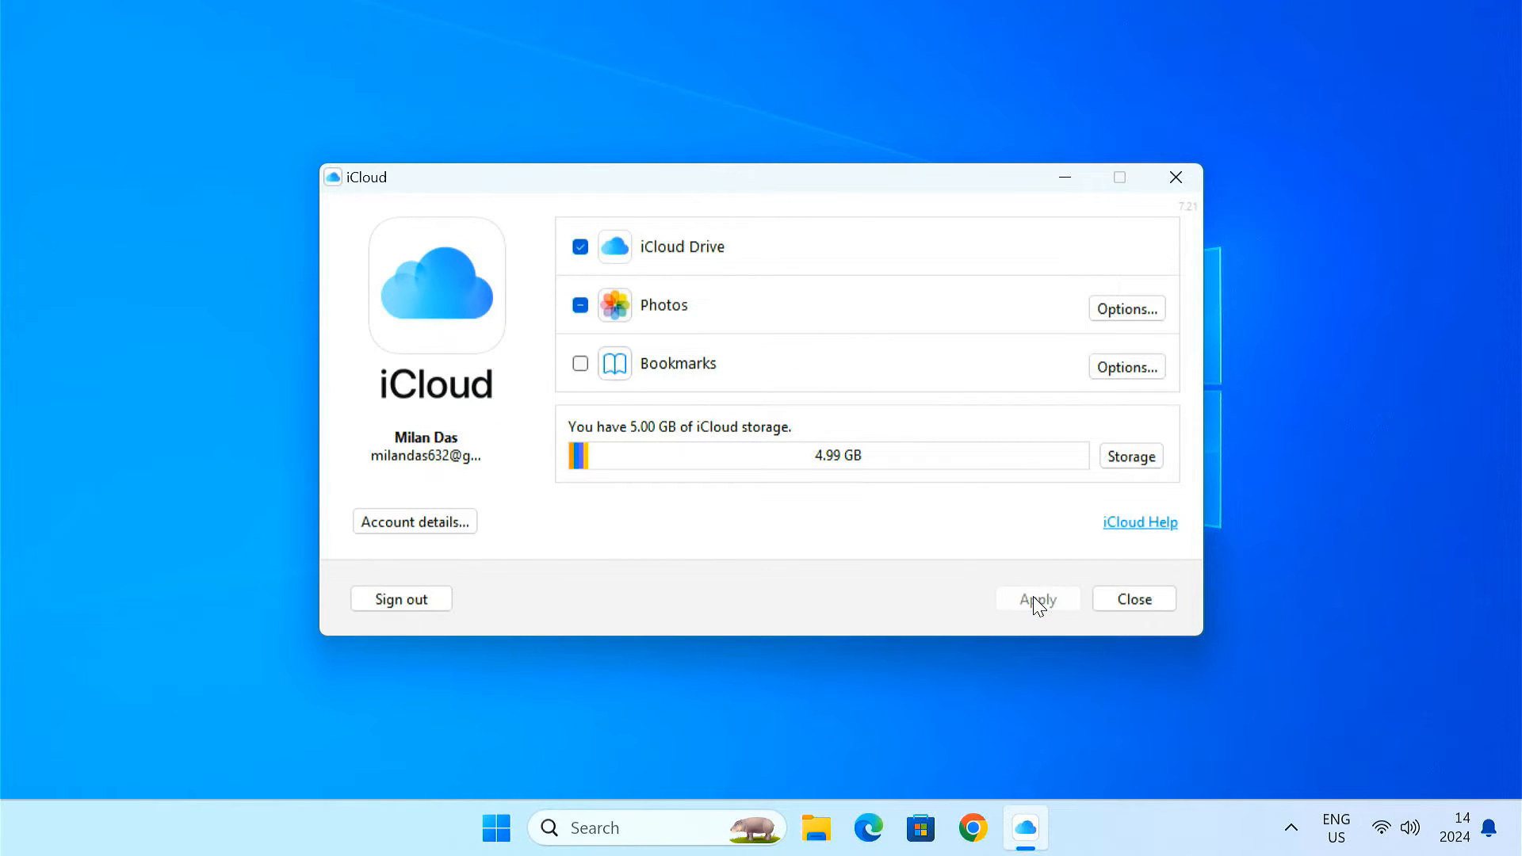
left_click(1132, 599)
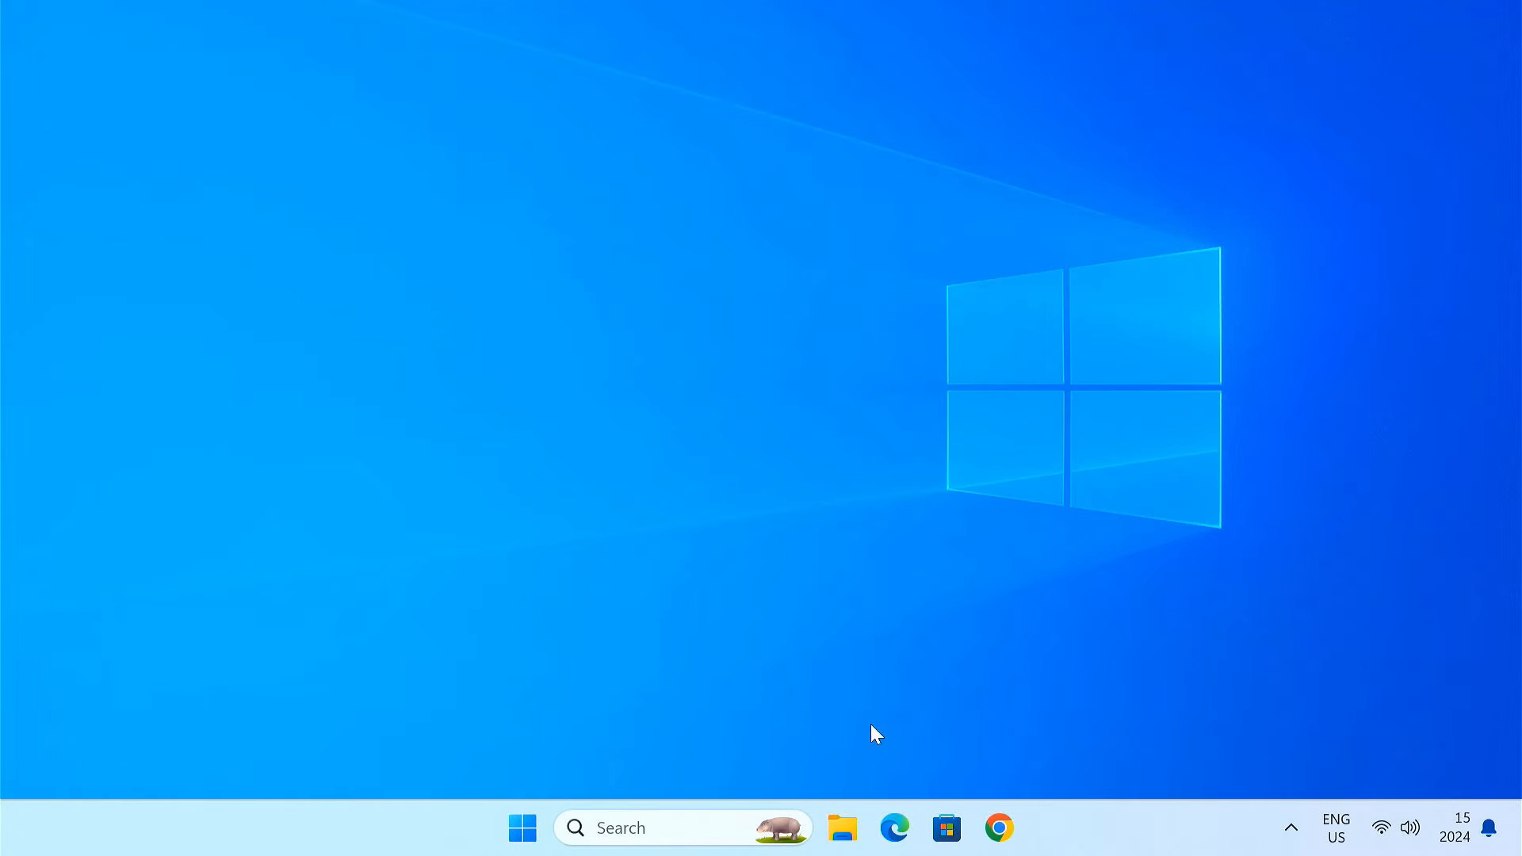
Launch iTunes from search, sign in to the iTunes Store with the Apple ID and password, then close it.
type("itunes")
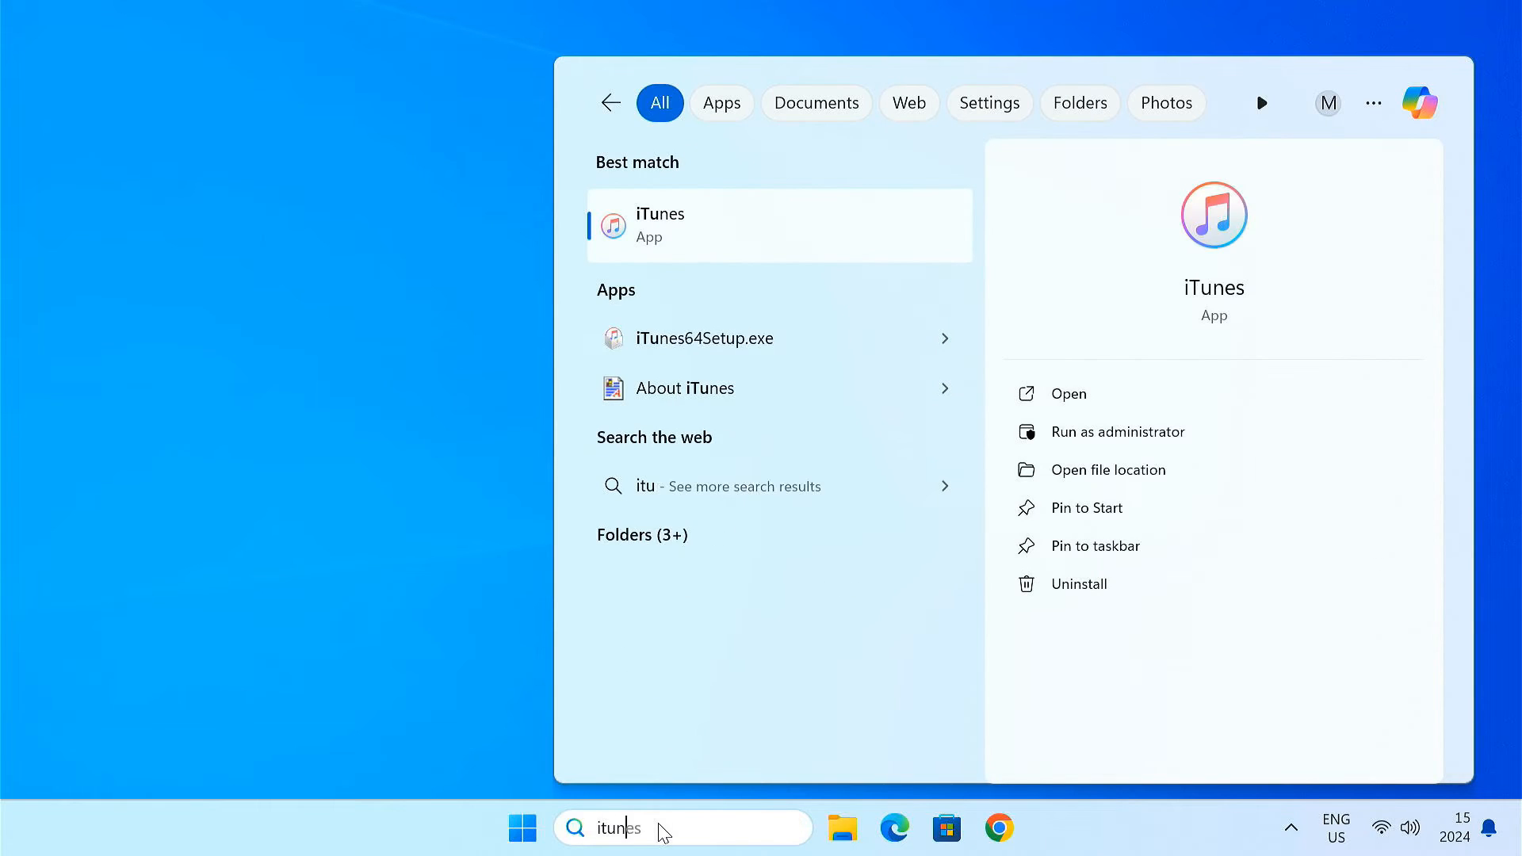
type("es")
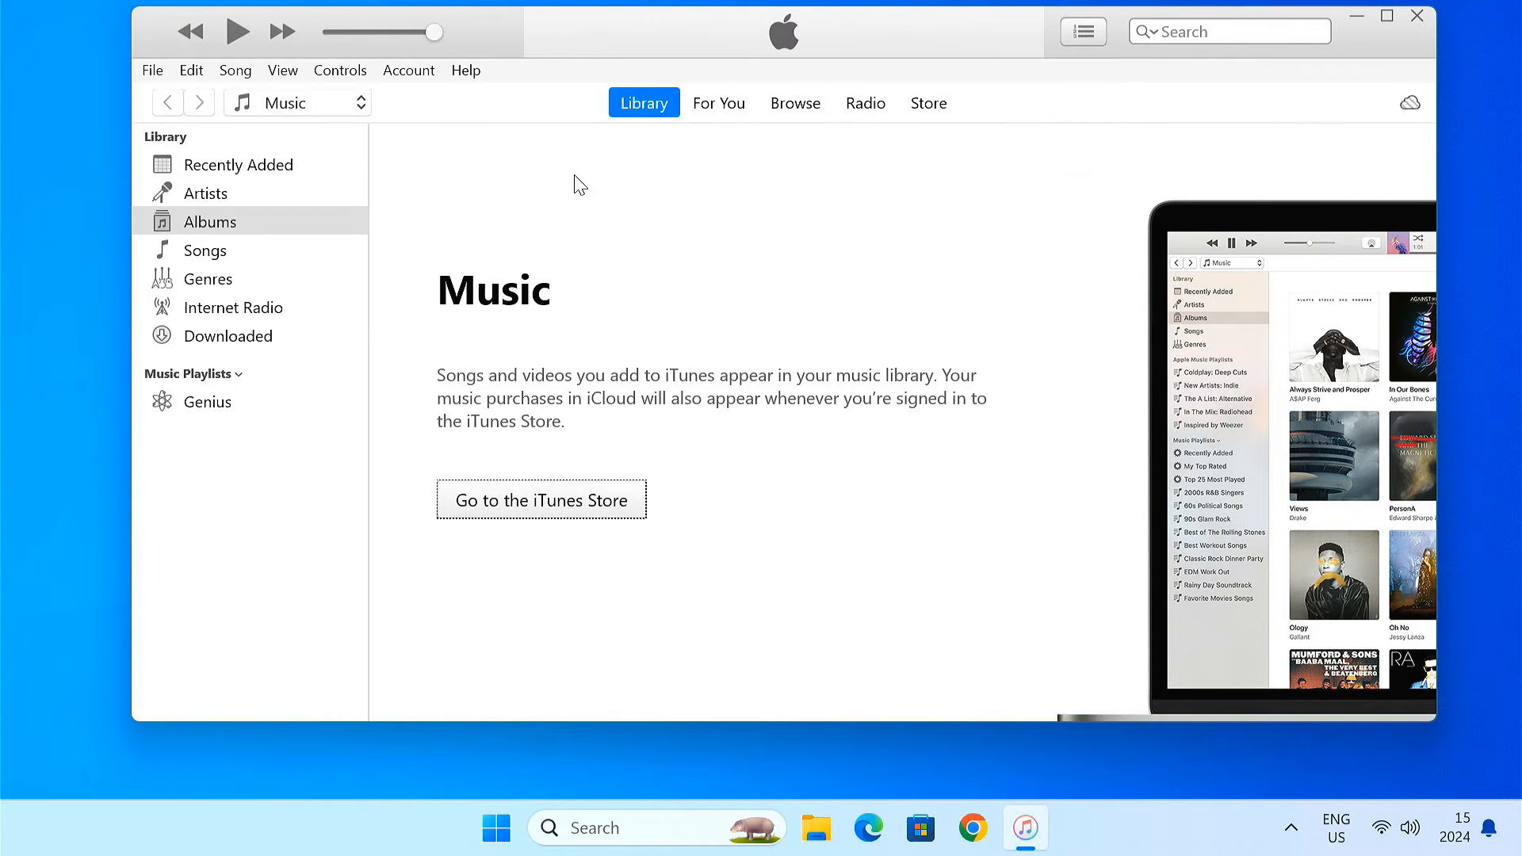
left_click(407, 70)
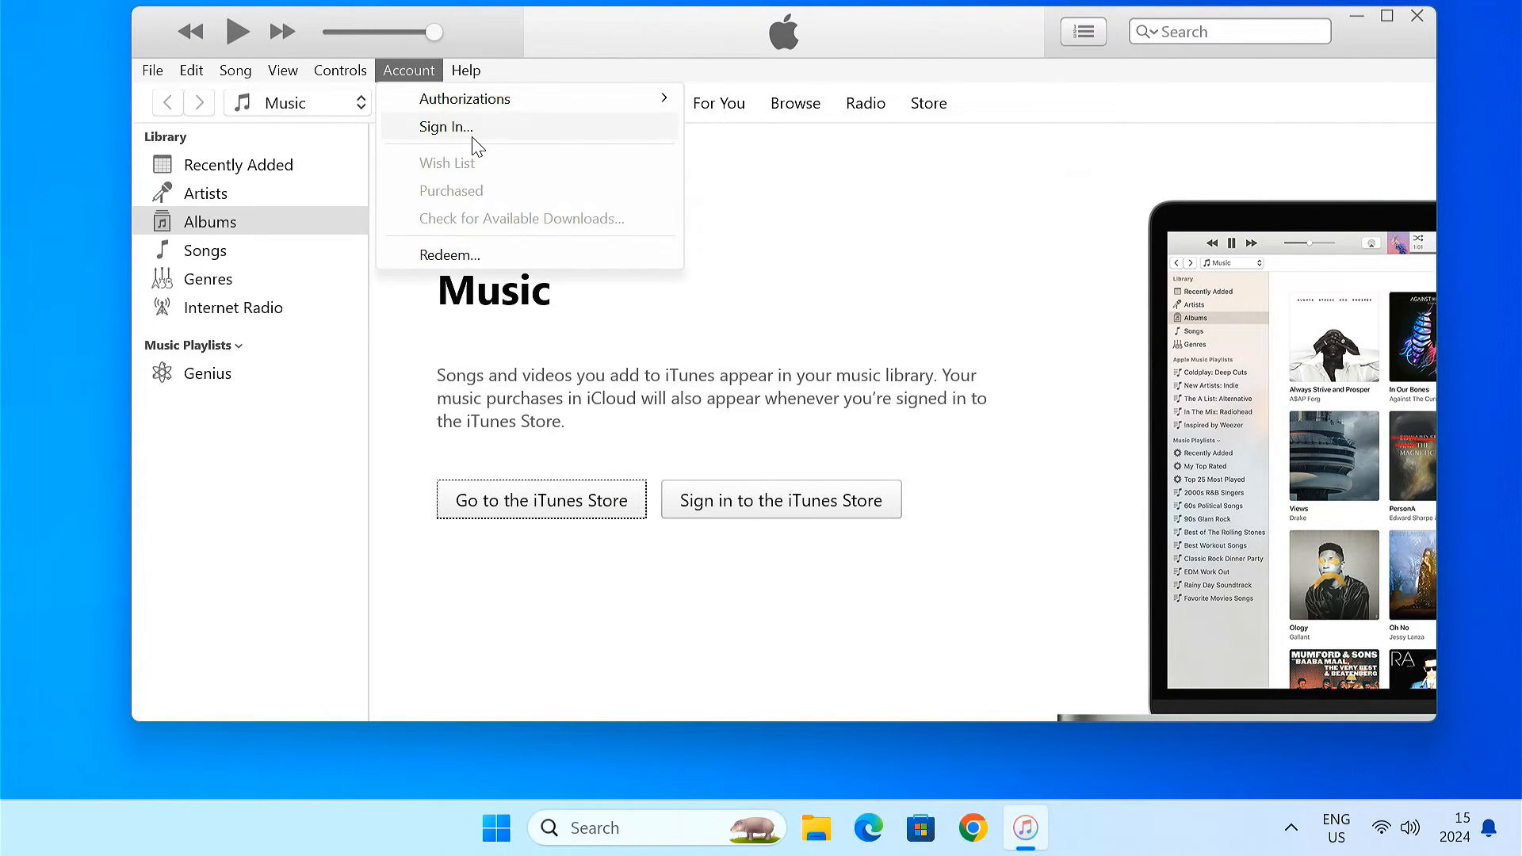
left_click(444, 127)
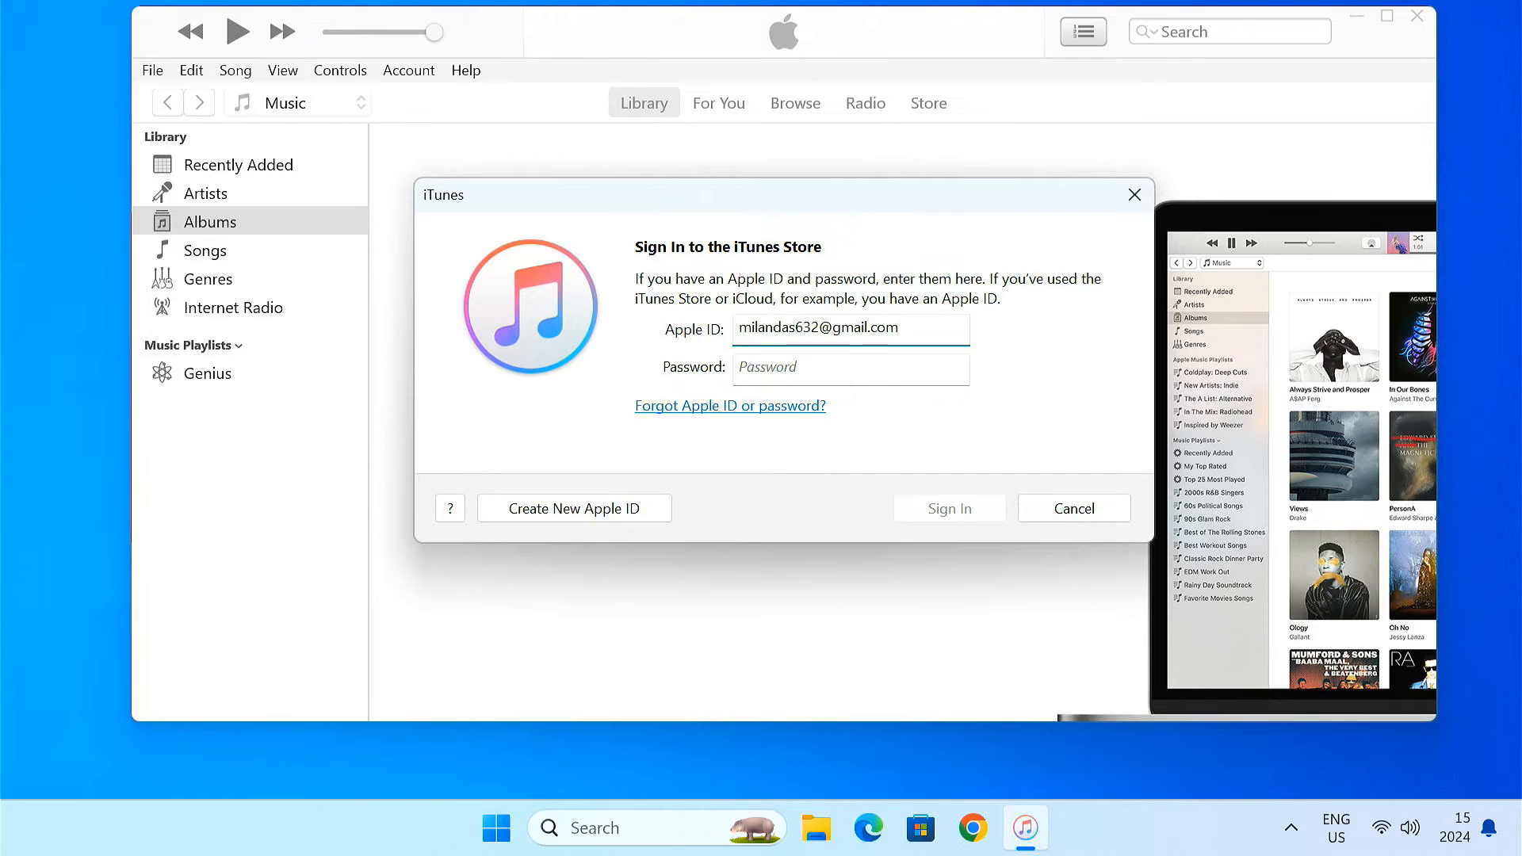
type("password")
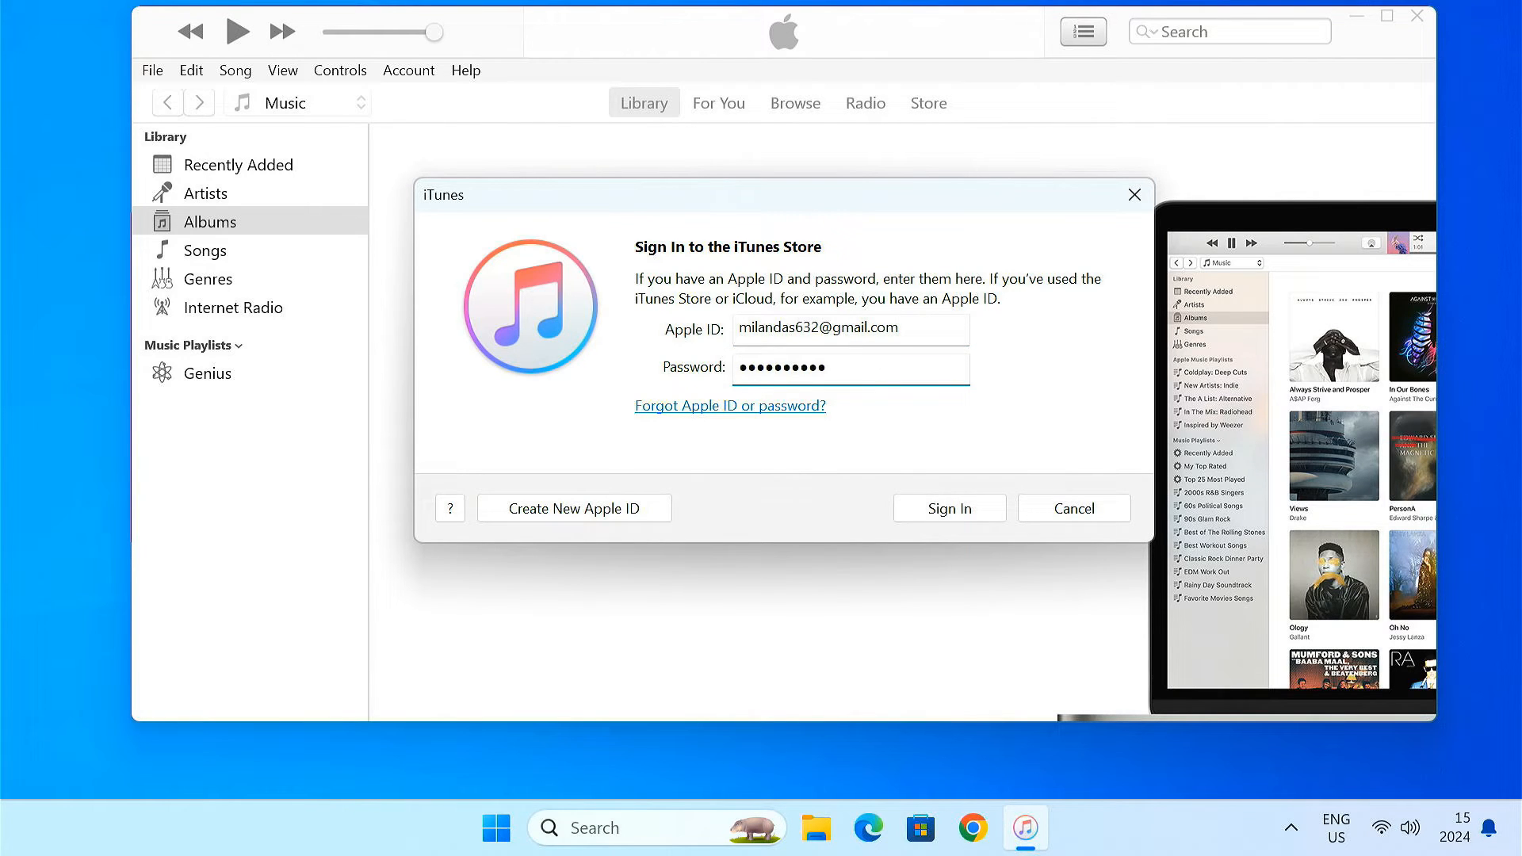
left_click(949, 508)
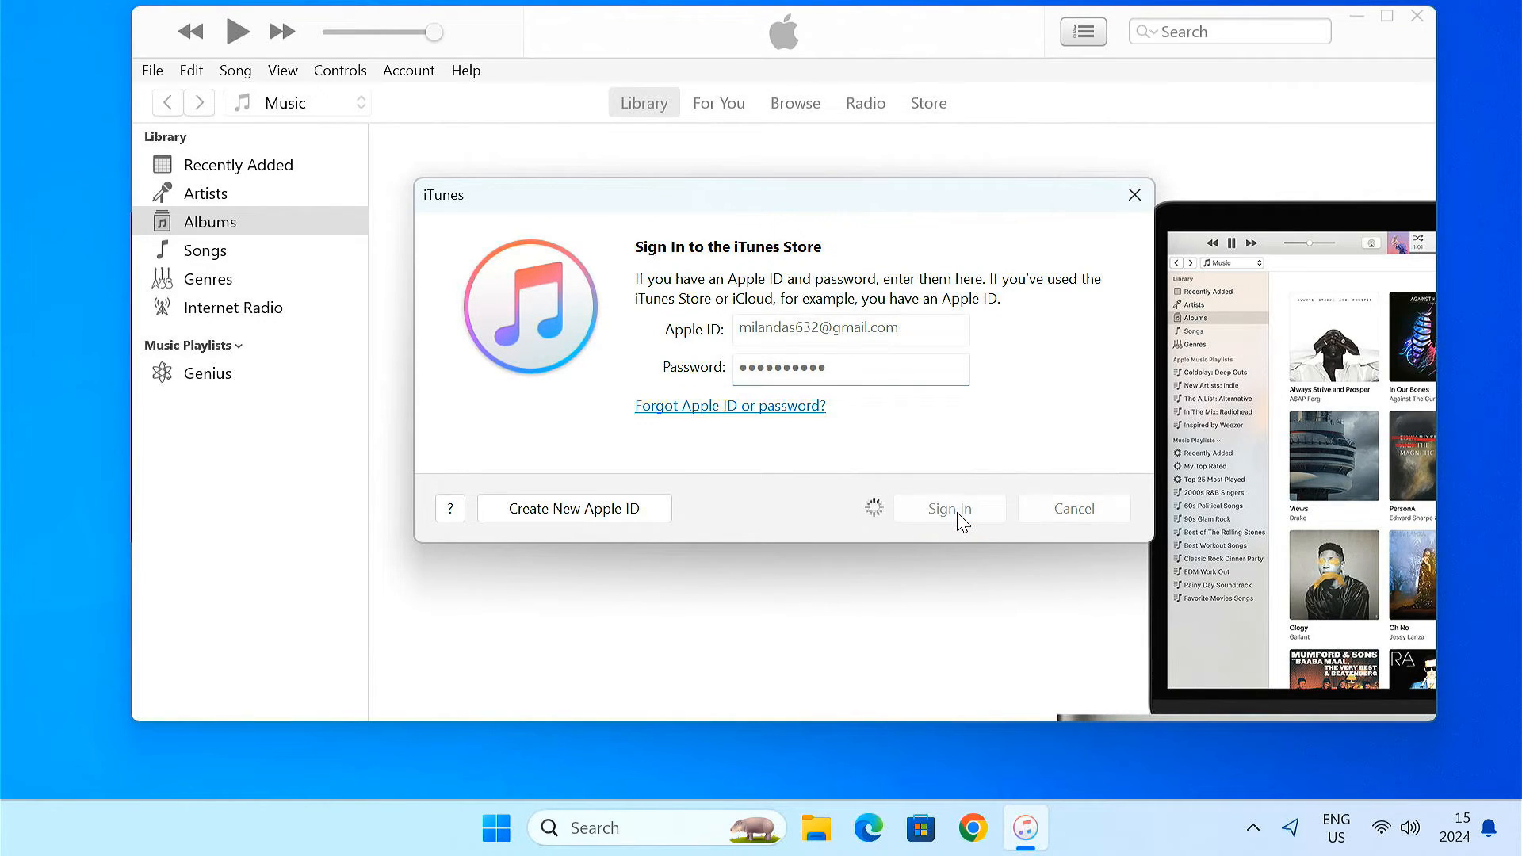
left_click(949, 508)
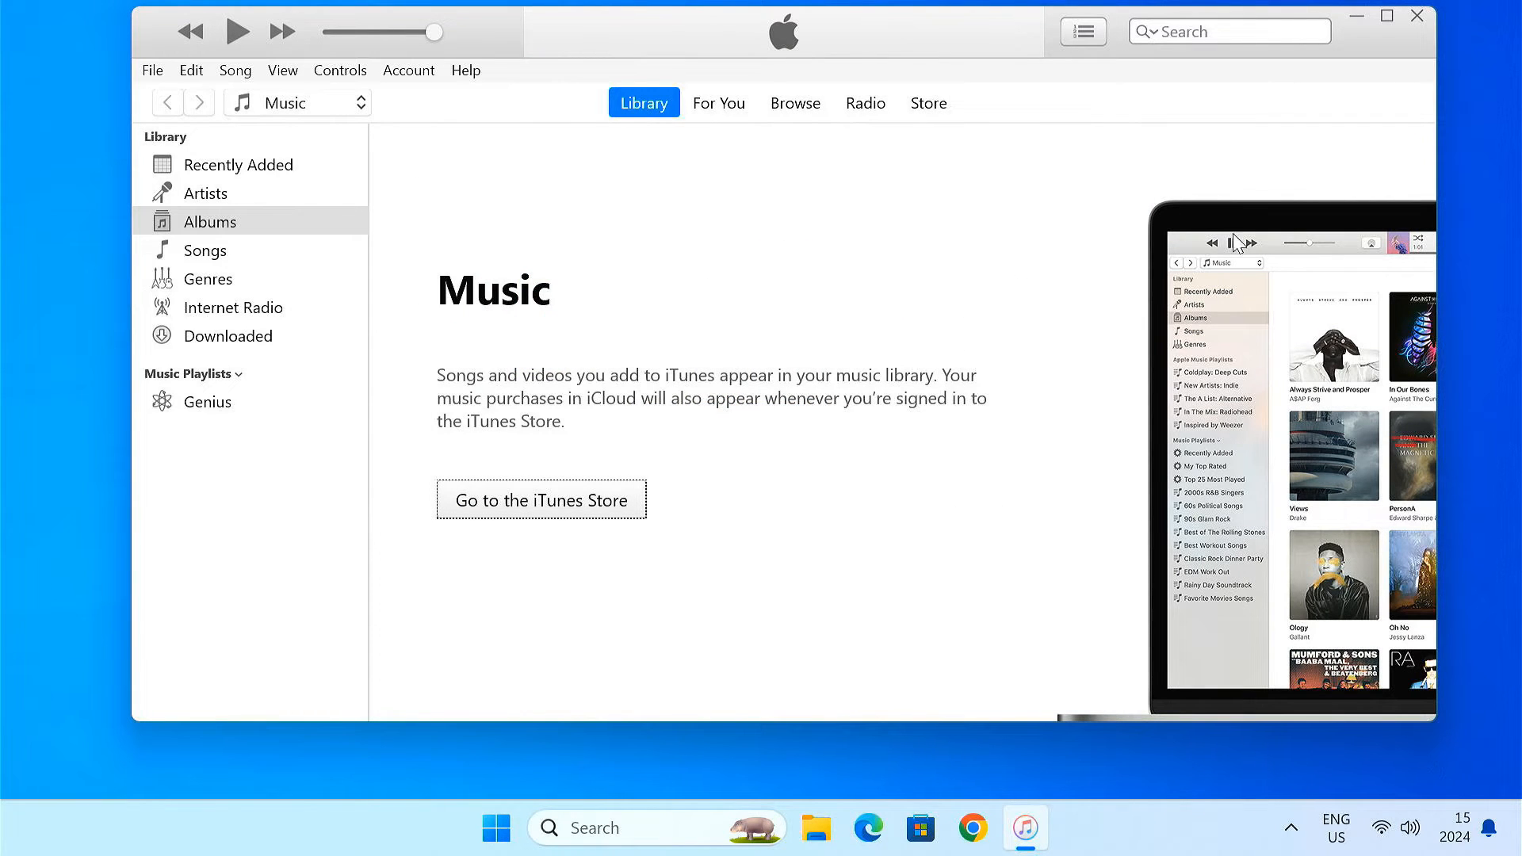
left_click(1416, 16)
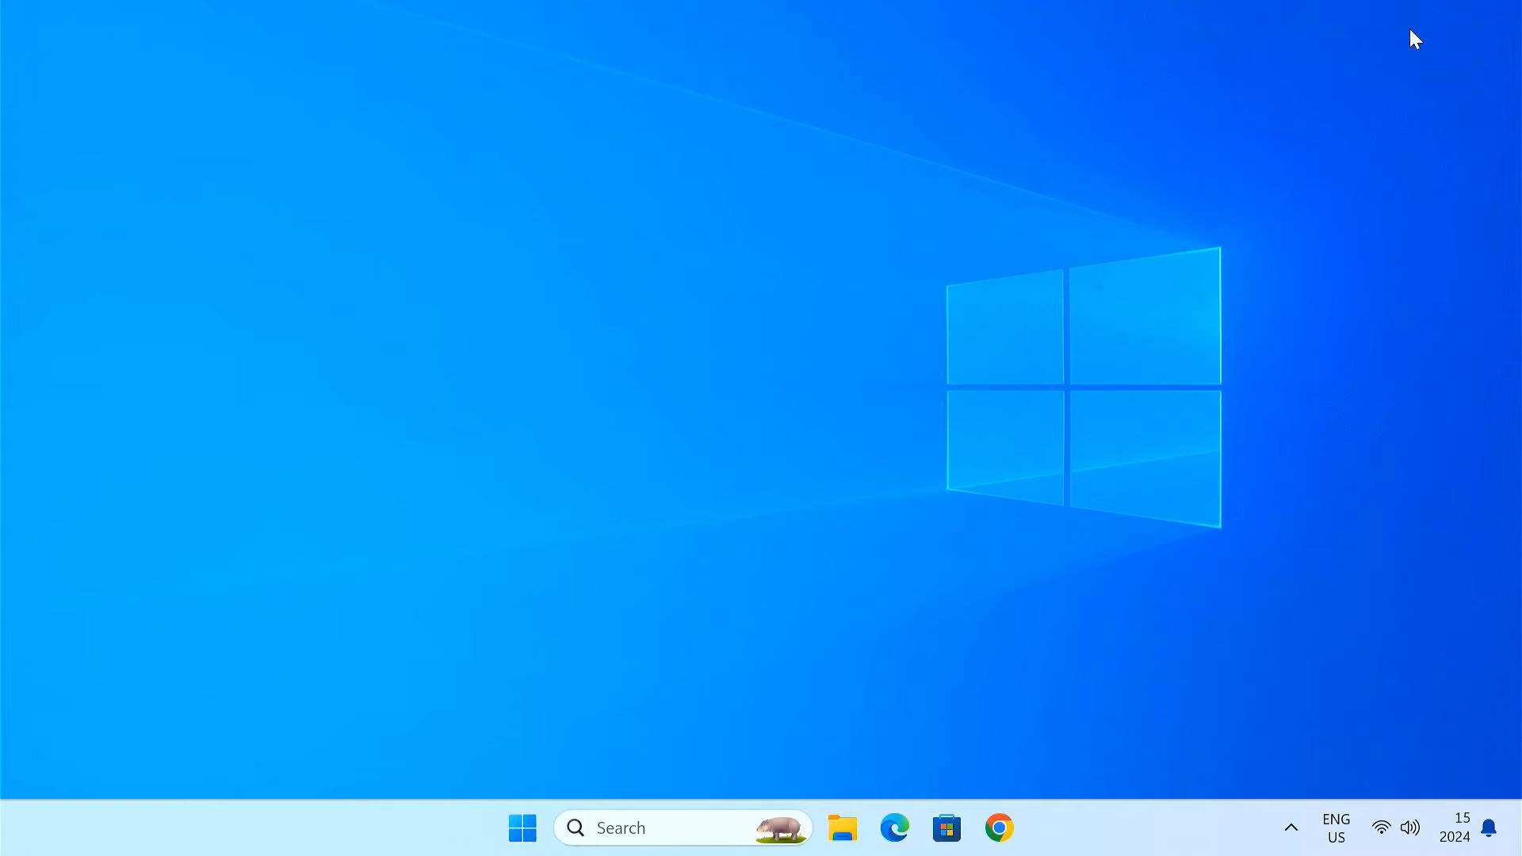
Visit altstore.io in Chrome and start the AltServer for Windows download from the Downloads section.
left_click(999, 828)
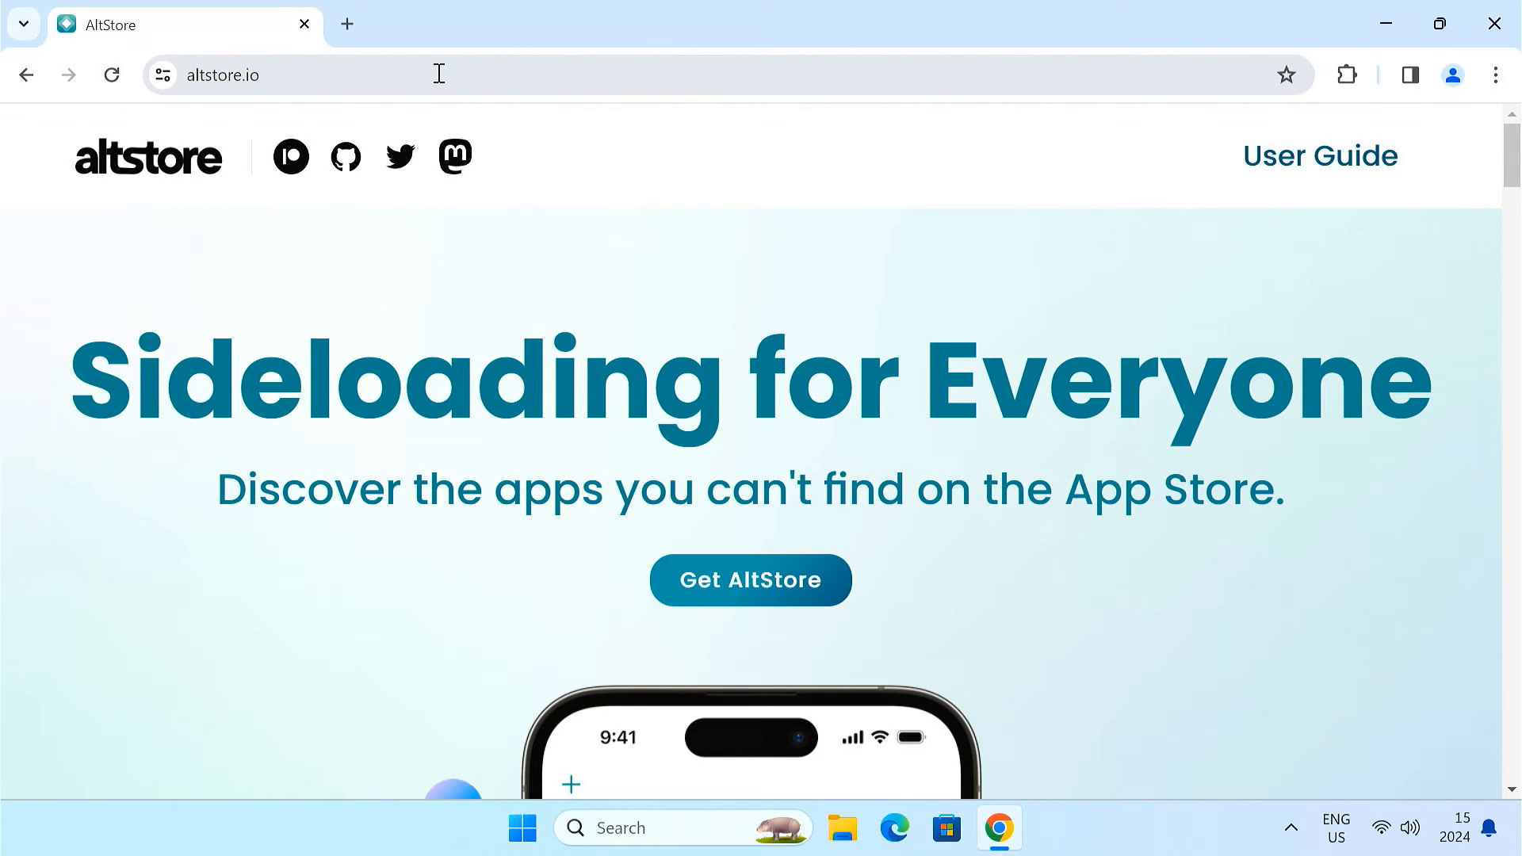
mouse_move(746, 581)
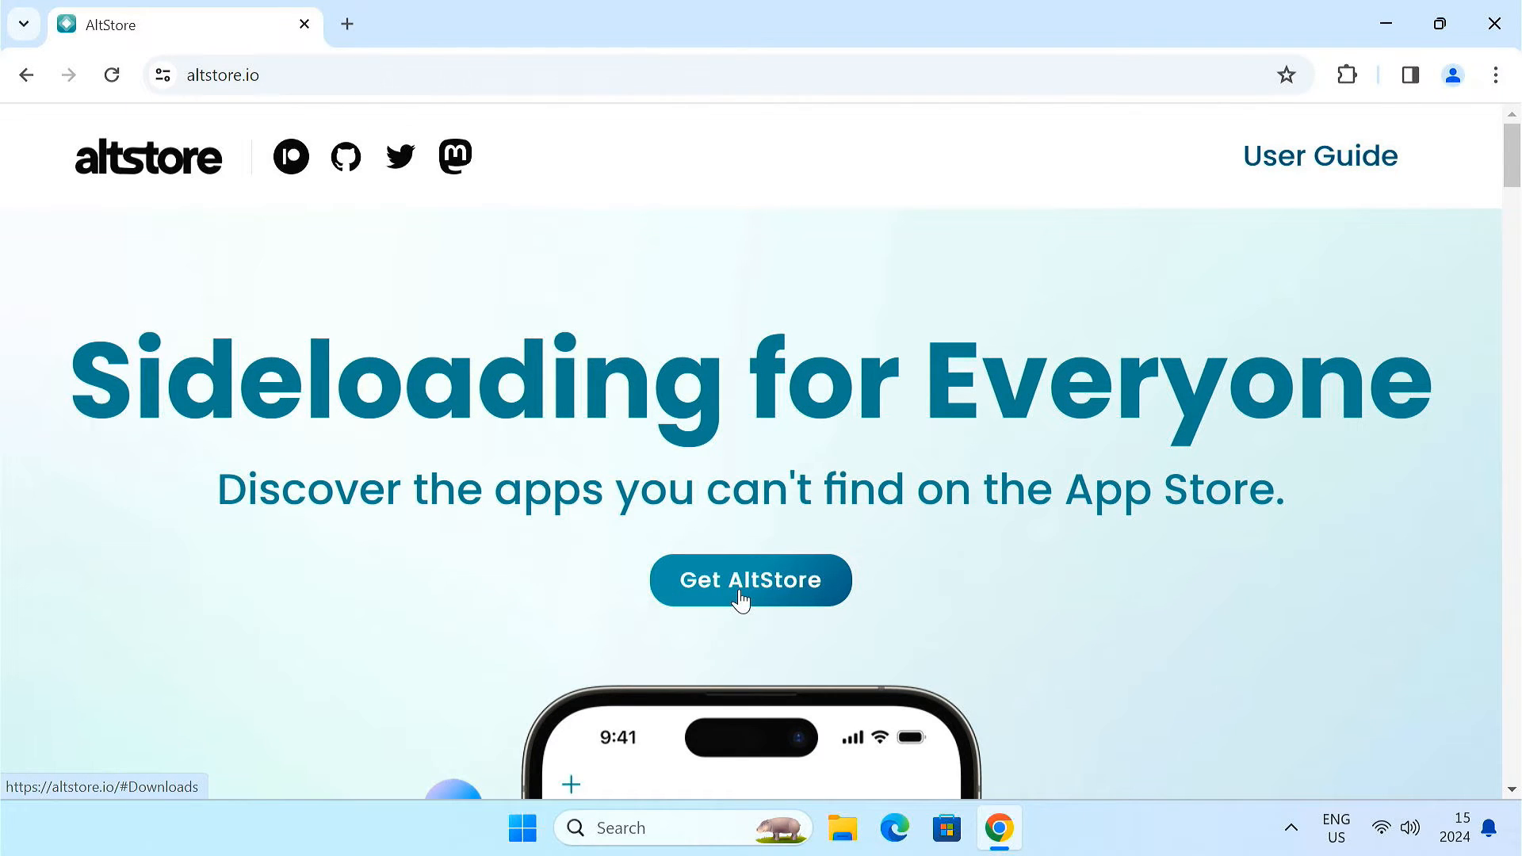
left_click(750, 581)
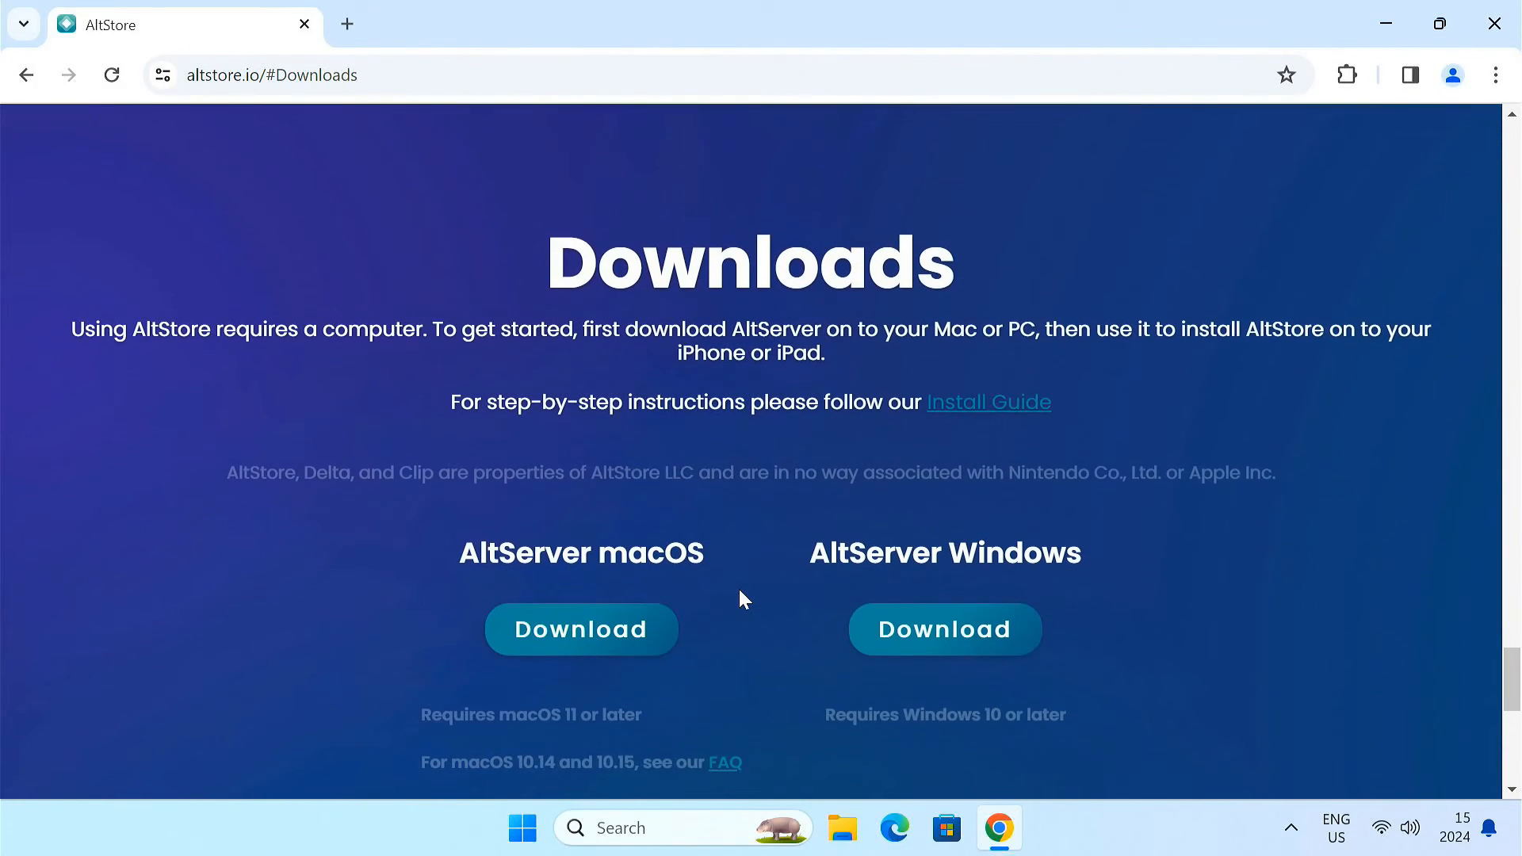
mouse_move(818, 552)
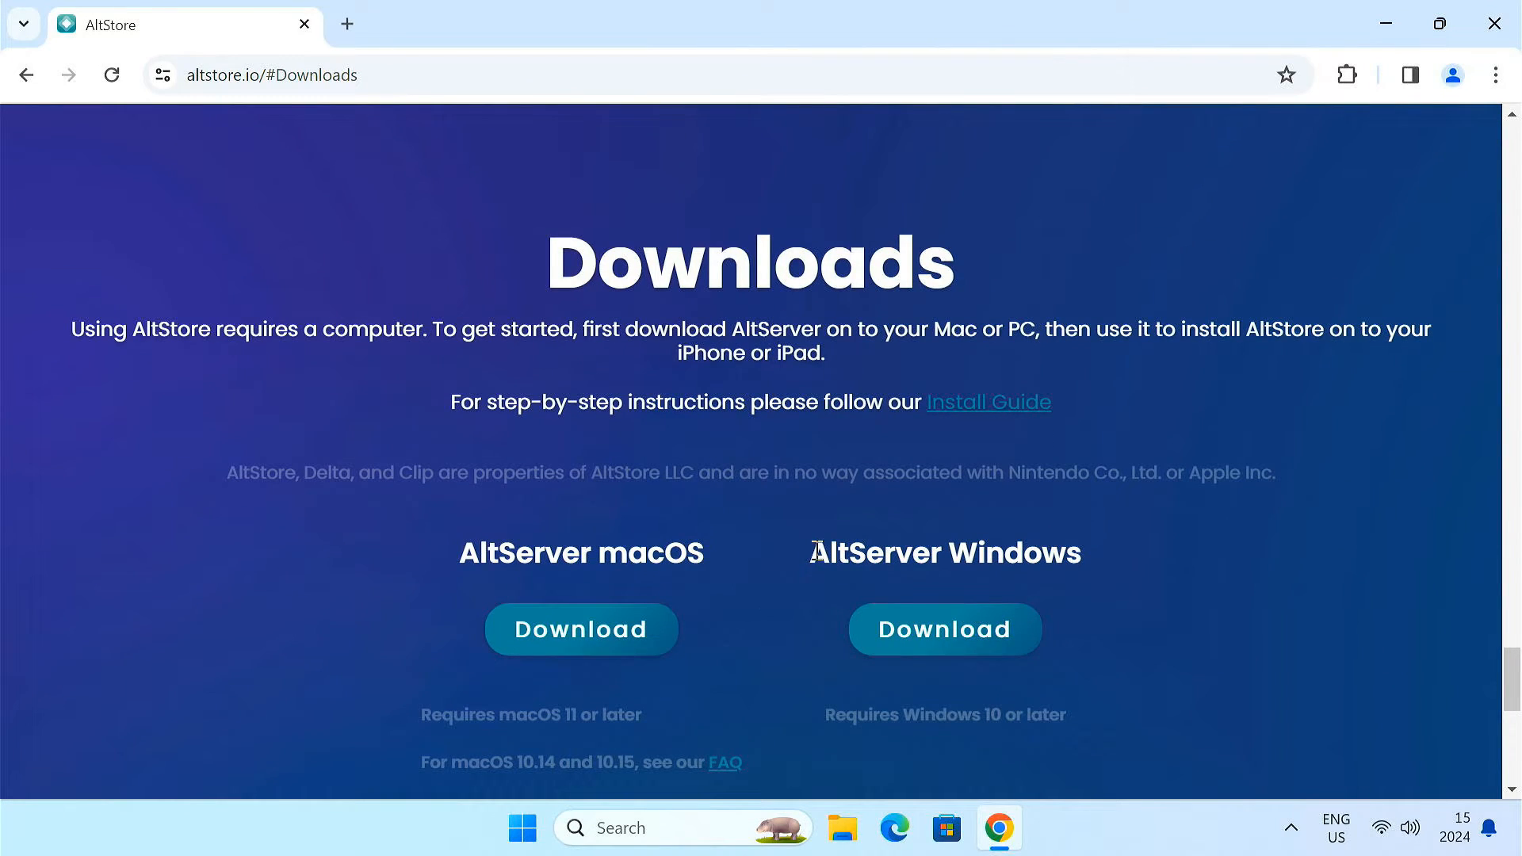
double_click(874, 552)
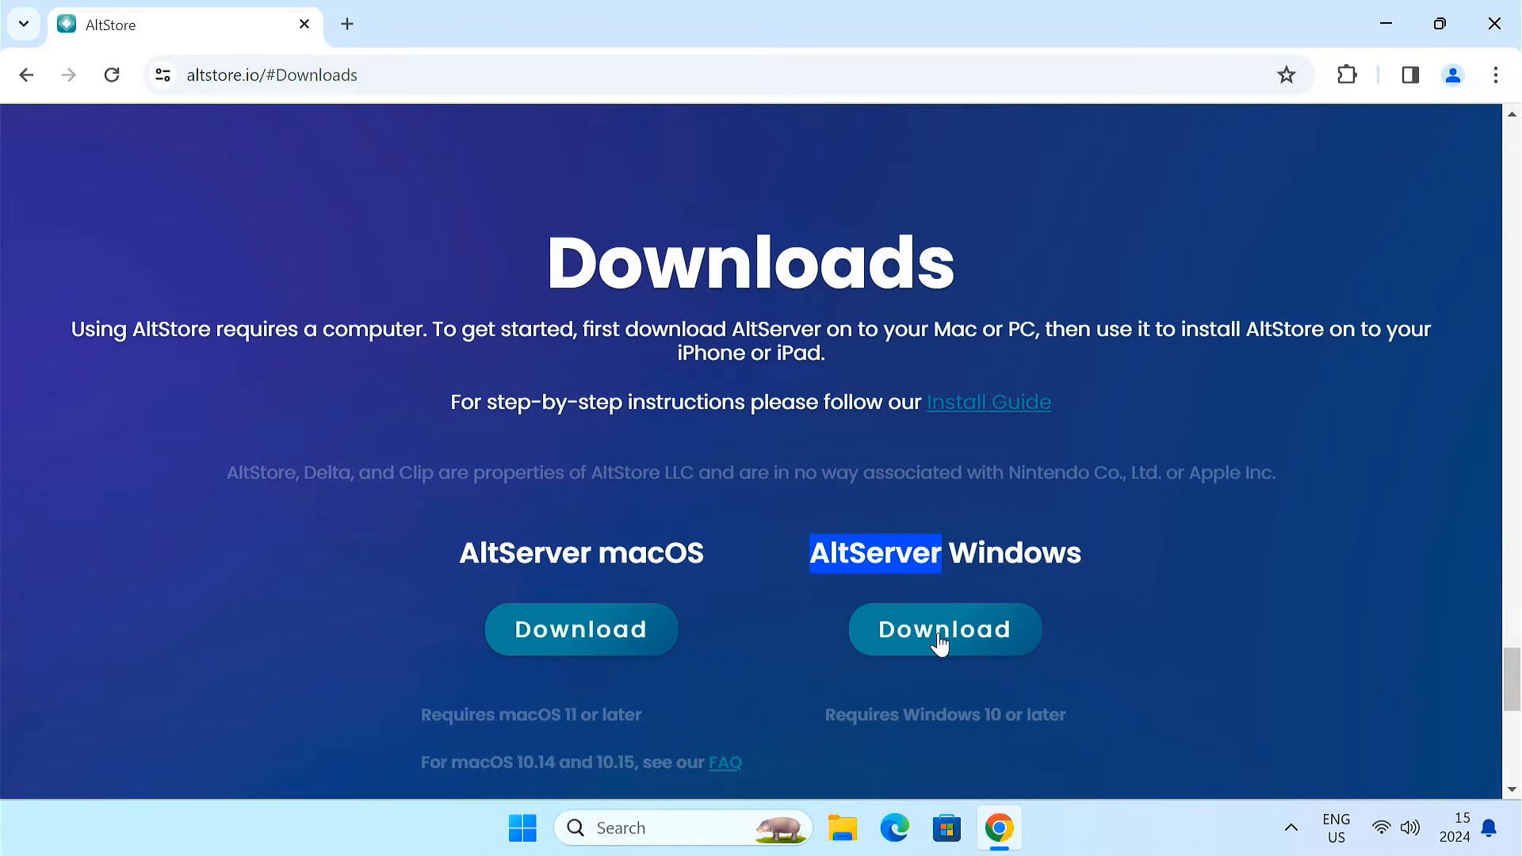
left_click(944, 629)
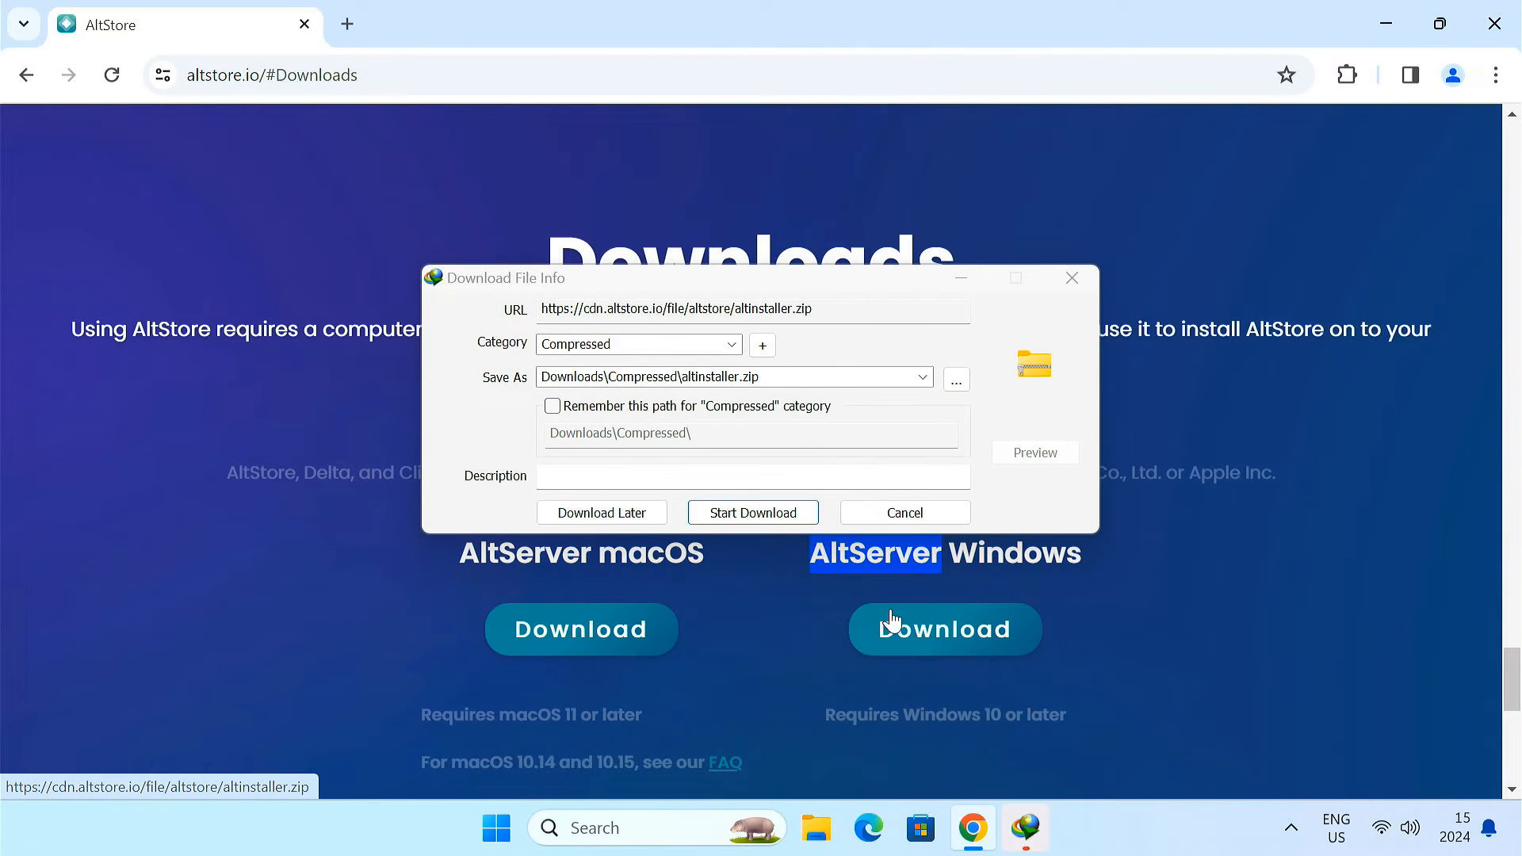
Download altinstaller.zip (6.44 MB) with IDM and show it in the Downloads Compressed folder.
left_click(752, 512)
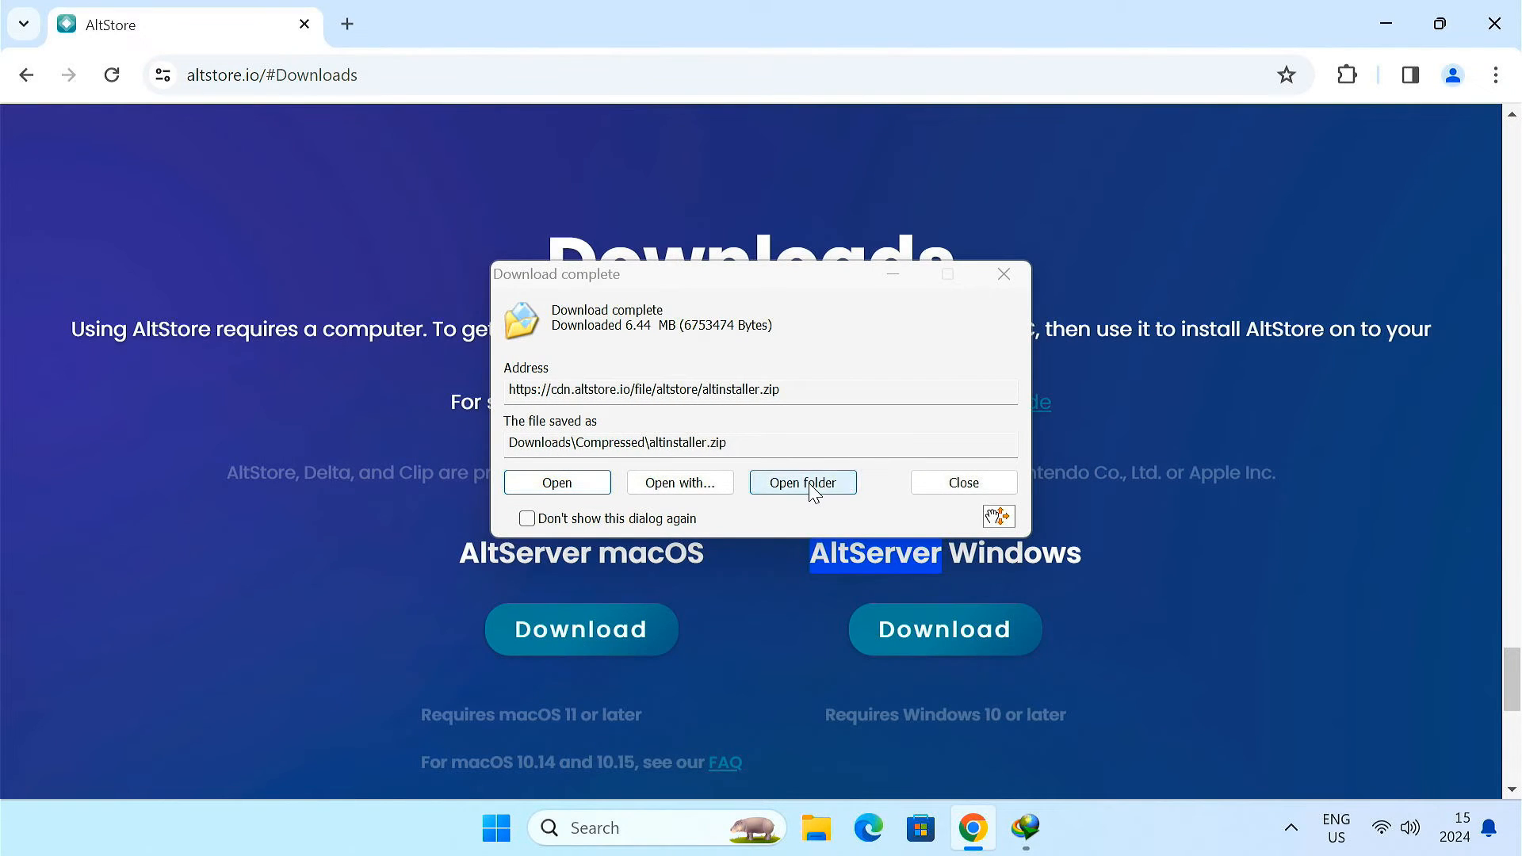
left_click(803, 482)
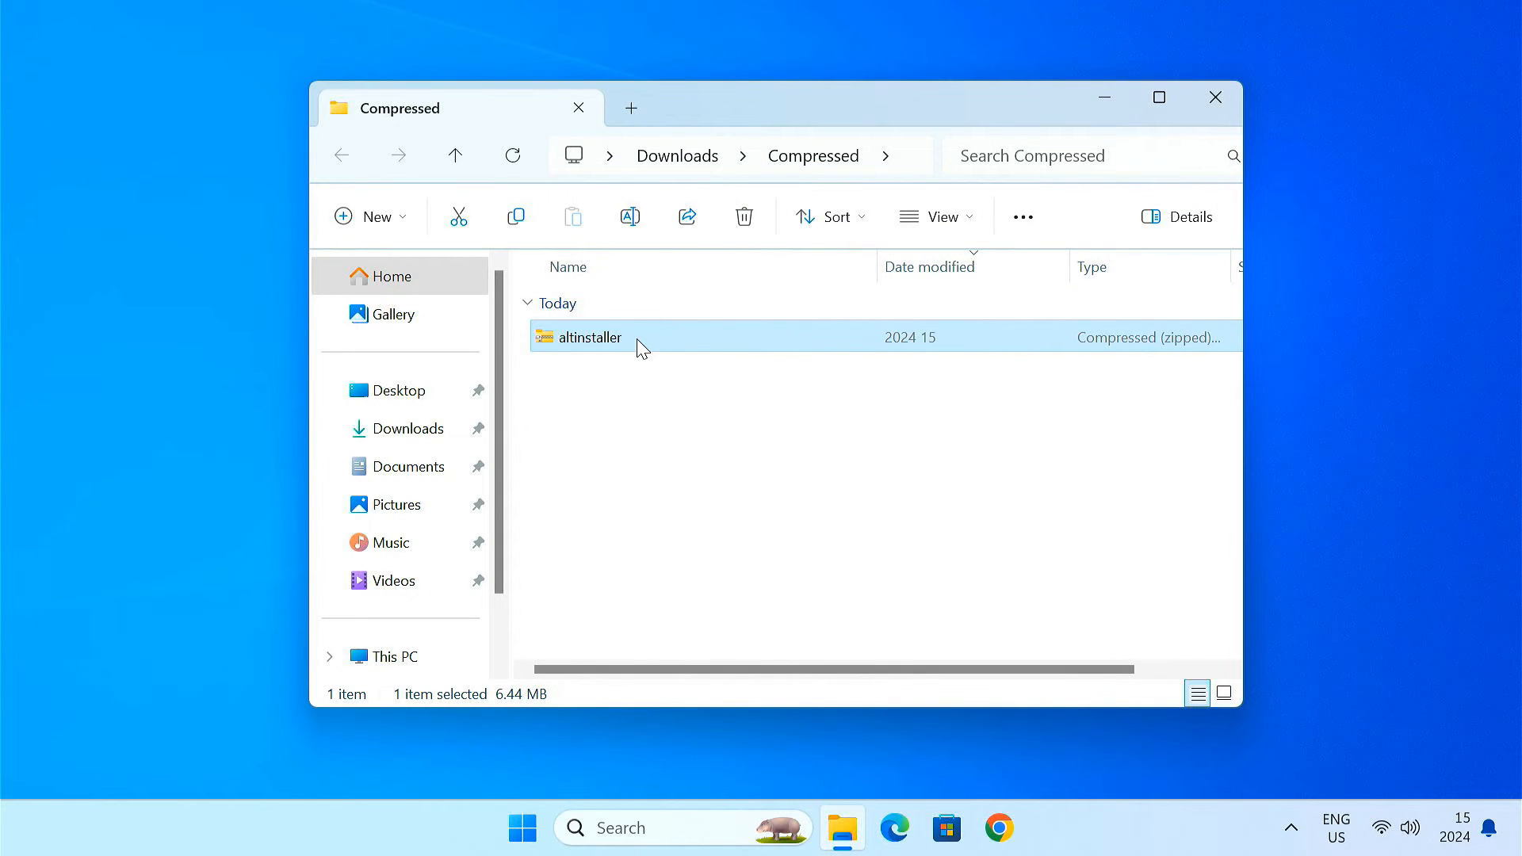
Extract altinstaller.zip and run setup from the extracted altinstaller folder.
right_click(588, 336)
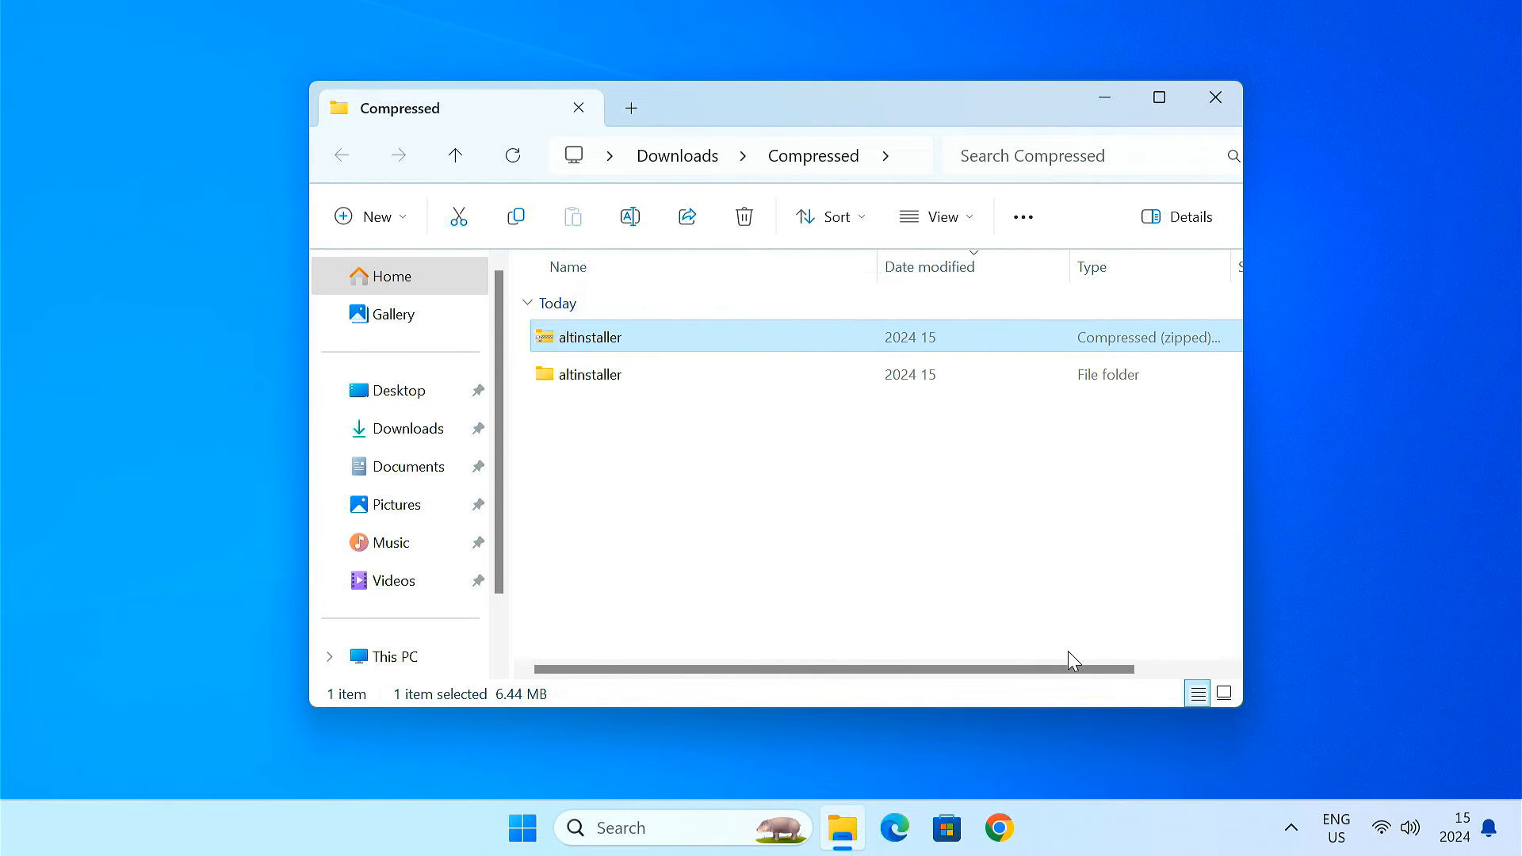
left_click(590, 374)
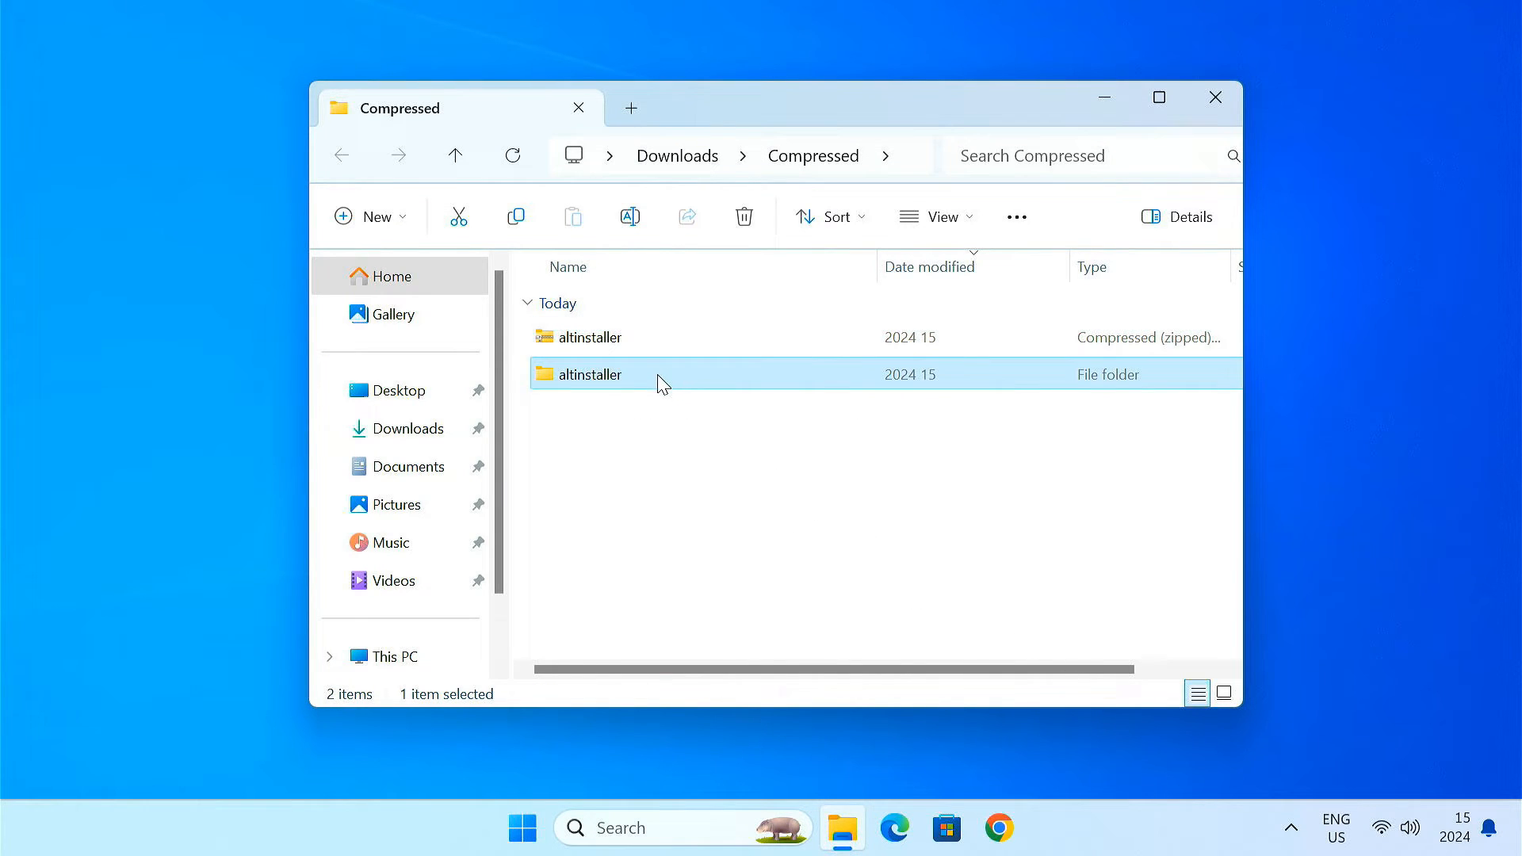
double_click(588, 375)
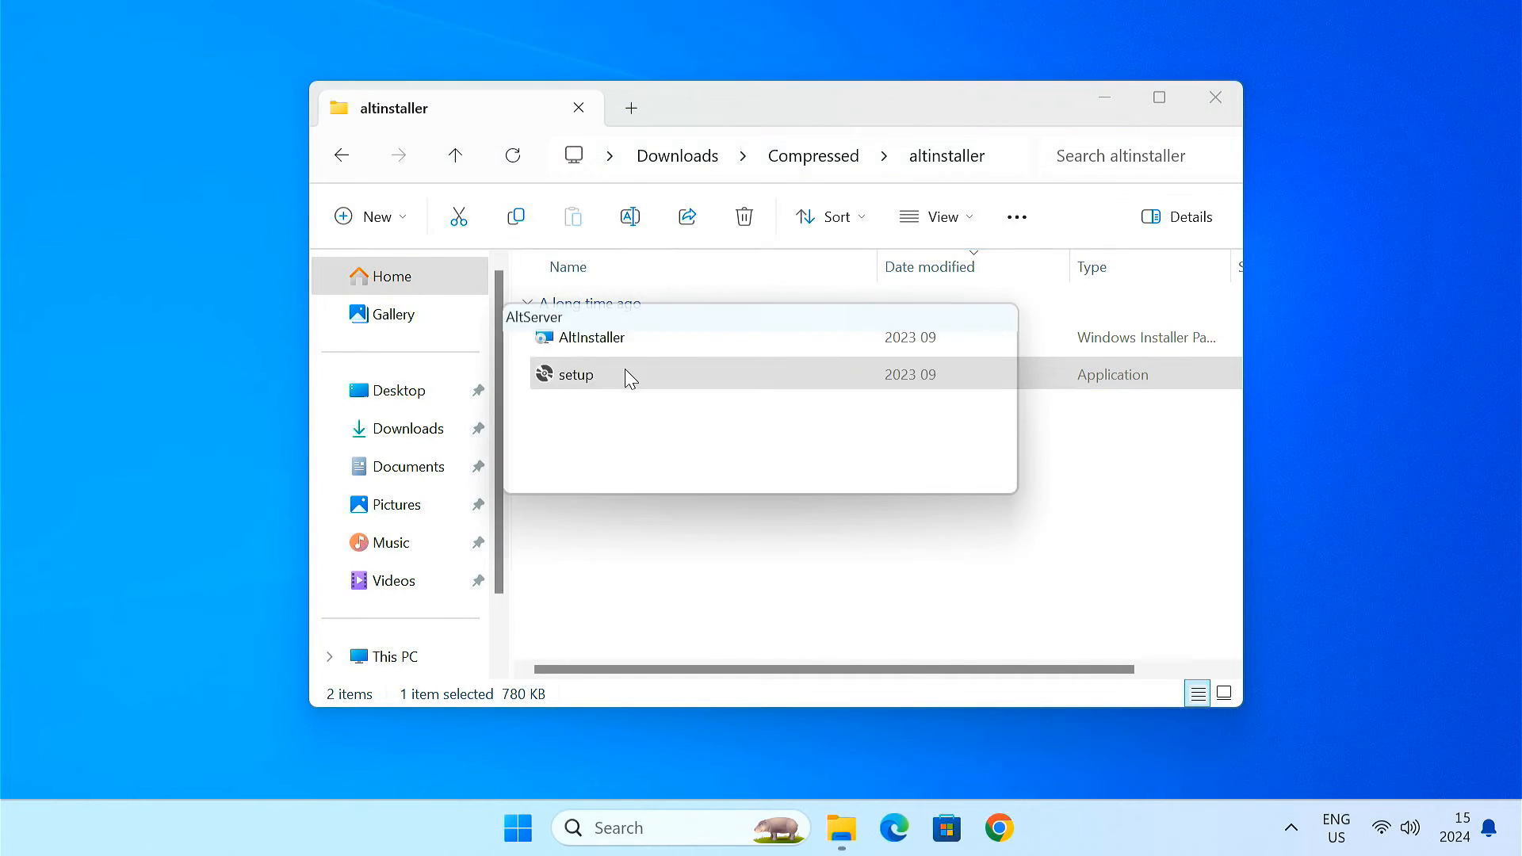
double_click(577, 374)
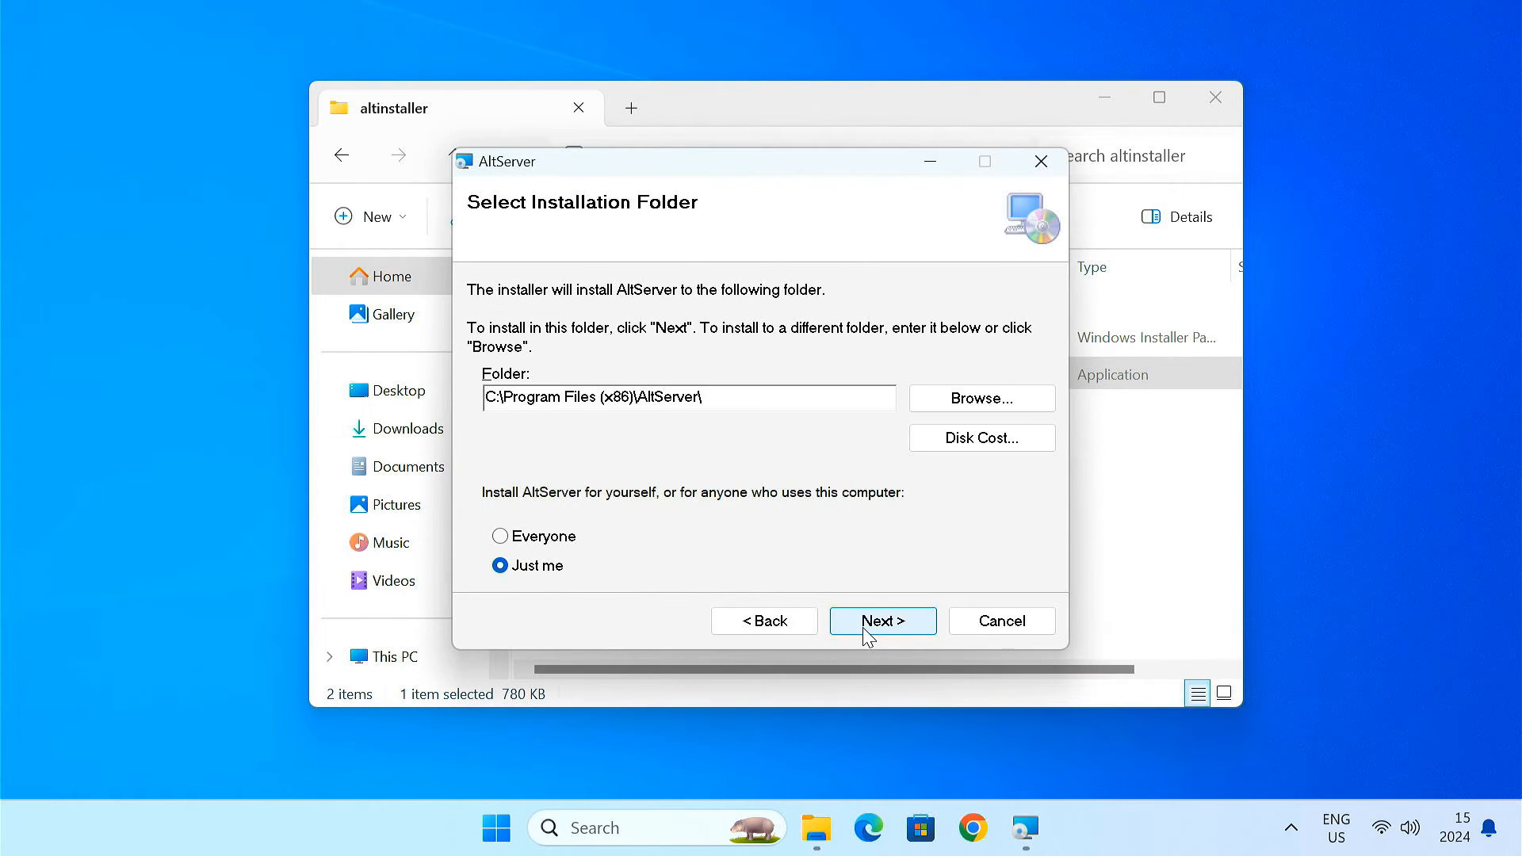
Install AltServer for Everyone into the default folder and close the installer and folder window.
left_click(499, 536)
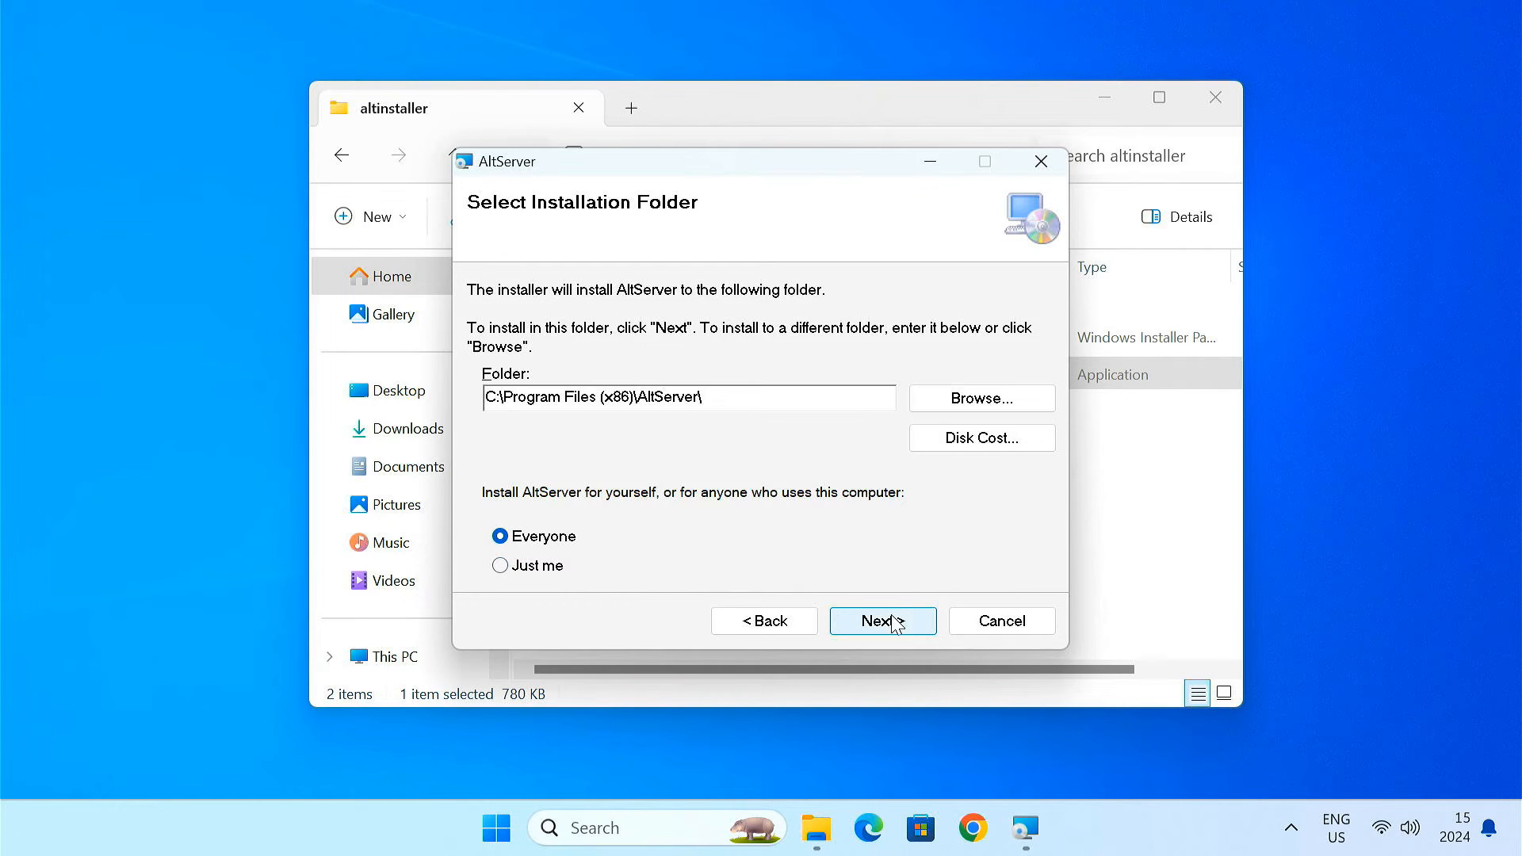
left_click(881, 620)
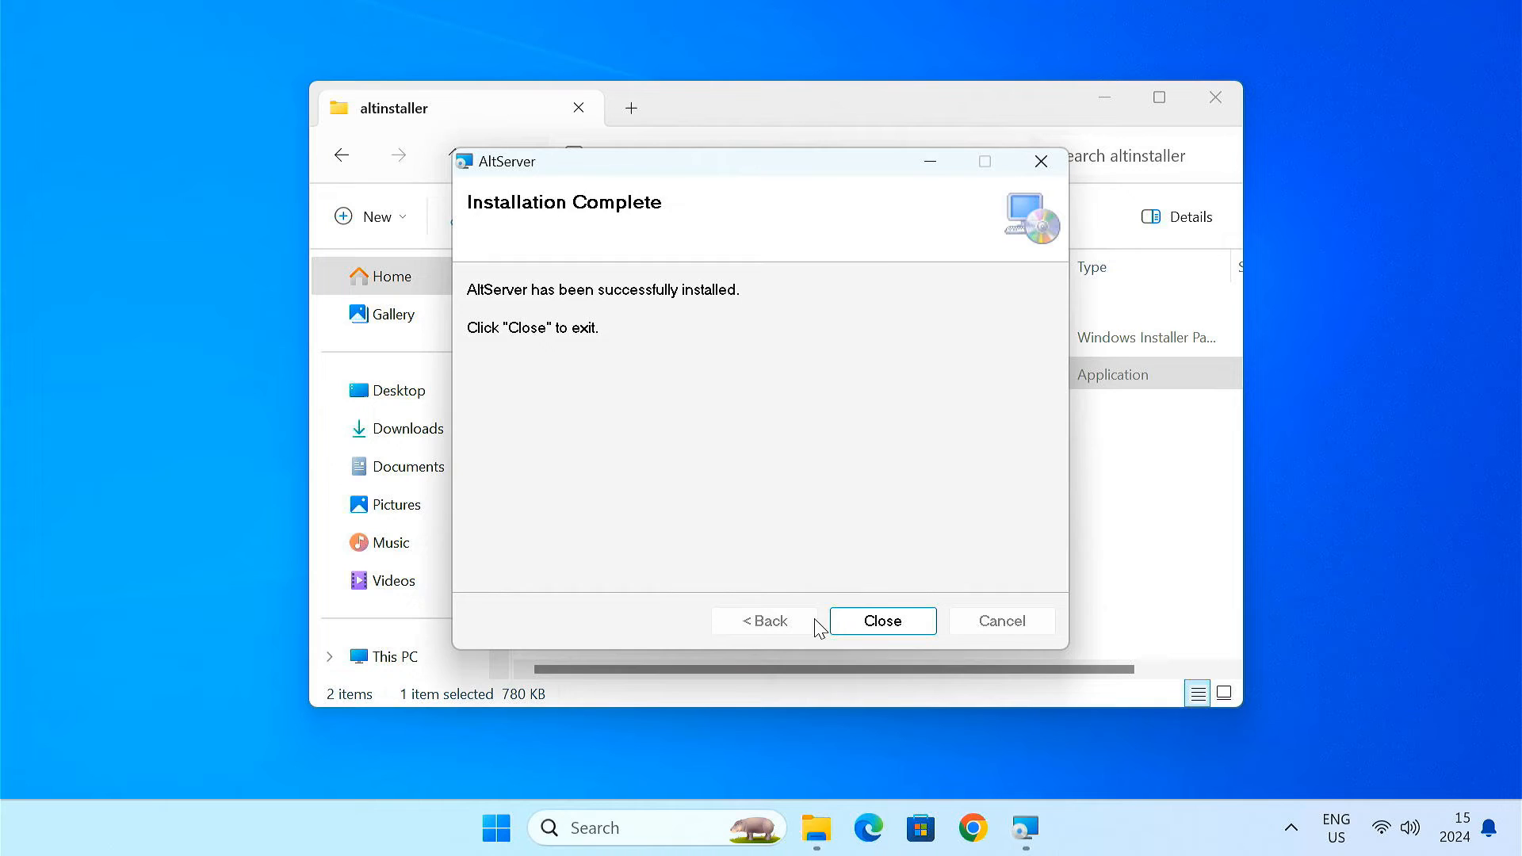
left_click(880, 620)
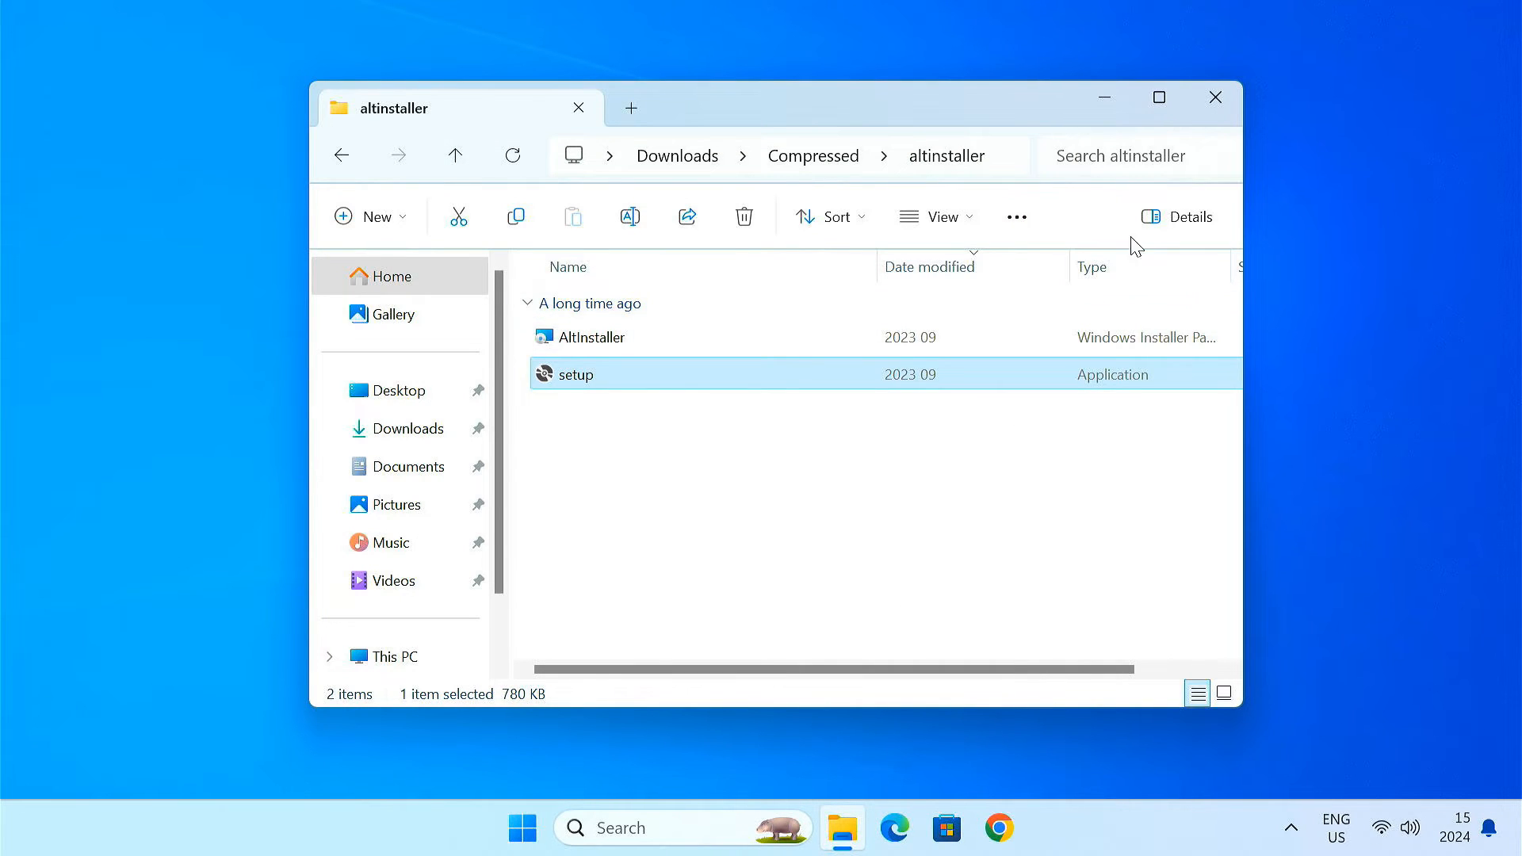
left_click(1214, 97)
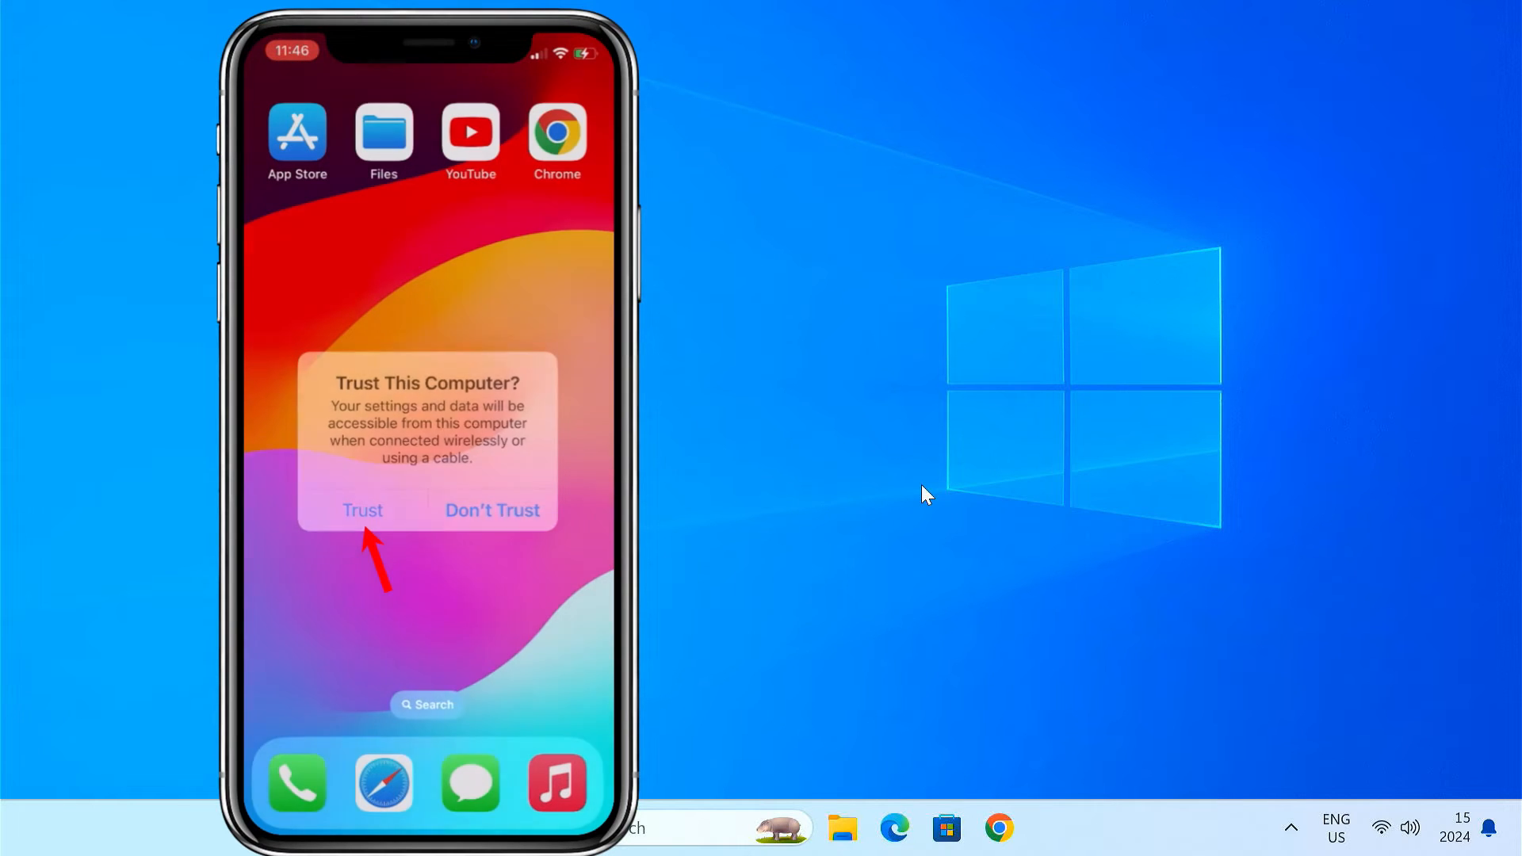
Trust this computer on the connected iPhone's prompt.
left_click(363, 509)
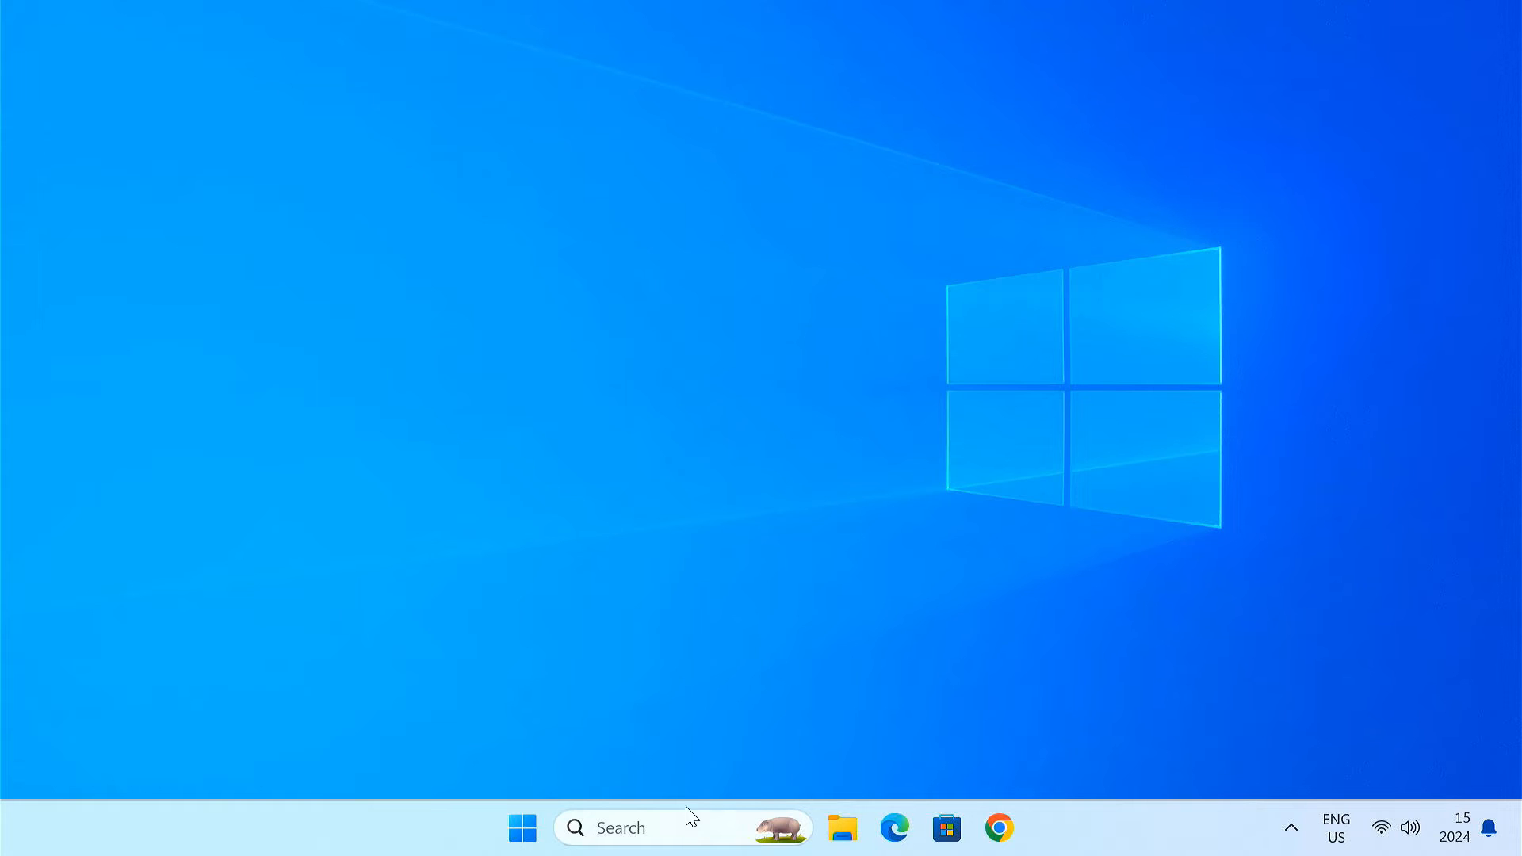
Launch iTunes and enable 'Sync with this iPhone over Wi-Fi' in the Summary page.
type("itune")
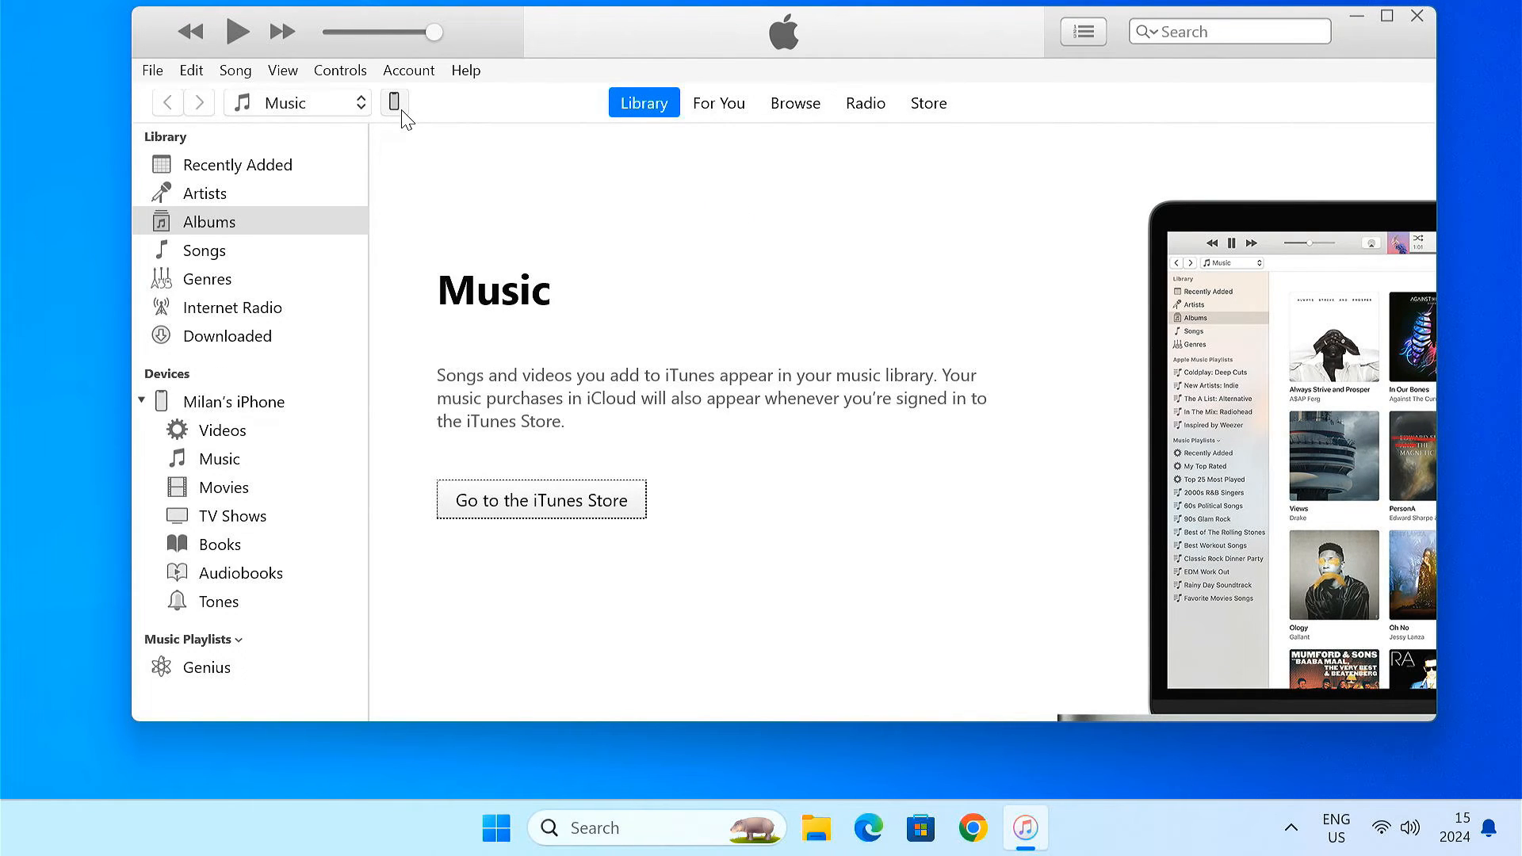
left_click(394, 102)
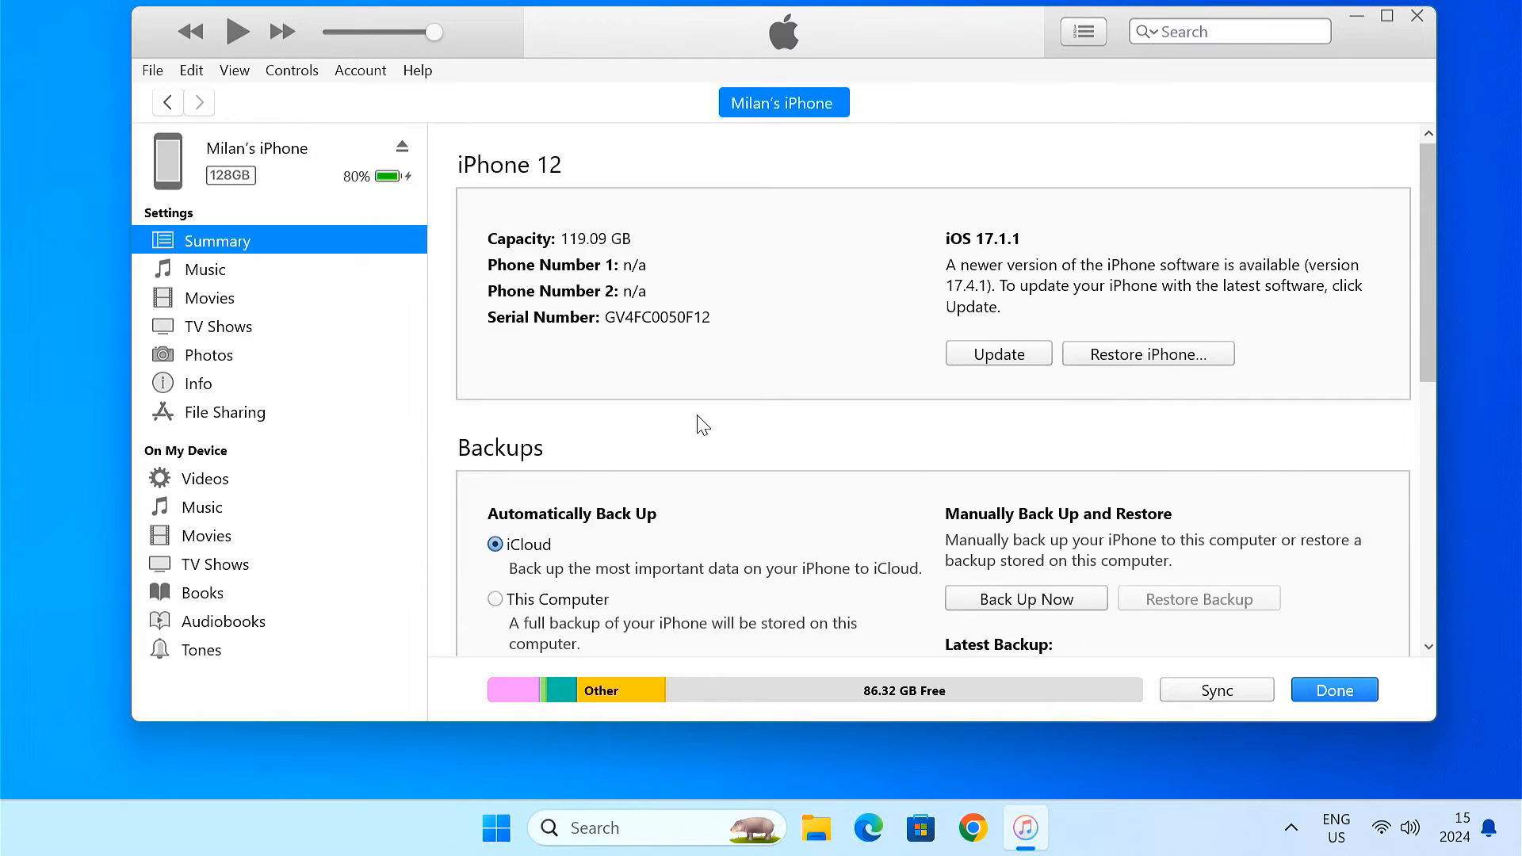
scroll("down", 3)
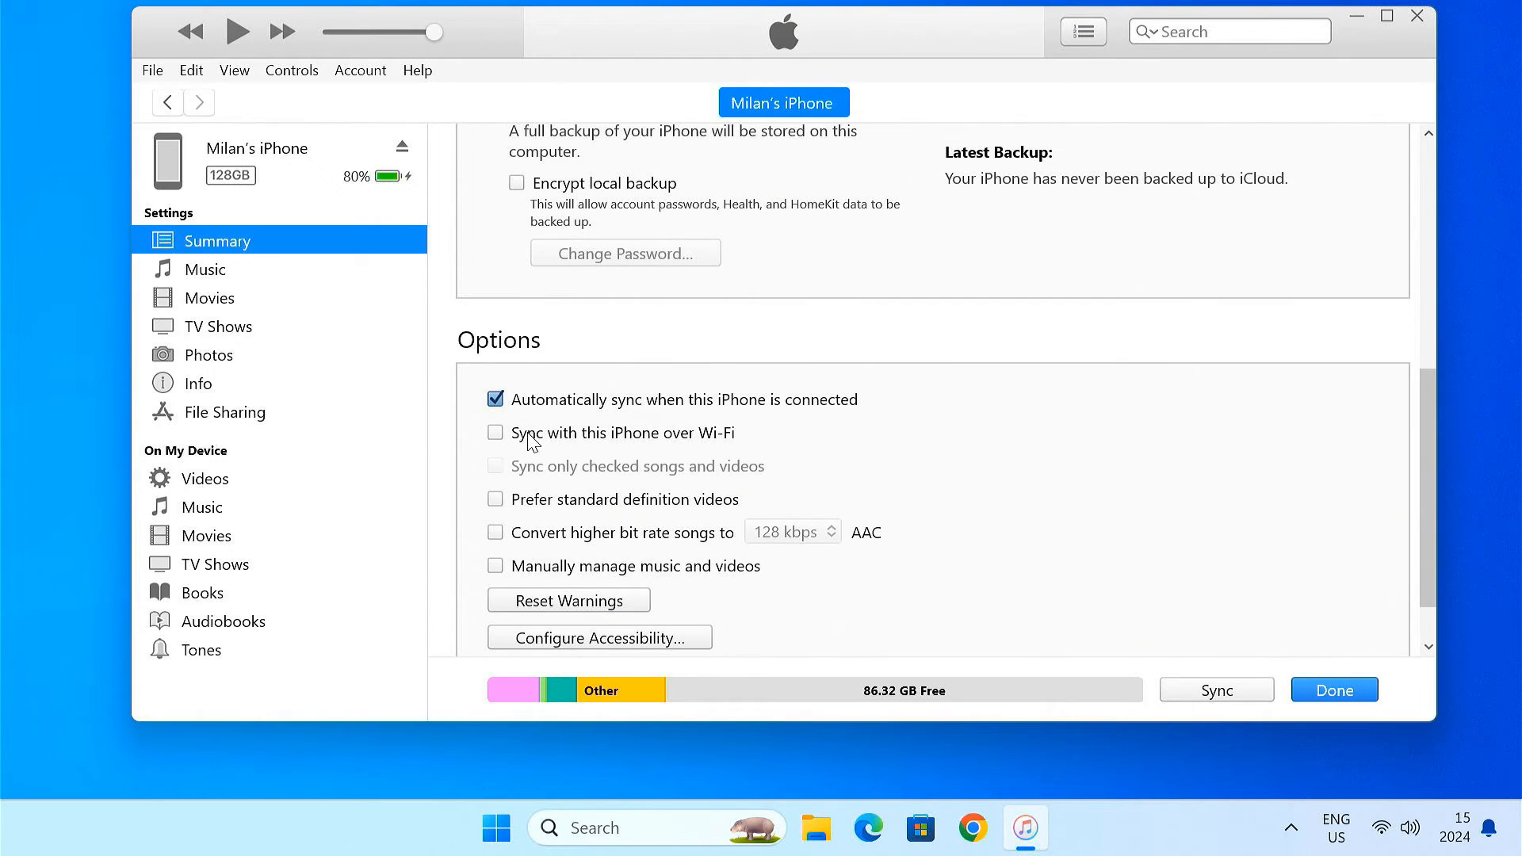
left_click(495, 432)
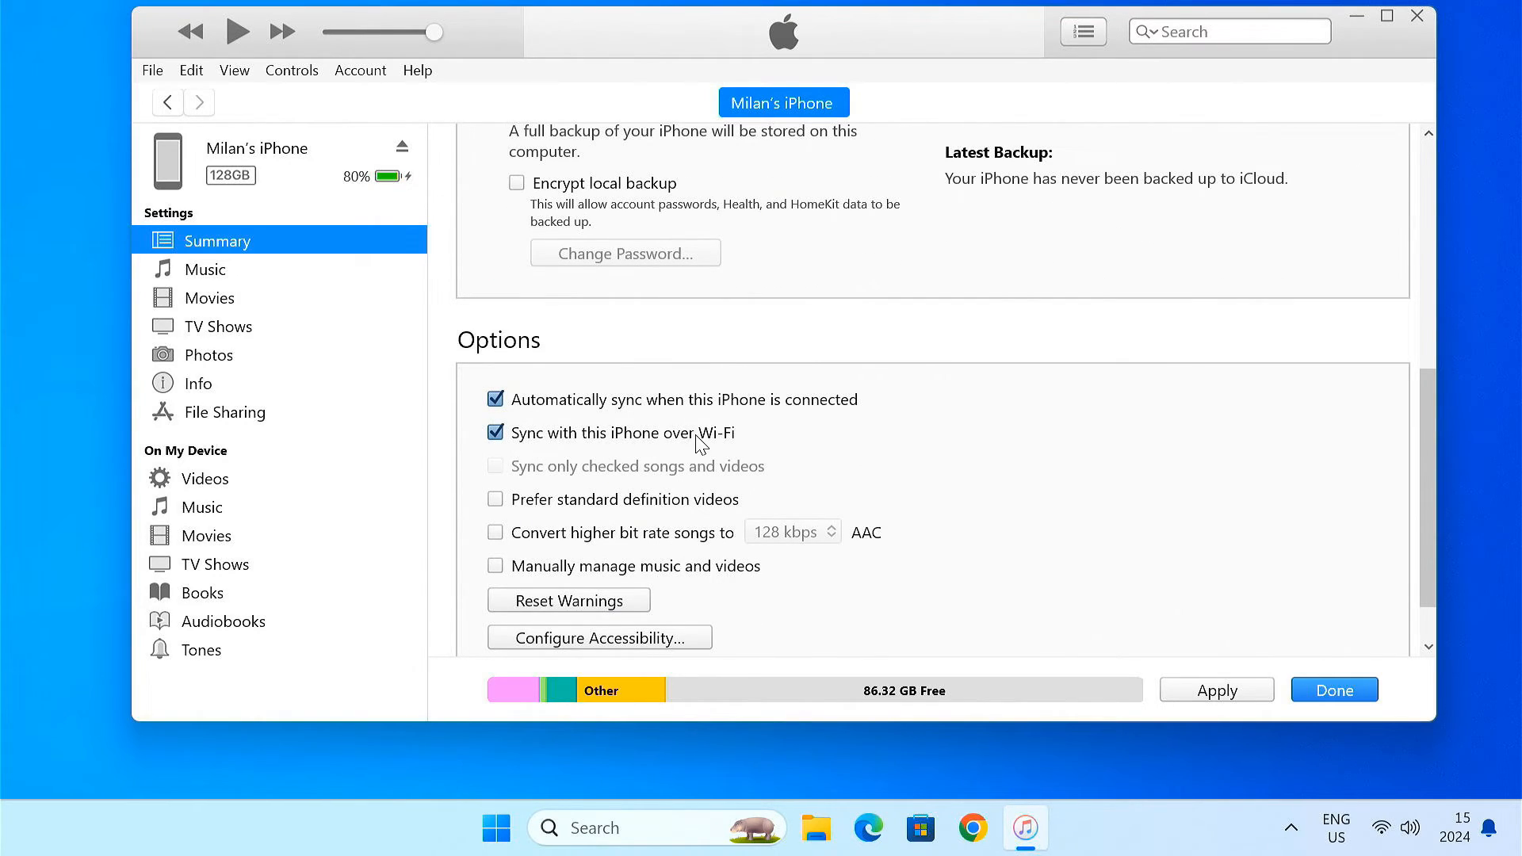
mouse_move(709, 448)
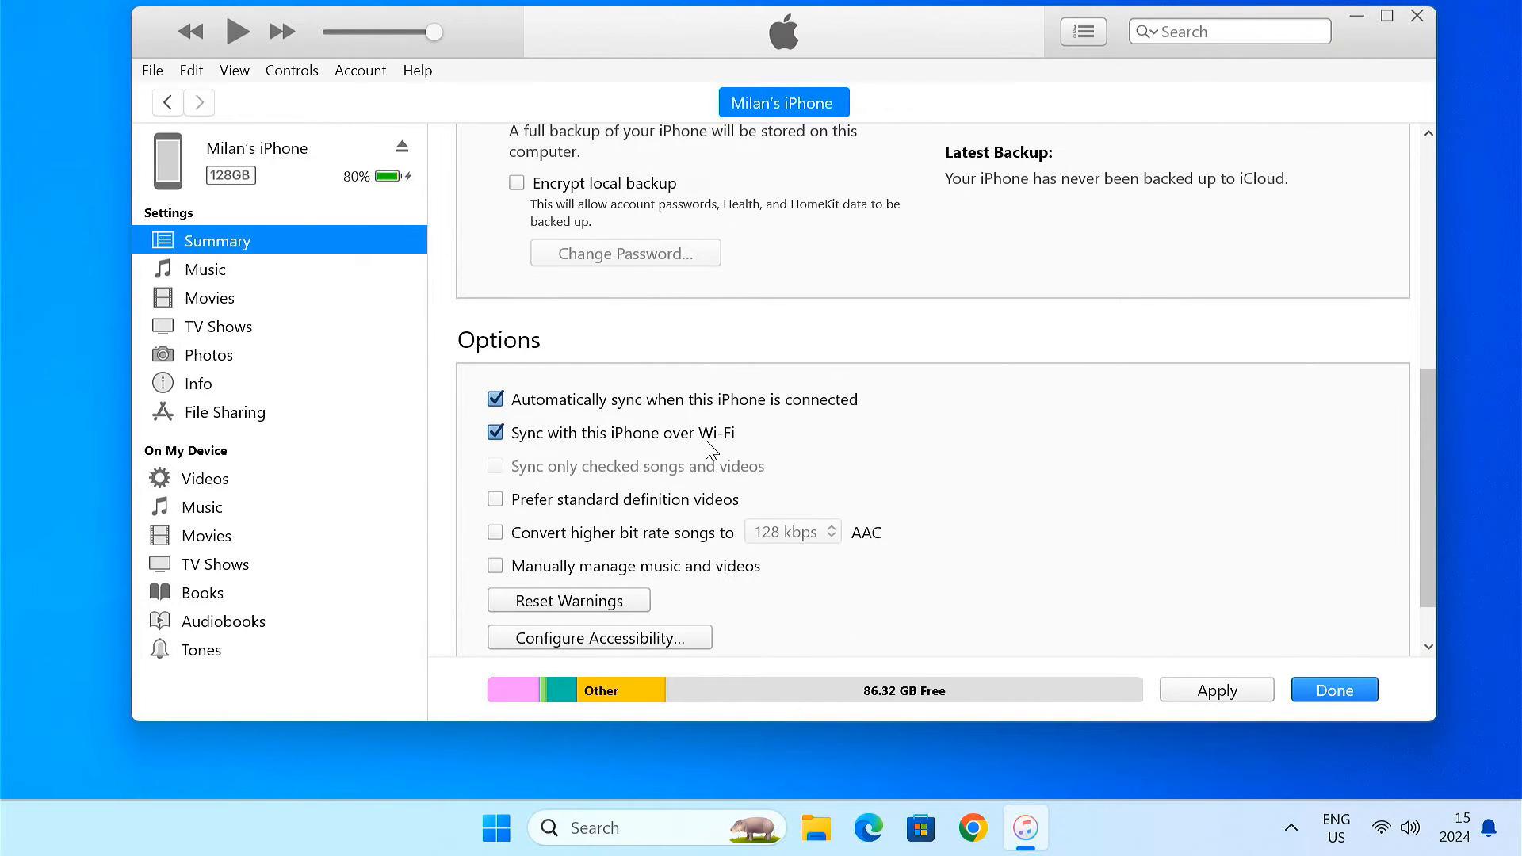
mouse_move(1216, 696)
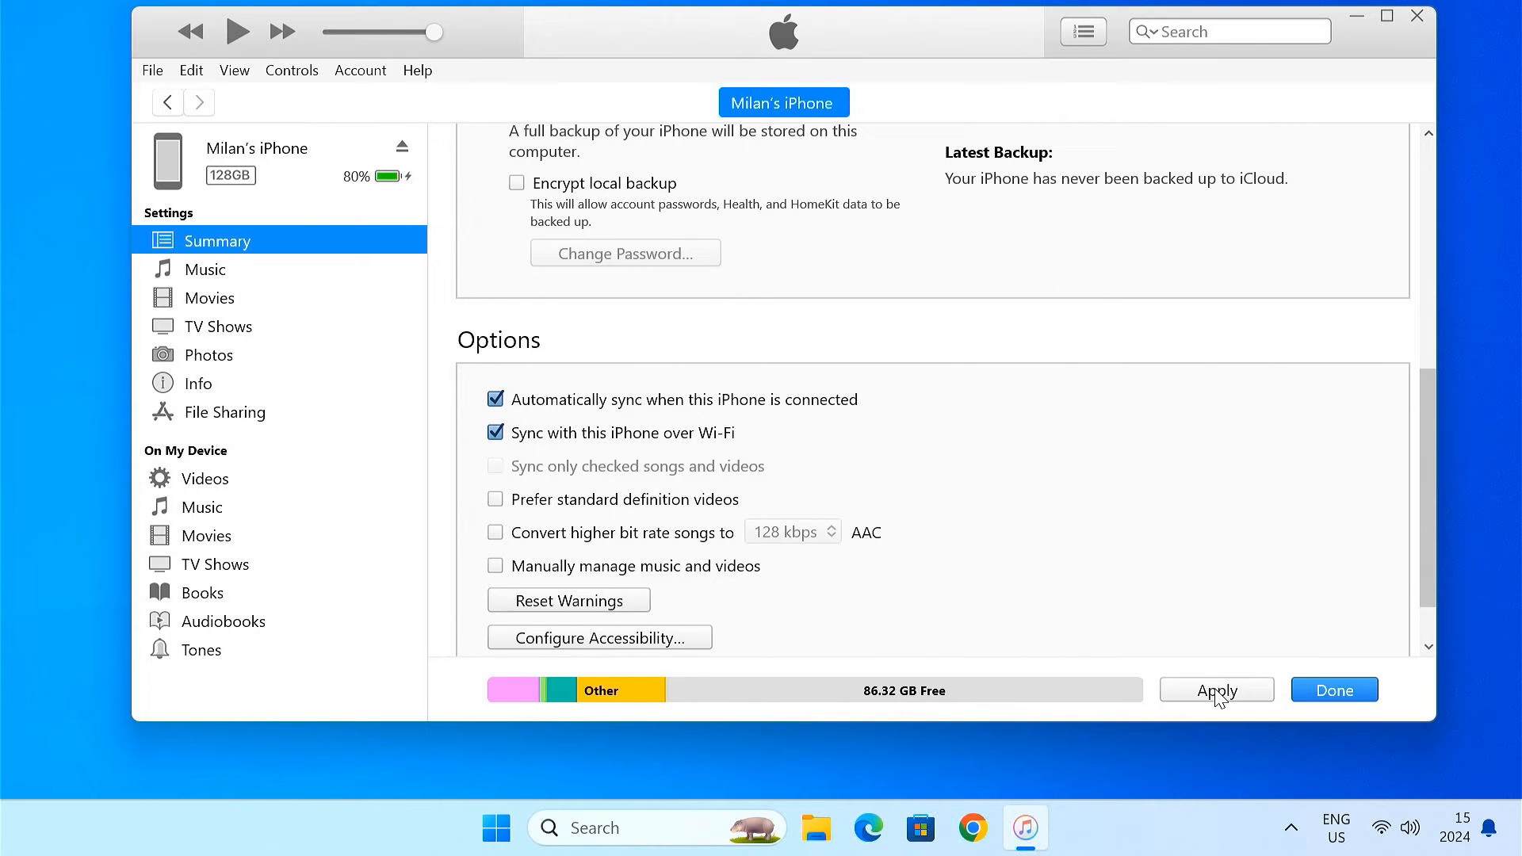
Apply the Wi-Fi sync change, finish the settings and close iTunes.
left_click(1217, 690)
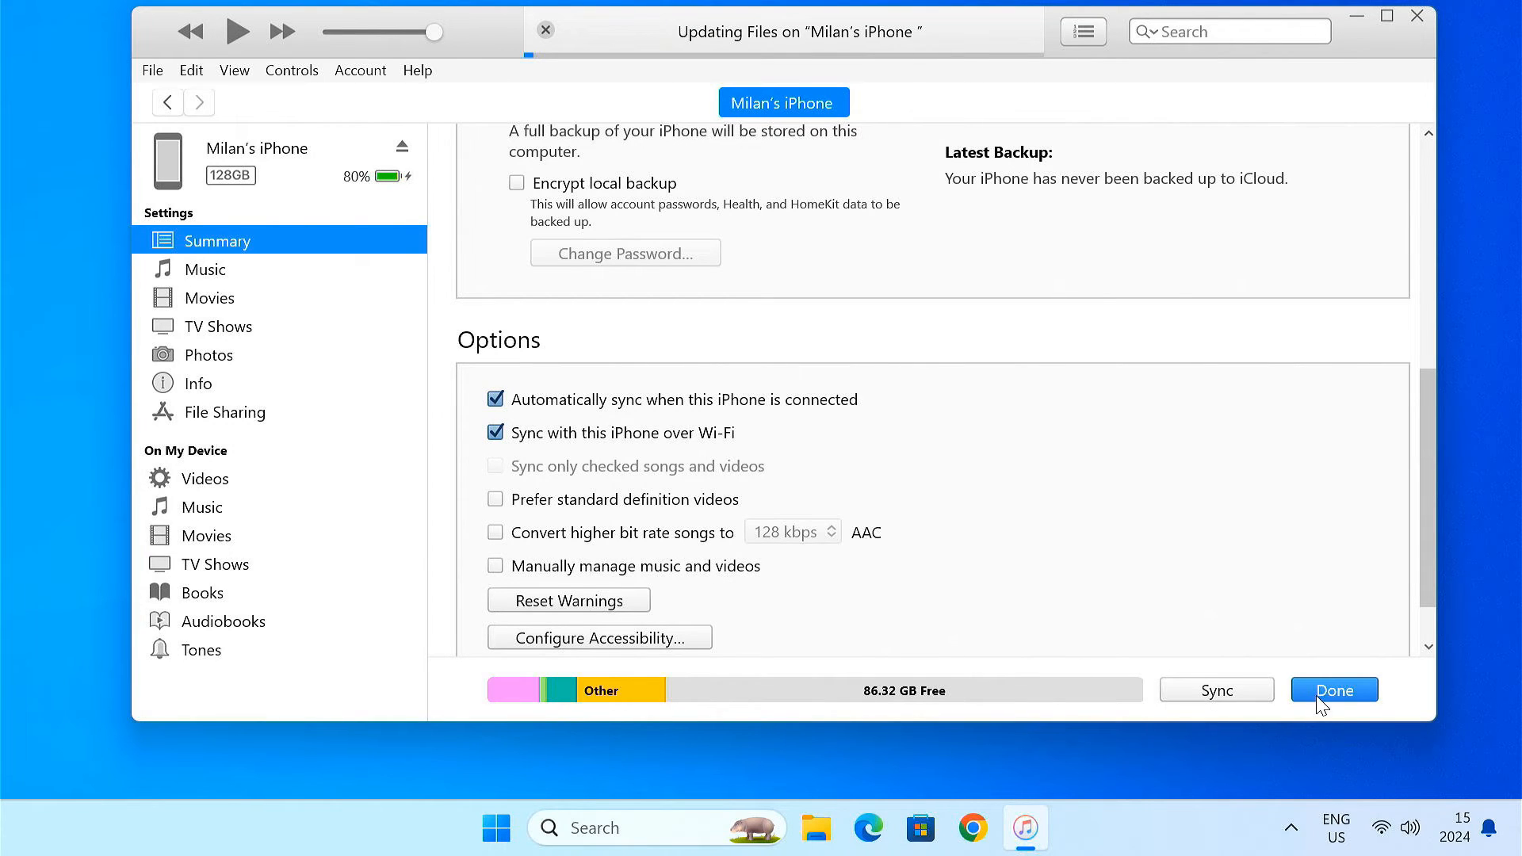
left_click(1333, 690)
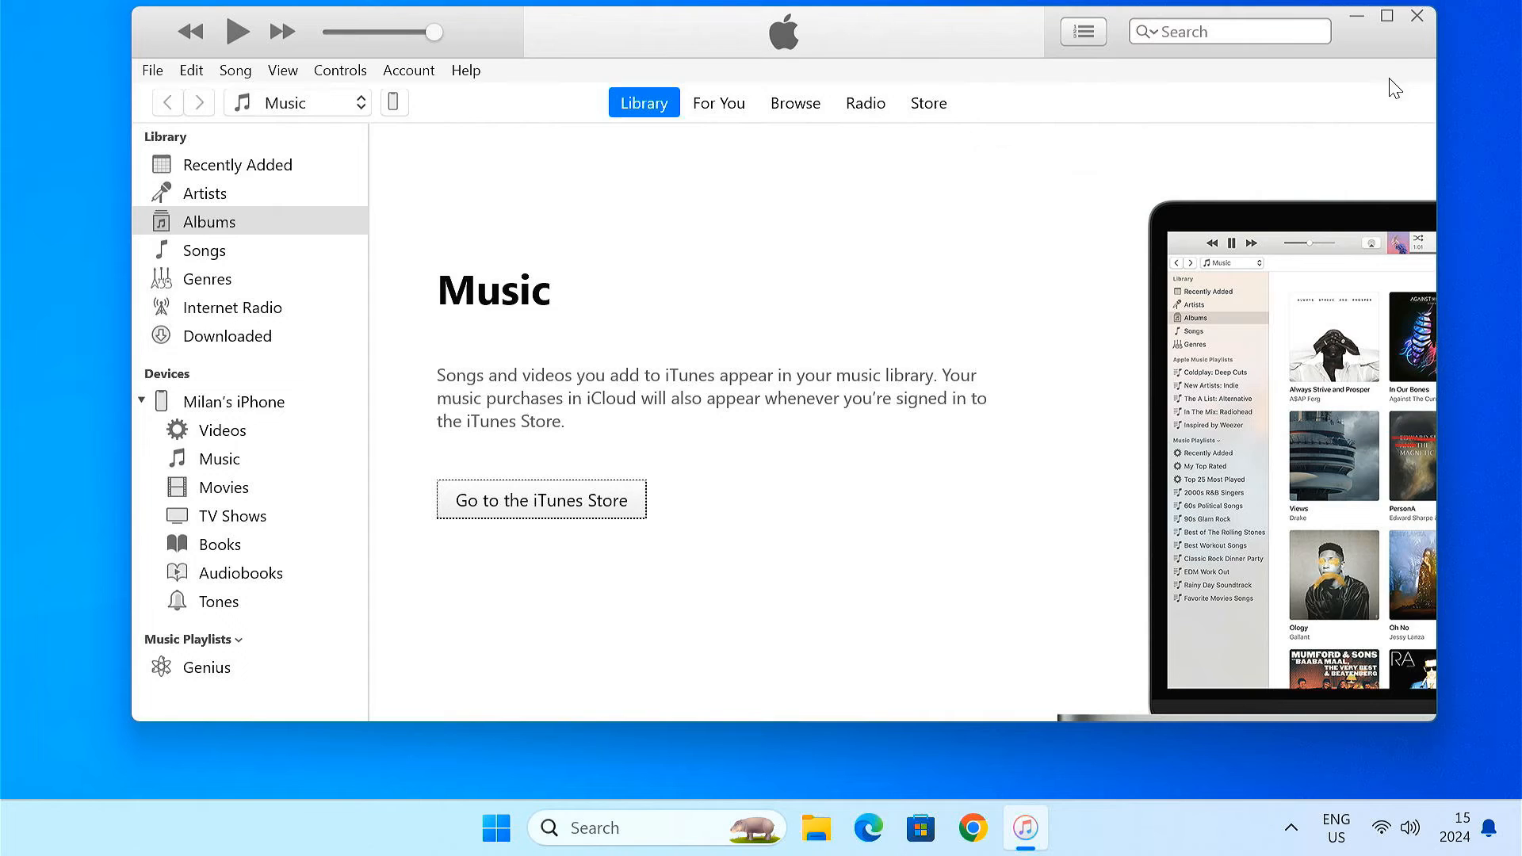
left_click(1415, 16)
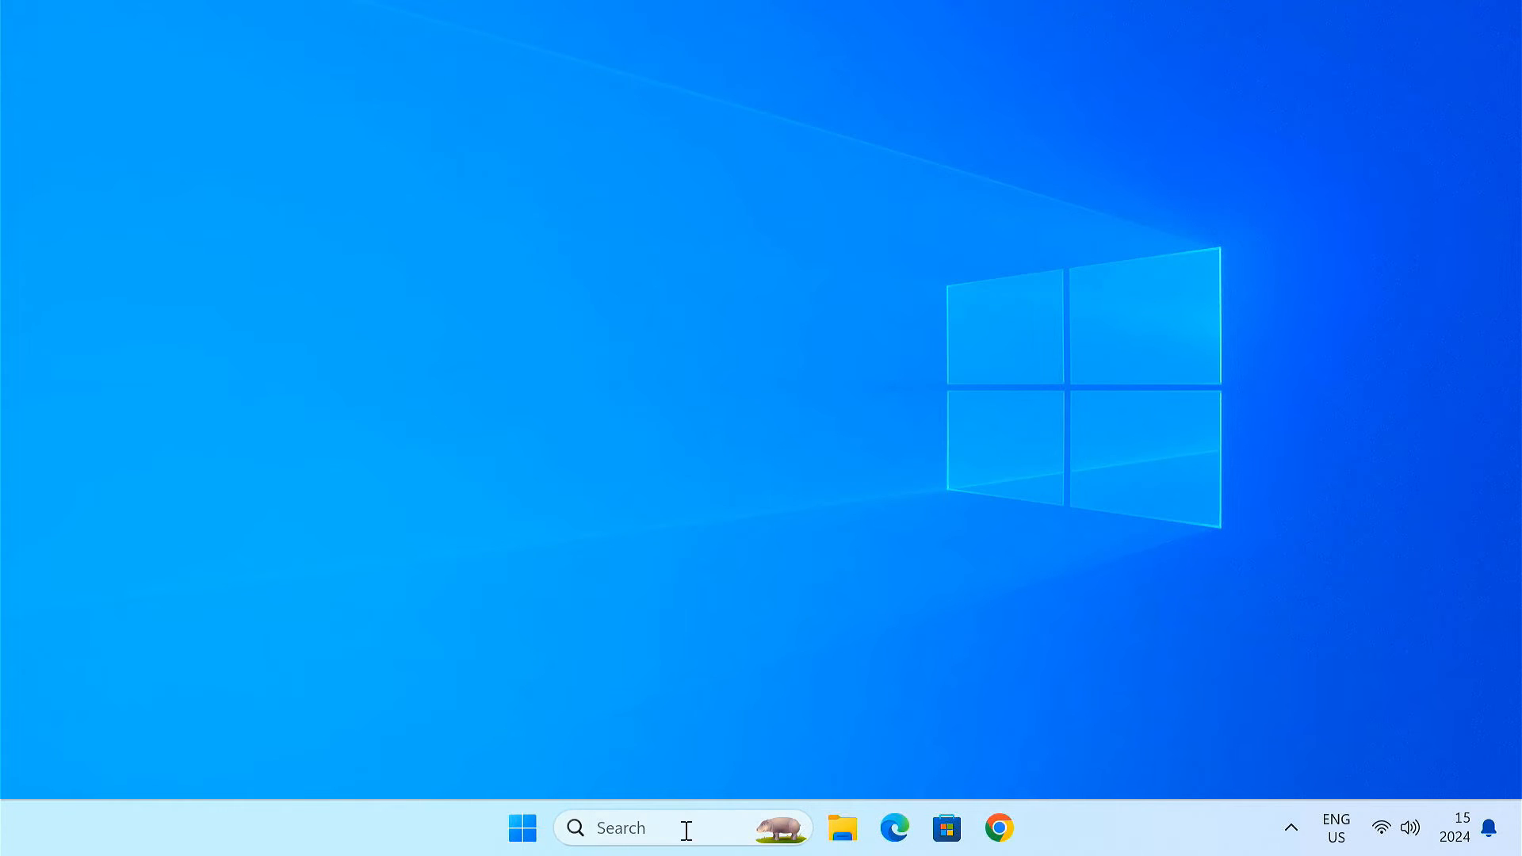
Run AltServer from search and answer Yes to the UAC prompt.
type("altserve")
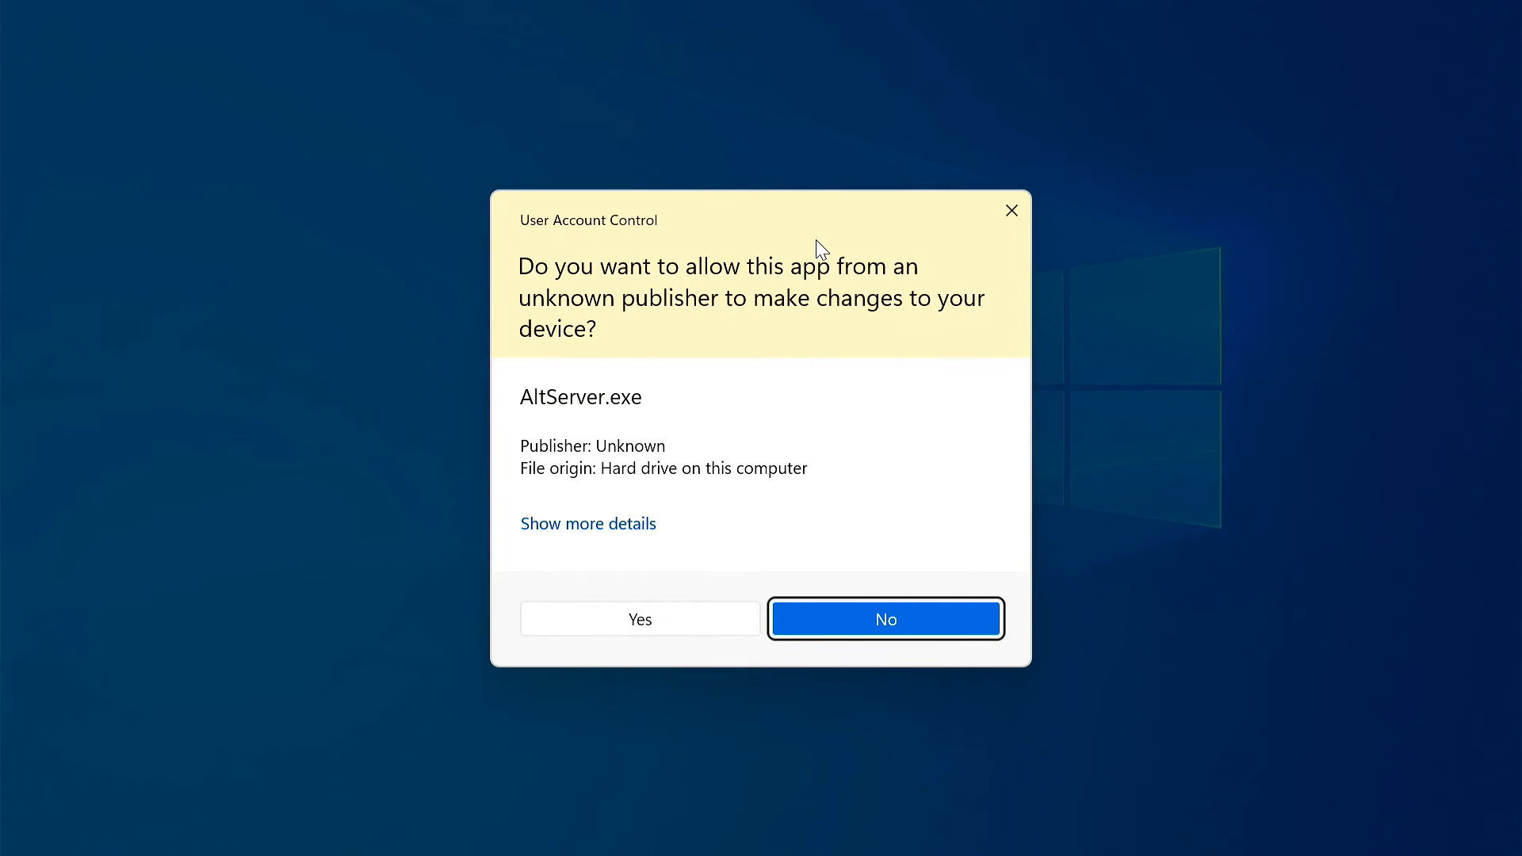
left_click(639, 618)
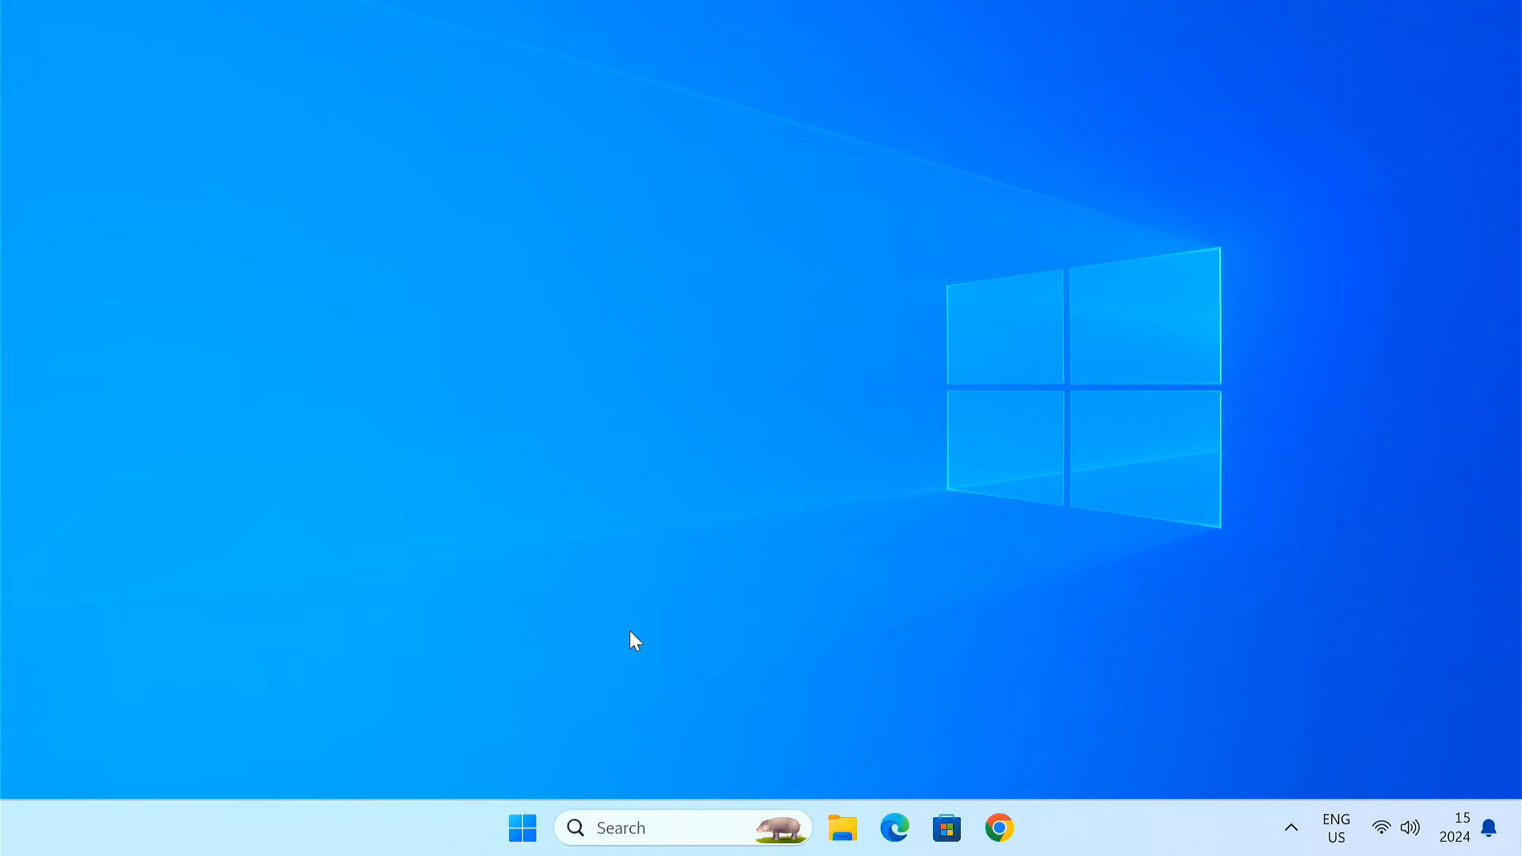
mouse_move(1286, 828)
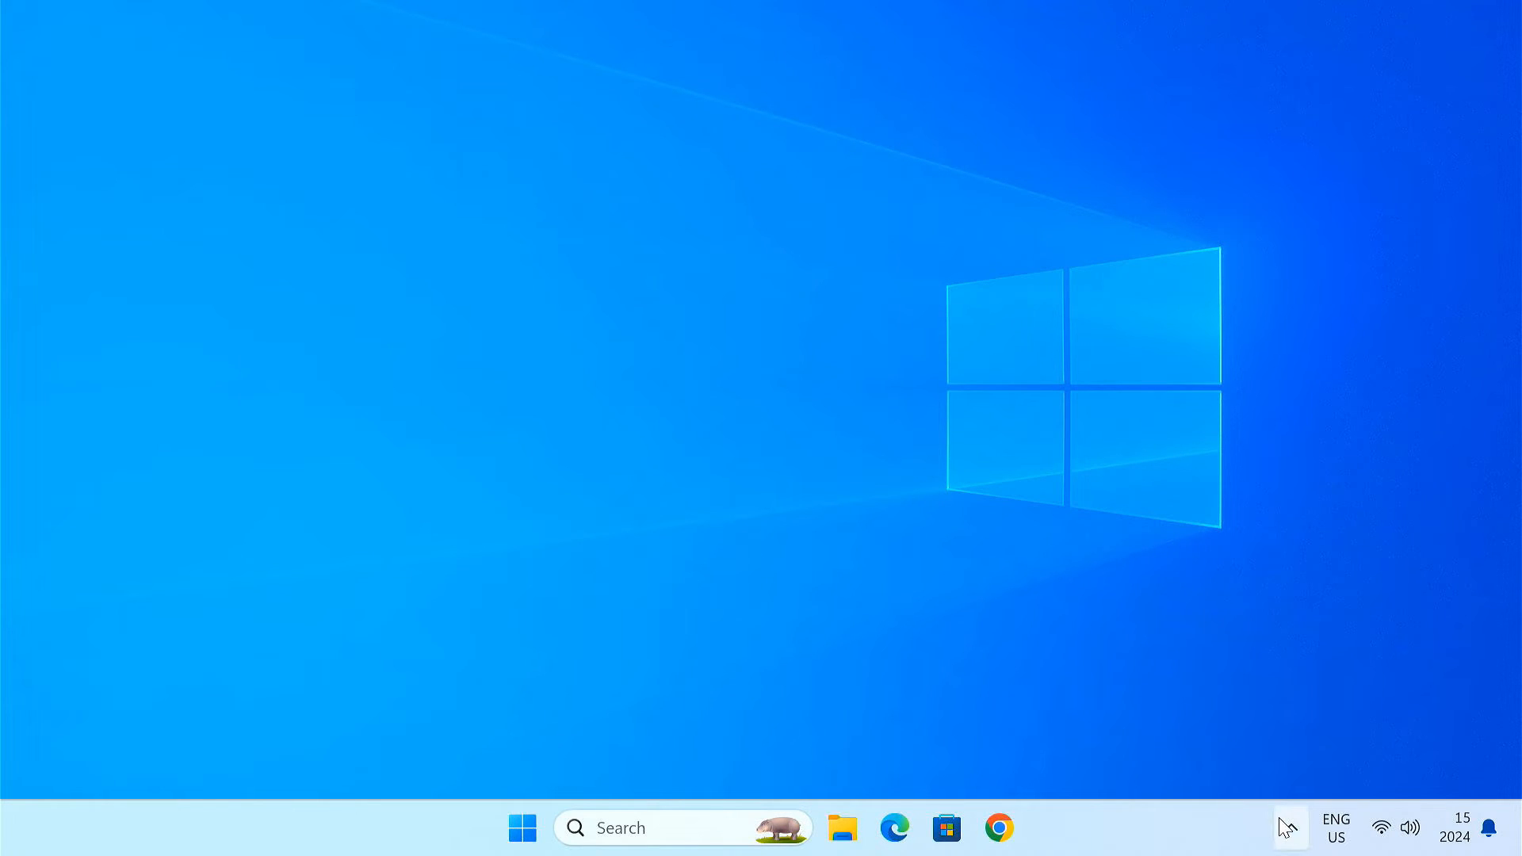
left_click(1286, 828)
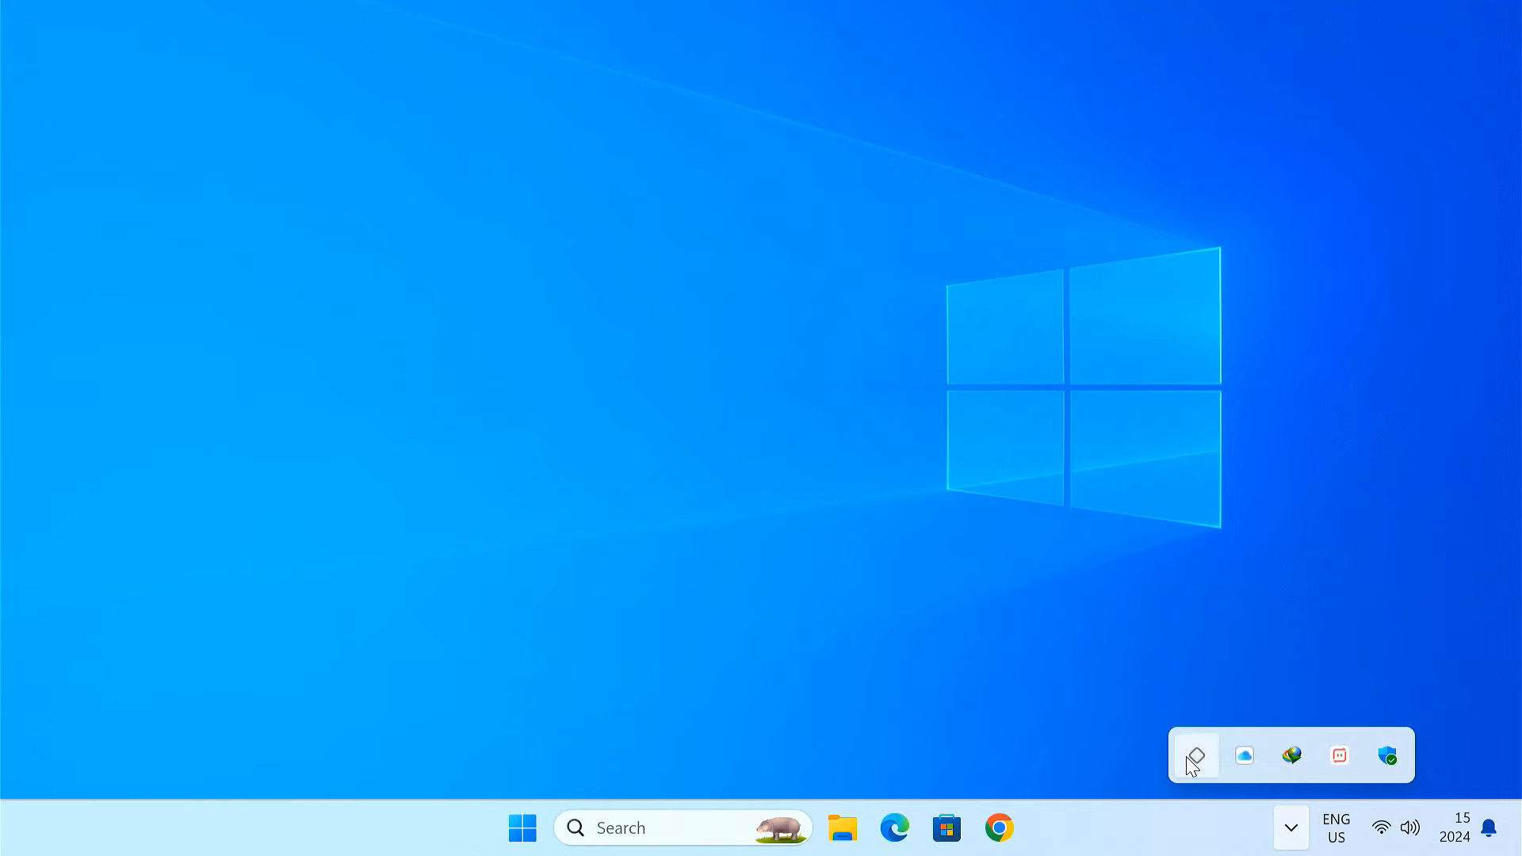
right_click(1196, 755)
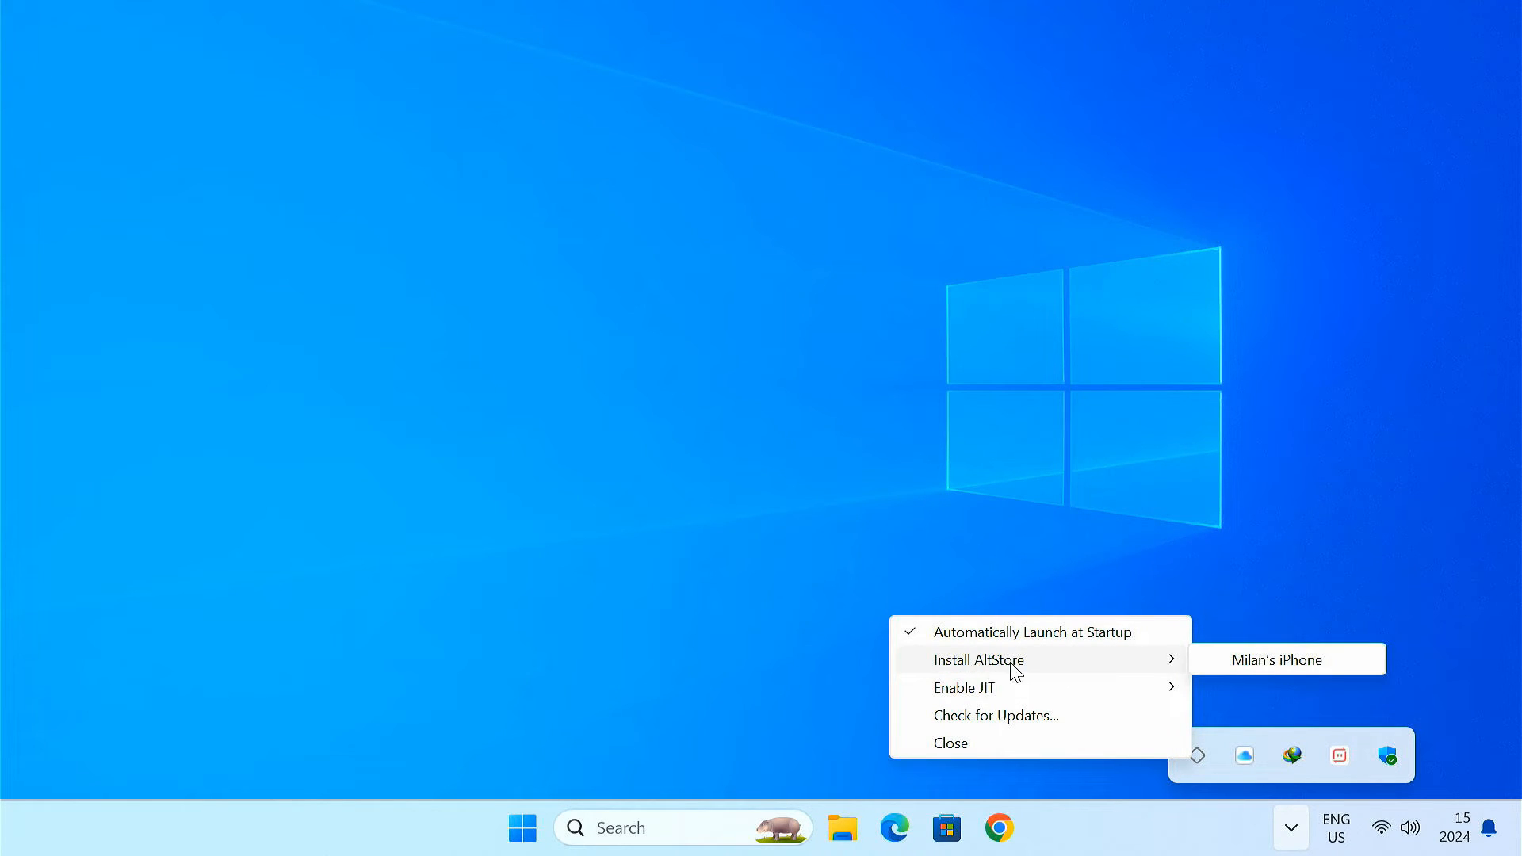
left_click(1281, 659)
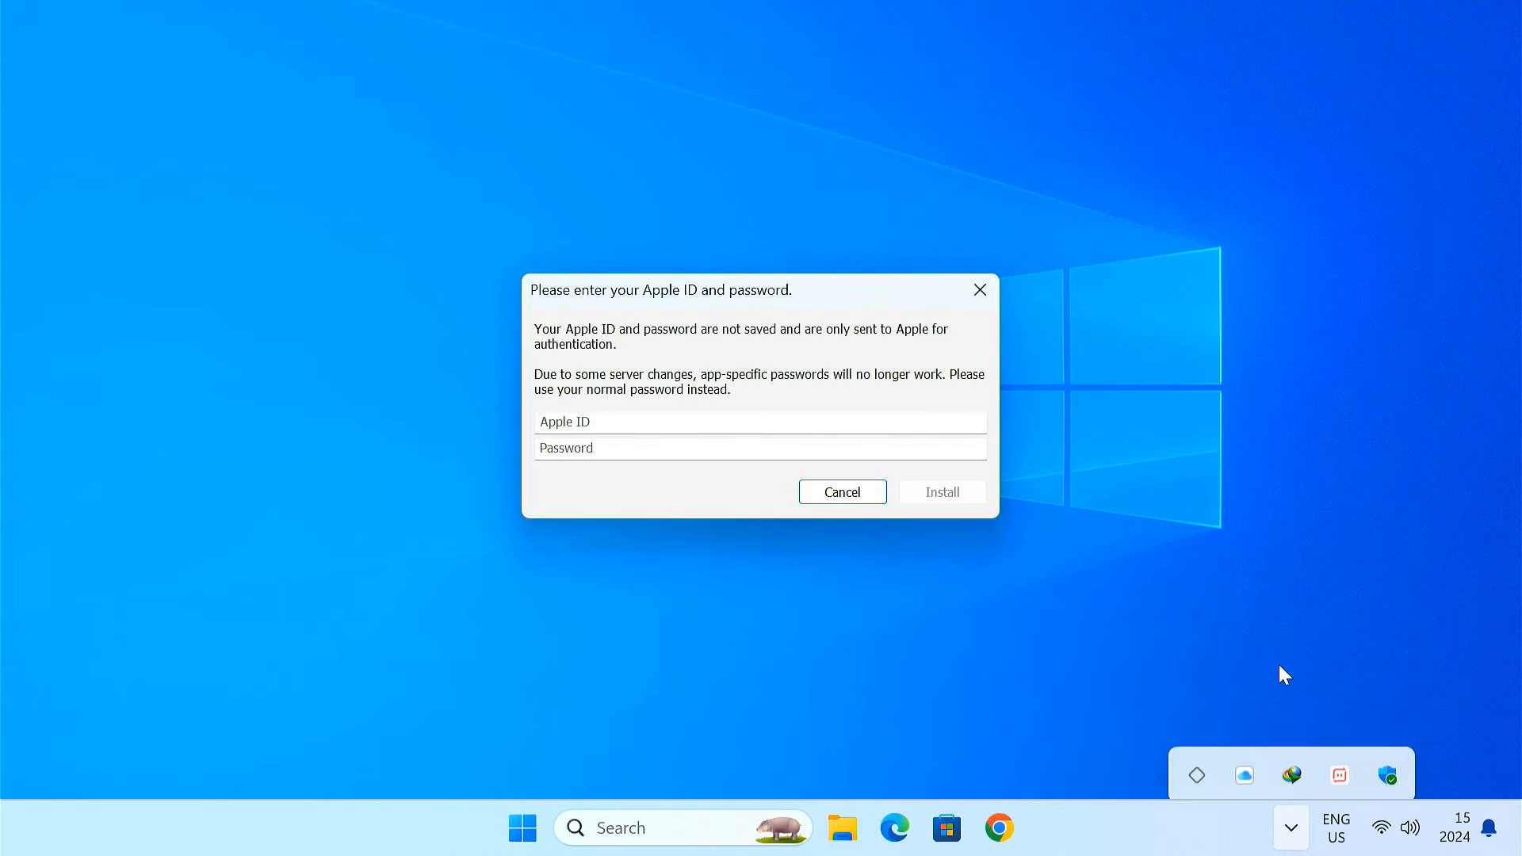
left_click(1291, 828)
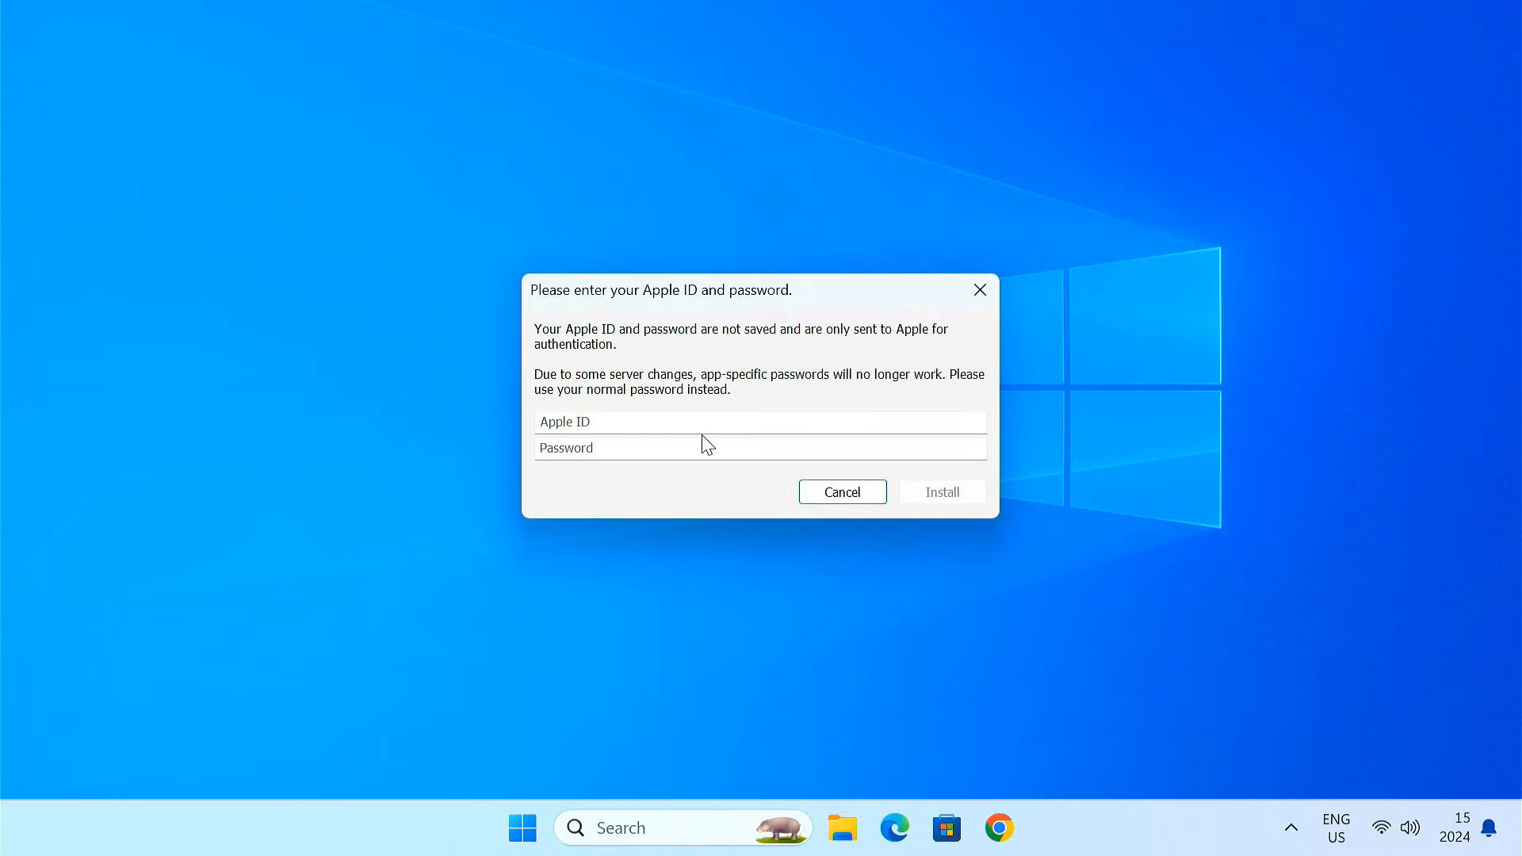
left_click(760, 422)
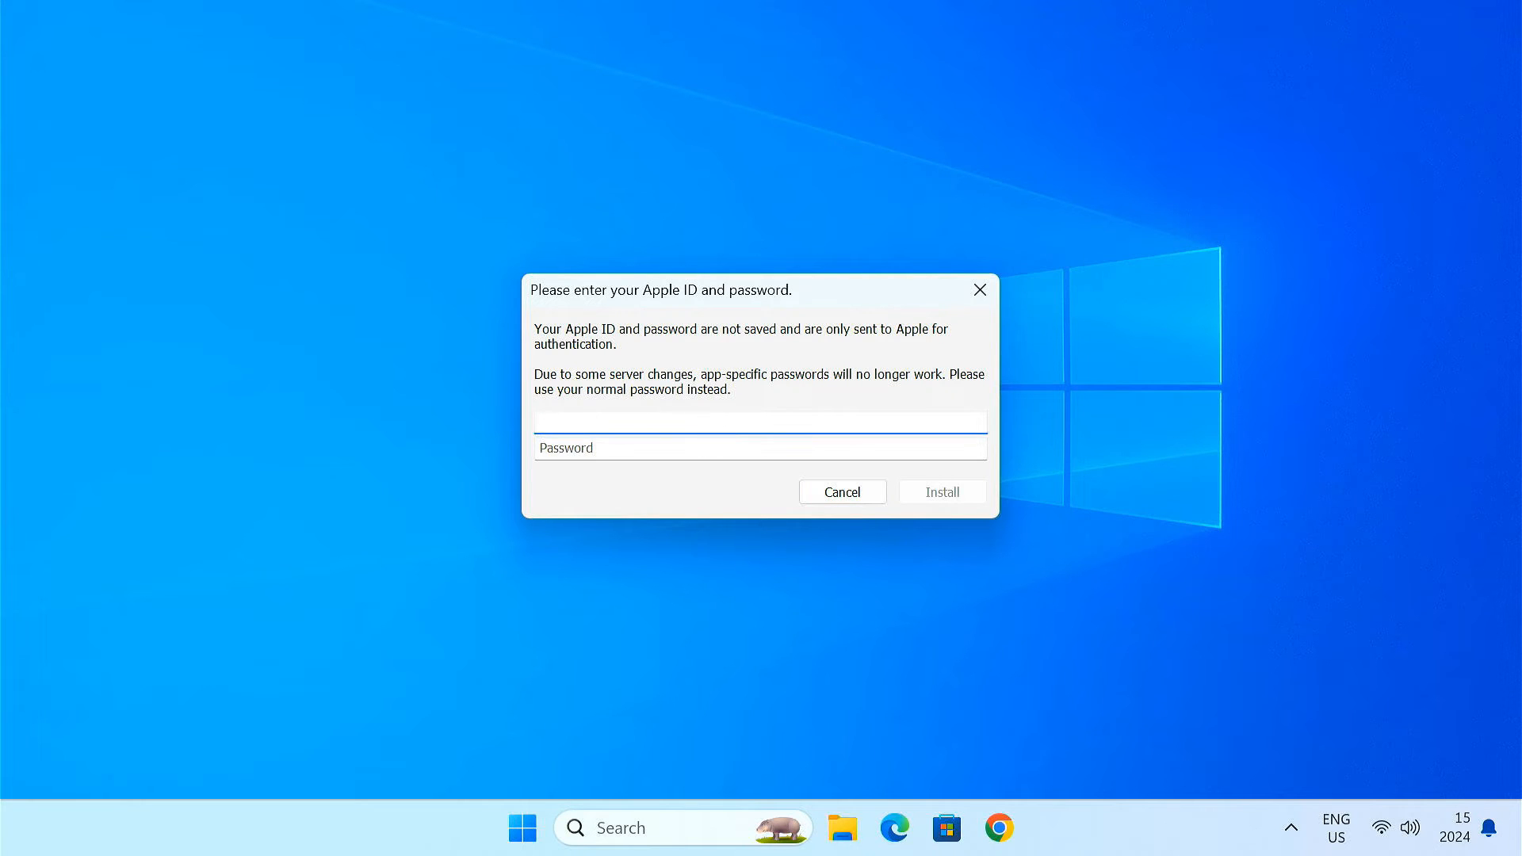
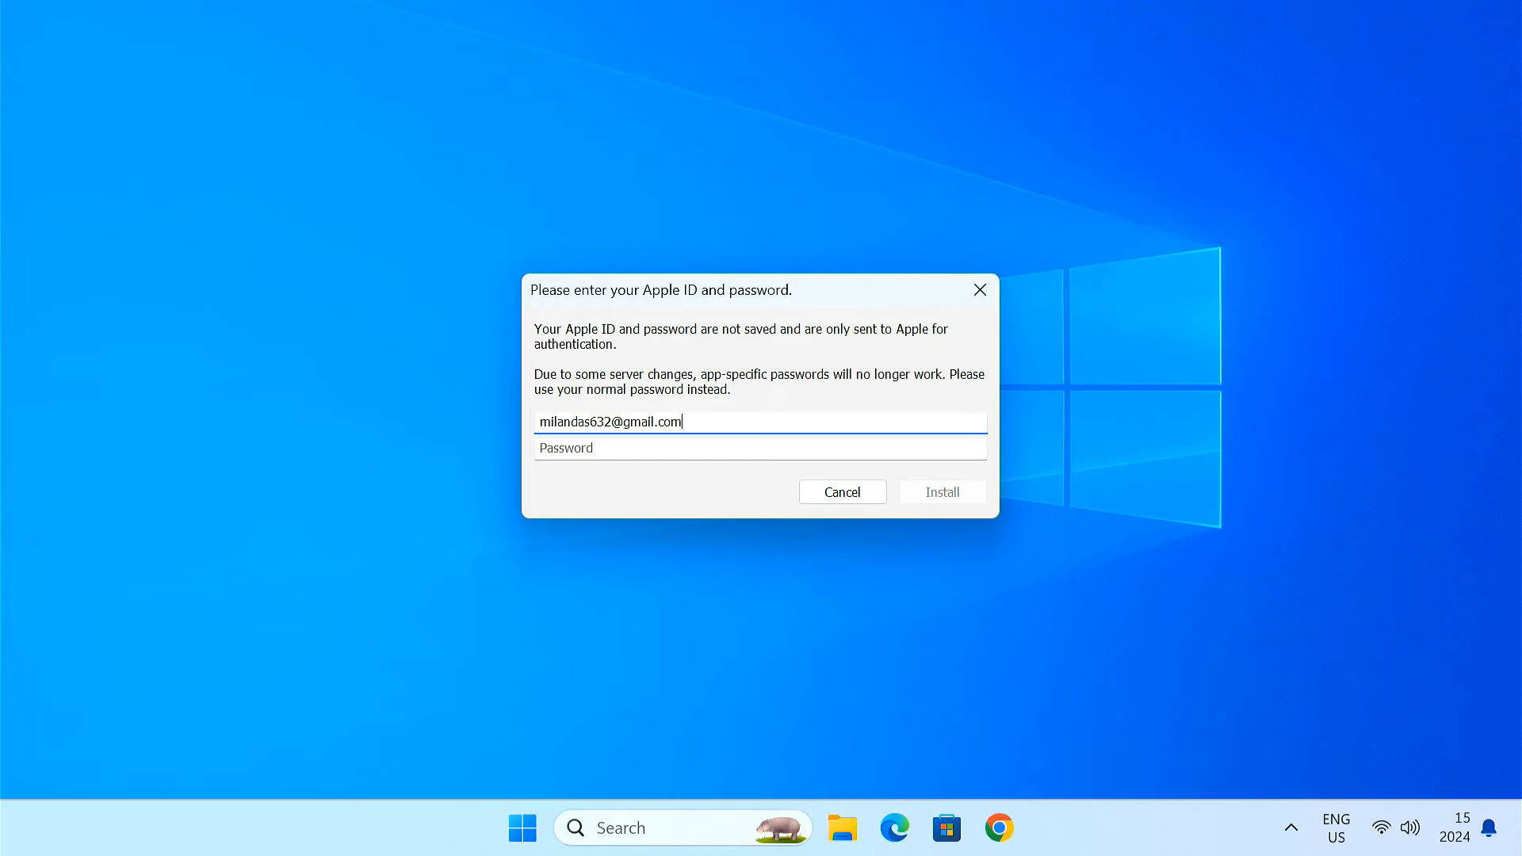
type("•••")
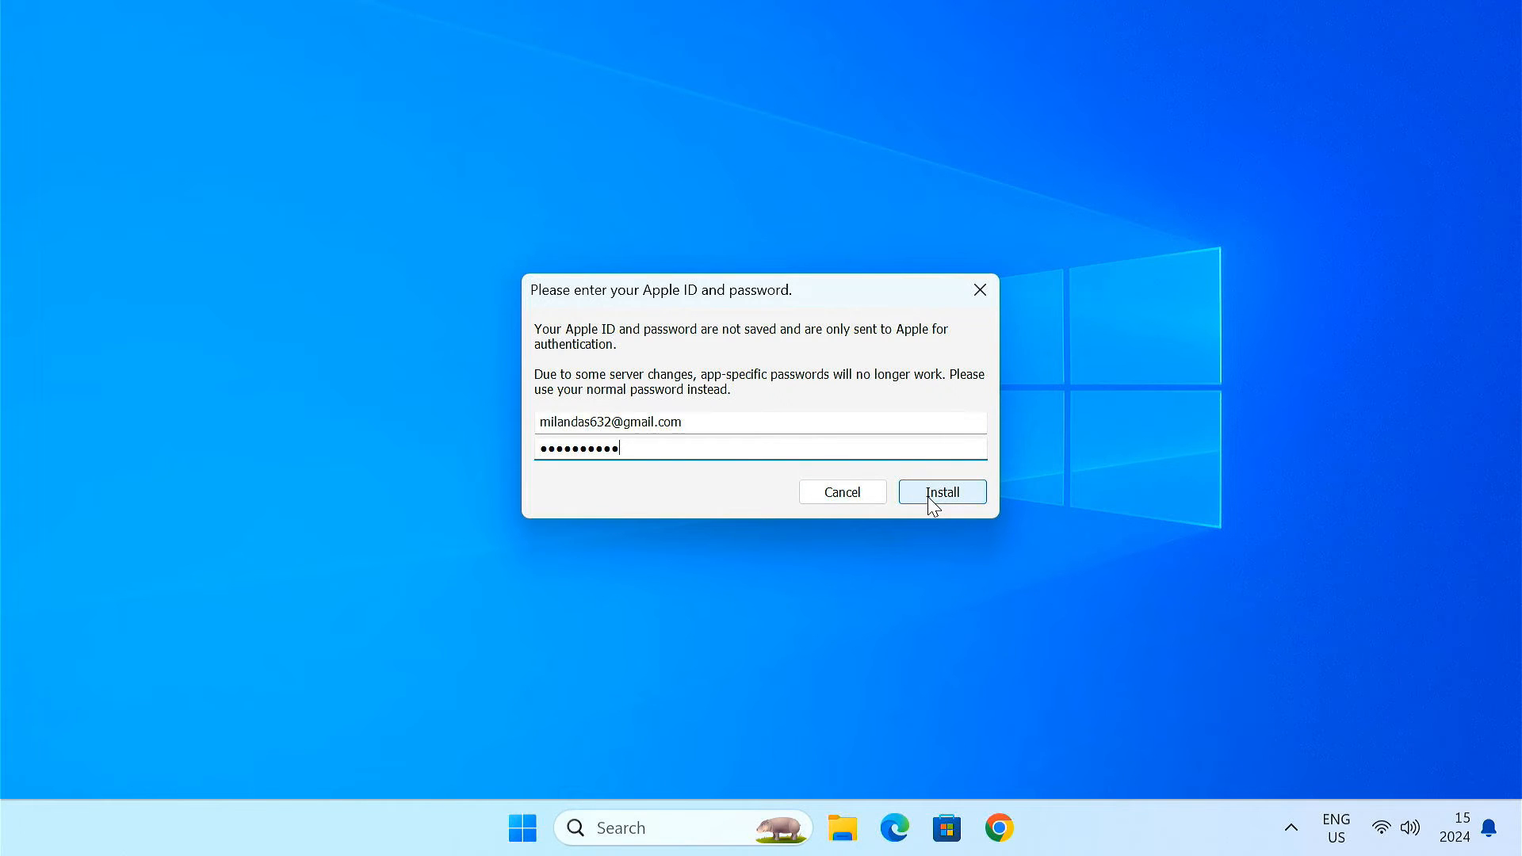
left_click(940, 491)
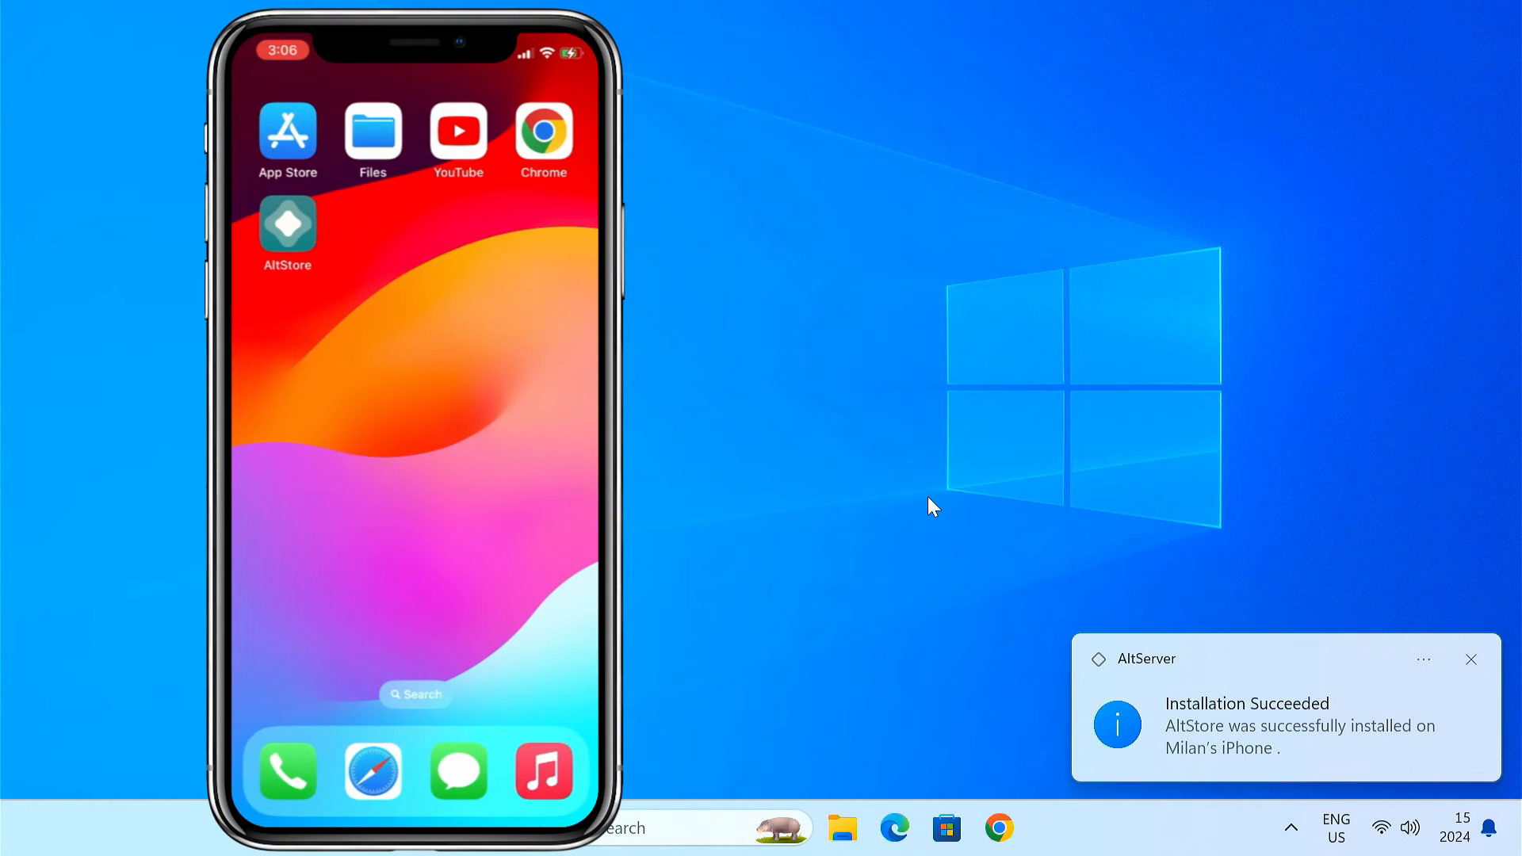
In Settings > General > VPN & Device Management, trust the developer profile.
left_click(1471, 660)
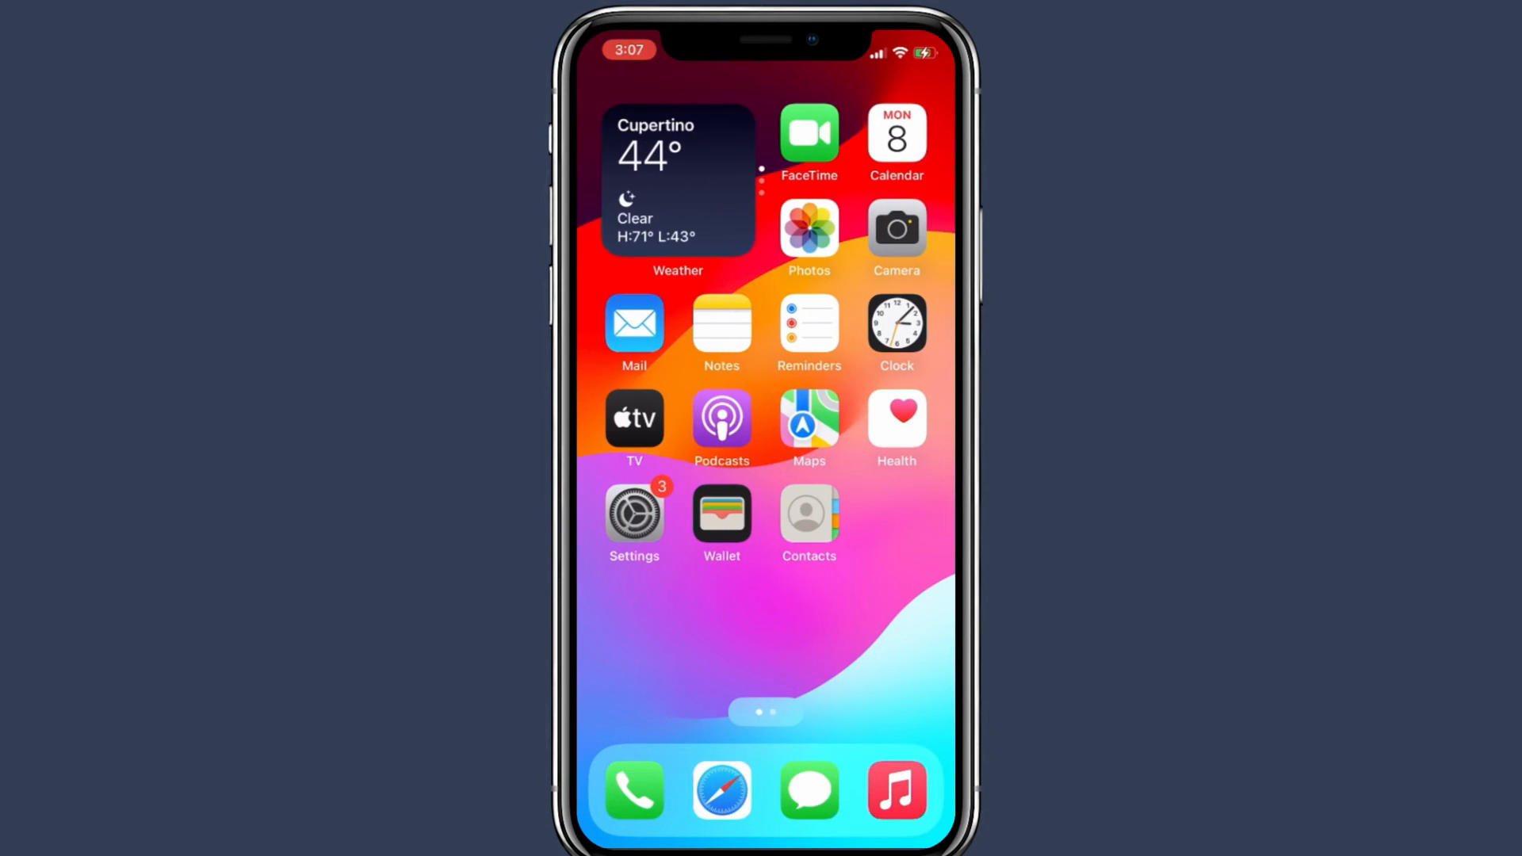
left_click(634, 509)
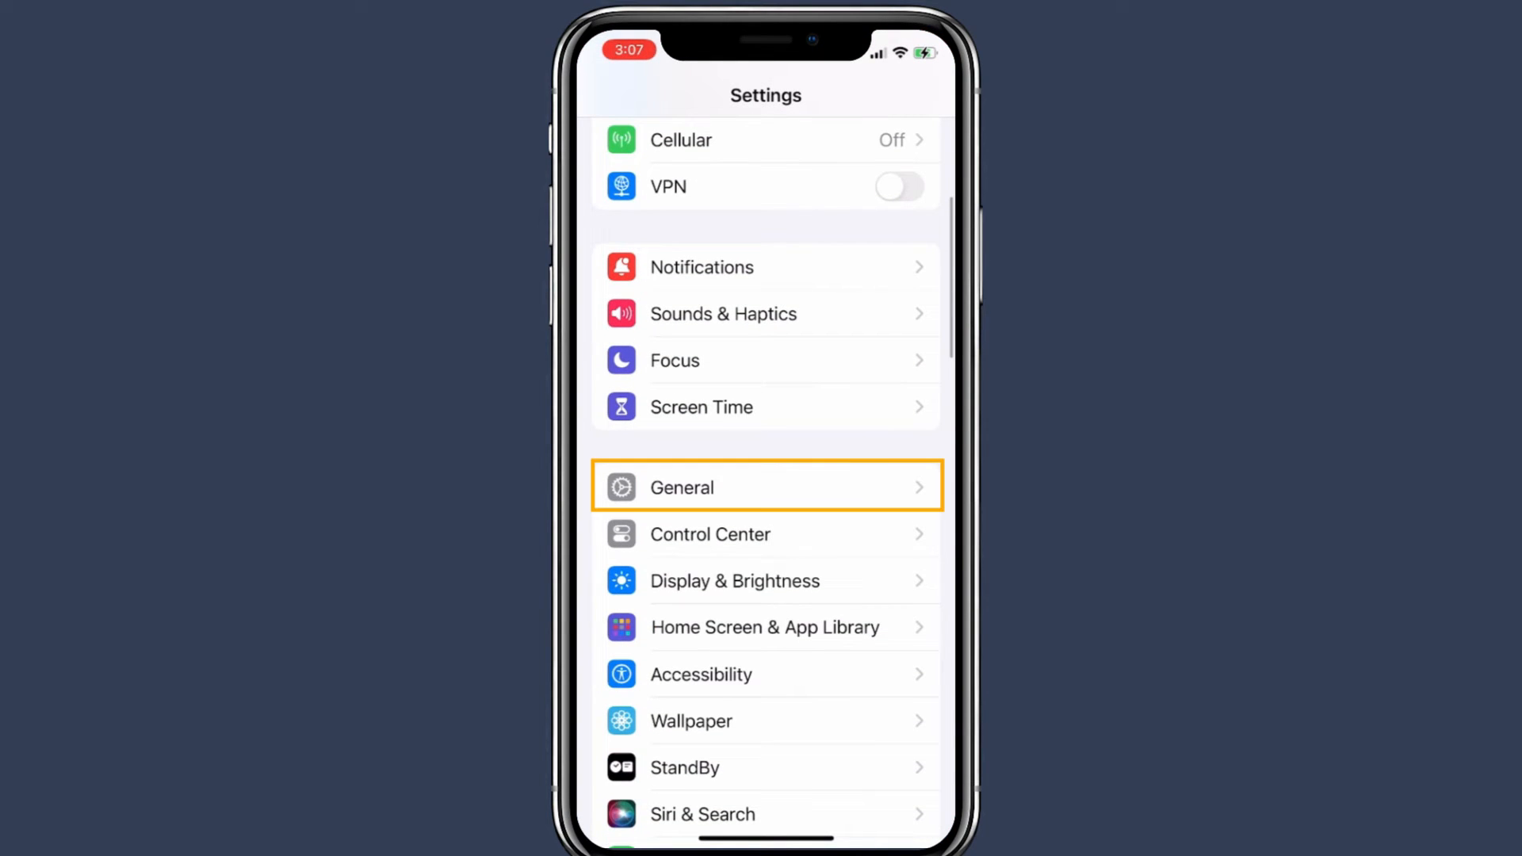
left_click(765, 487)
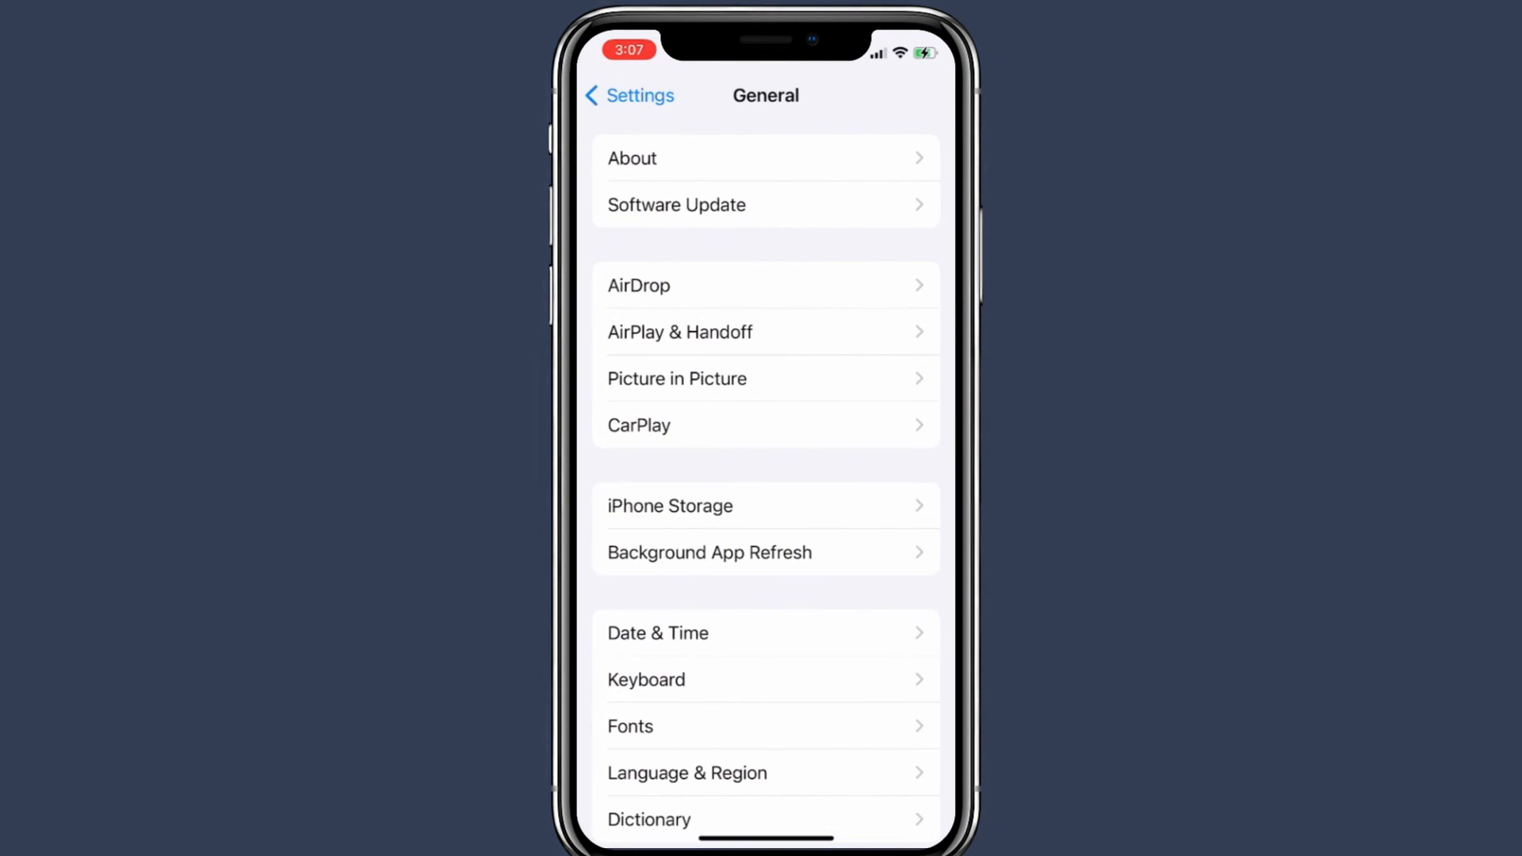
scroll("down", 3)
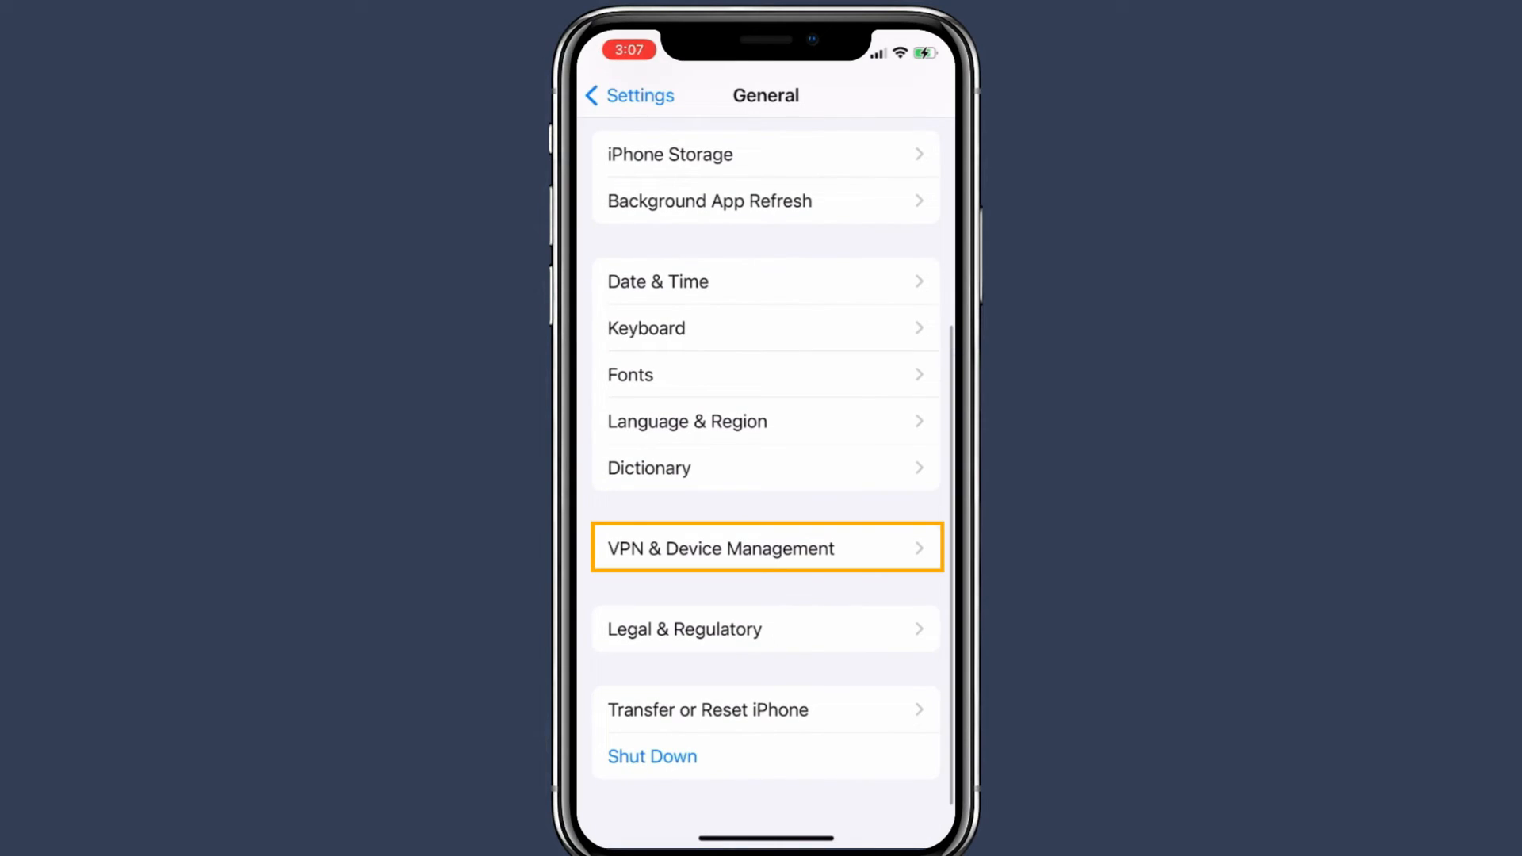
left_click(766, 547)
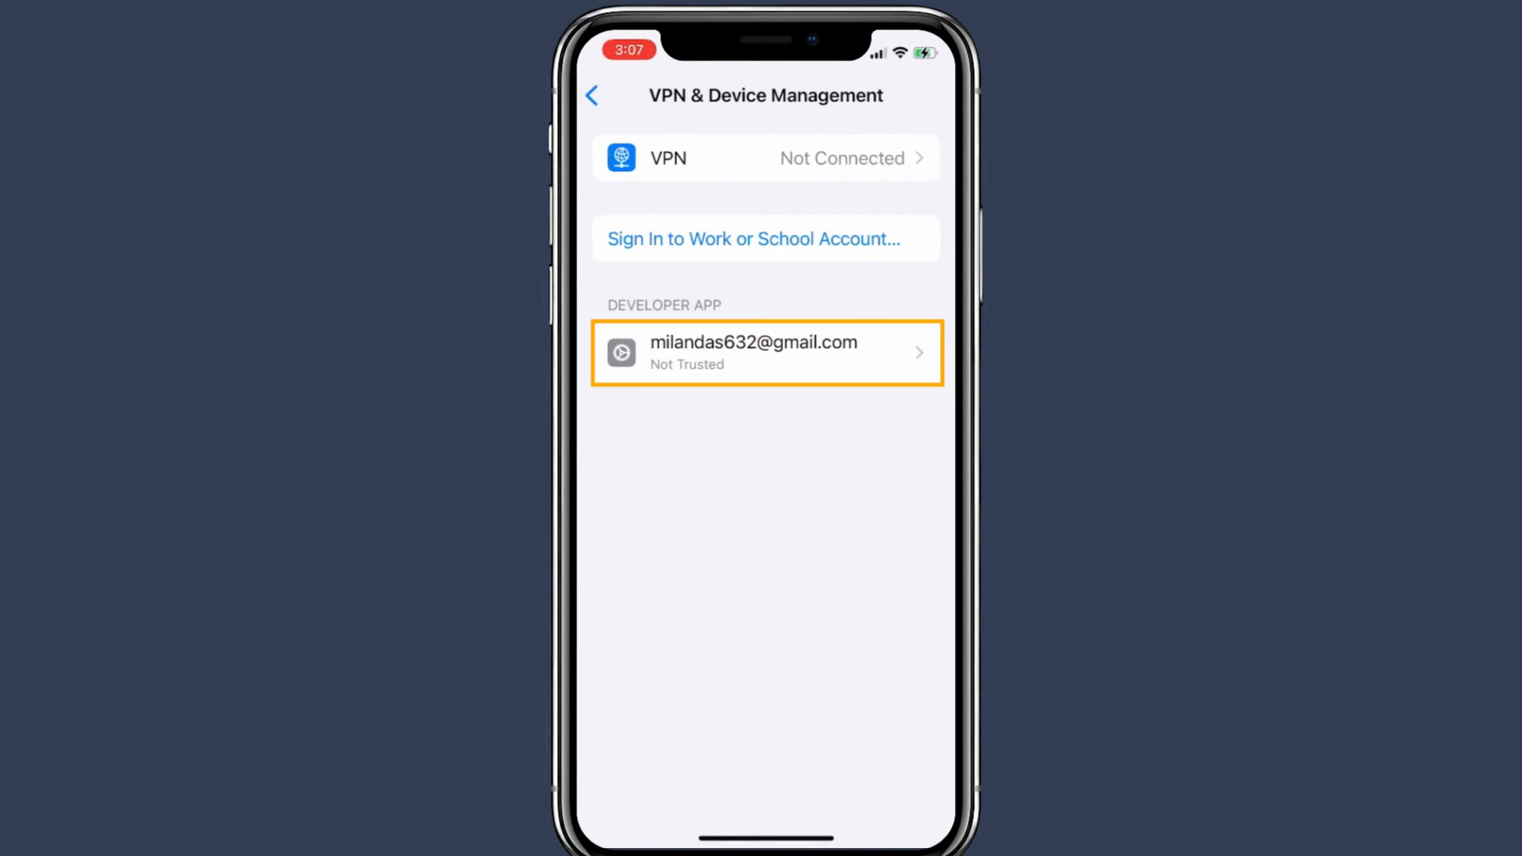
left_click(766, 352)
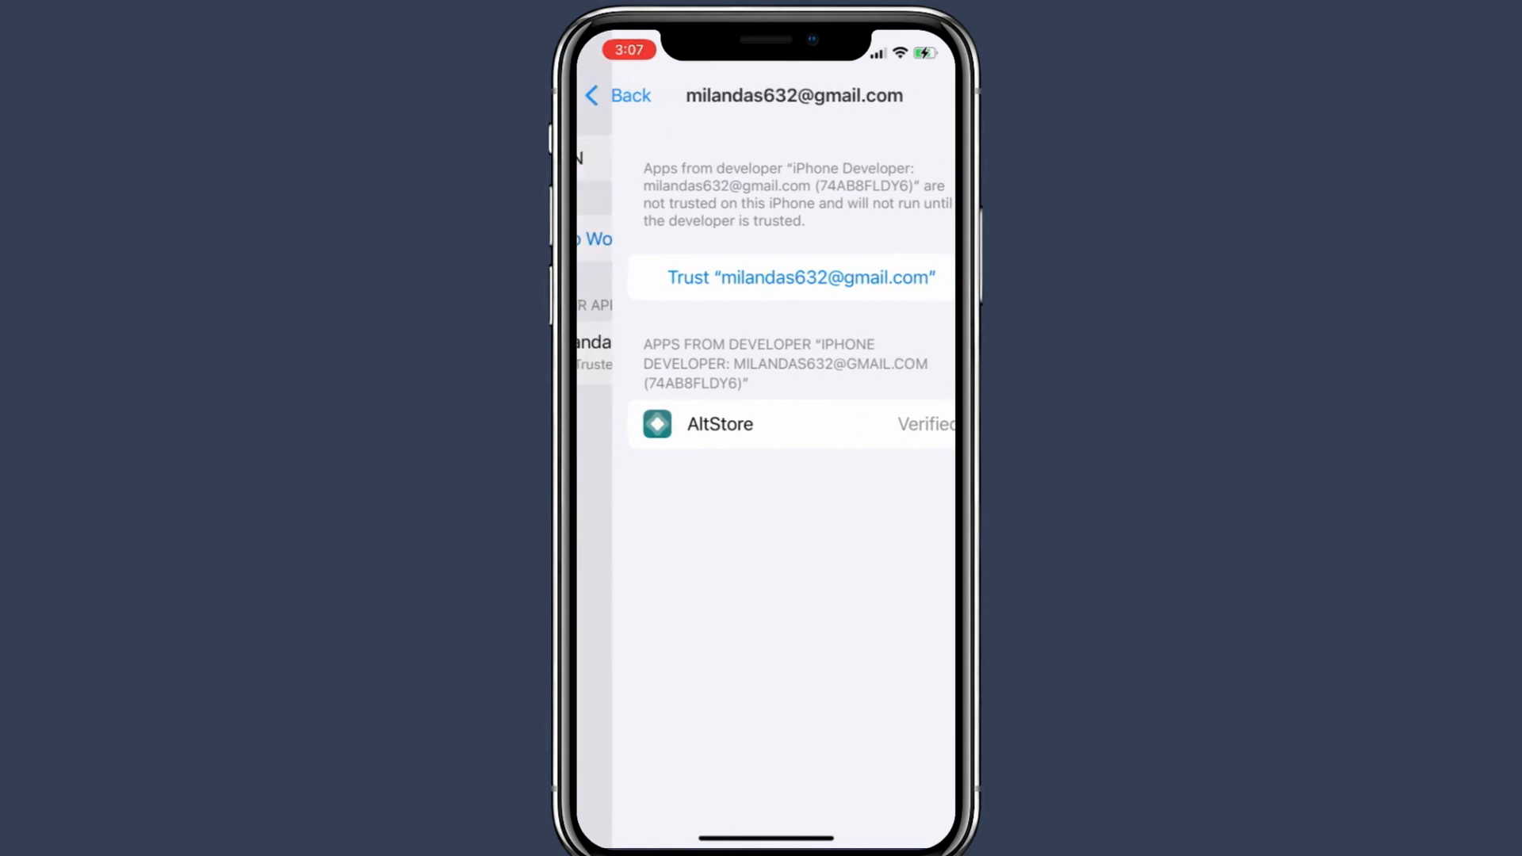
left_click(799, 276)
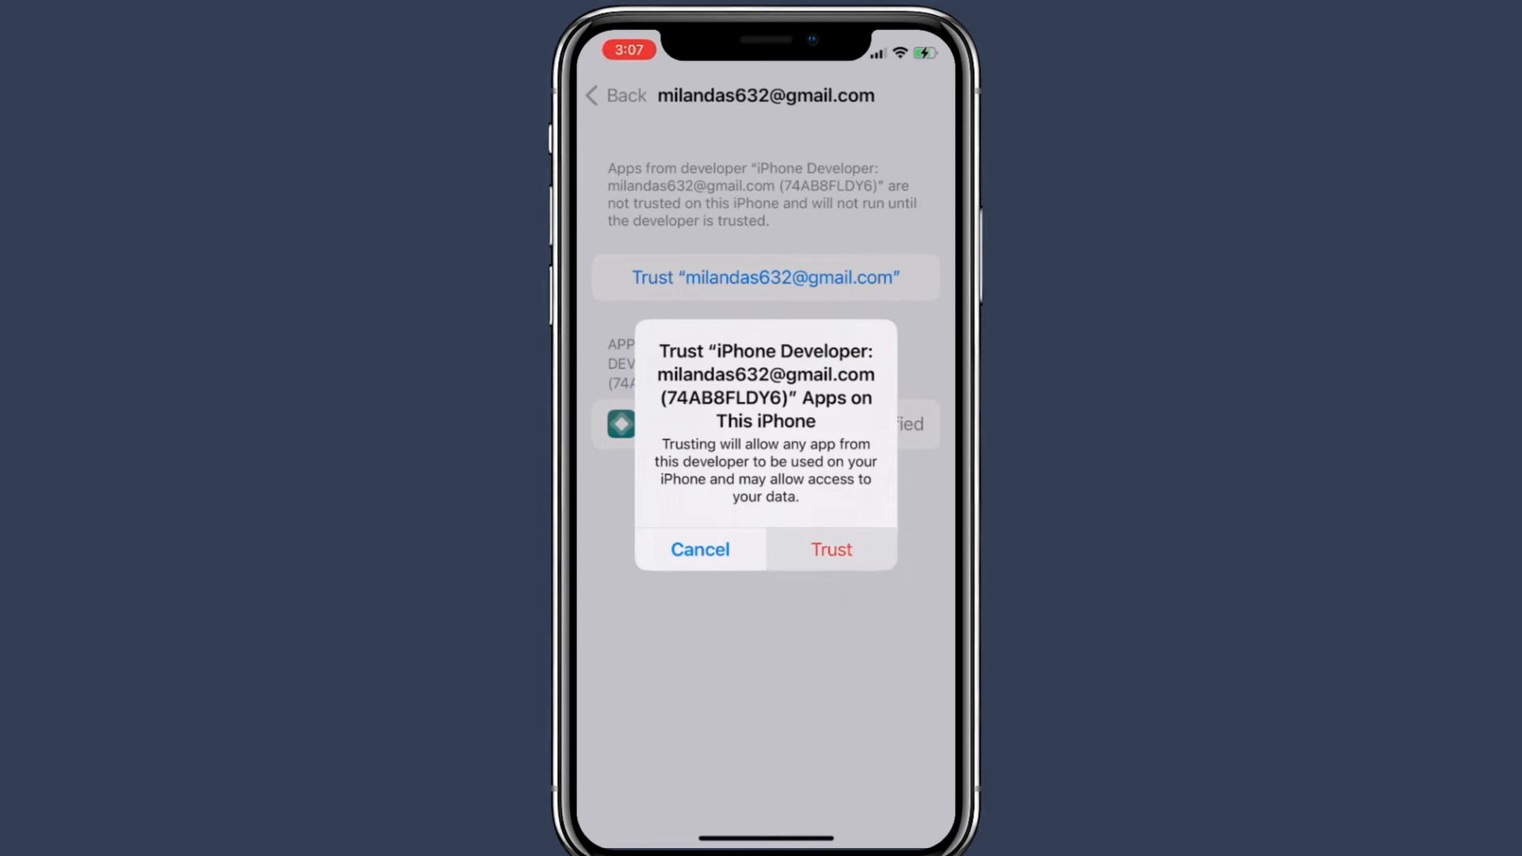
left_click(831, 551)
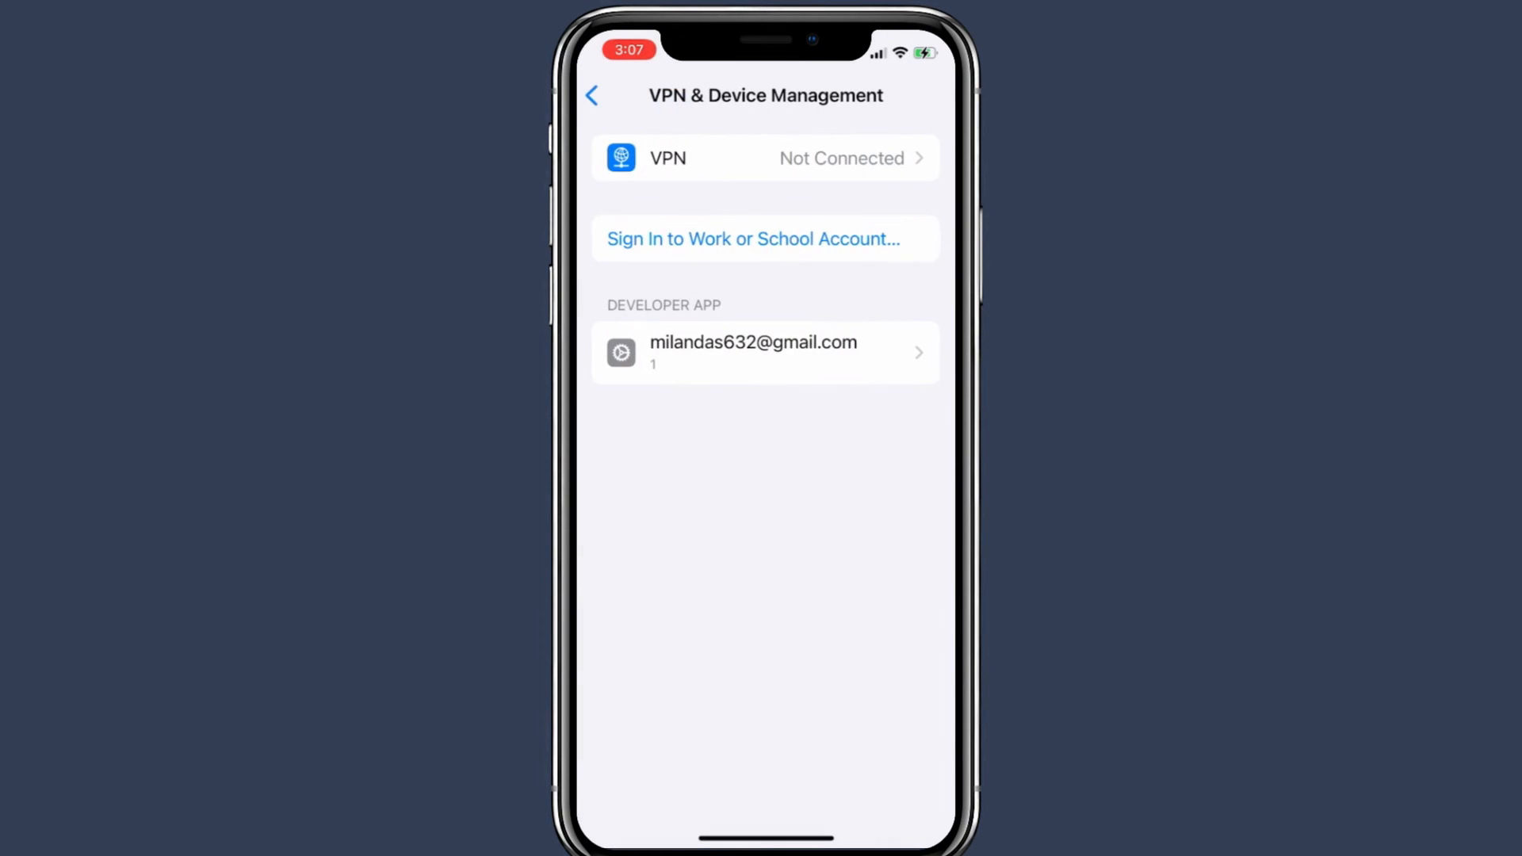
Return to the main Settings list and go into Privacy & Security.
left_click(591, 96)
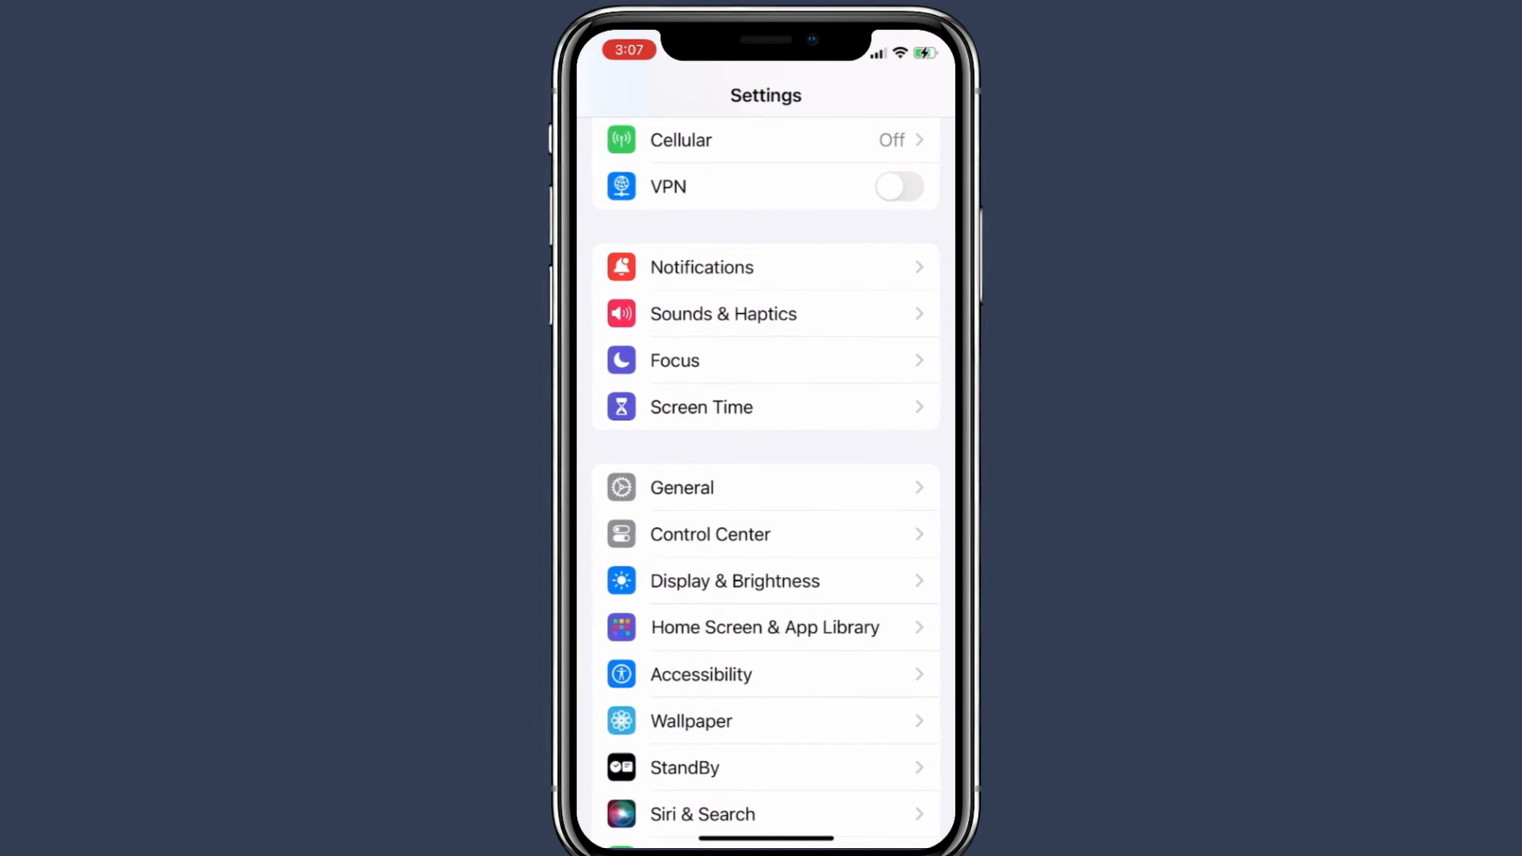
scroll("down", 3)
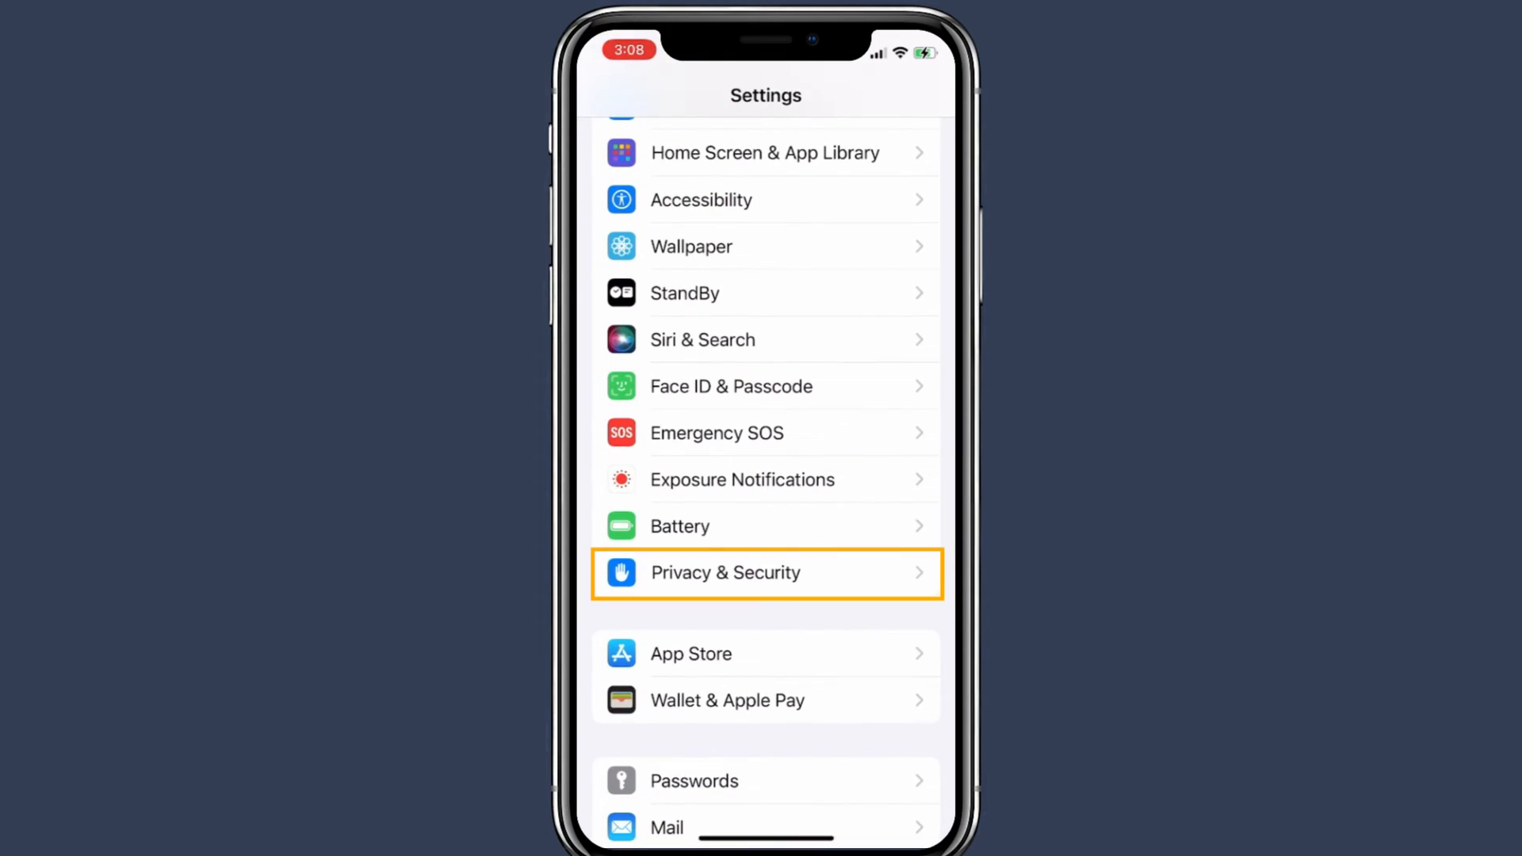
left_click(766, 572)
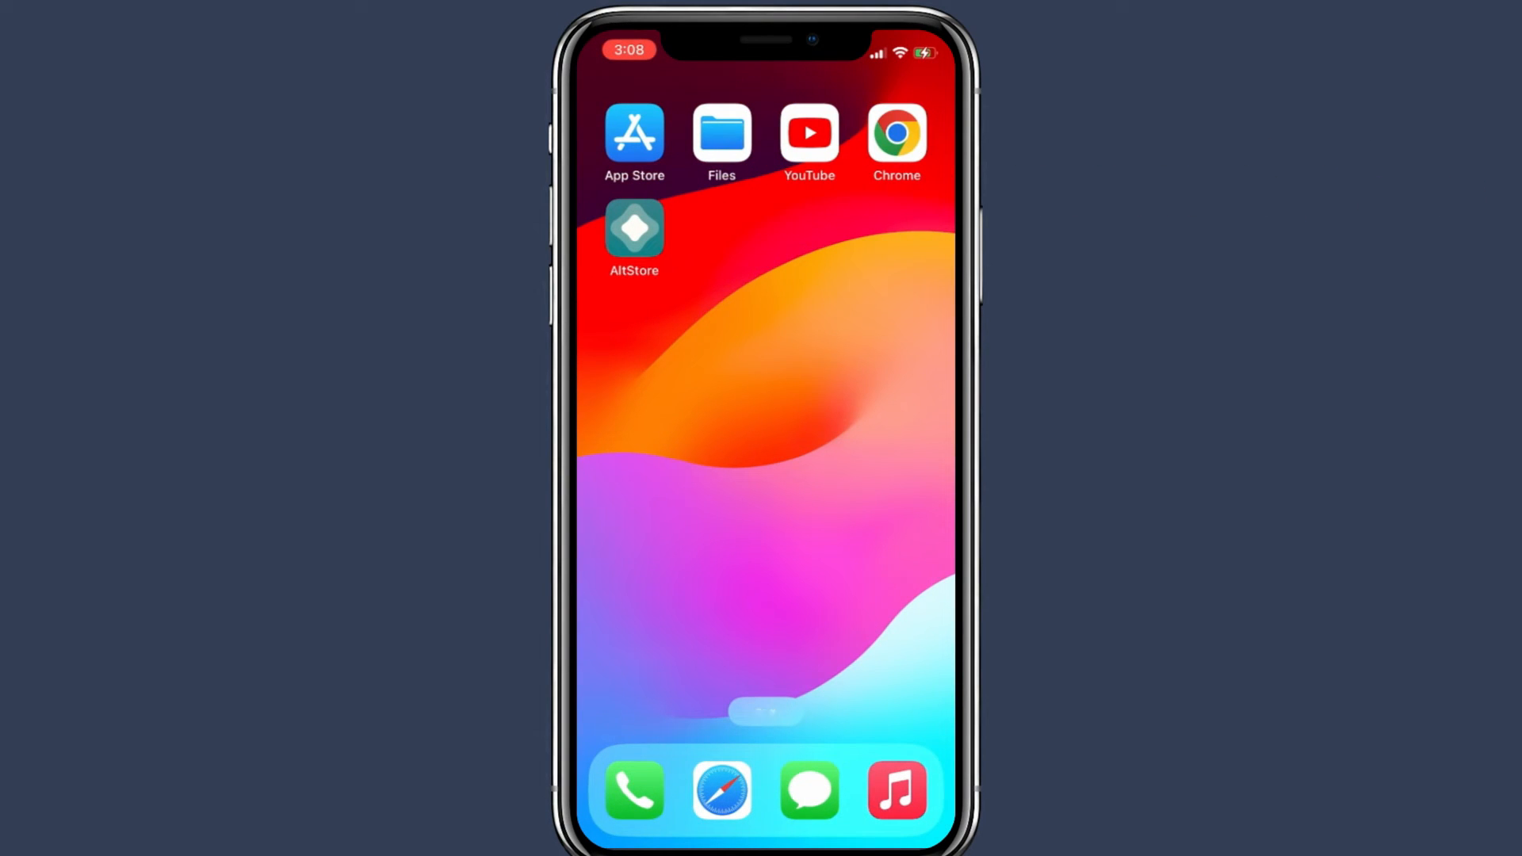
mouse_move(766, 711)
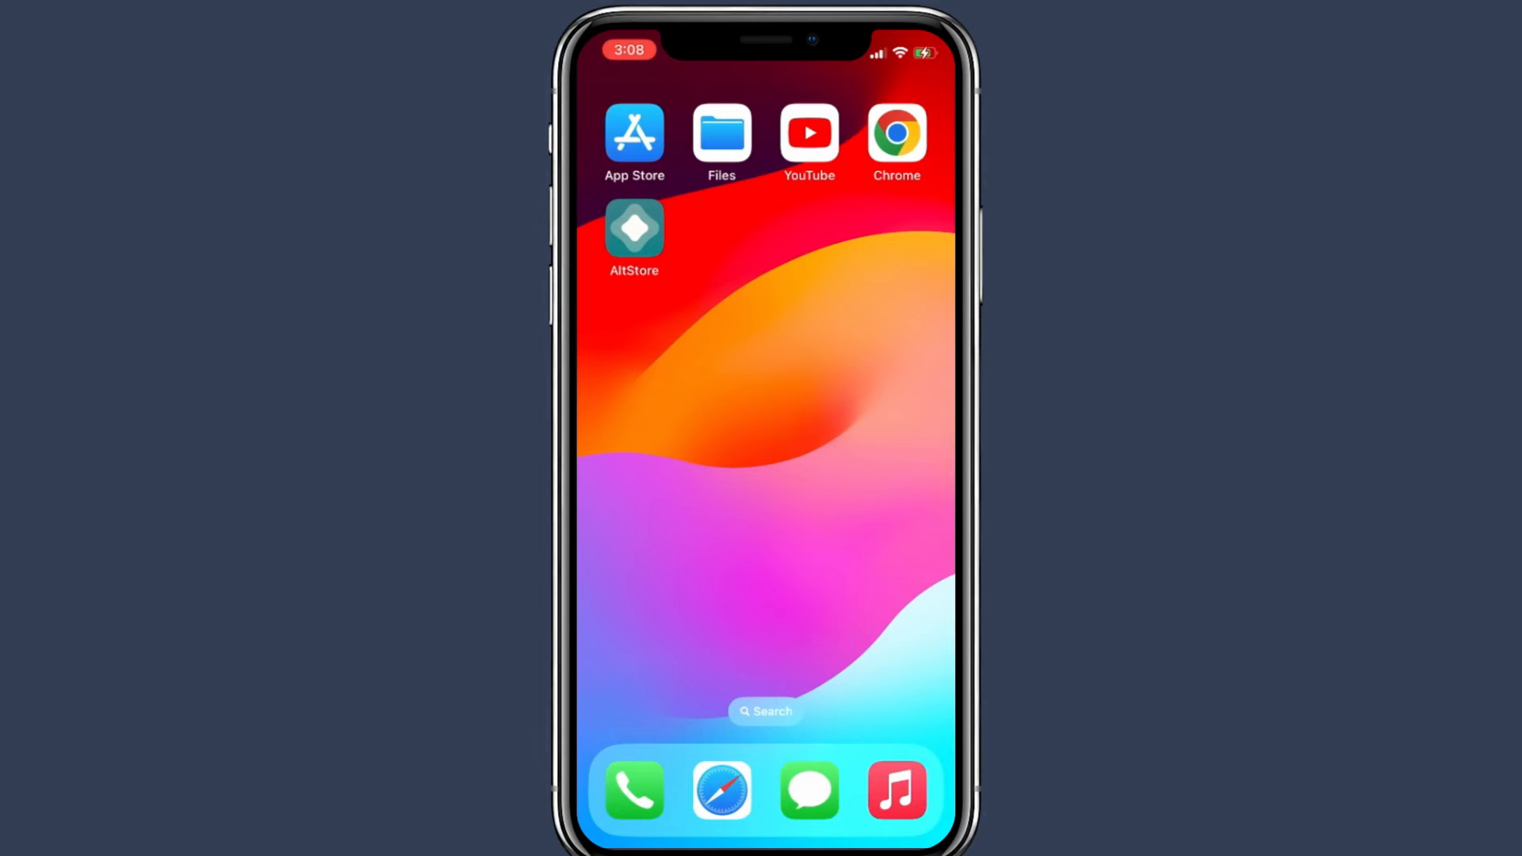
Launch AltStore, allow notifications and local network, sign in and dismiss the intro.
left_click(634, 228)
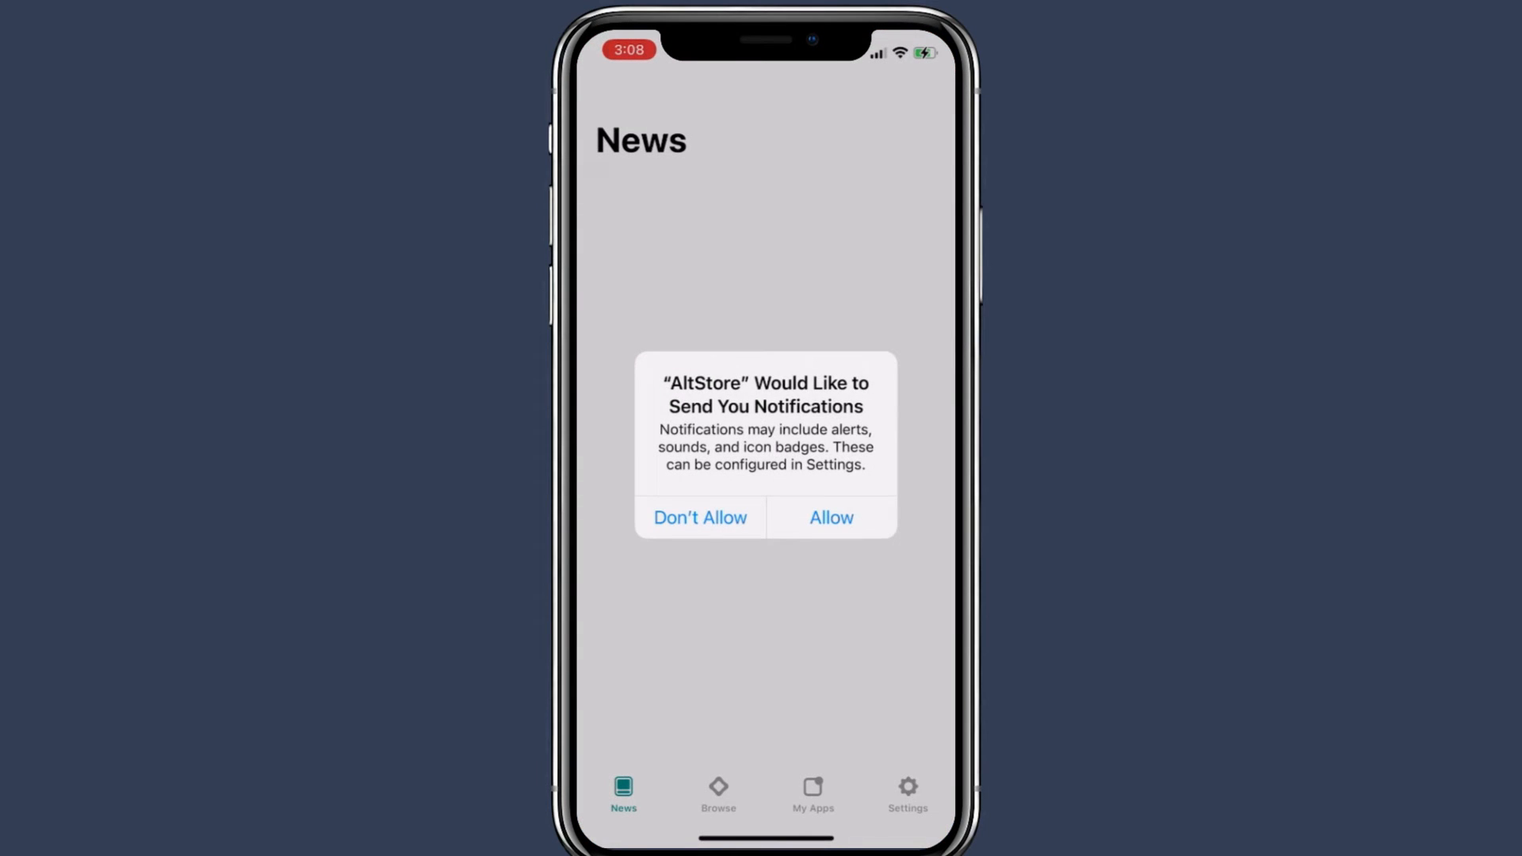
left_click(830, 517)
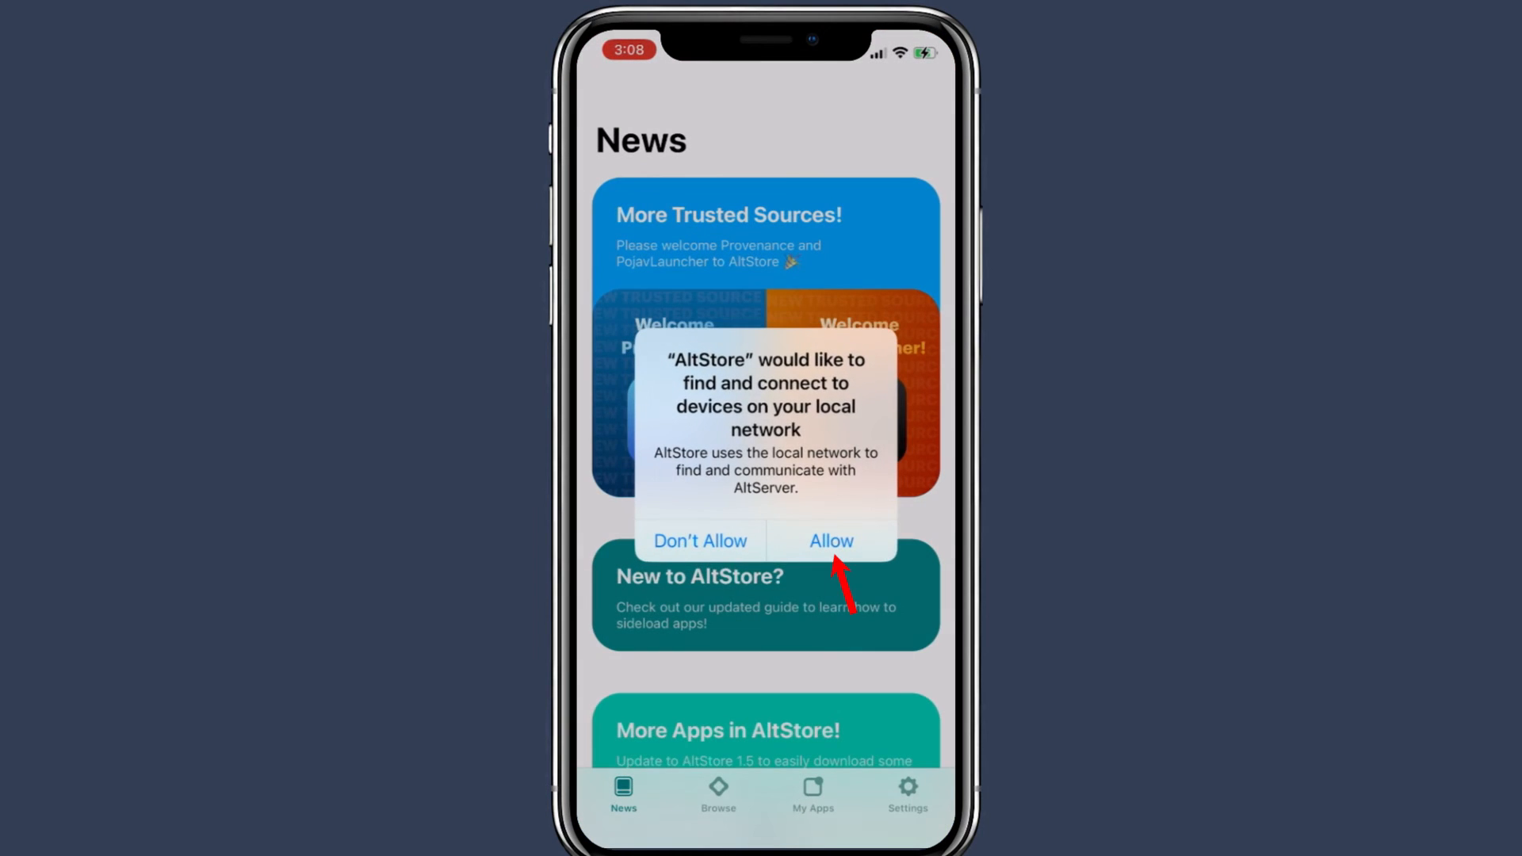
left_click(831, 540)
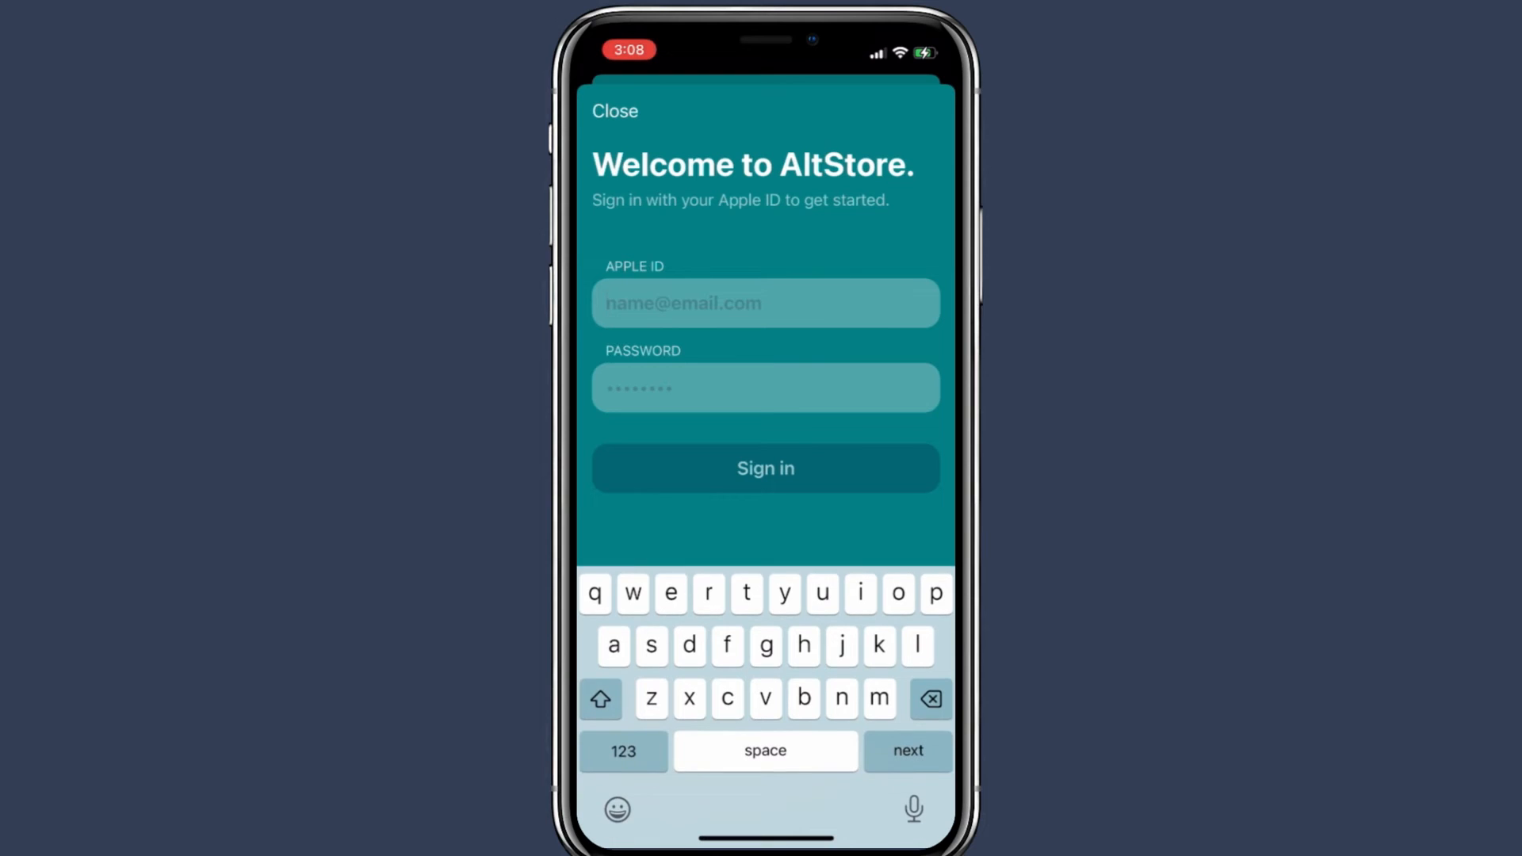
left_click(764, 468)
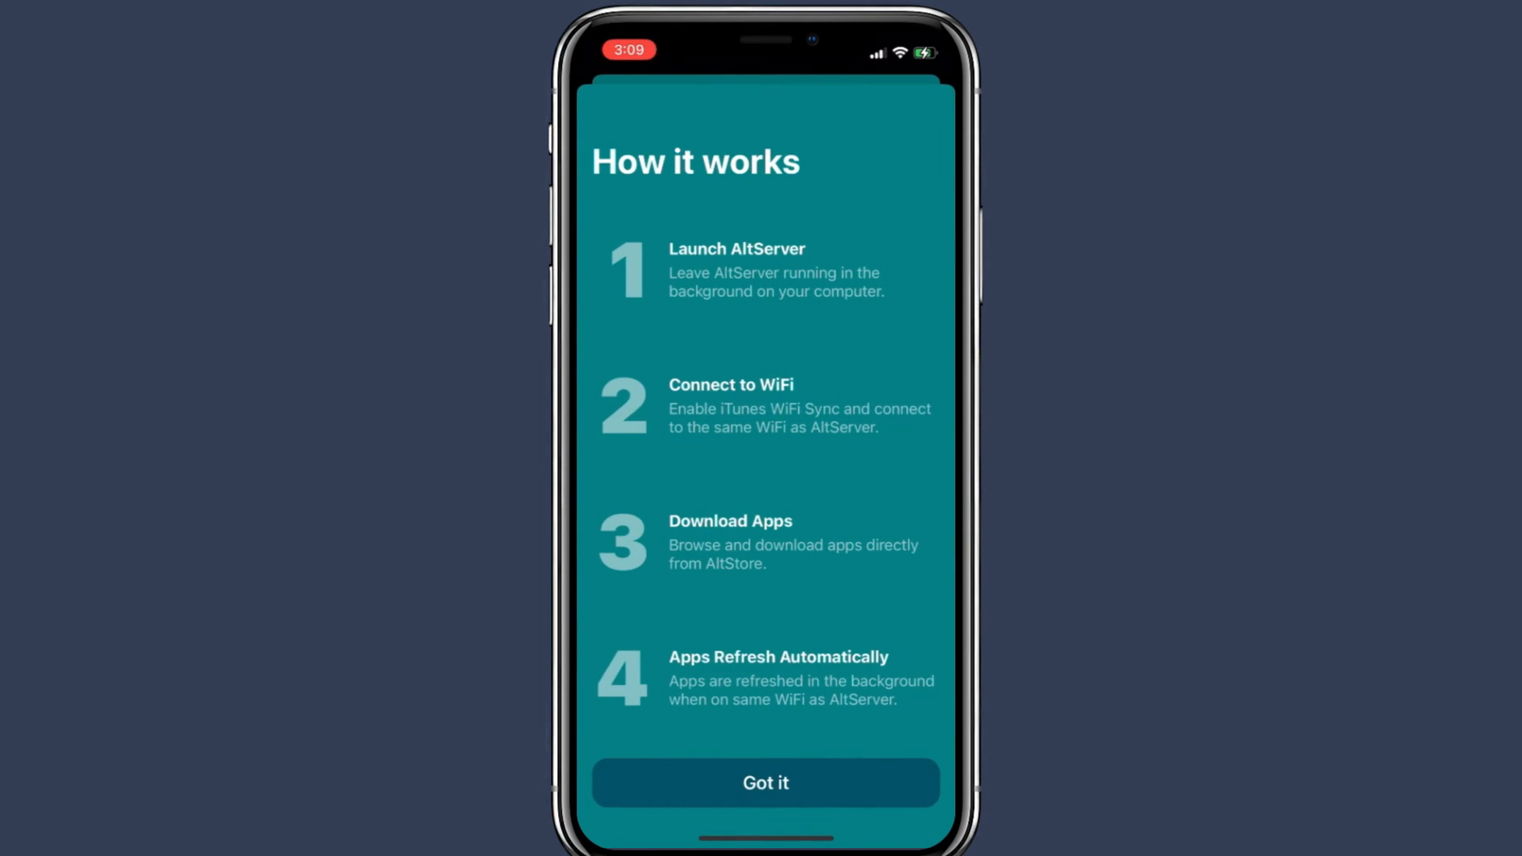
left_click(764, 781)
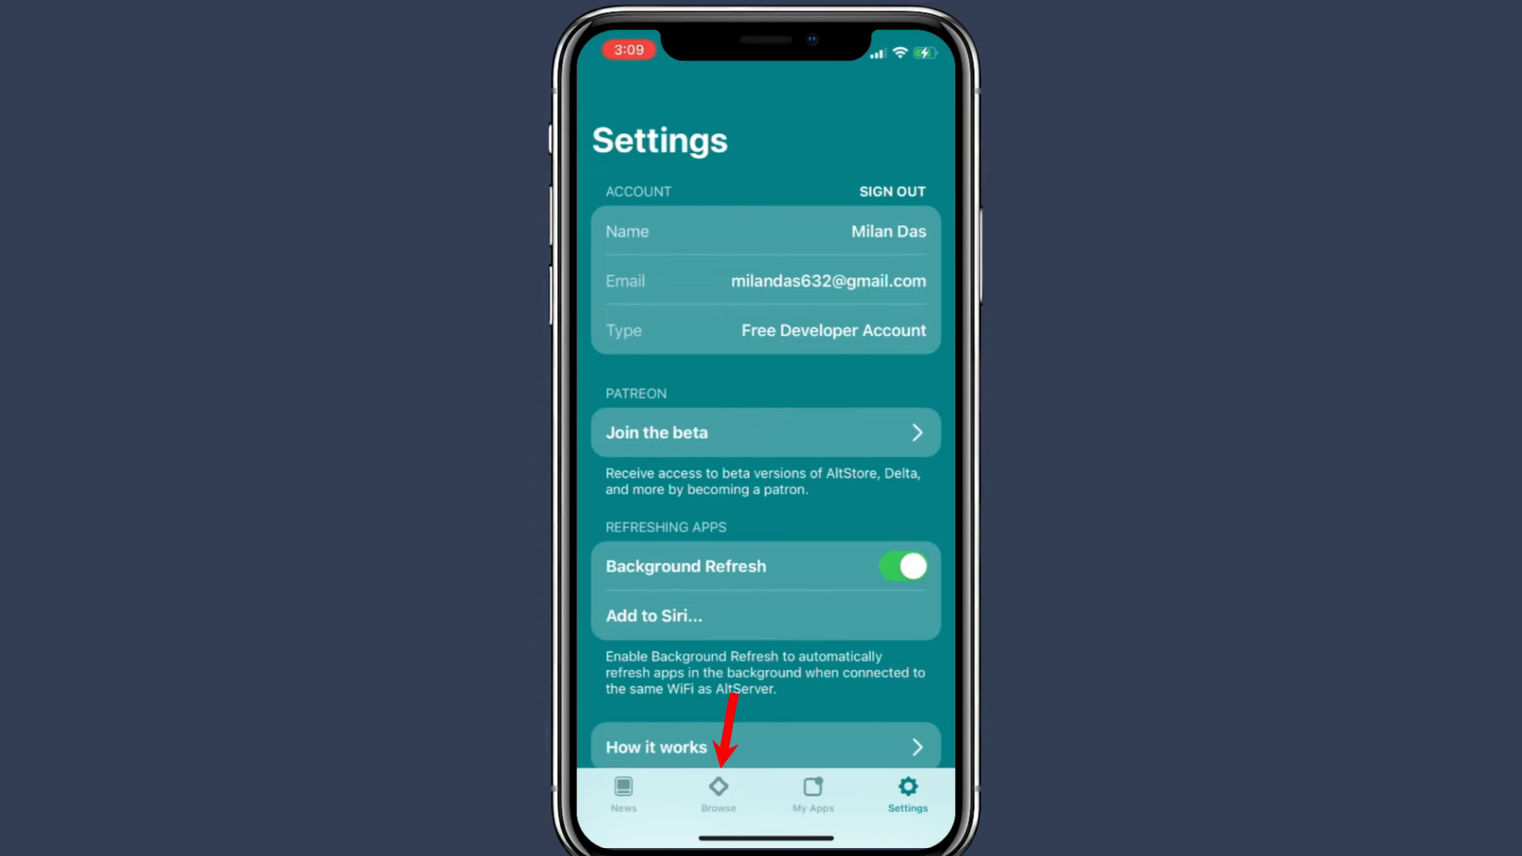
Add OatmealDome's, Flyinghead and PojavLauncher Repository as trusted sources under Browse.
left_click(718, 791)
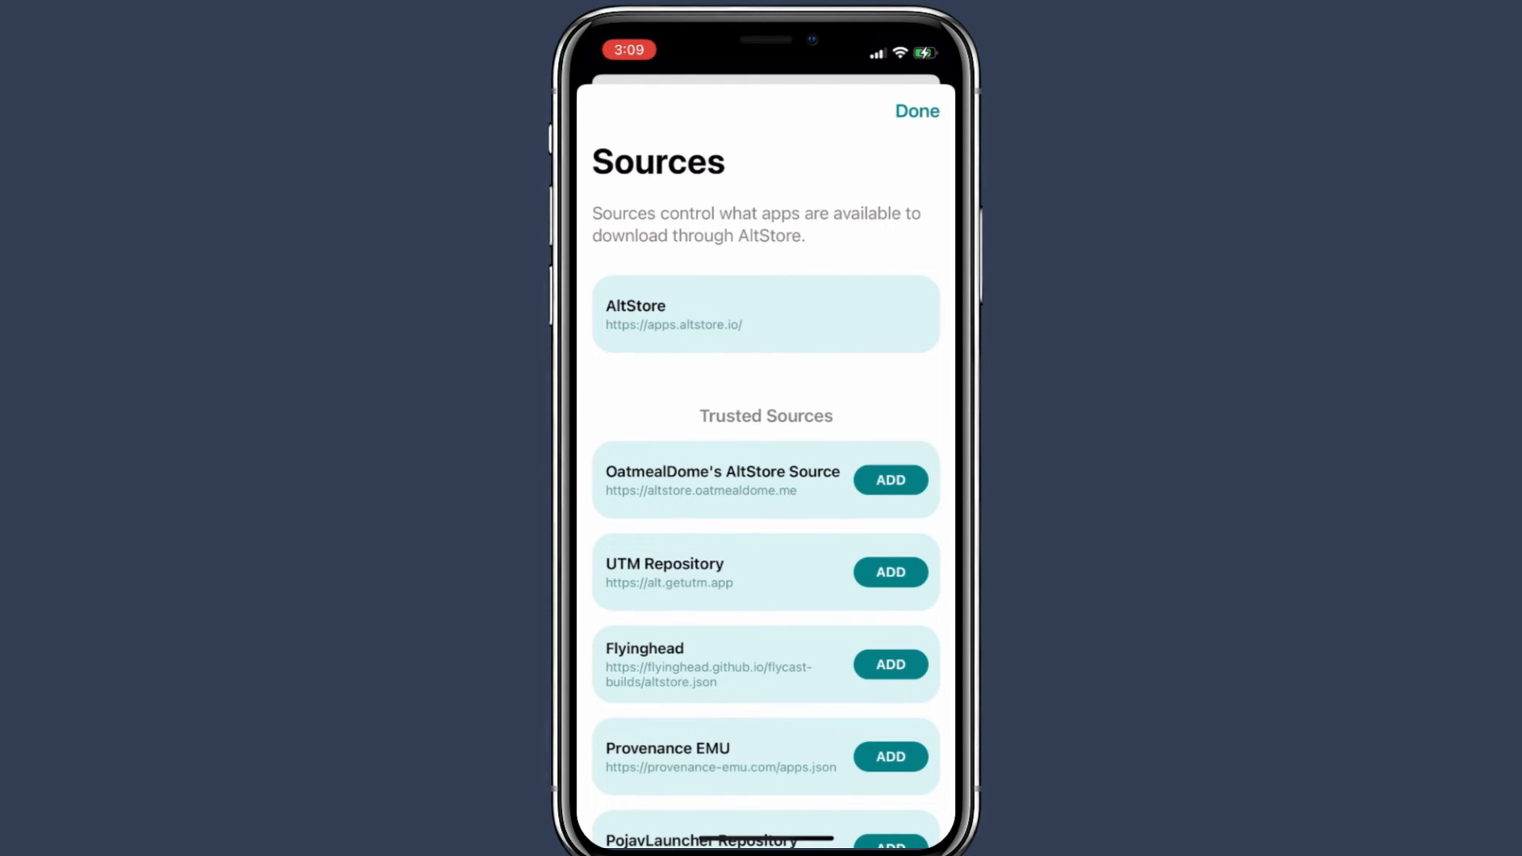
left_click(888, 479)
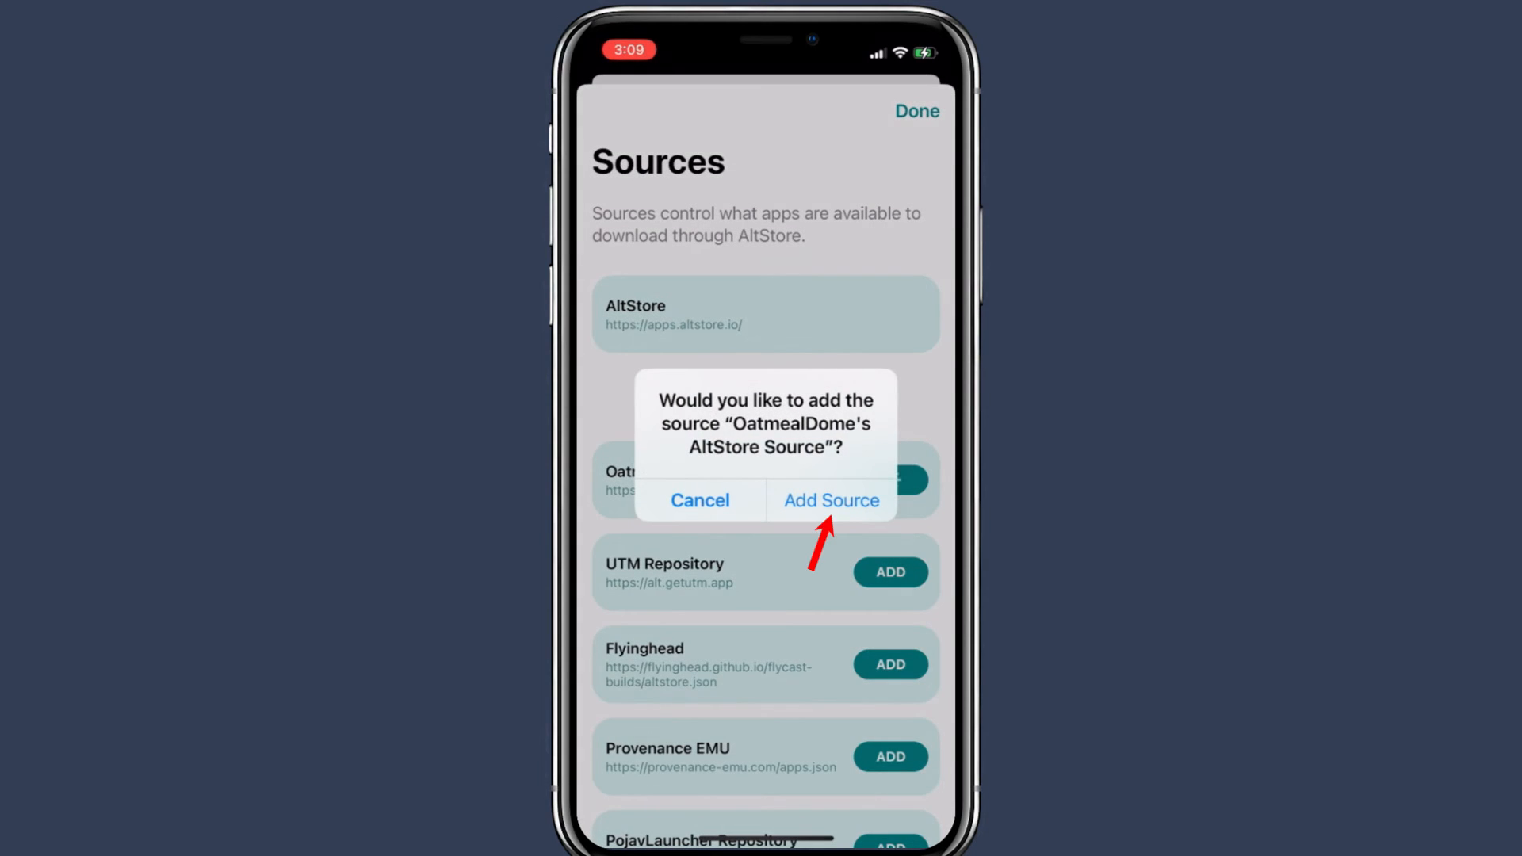
left_click(829, 499)
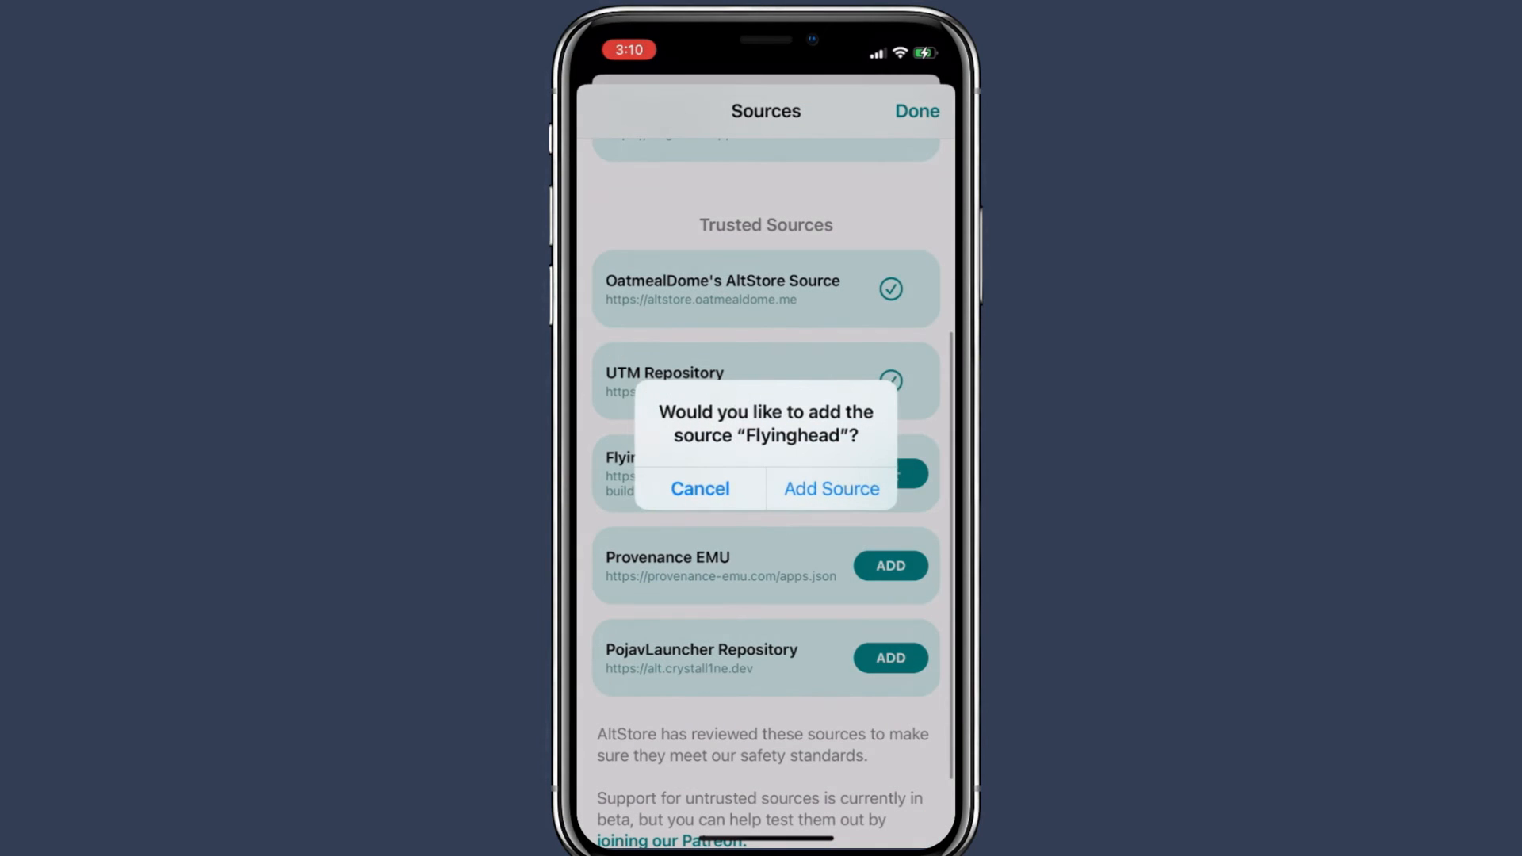
left_click(829, 488)
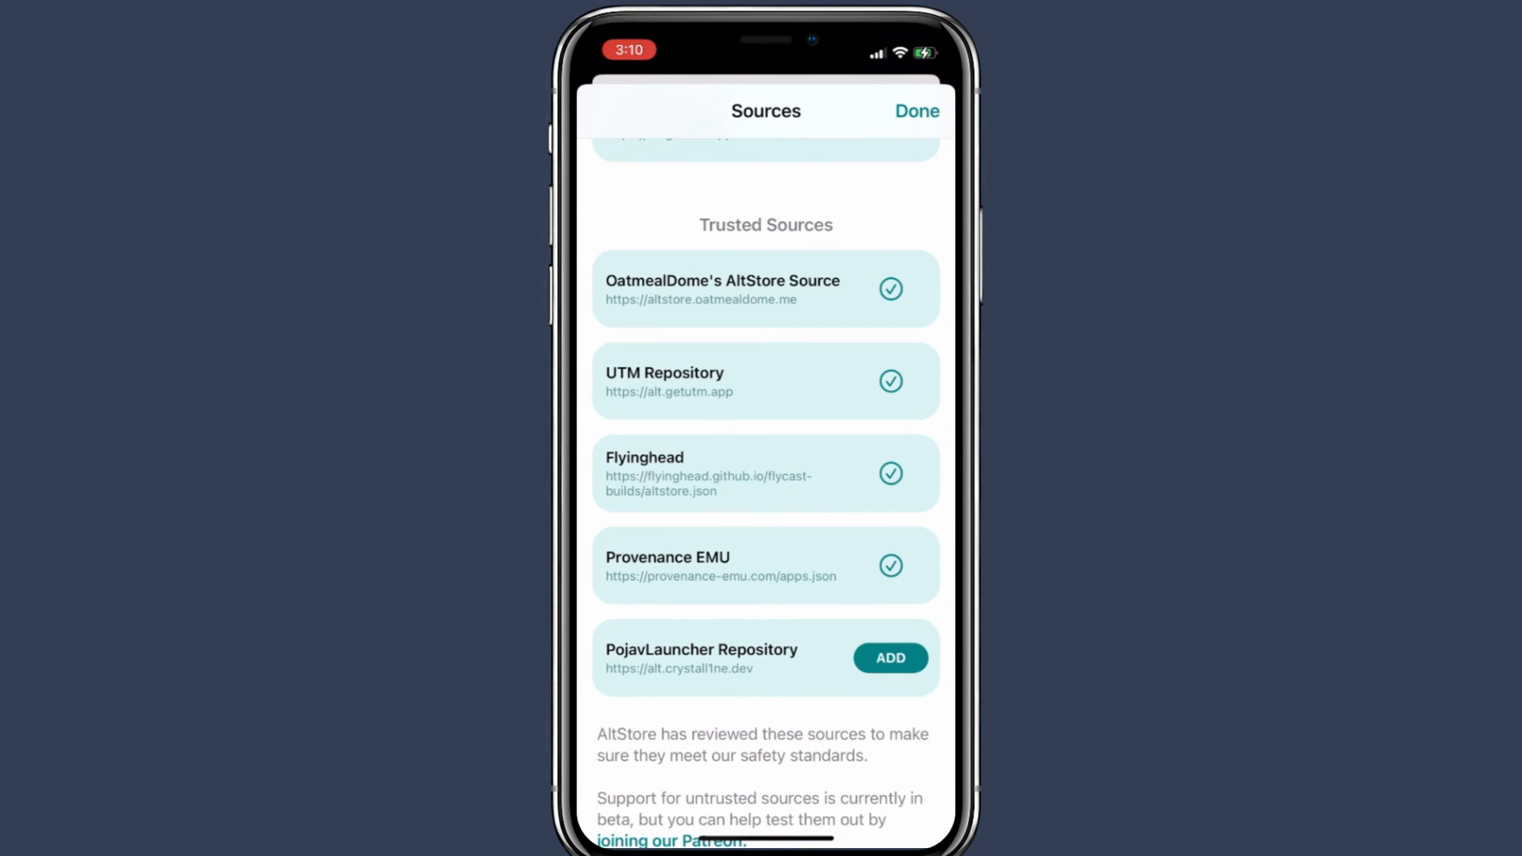
left_click(888, 658)
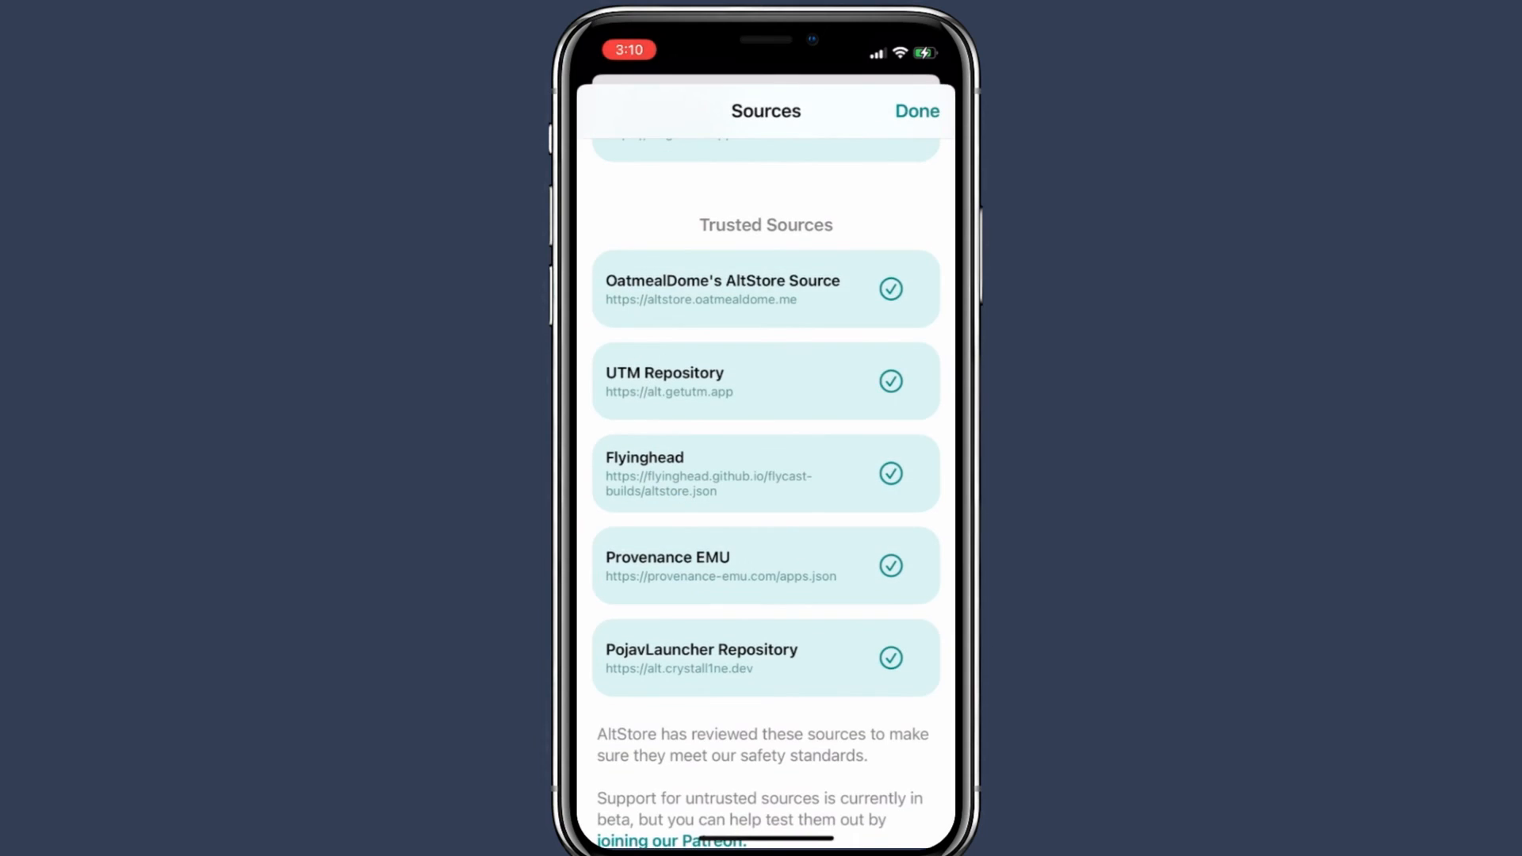
left_click(915, 111)
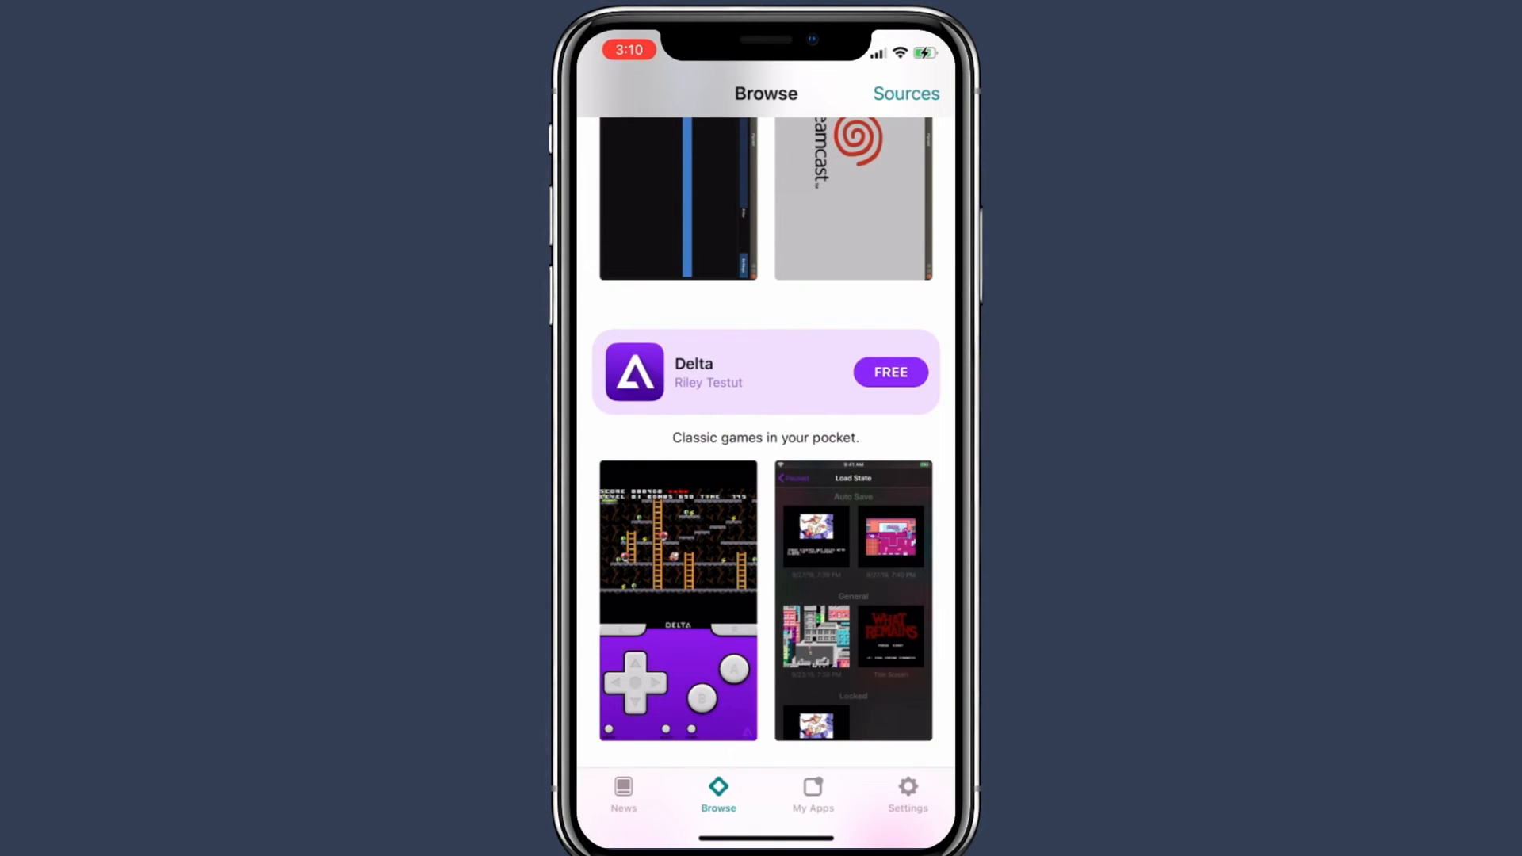
Install the free Delta emulator from the Browse catalogue and reopen AltStore.
scroll("down", 3)
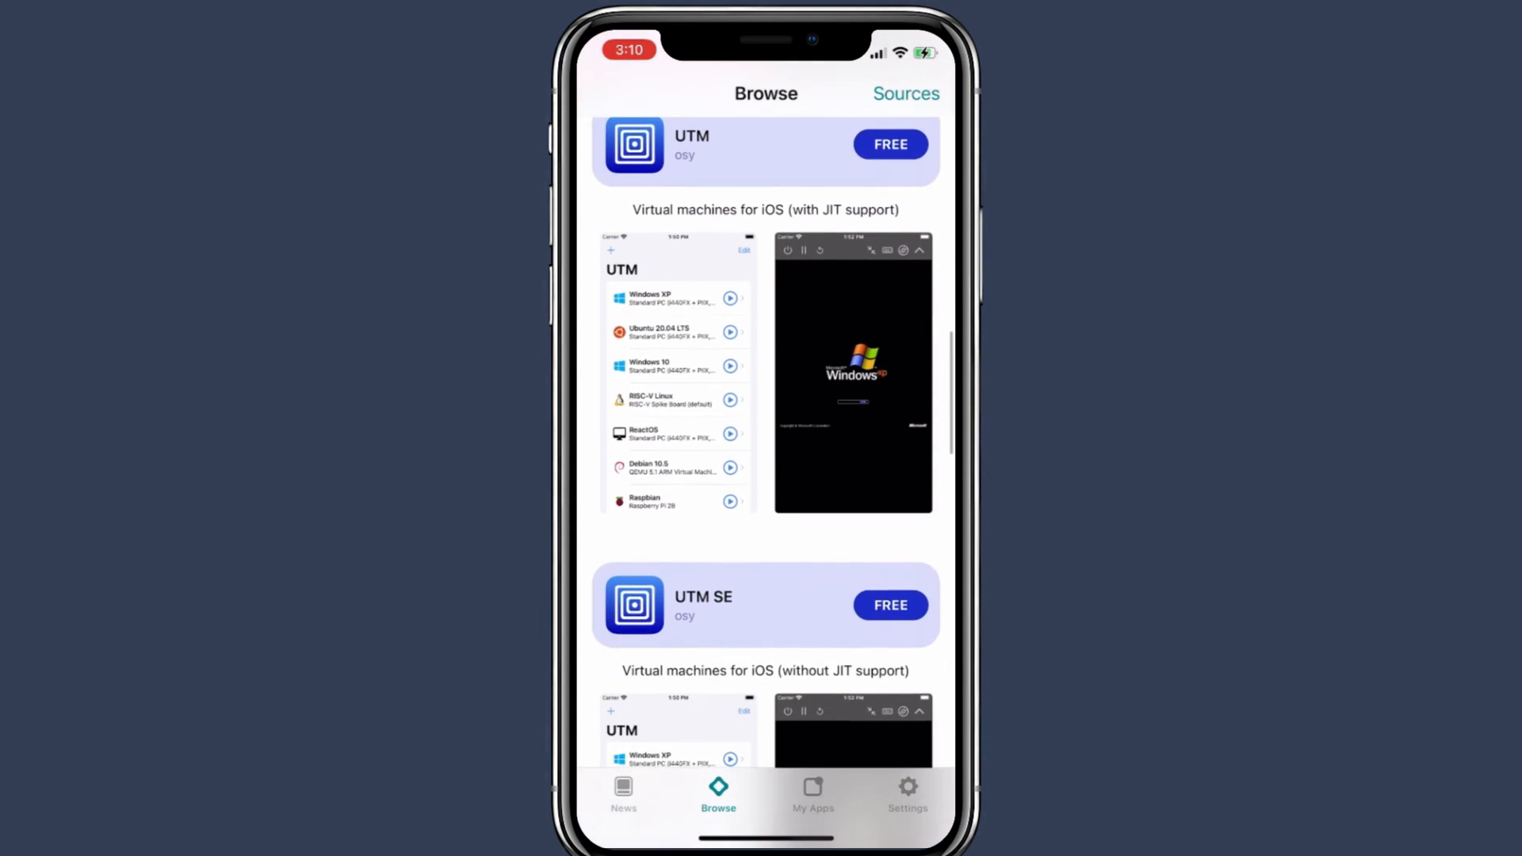
scroll("down", 3)
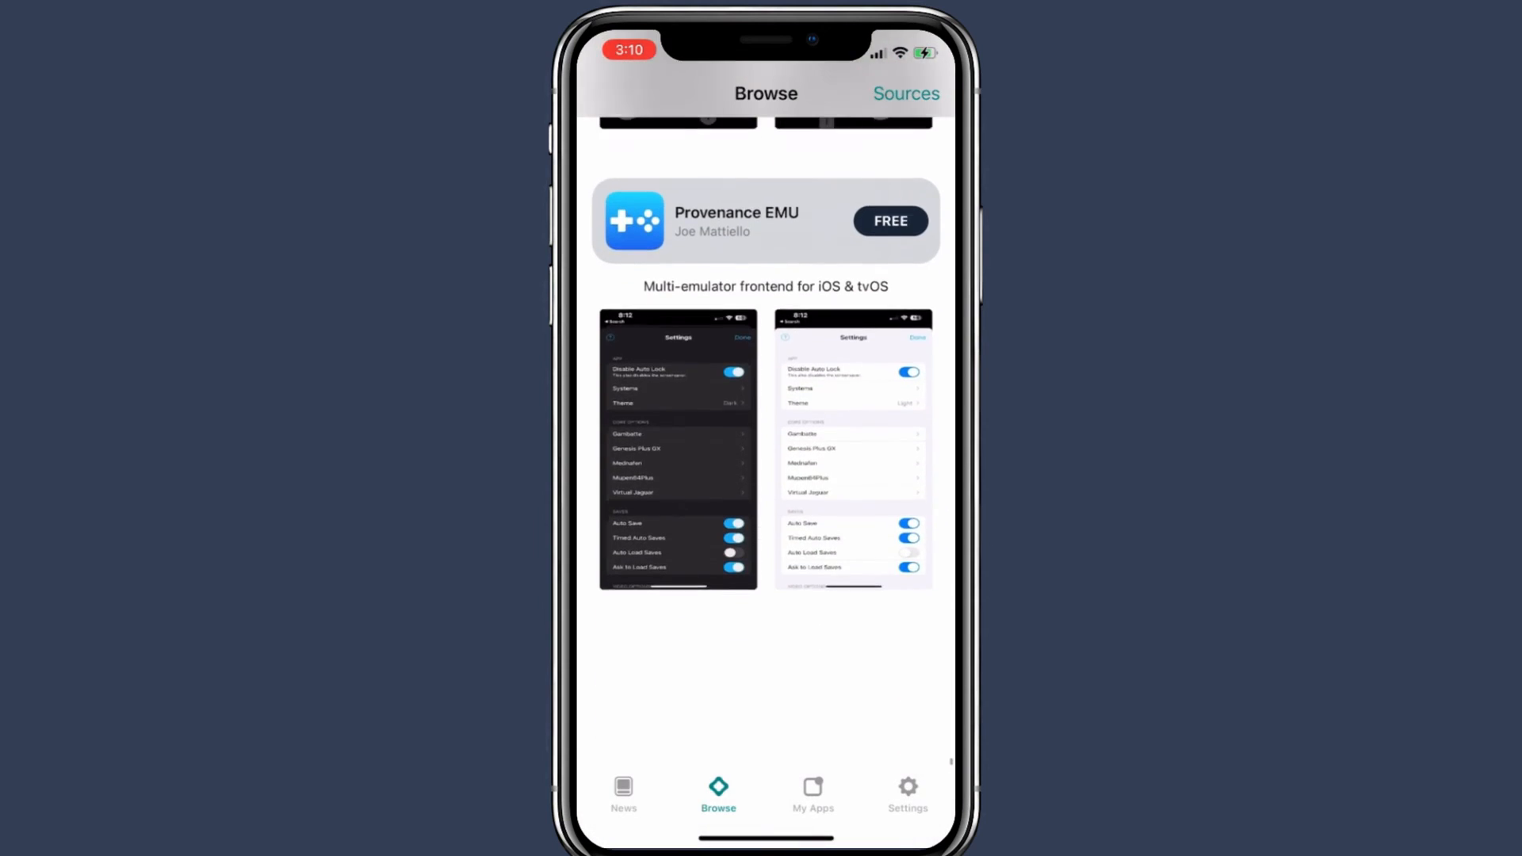
scroll("down", 3)
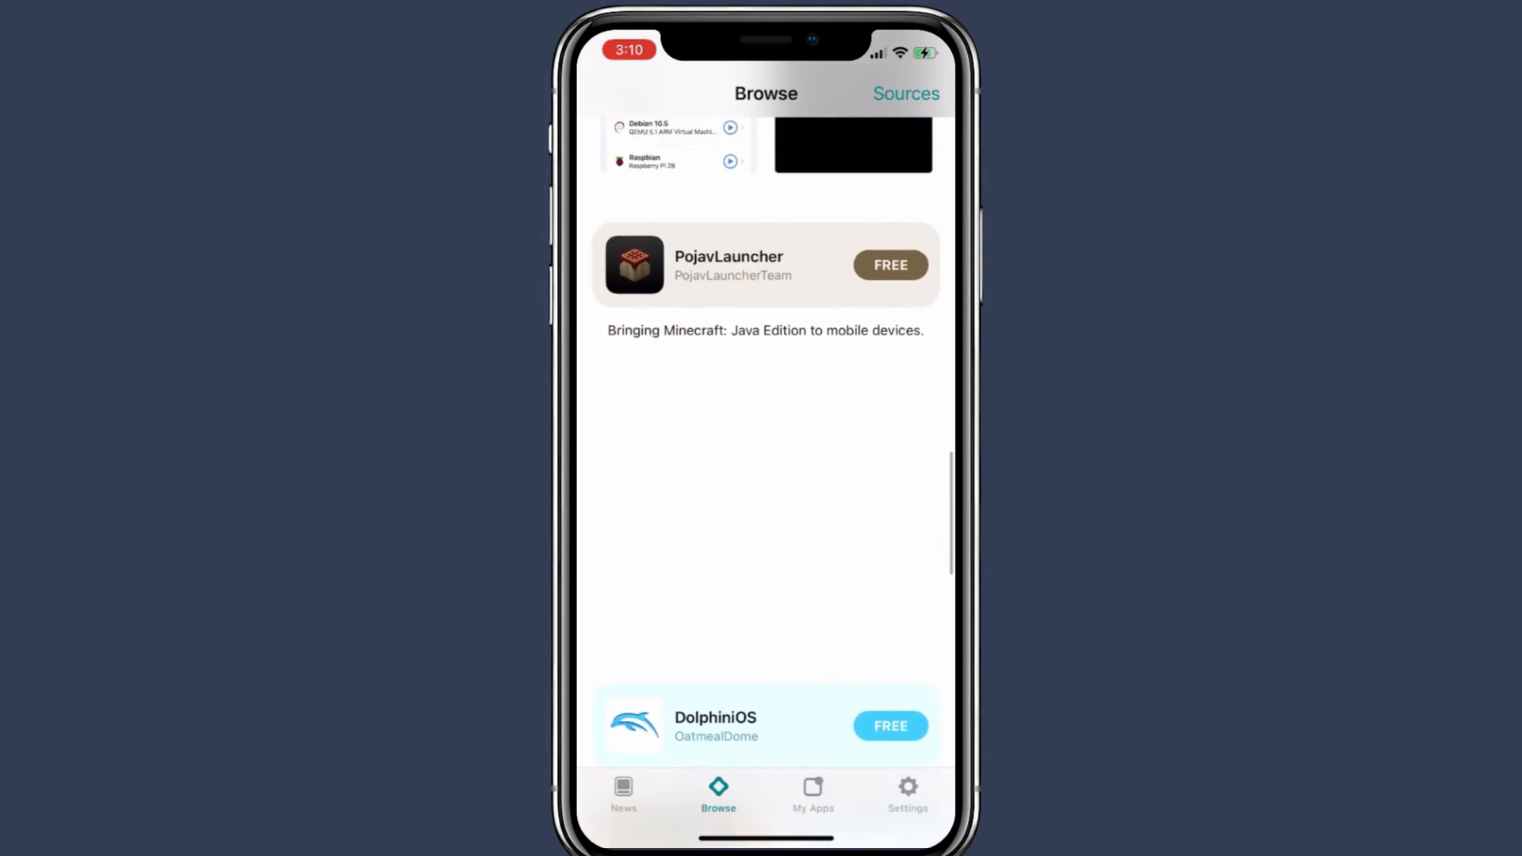
scroll("down", 3)
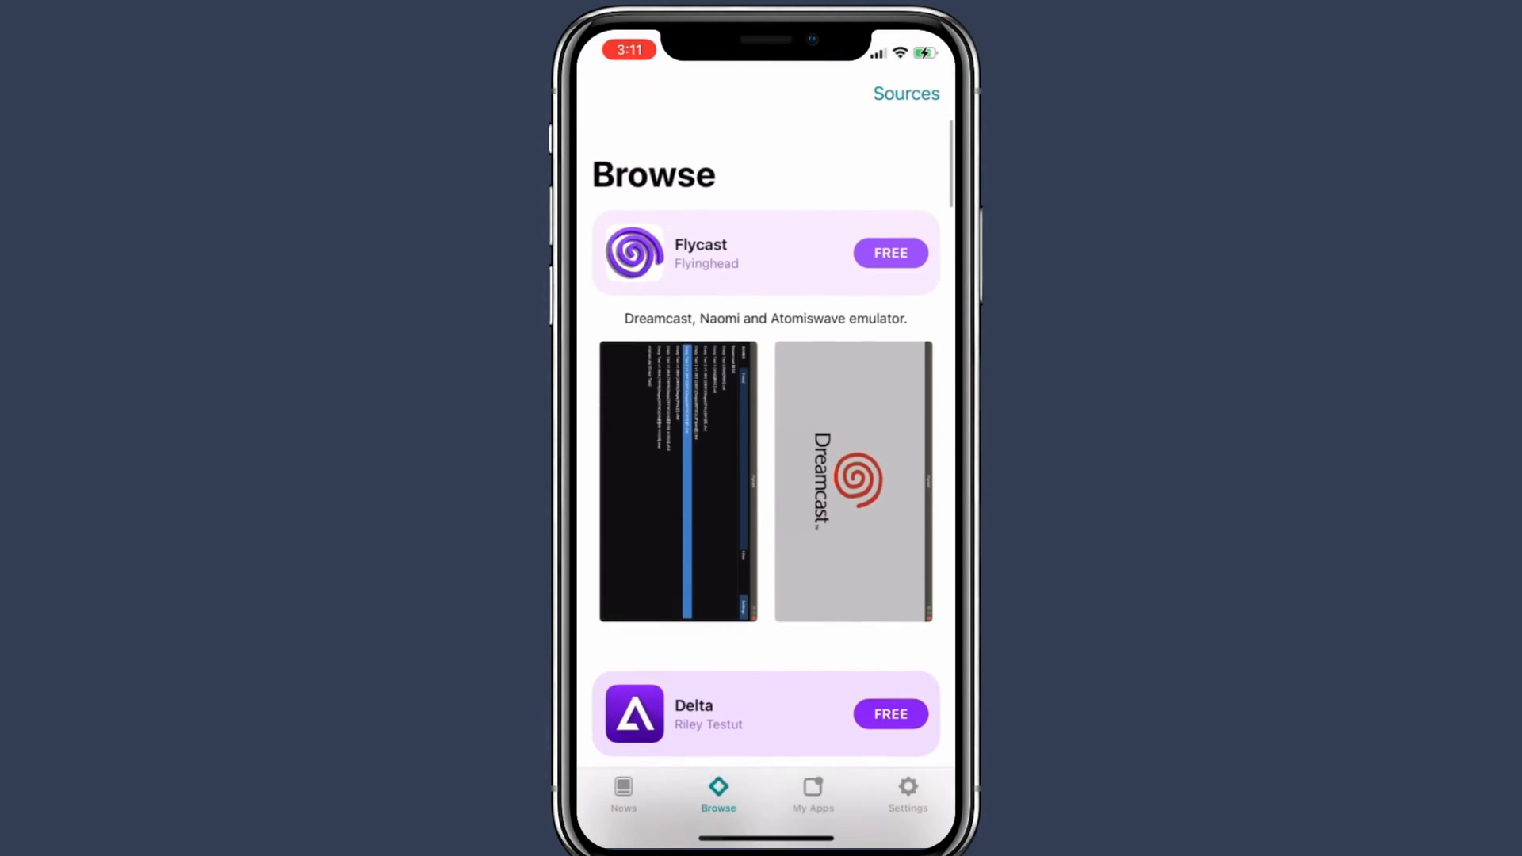
scroll("down", 3)
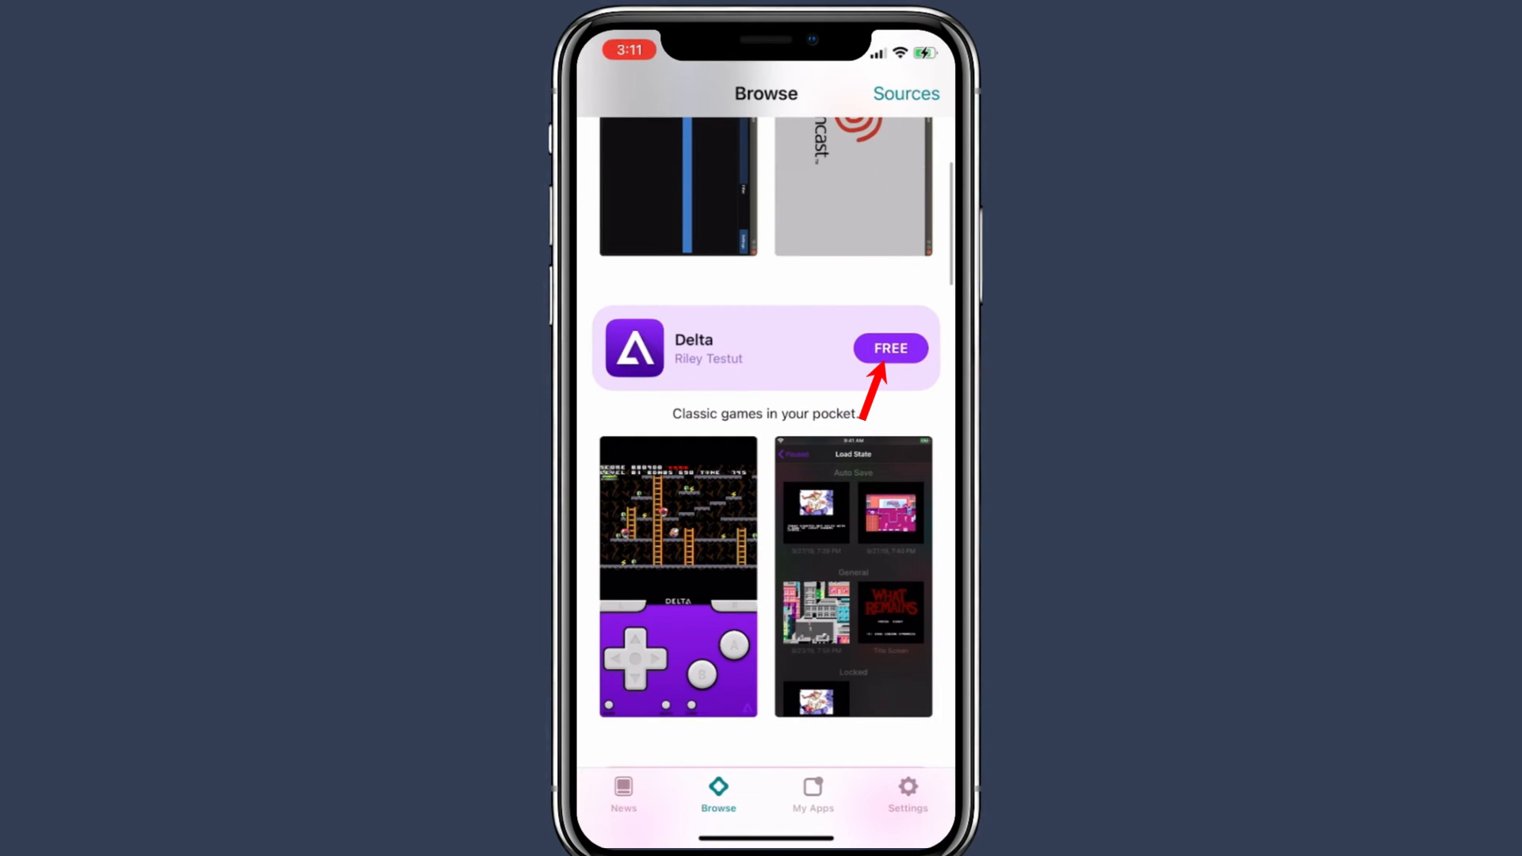
left_click(890, 347)
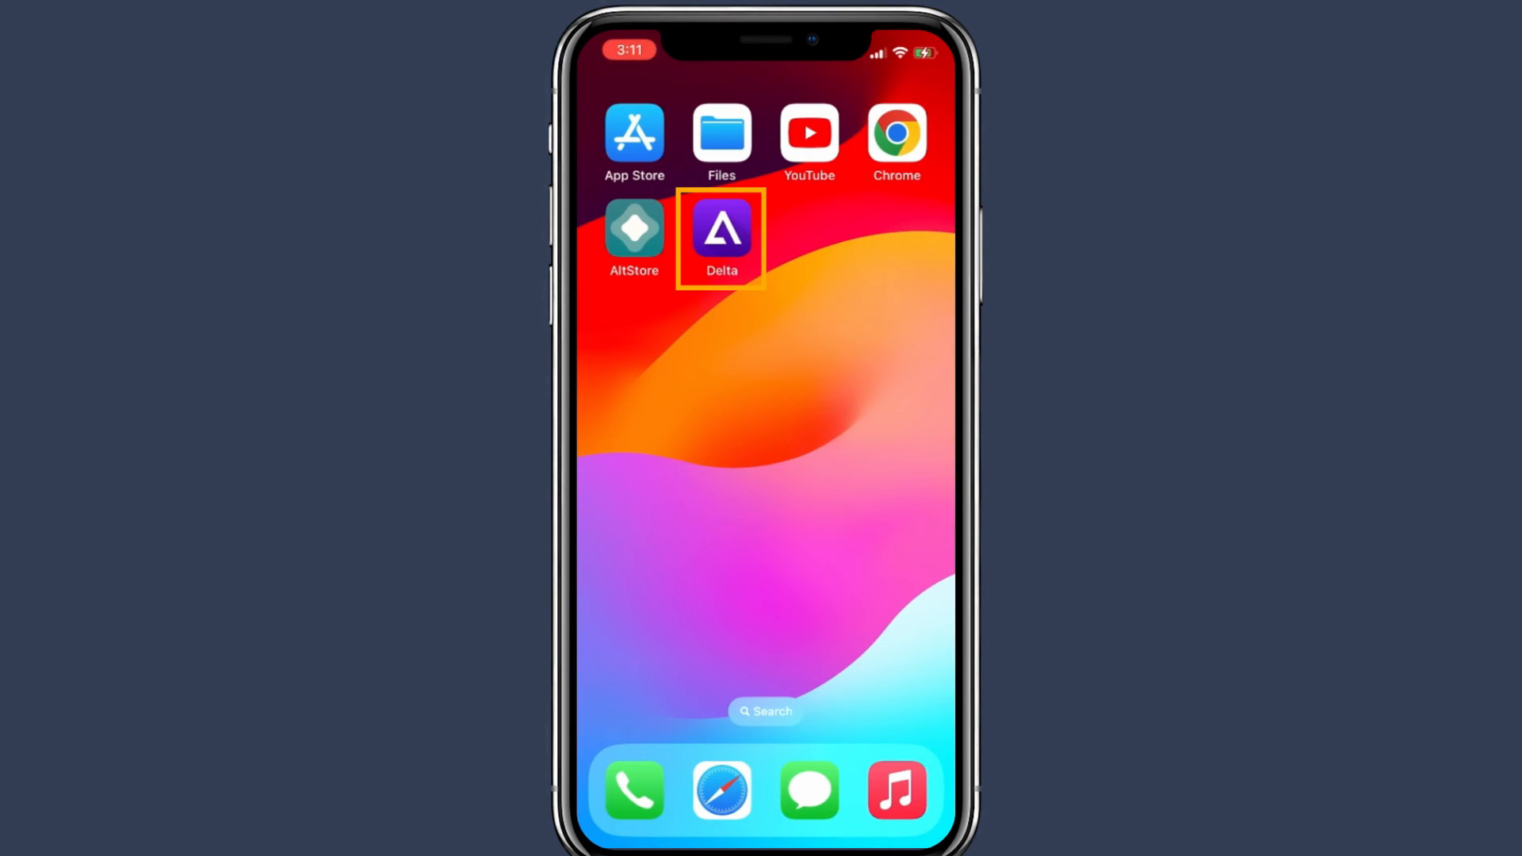
left_click(722, 230)
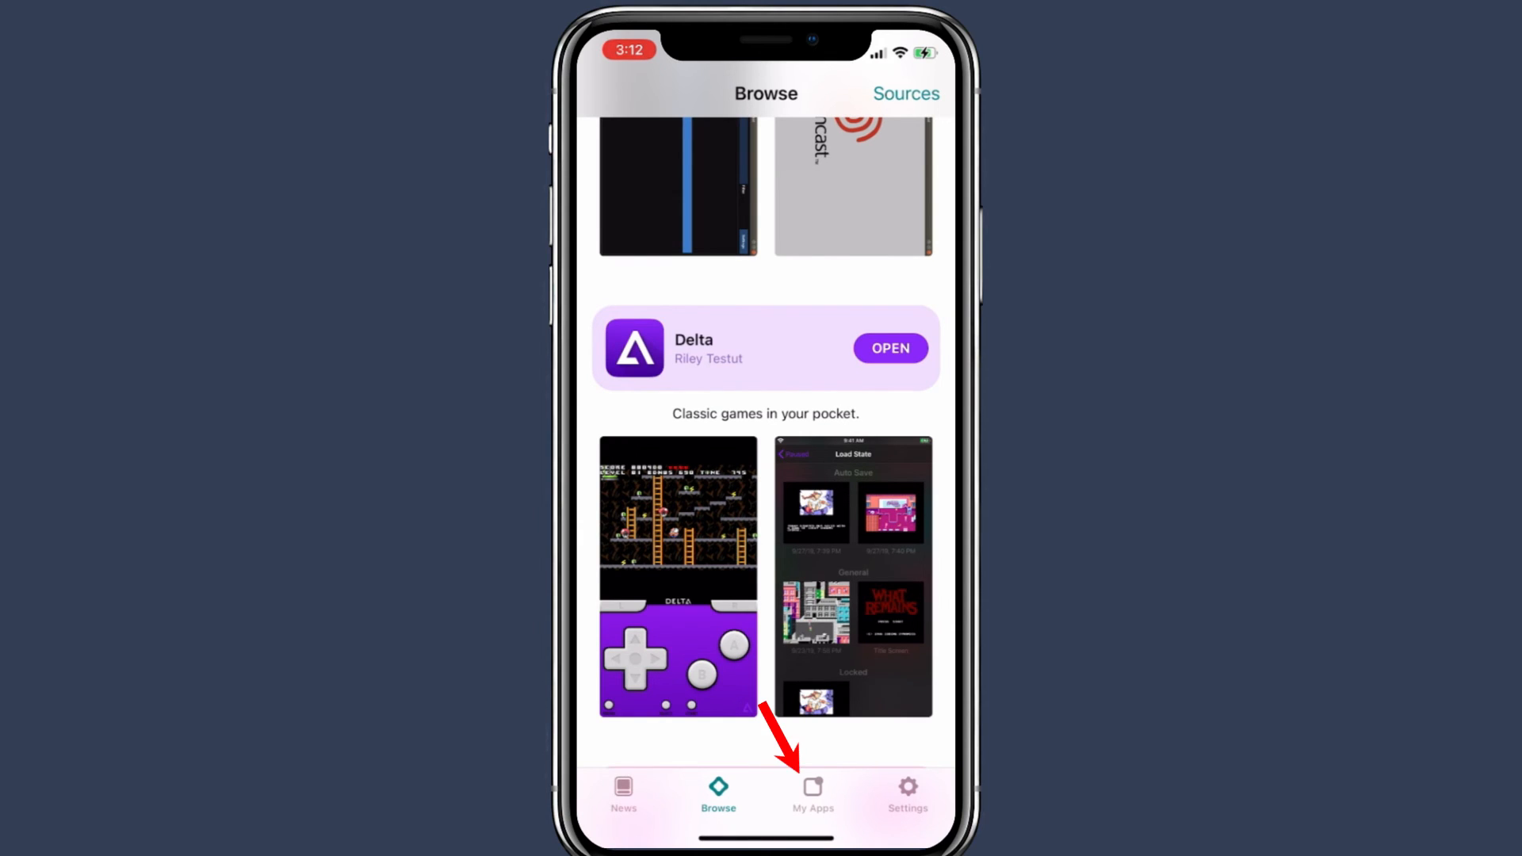
From My Apps, sideload the Limón IPA, check the home screen and reopen AltStore.
left_click(812, 794)
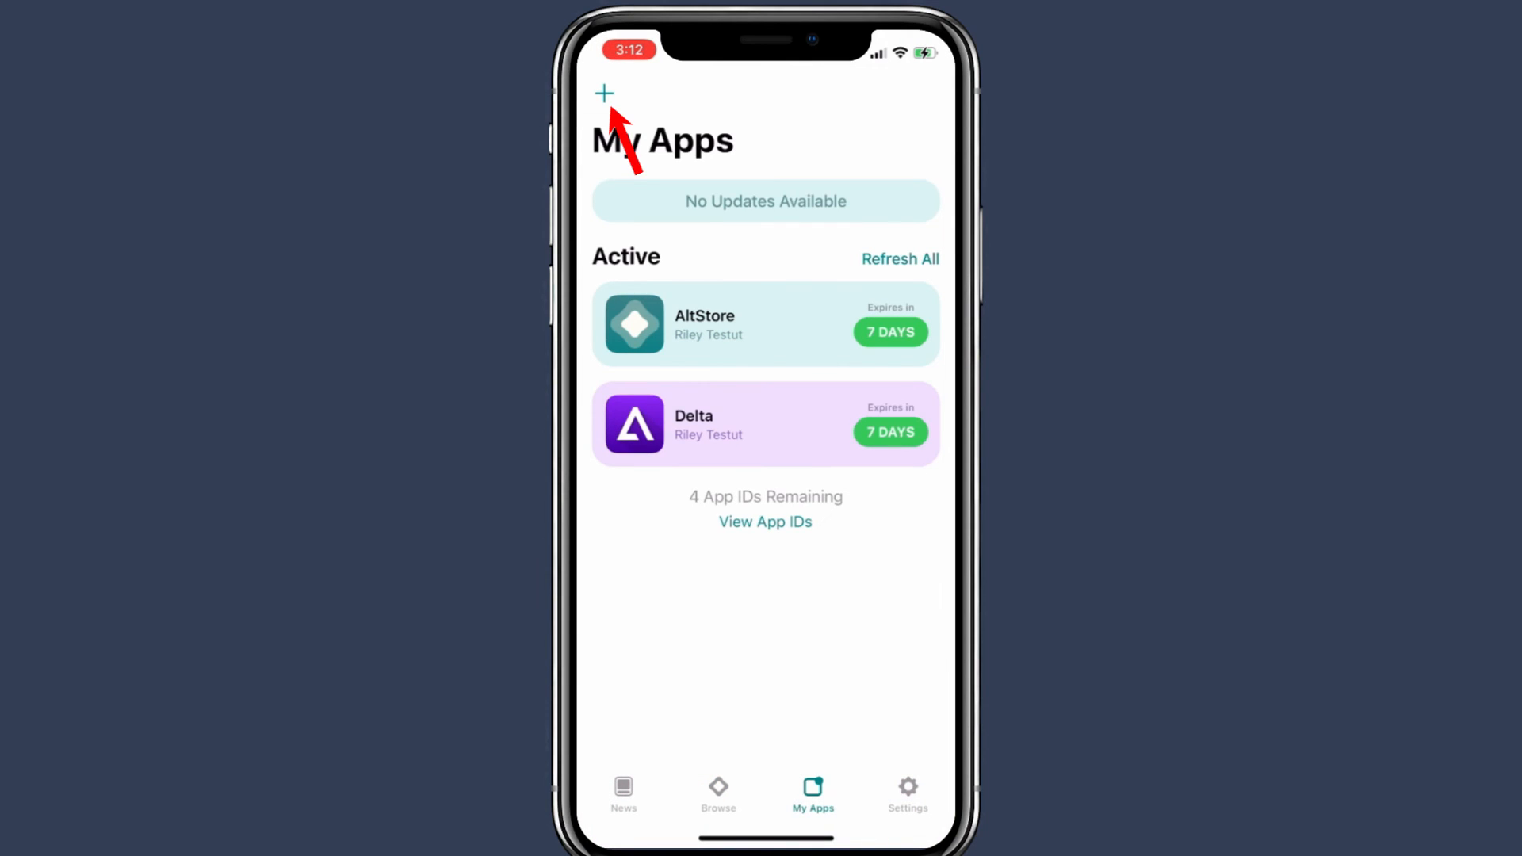
left_click(603, 94)
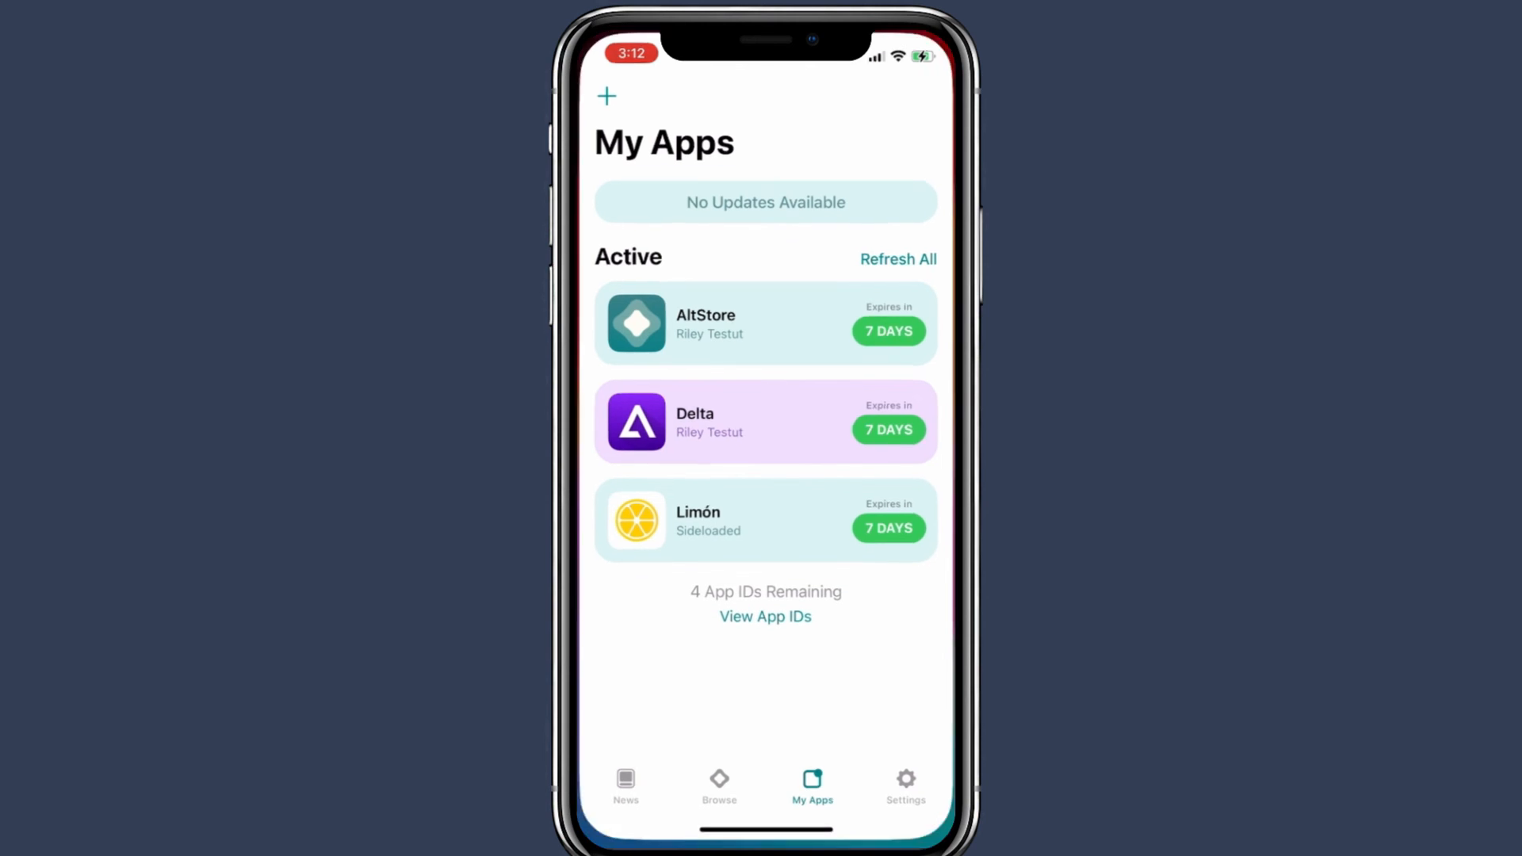
key("home")
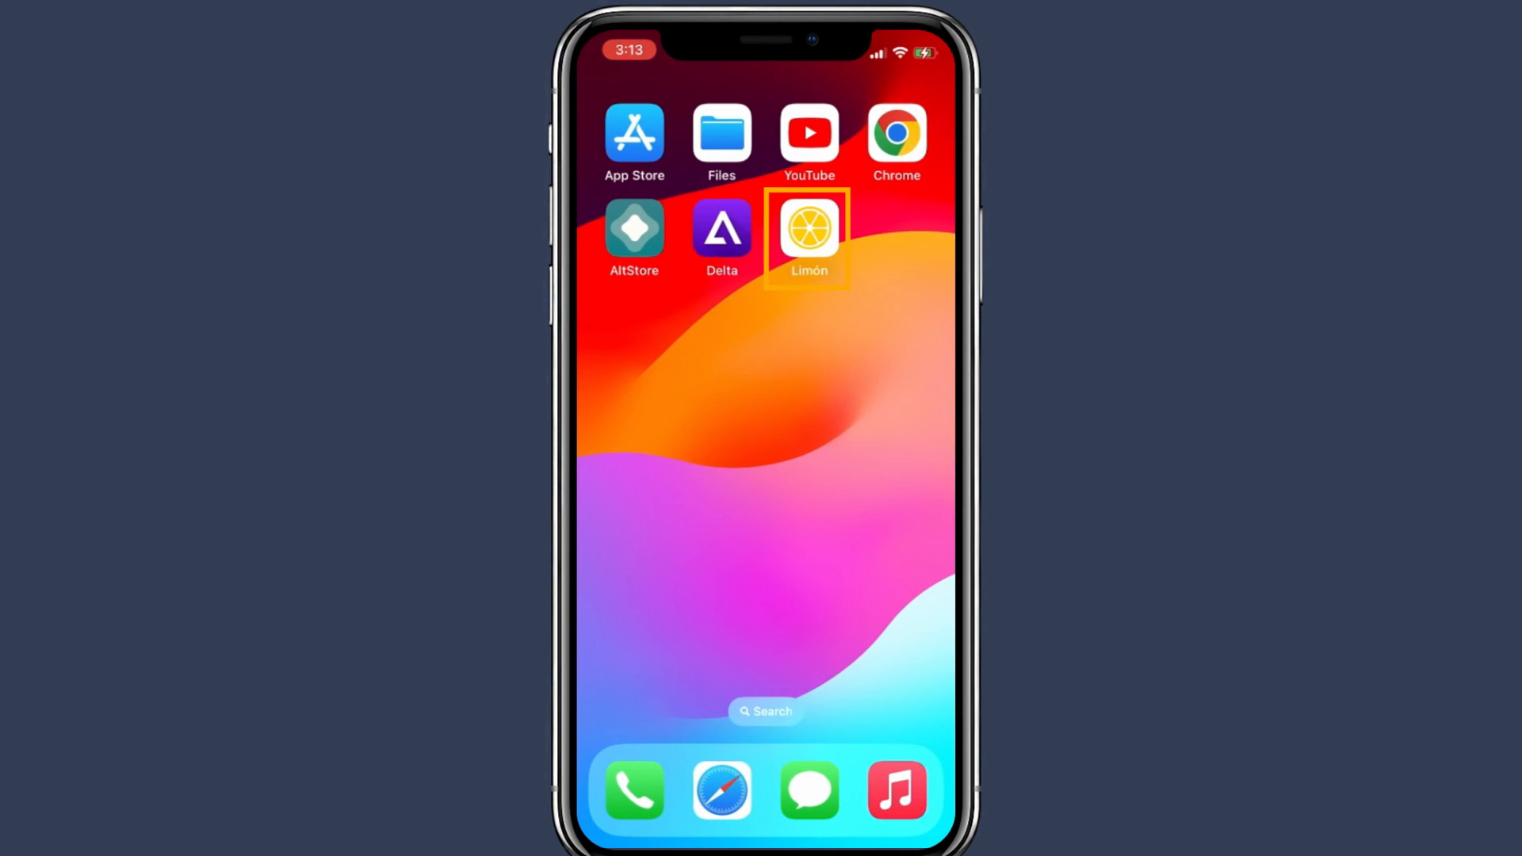
left_click(634, 231)
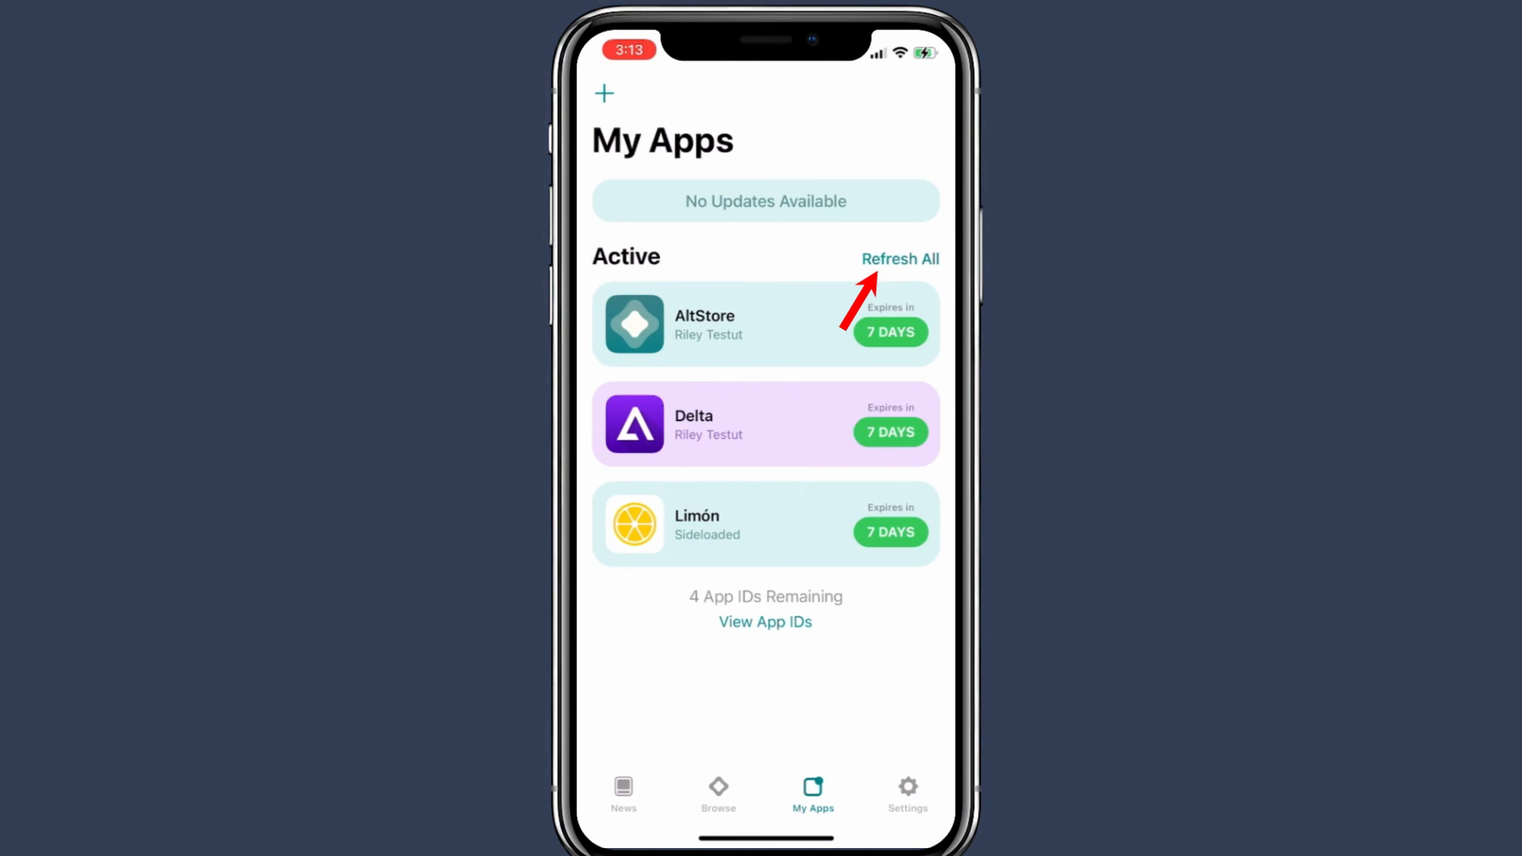
Refresh AltStore, Delta and Limón together so each again shows seven days until expiry.
left_click(899, 259)
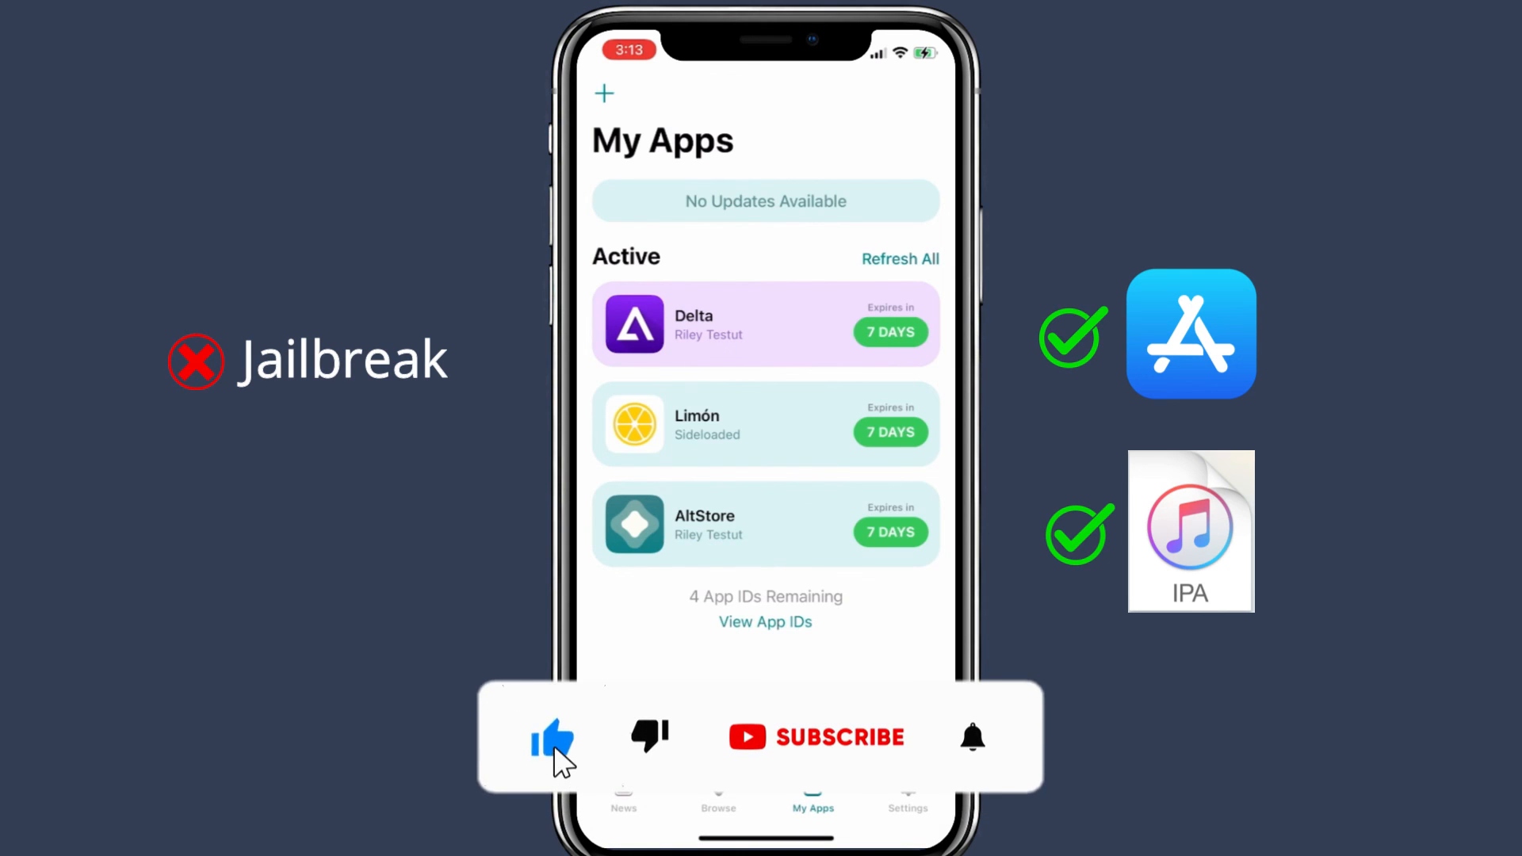
left_click(815, 738)
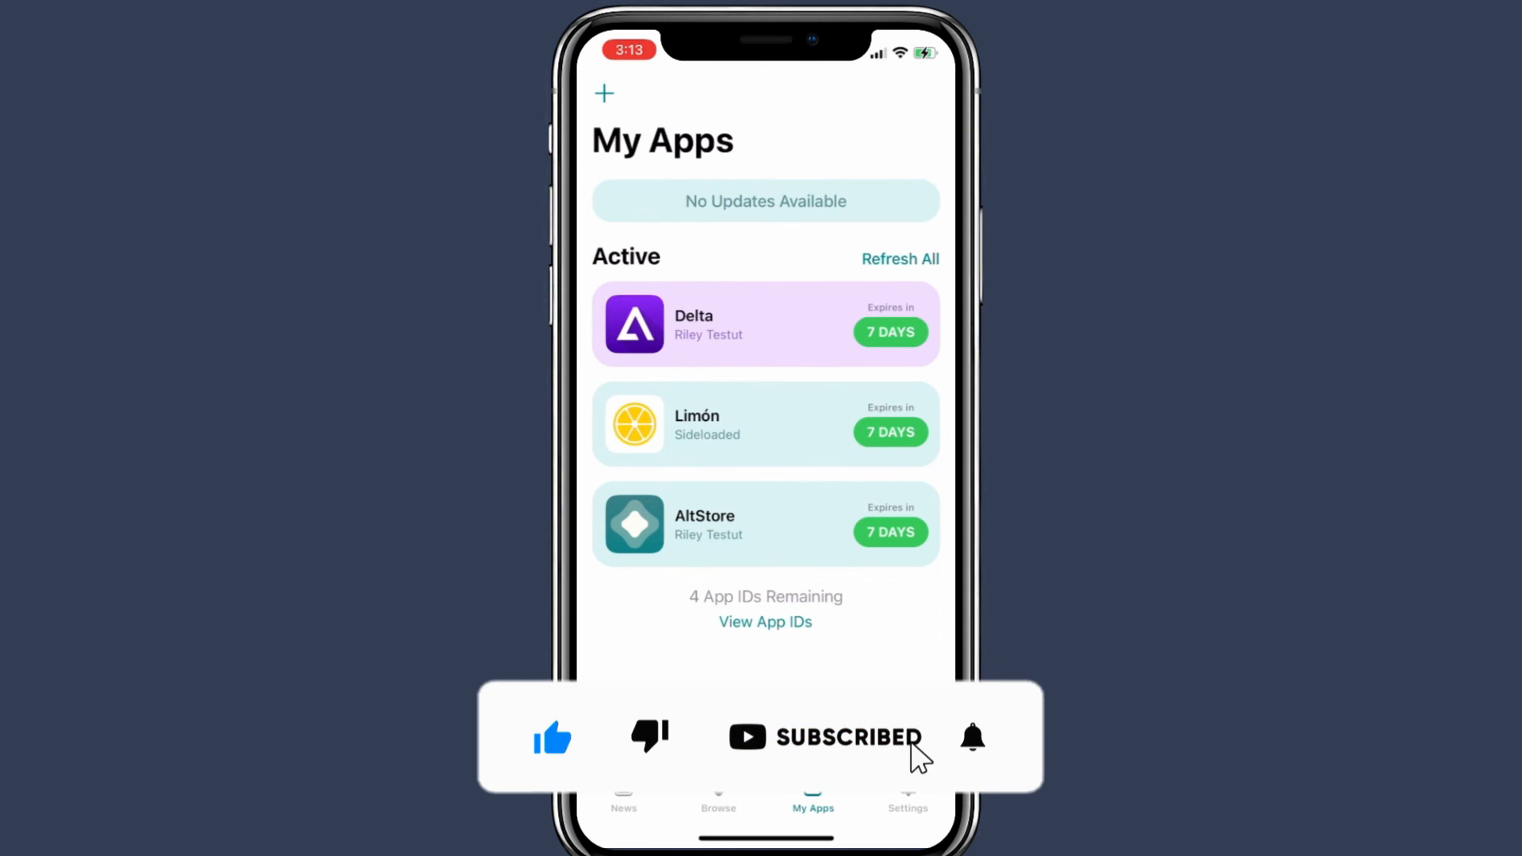
left_click(972, 737)
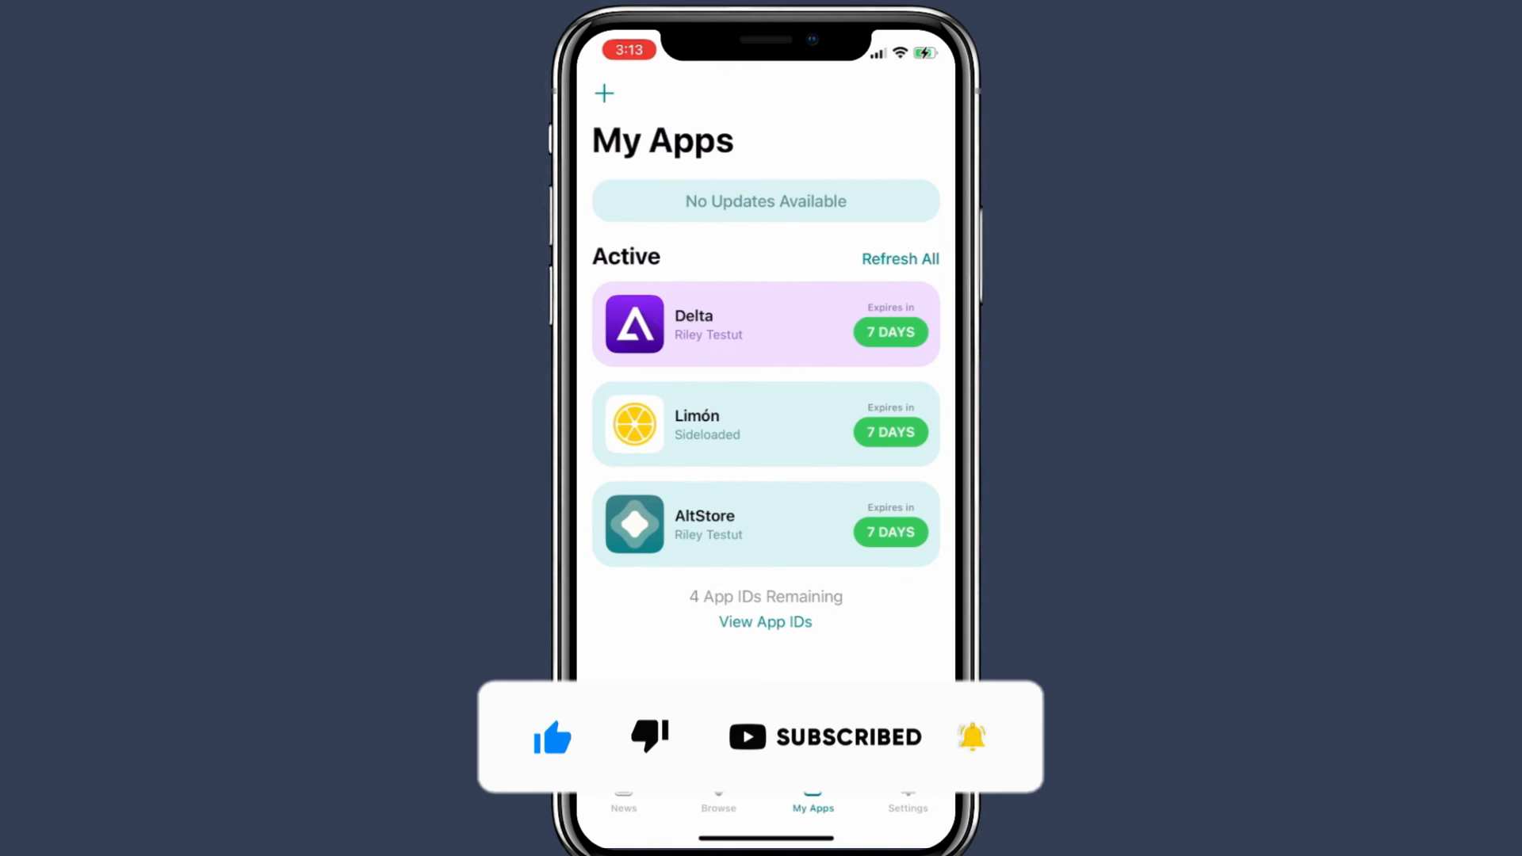